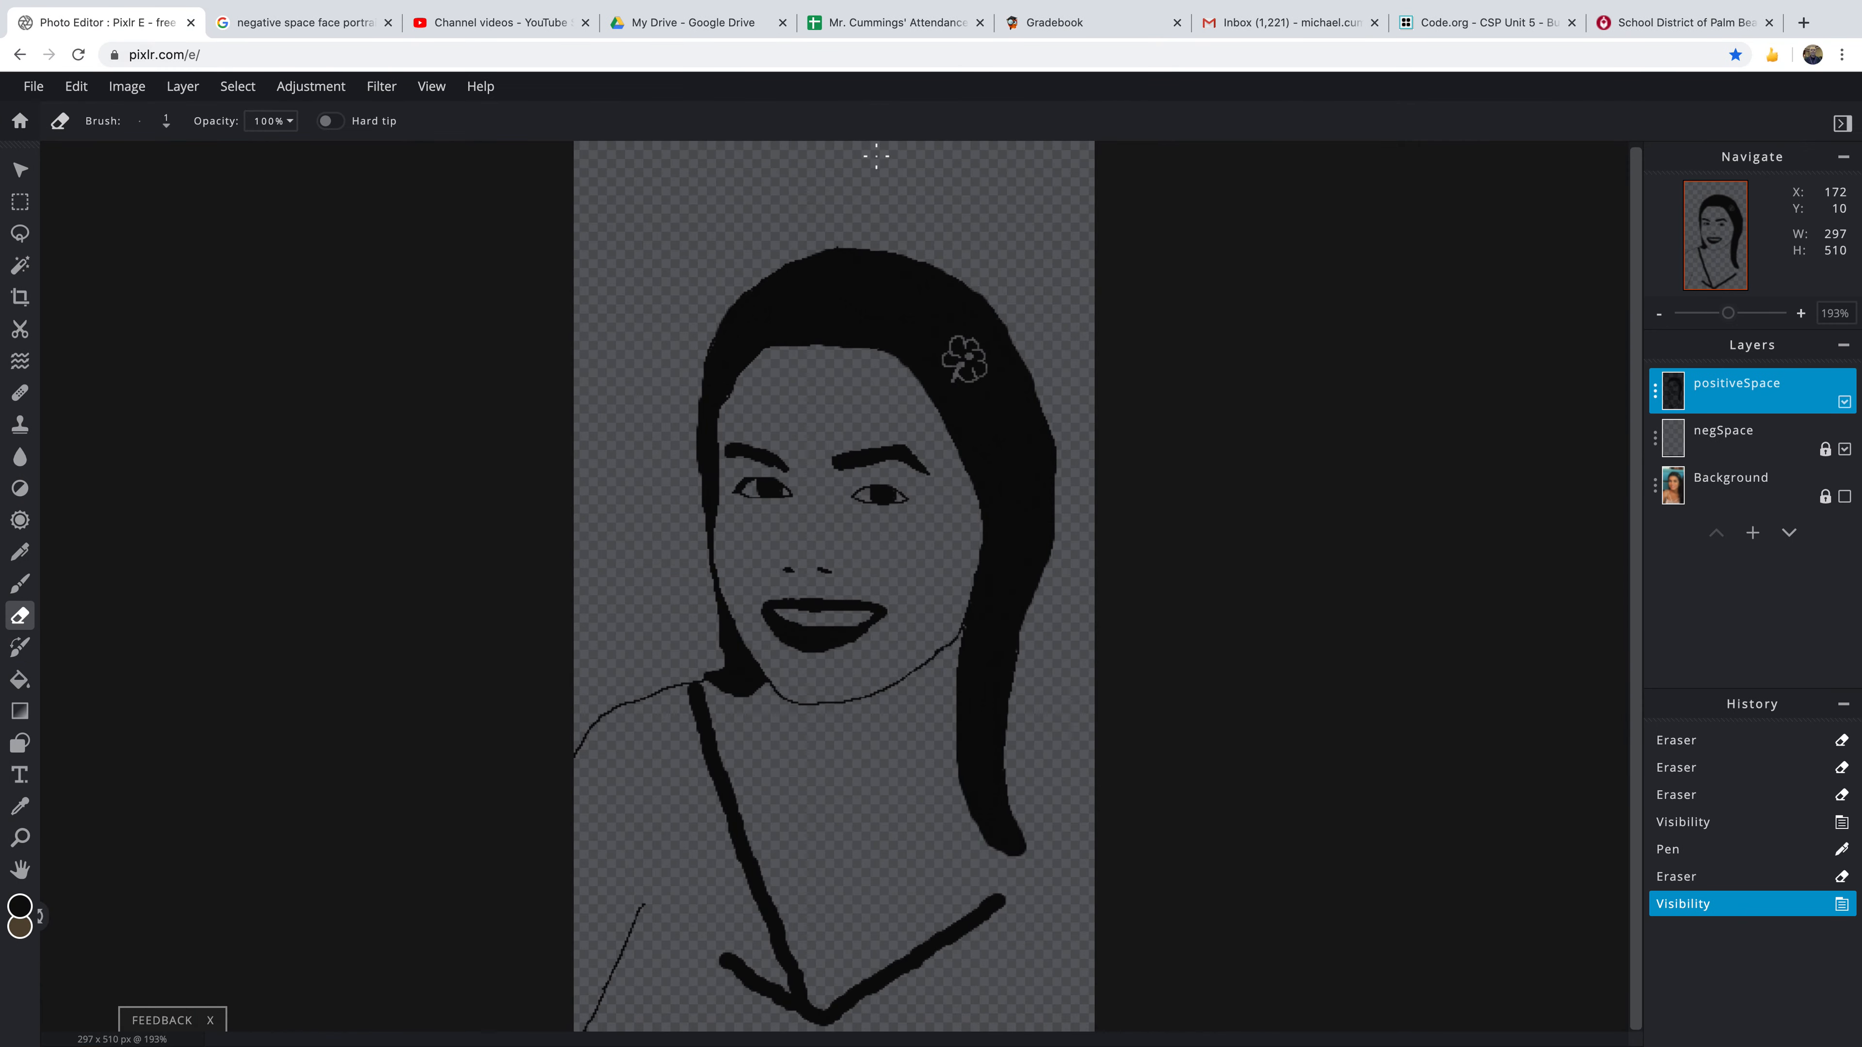
mouse_move(719, 259)
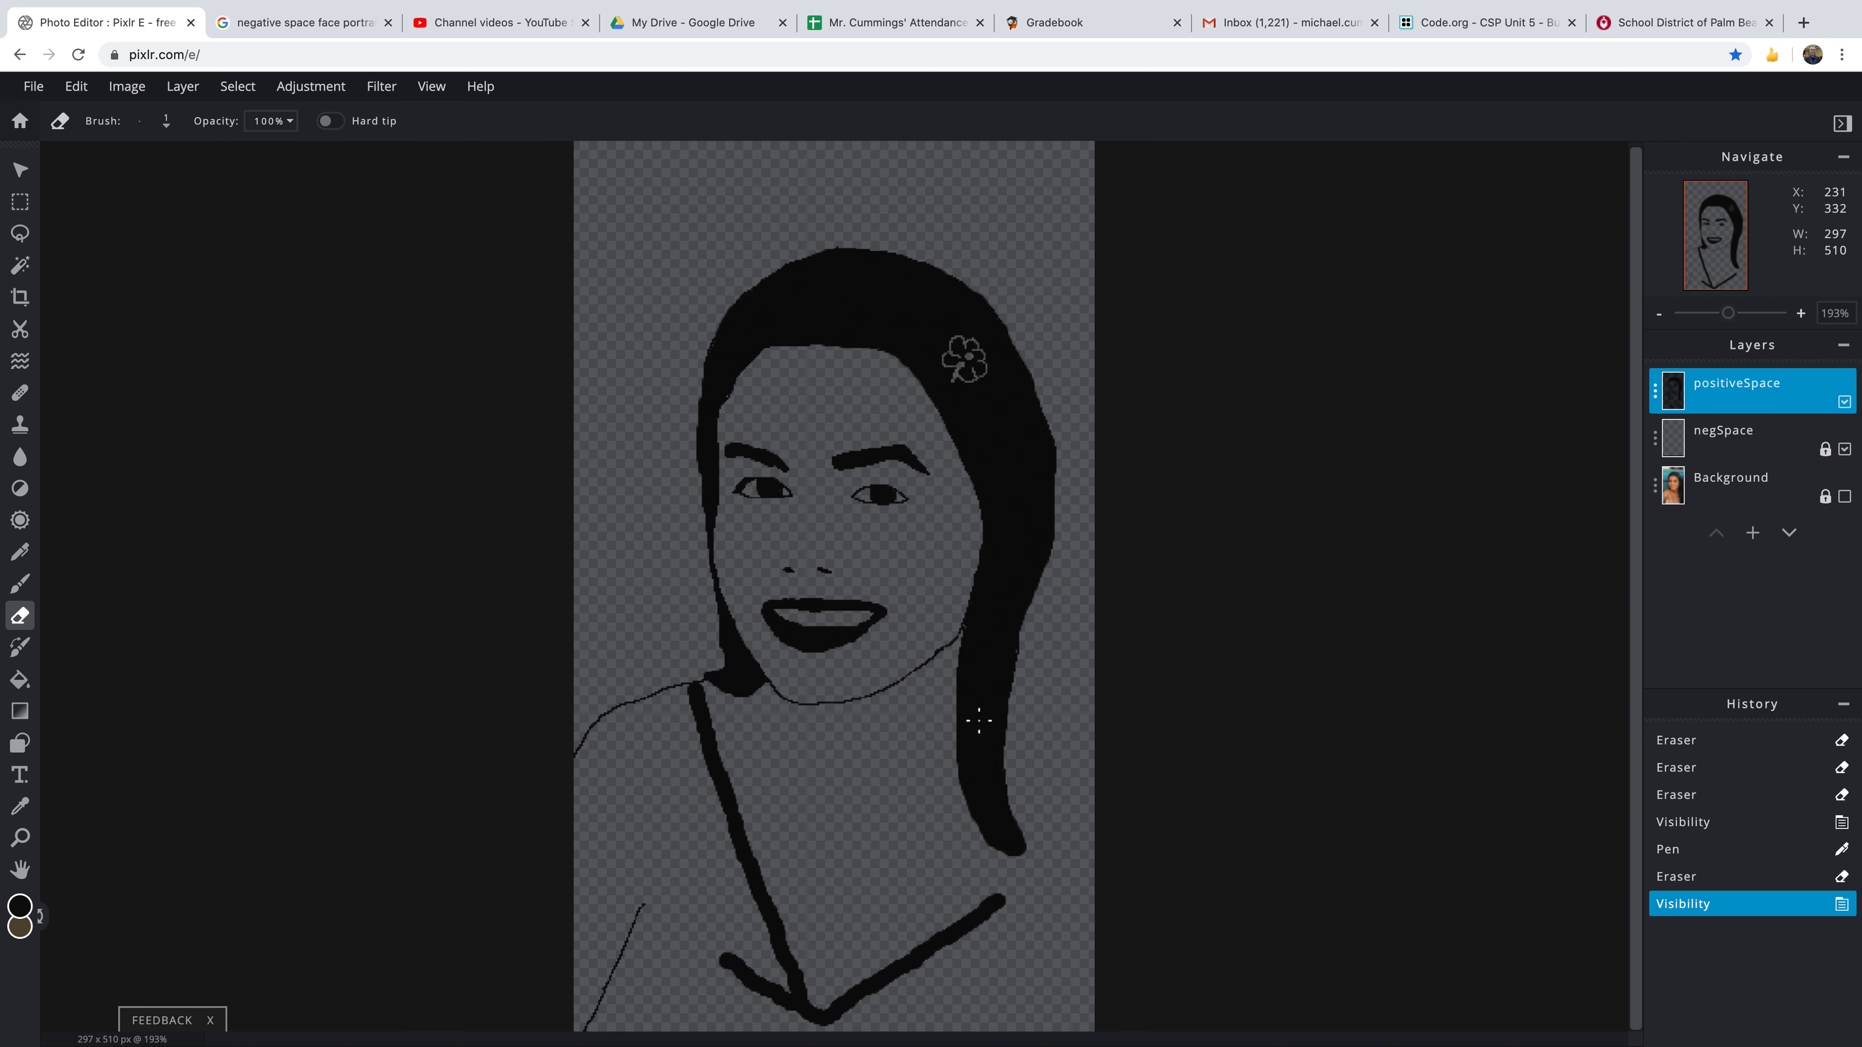
mouse_move(983, 722)
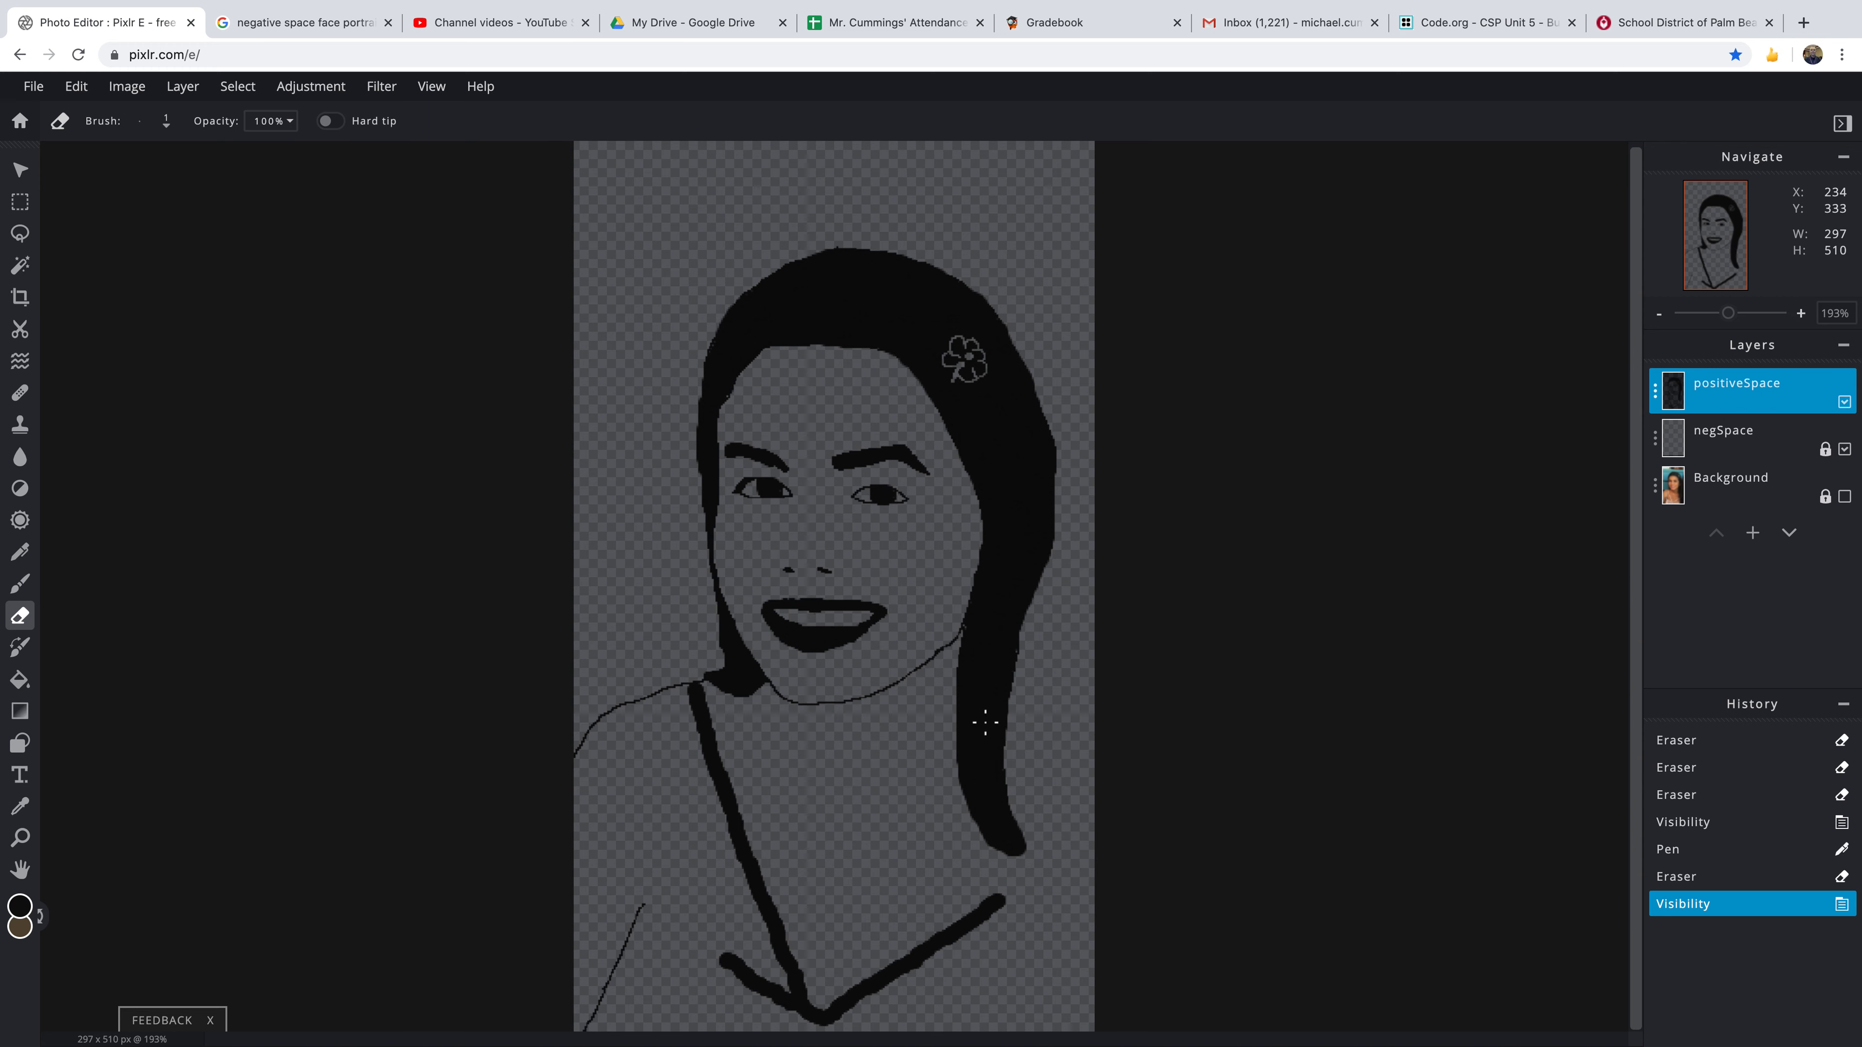
mouse_move(985, 723)
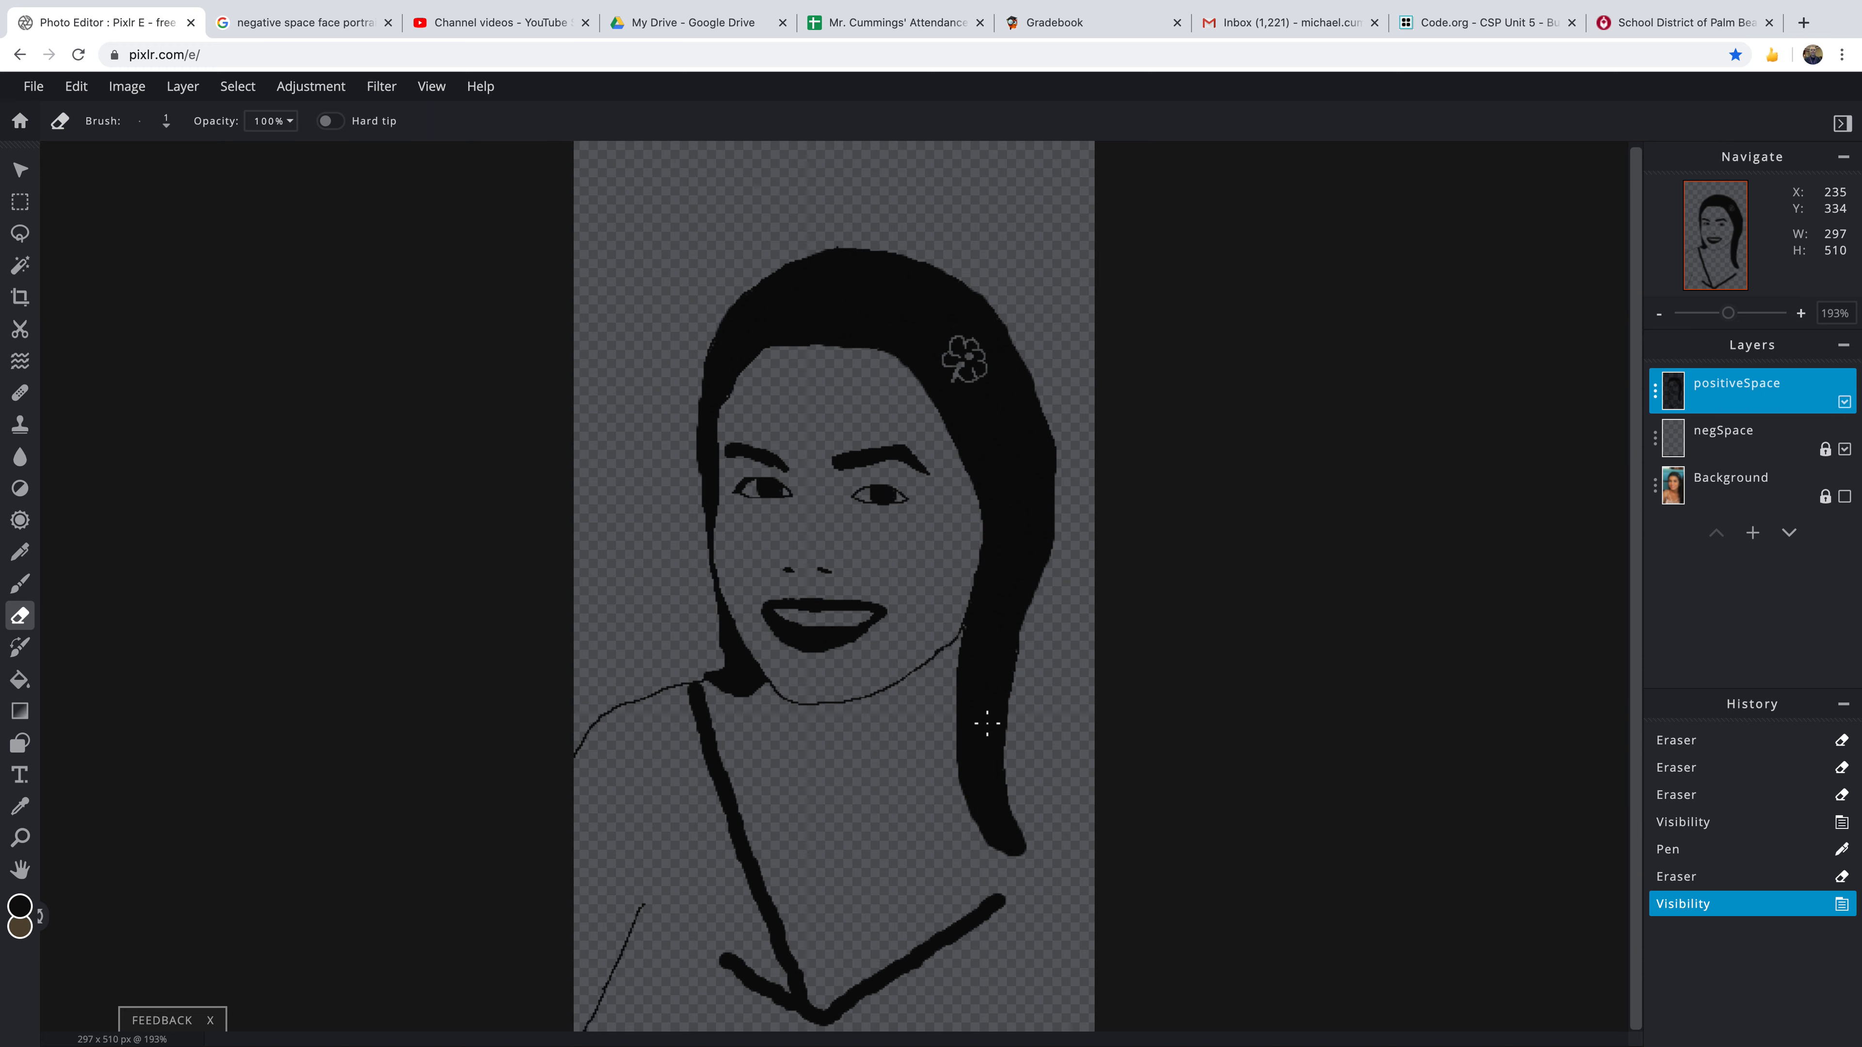
mouse_move(1586, 556)
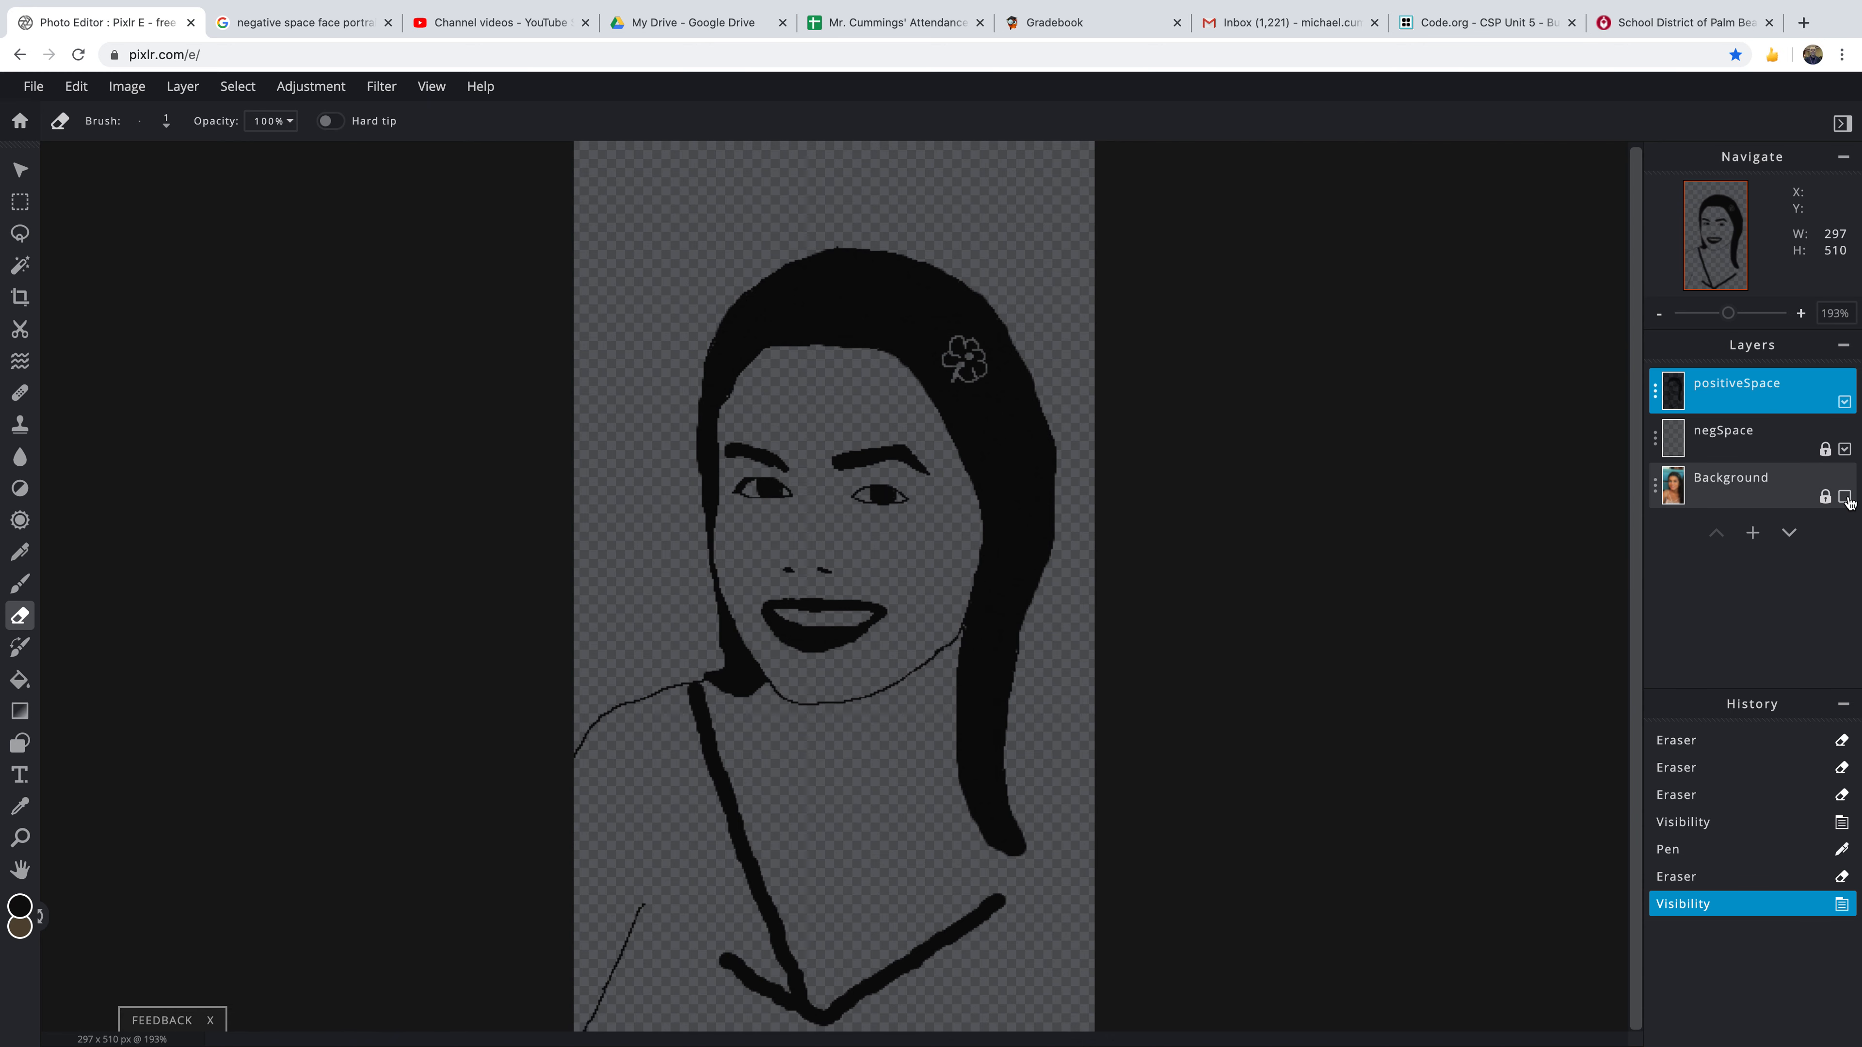
- Reveal the photo and pen three faint thin lines separating the teeth inside the smile
left_click(1845, 497)
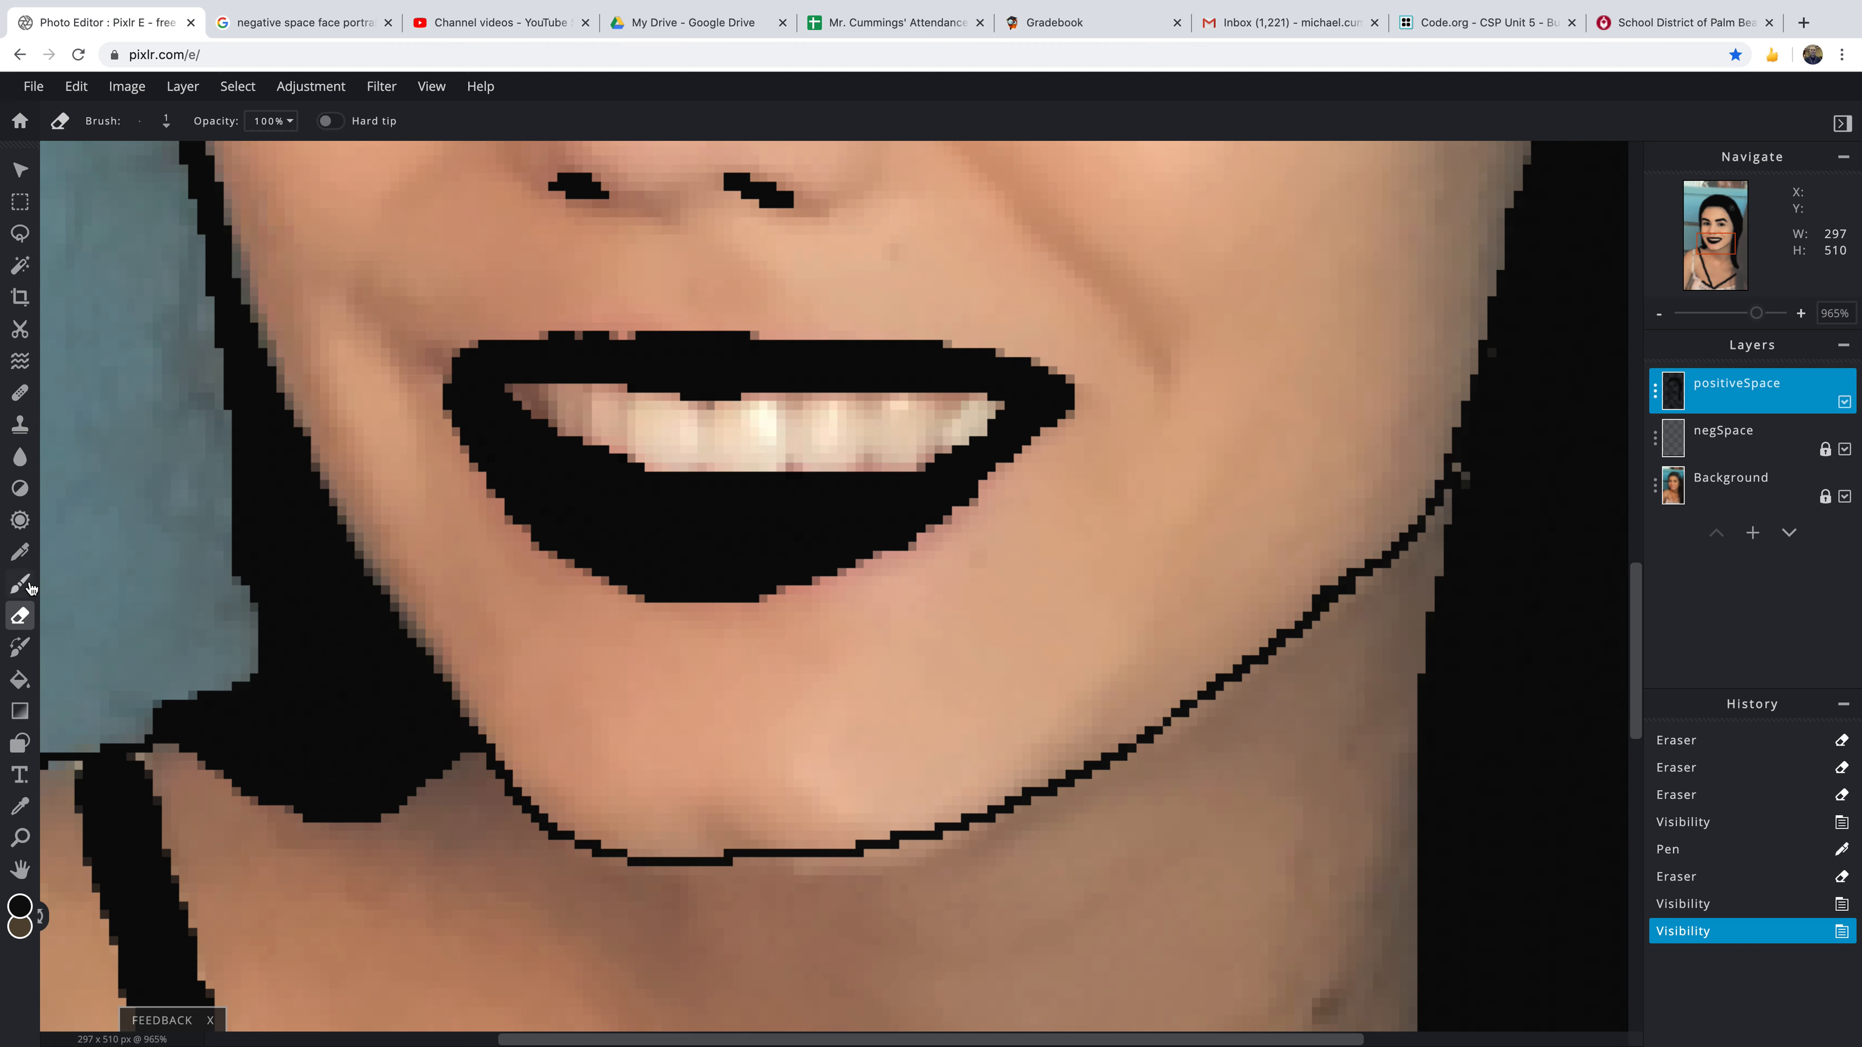
left_click(20, 552)
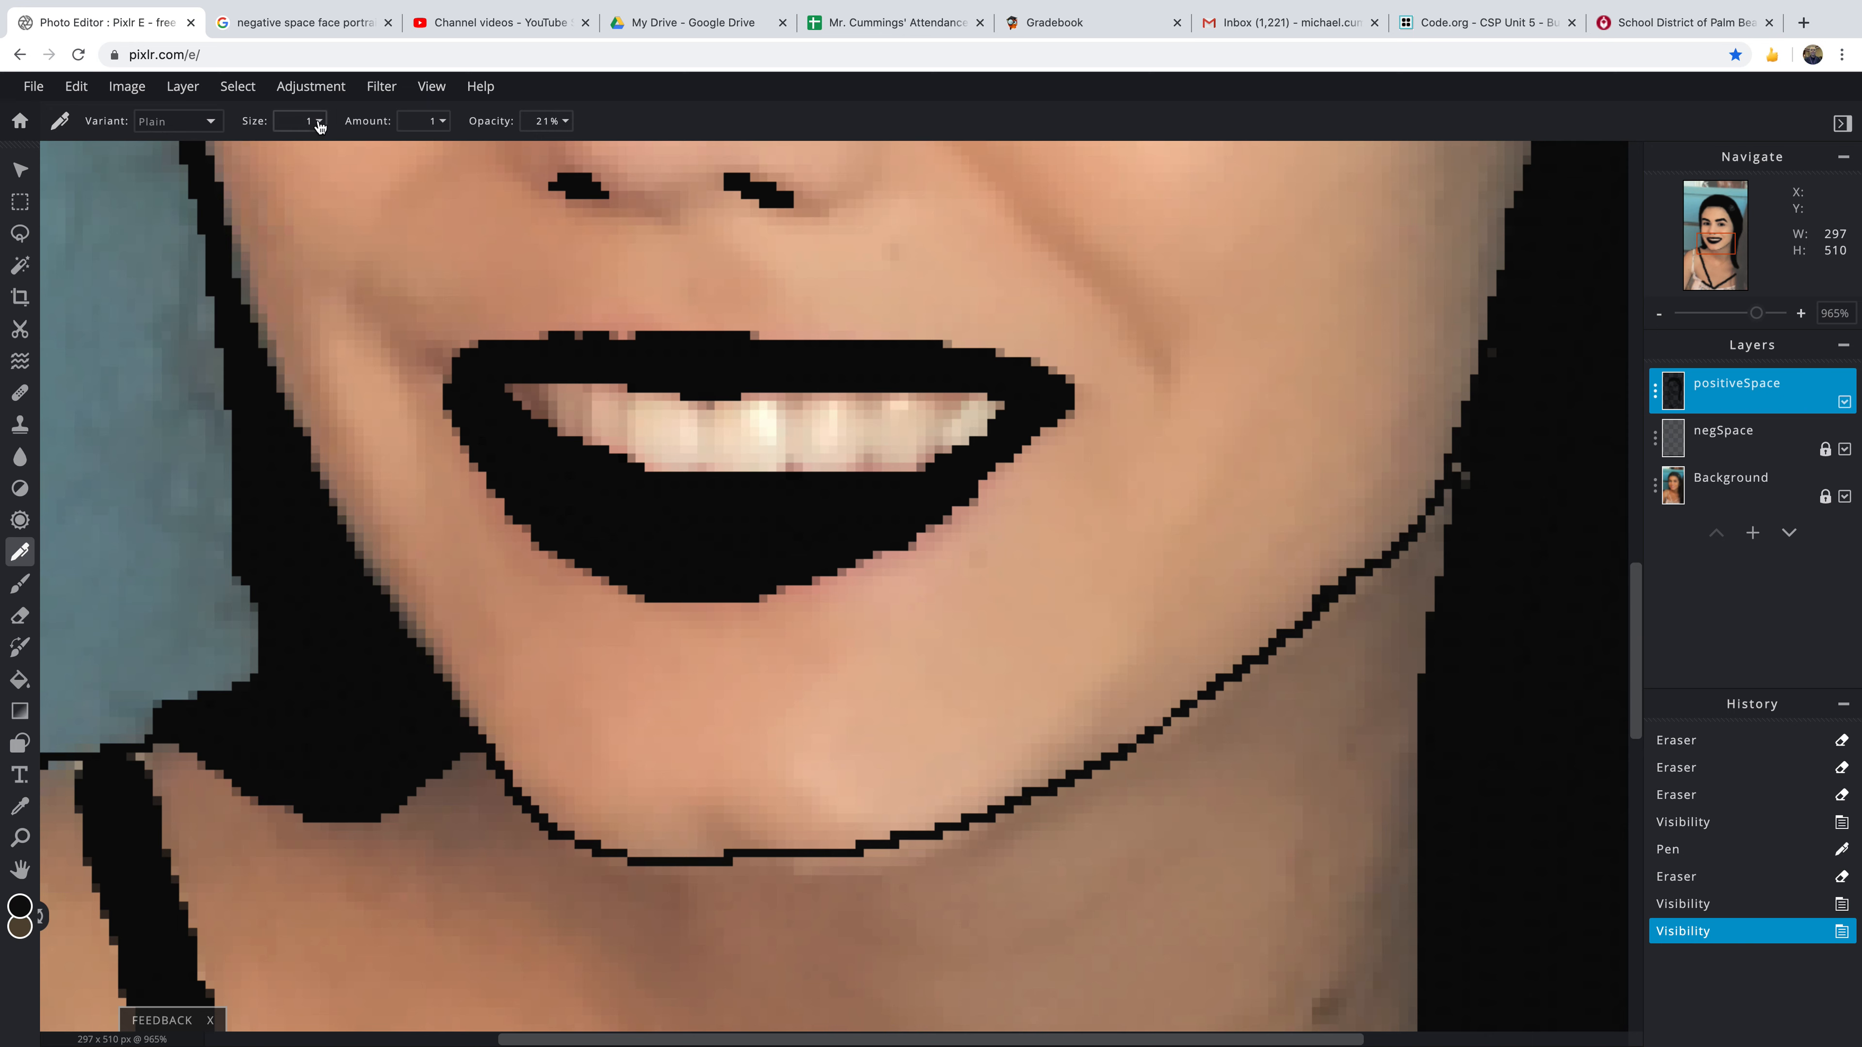
mouse_move(449, 127)
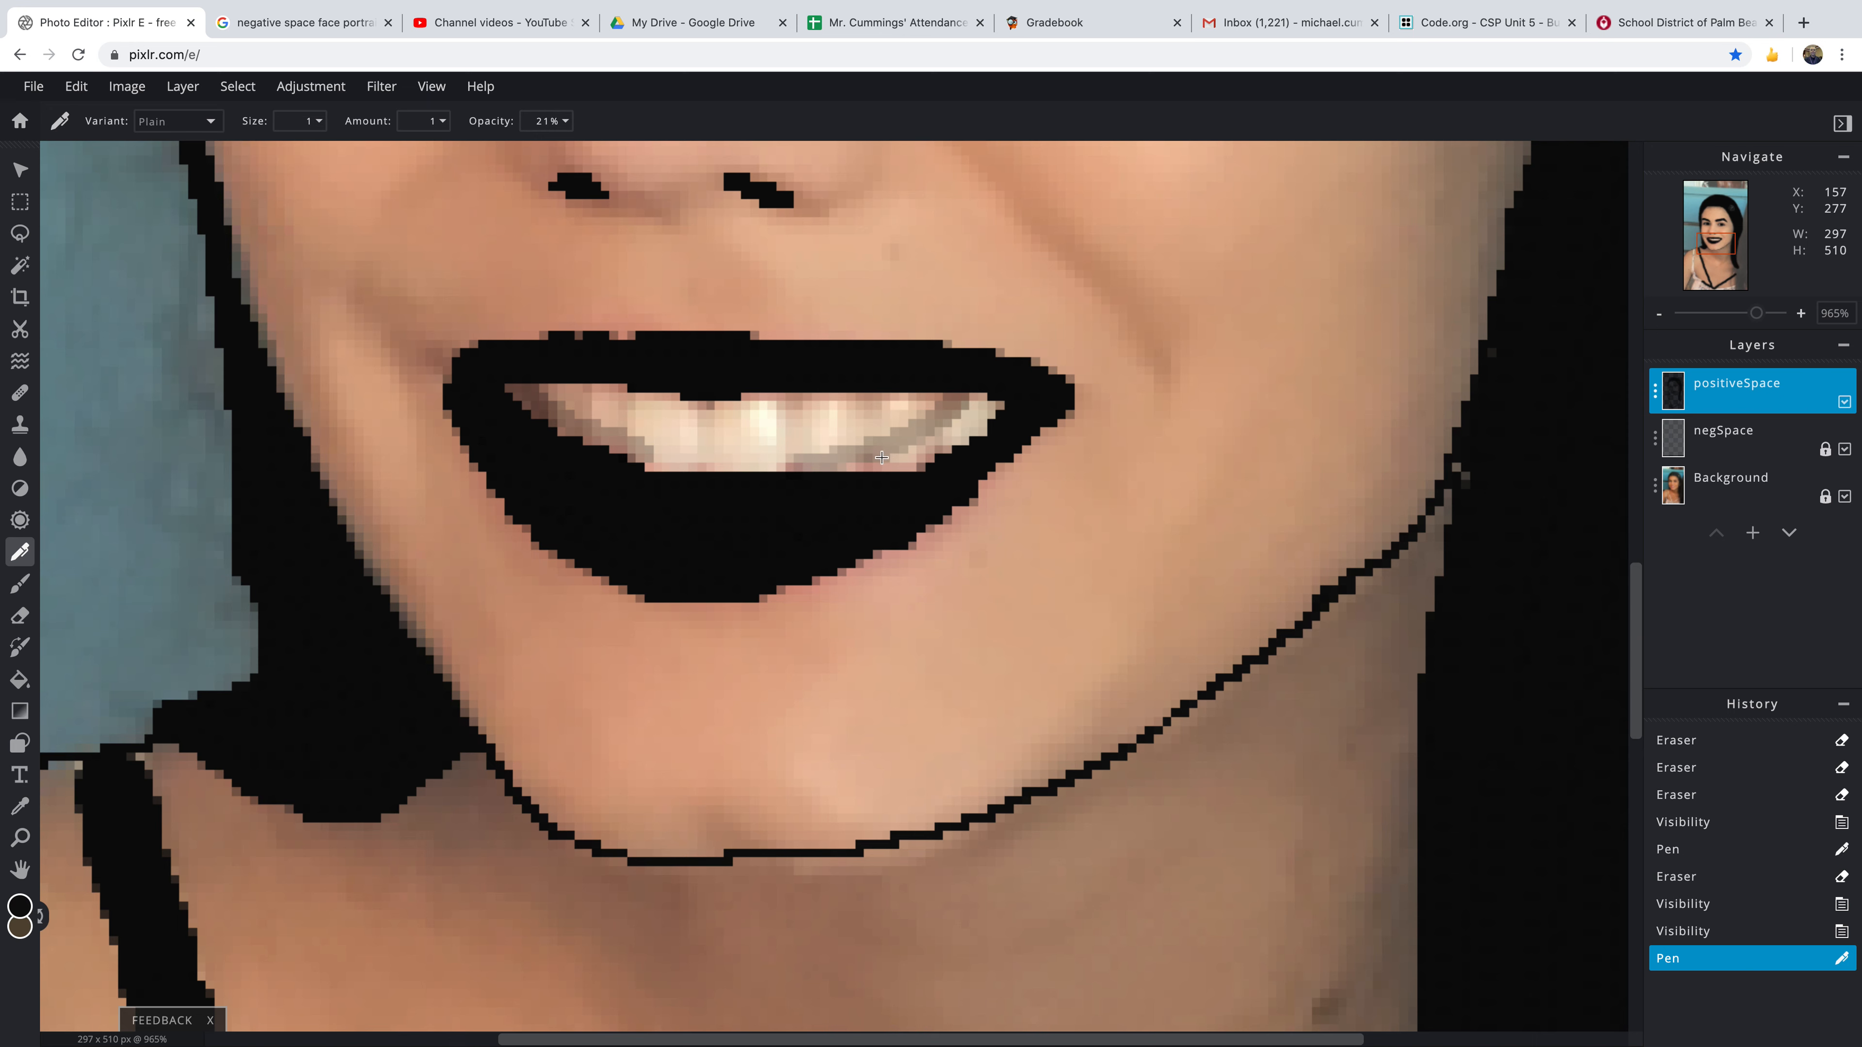
left_click(709, 428)
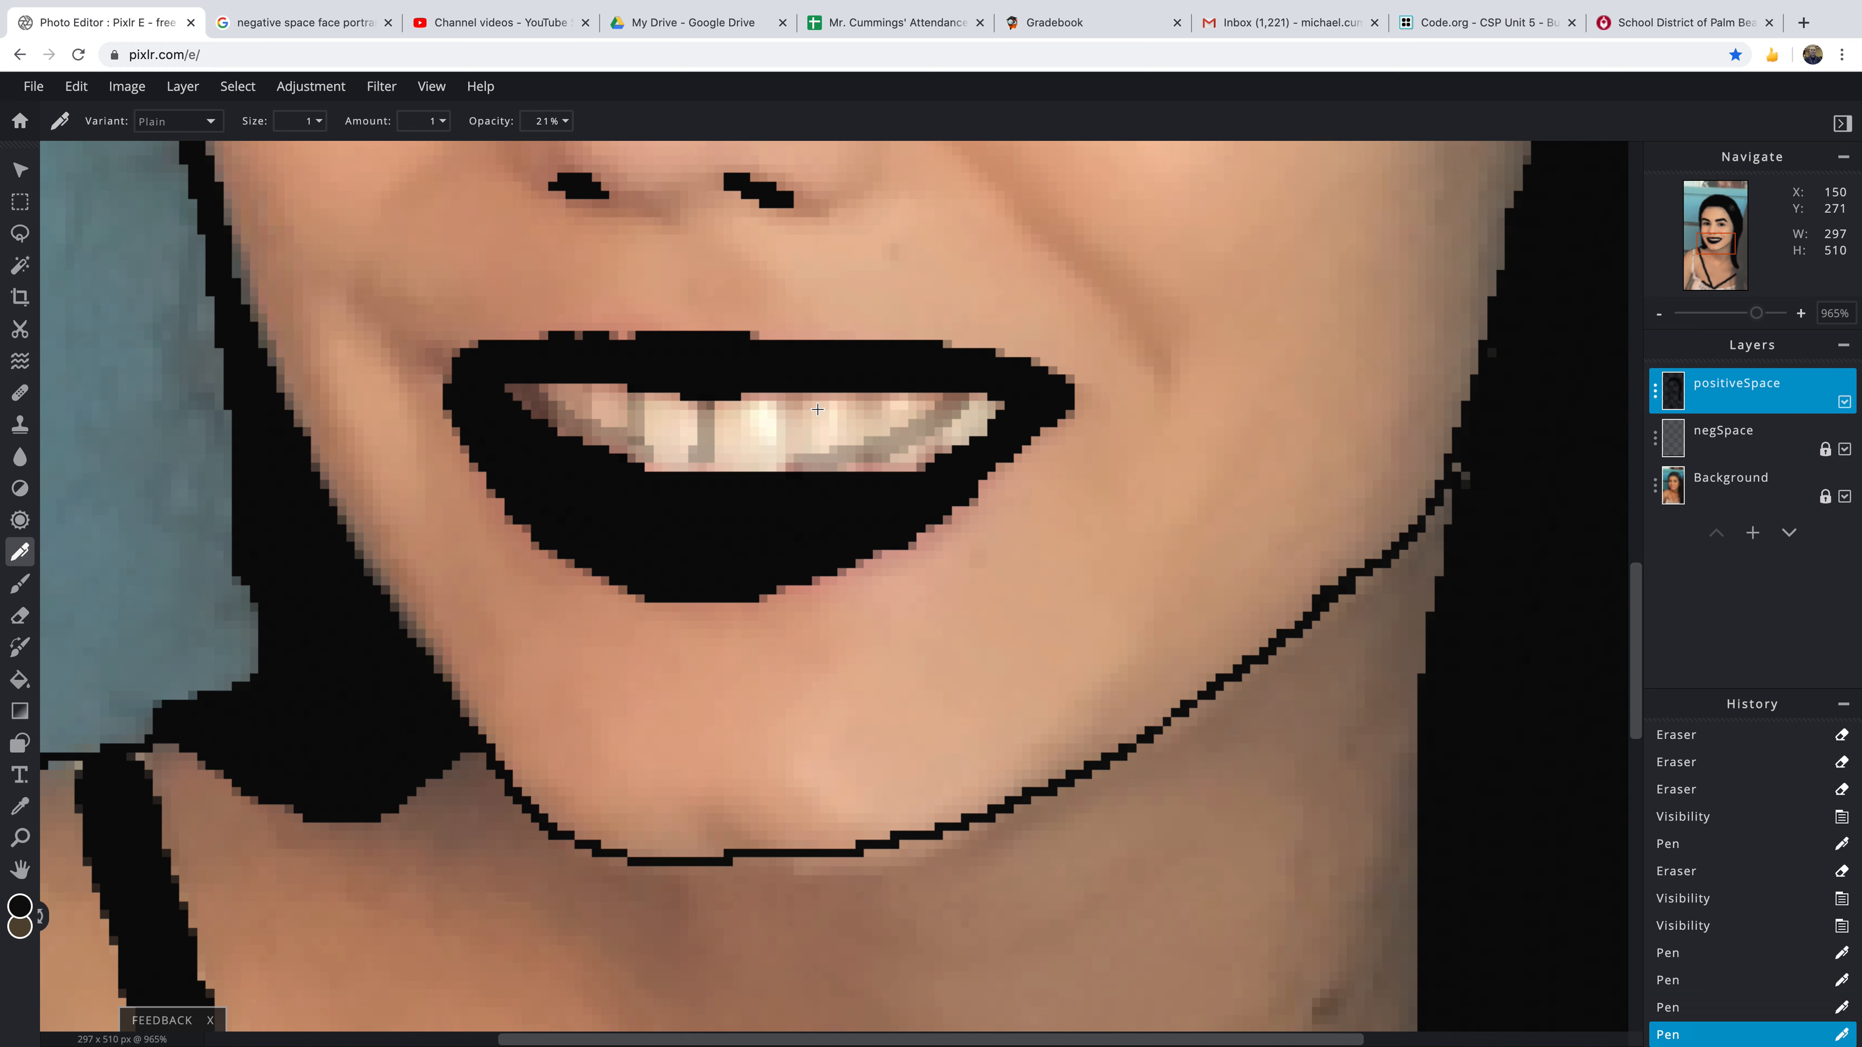
left_click(798, 455)
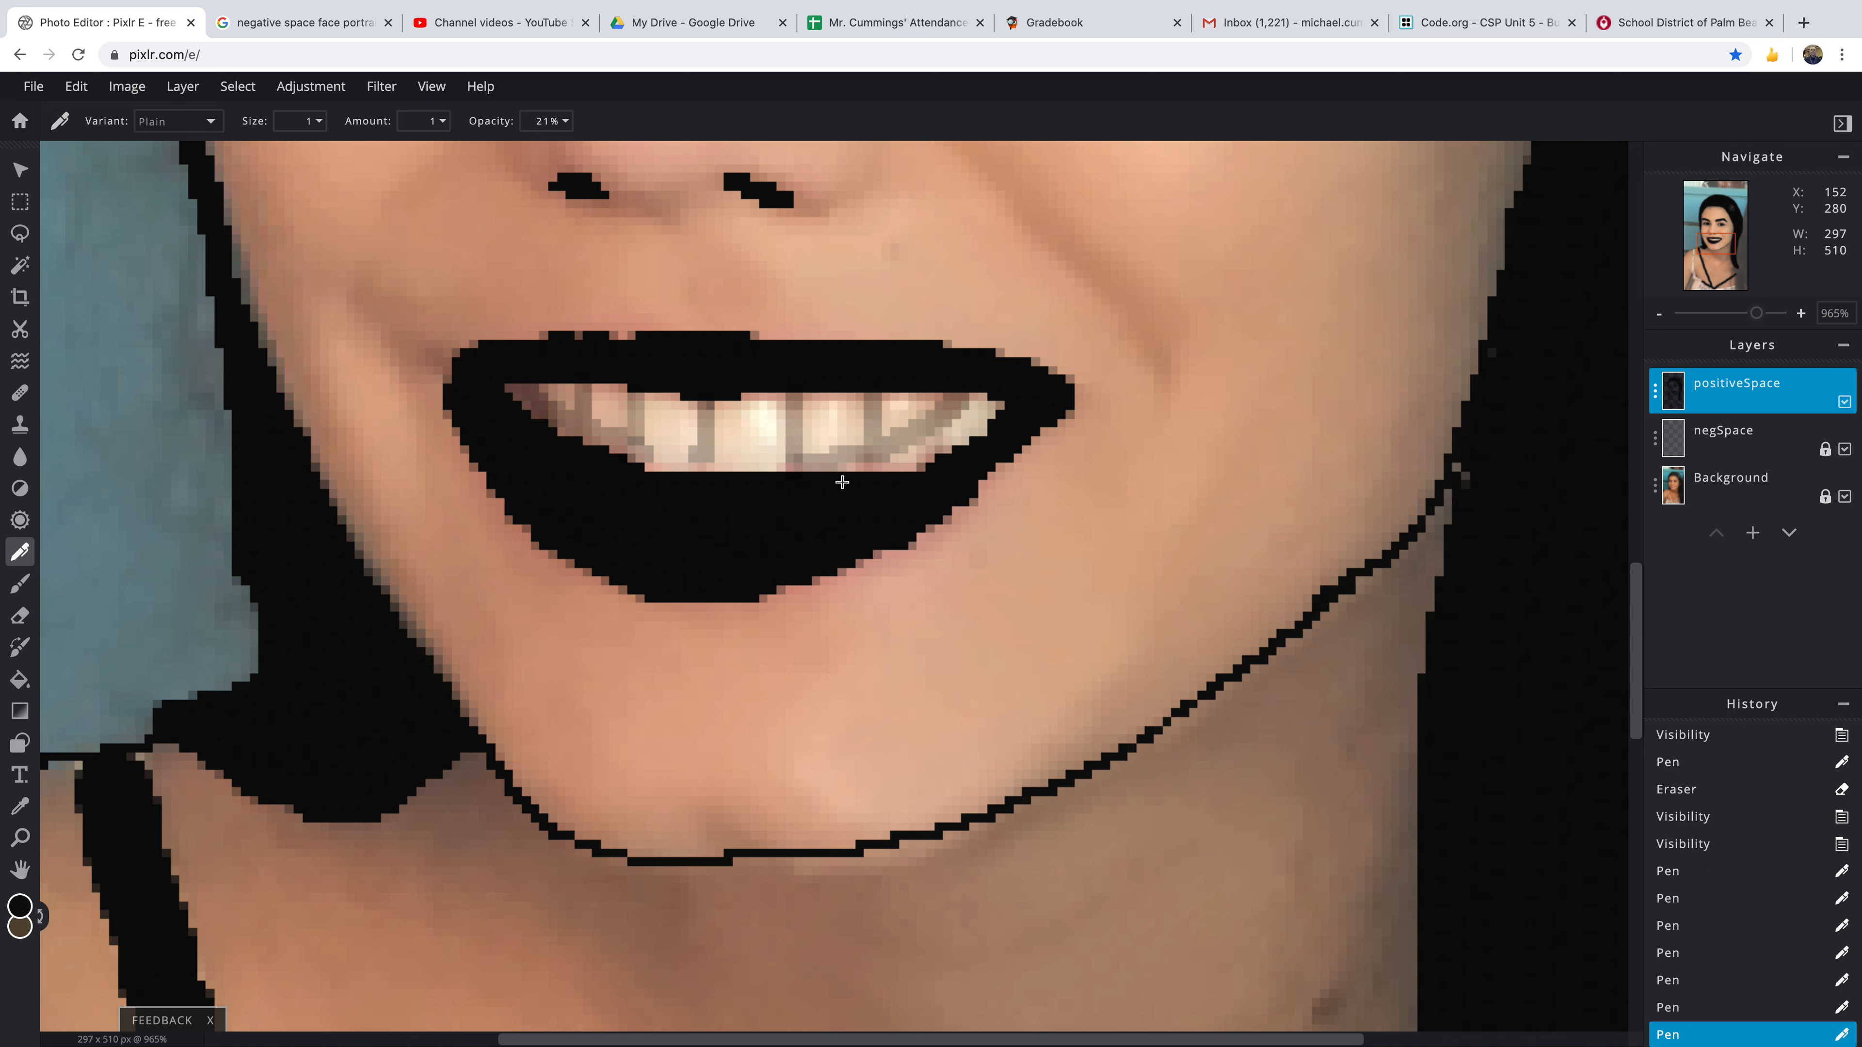
mouse_move(787, 462)
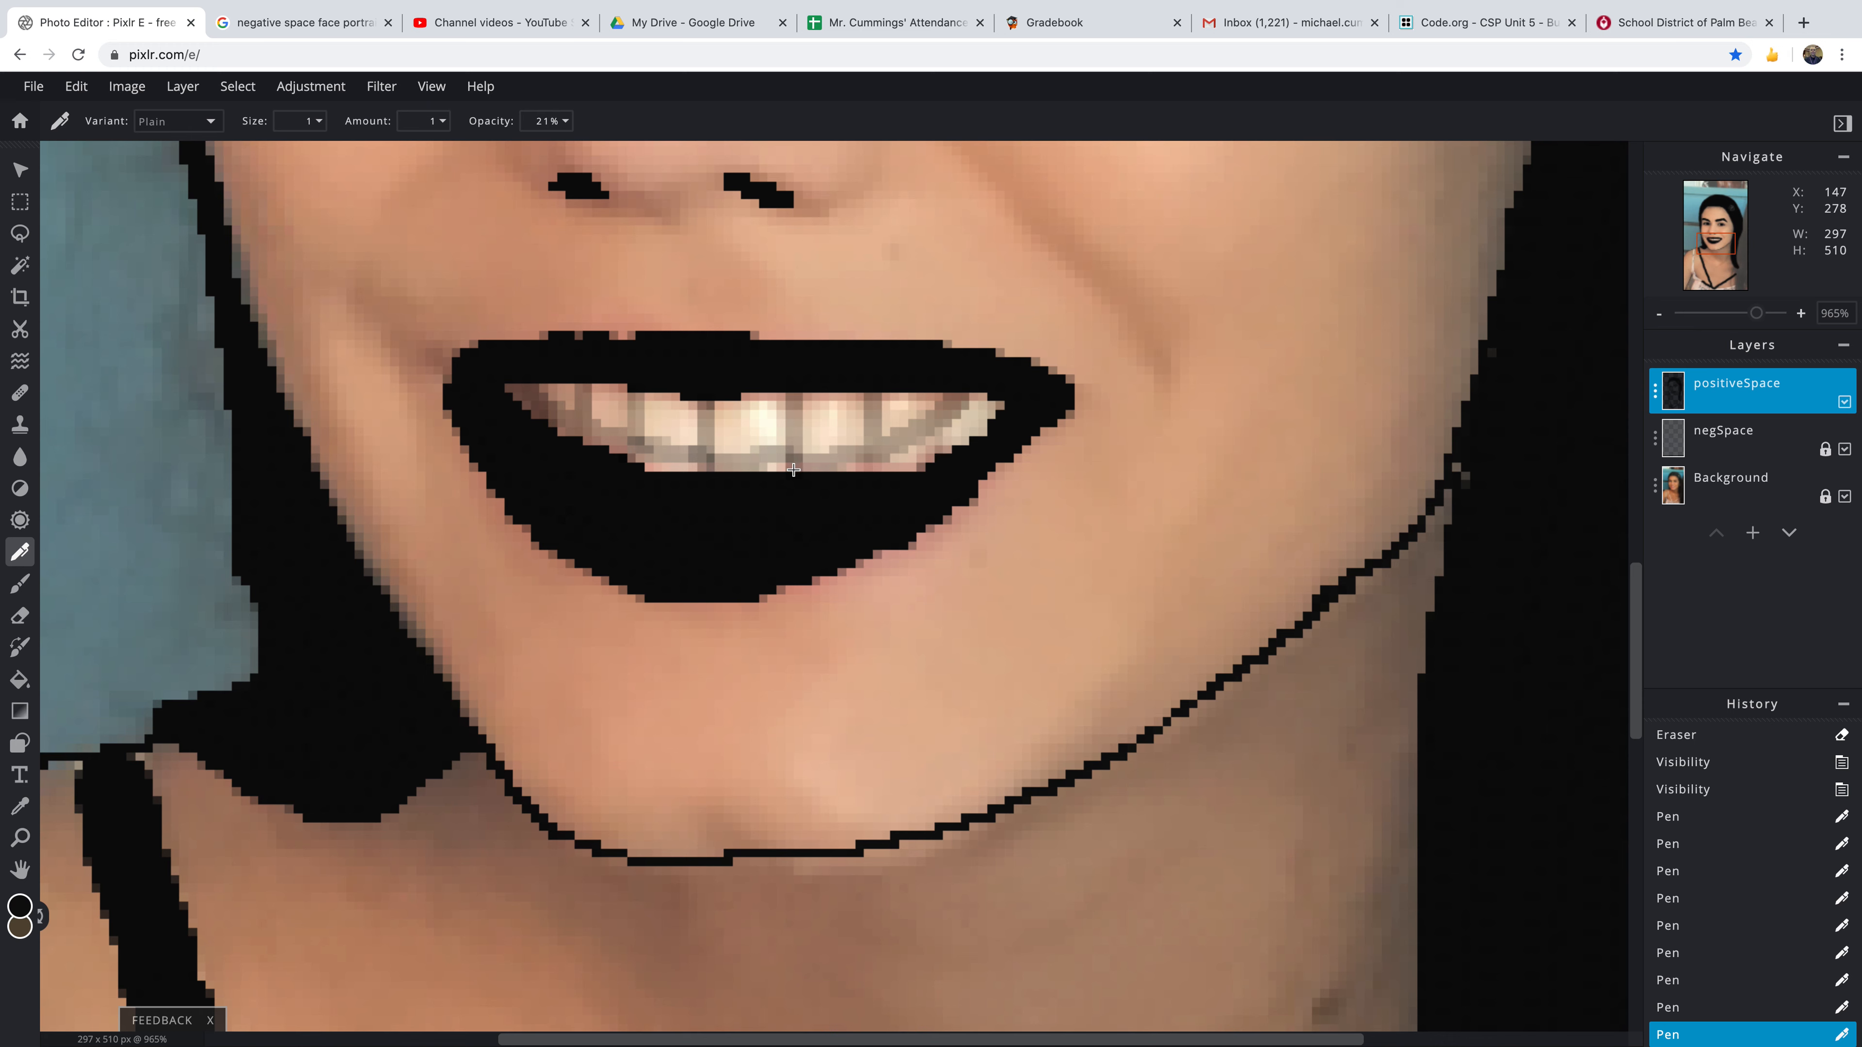
left_click(789, 466)
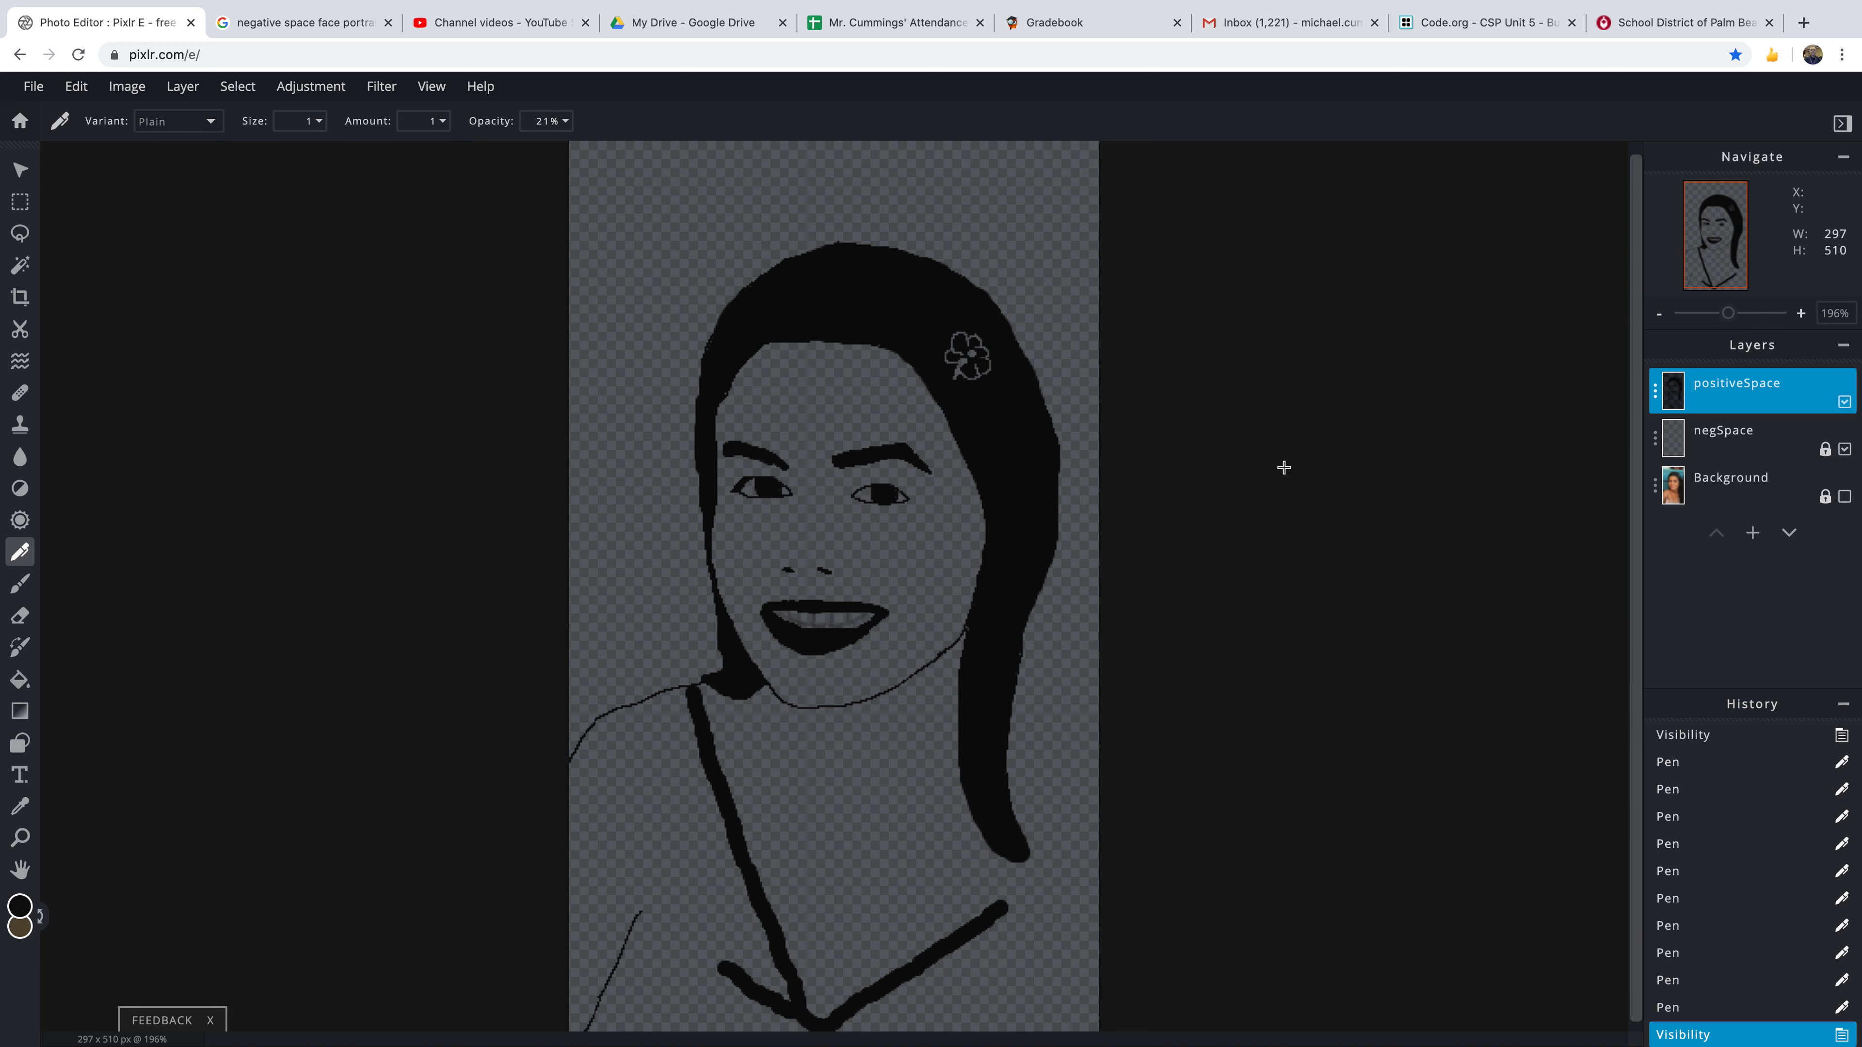
mouse_move(1284, 466)
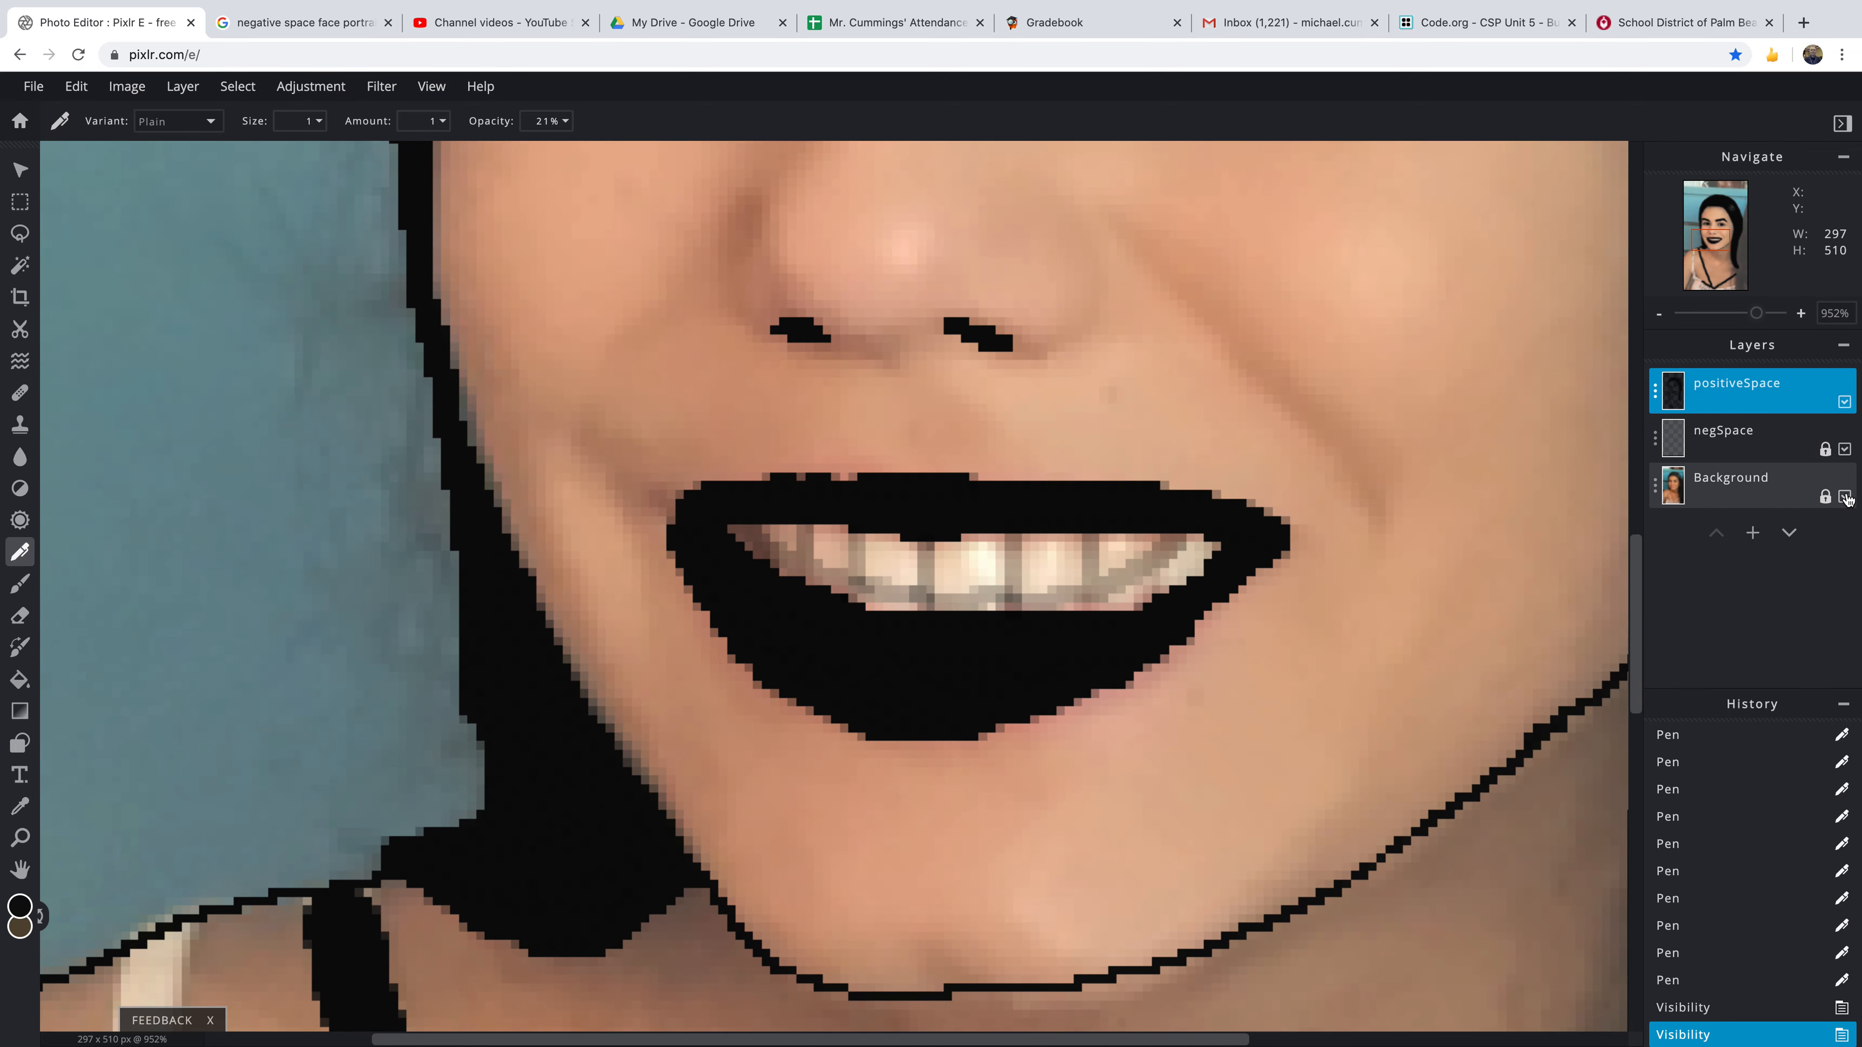
- Hide the Background photo and zoom toward the smile to clean the tooth lines
left_click(1844, 495)
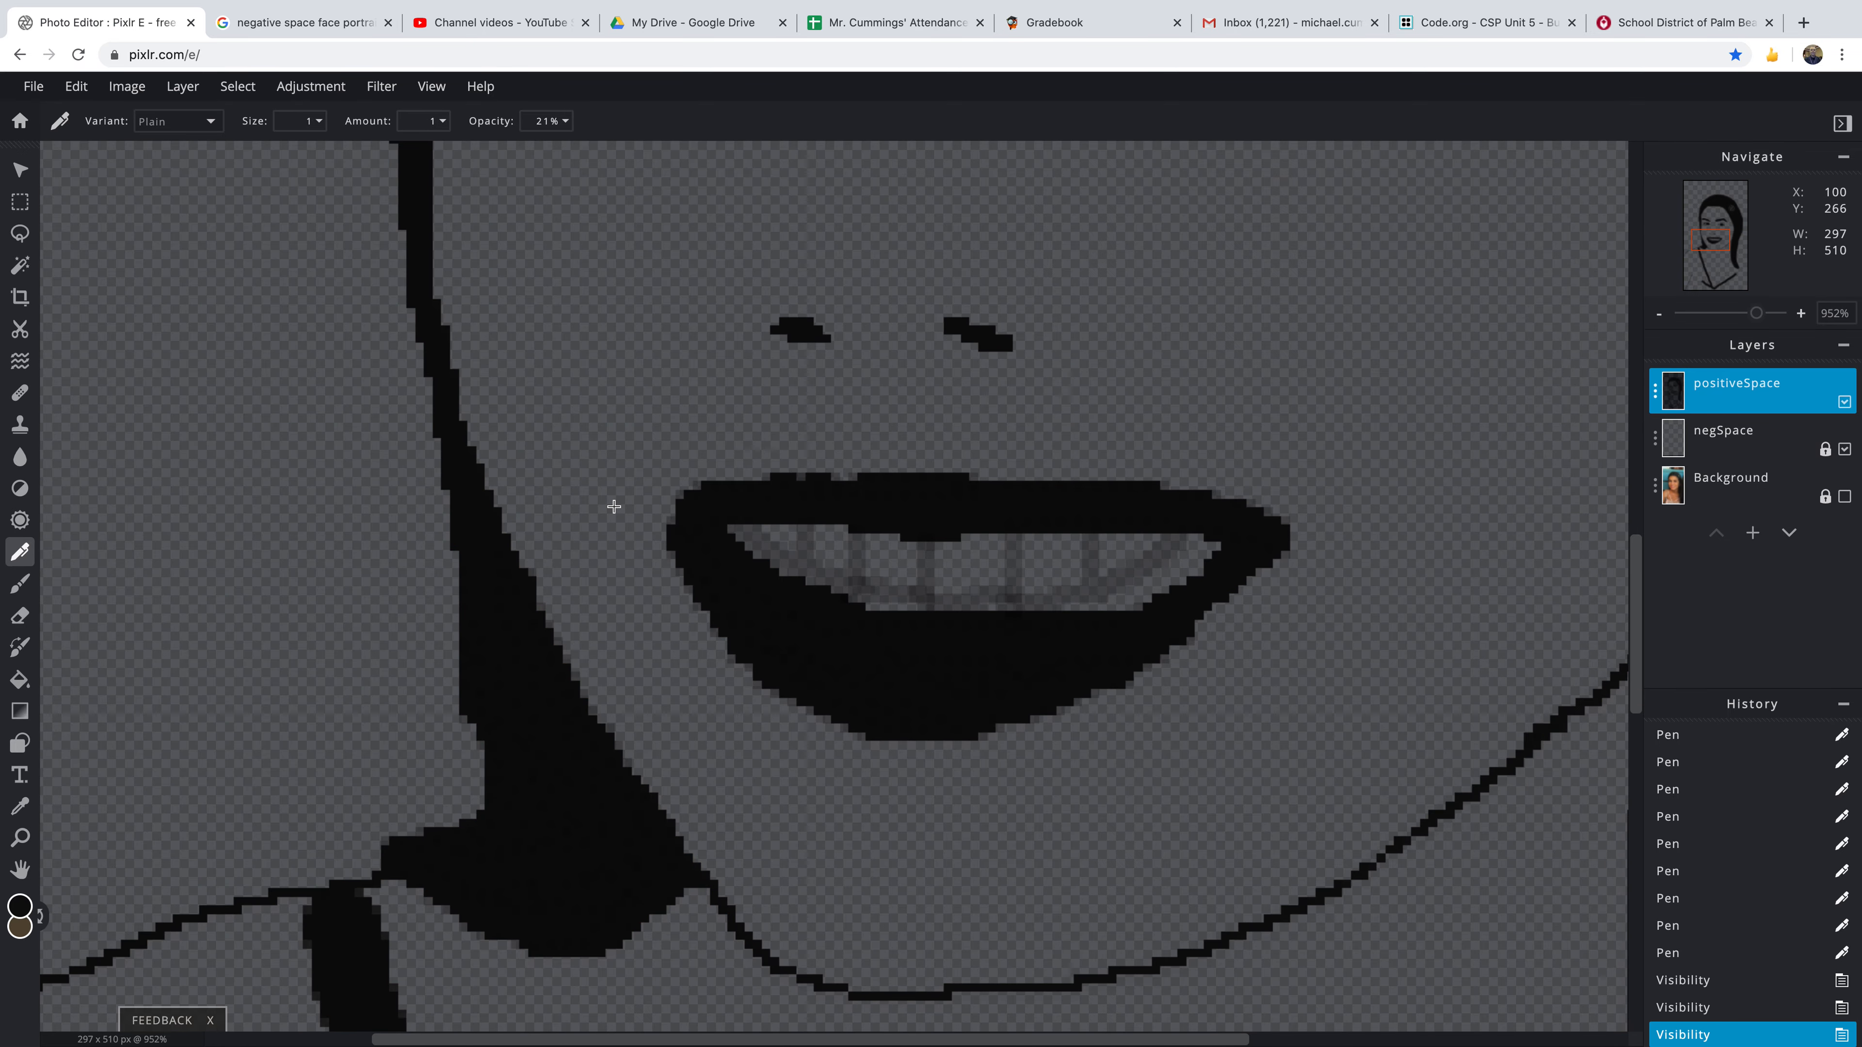
mouse_move(18, 279)
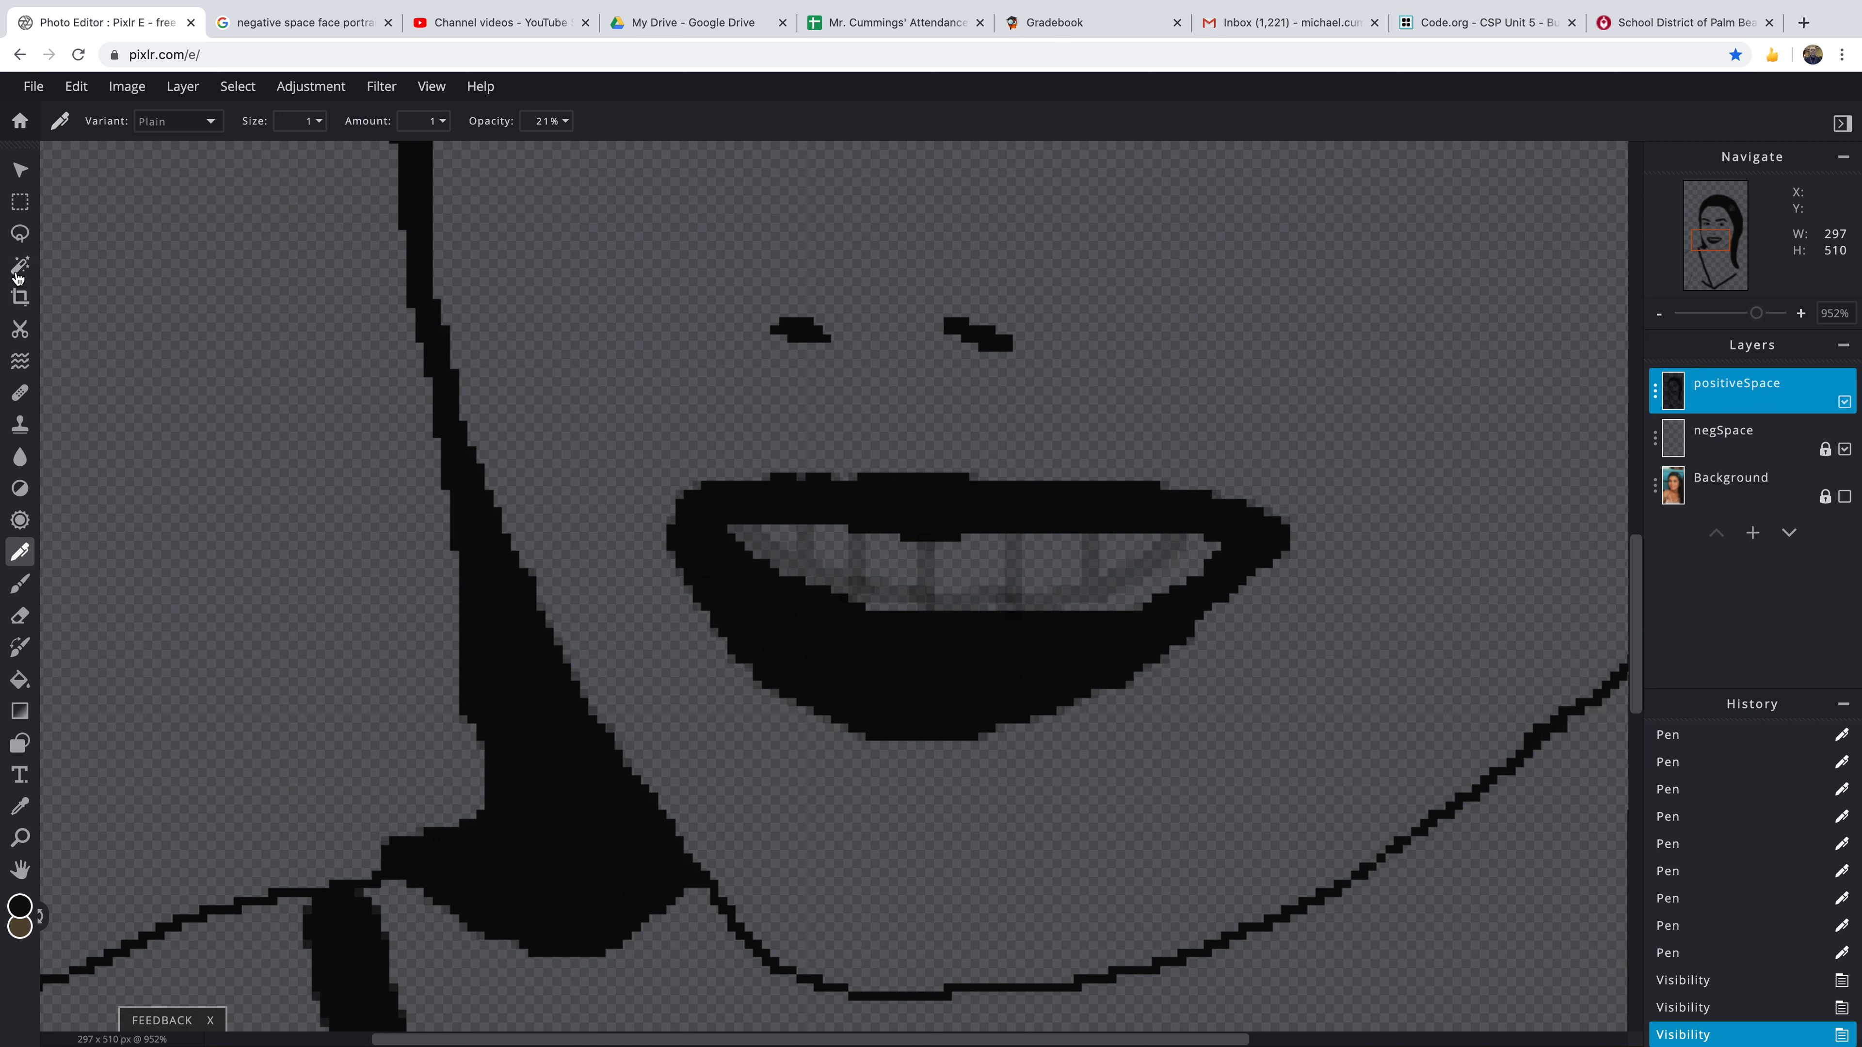
mouse_move(19, 393)
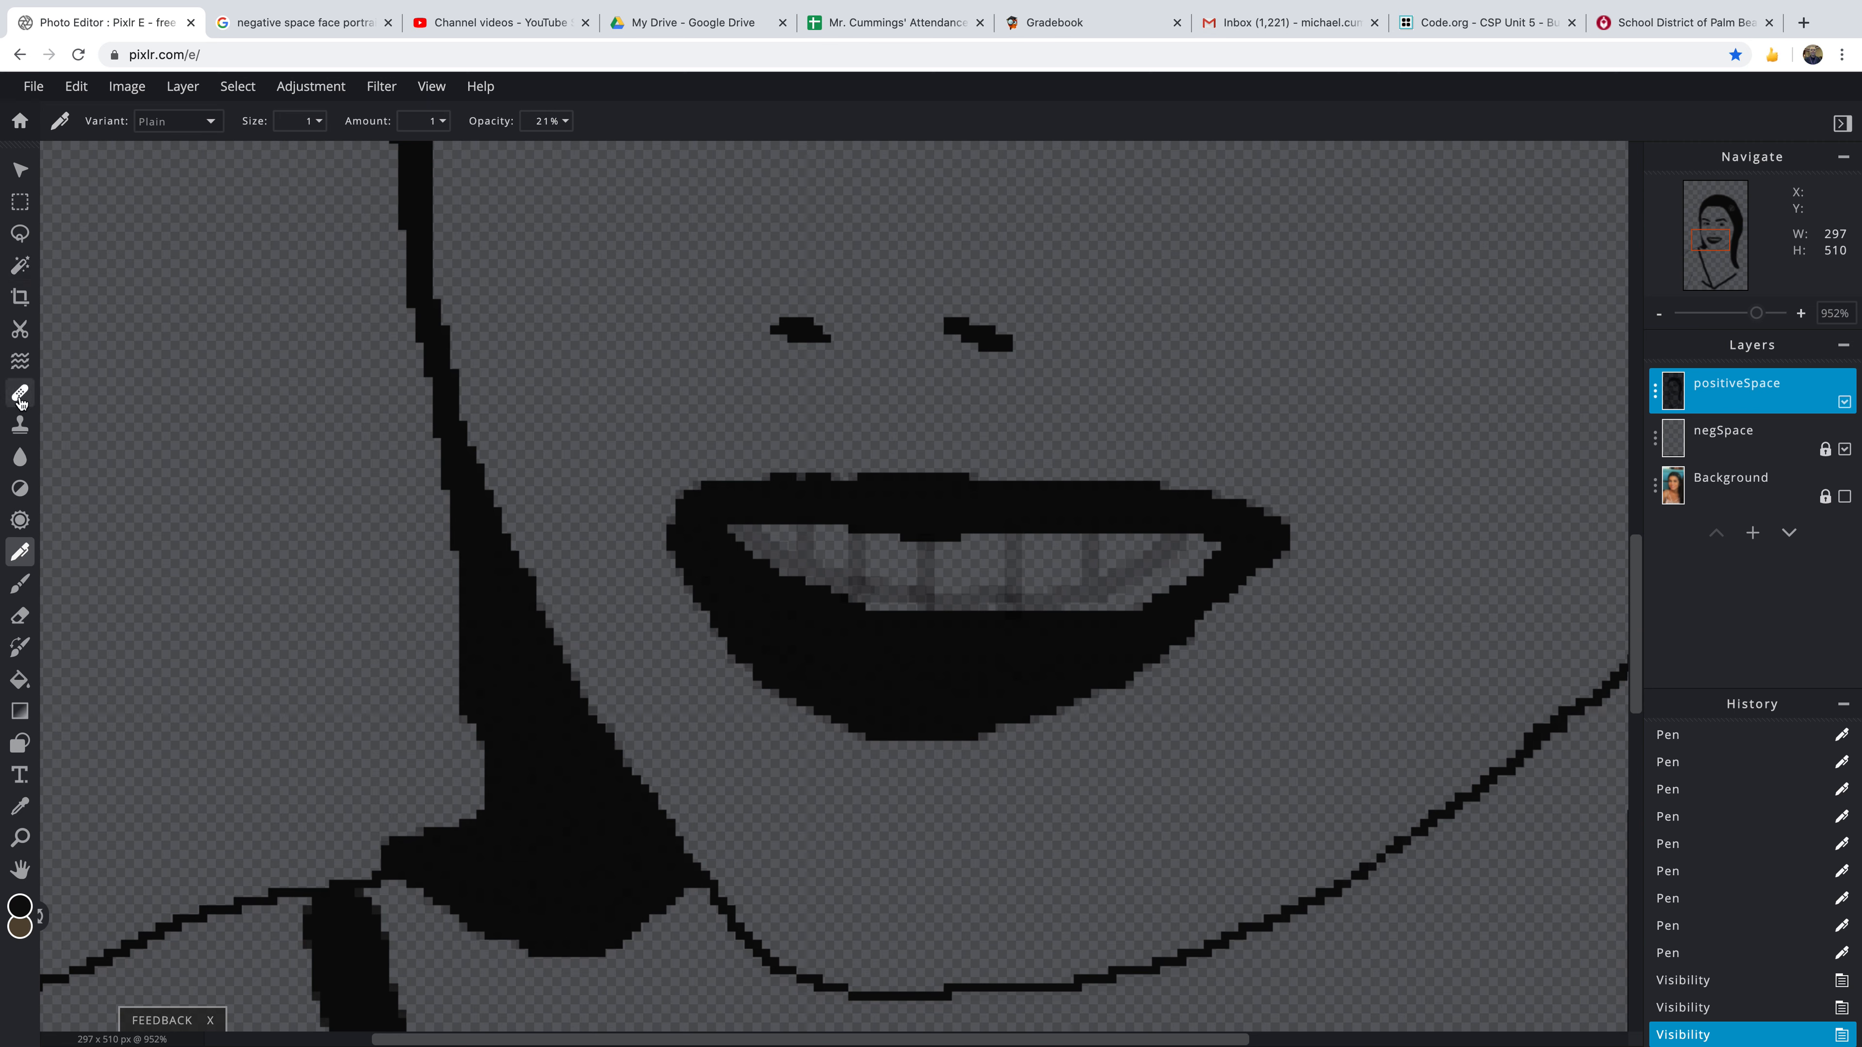
mouse_move(19, 584)
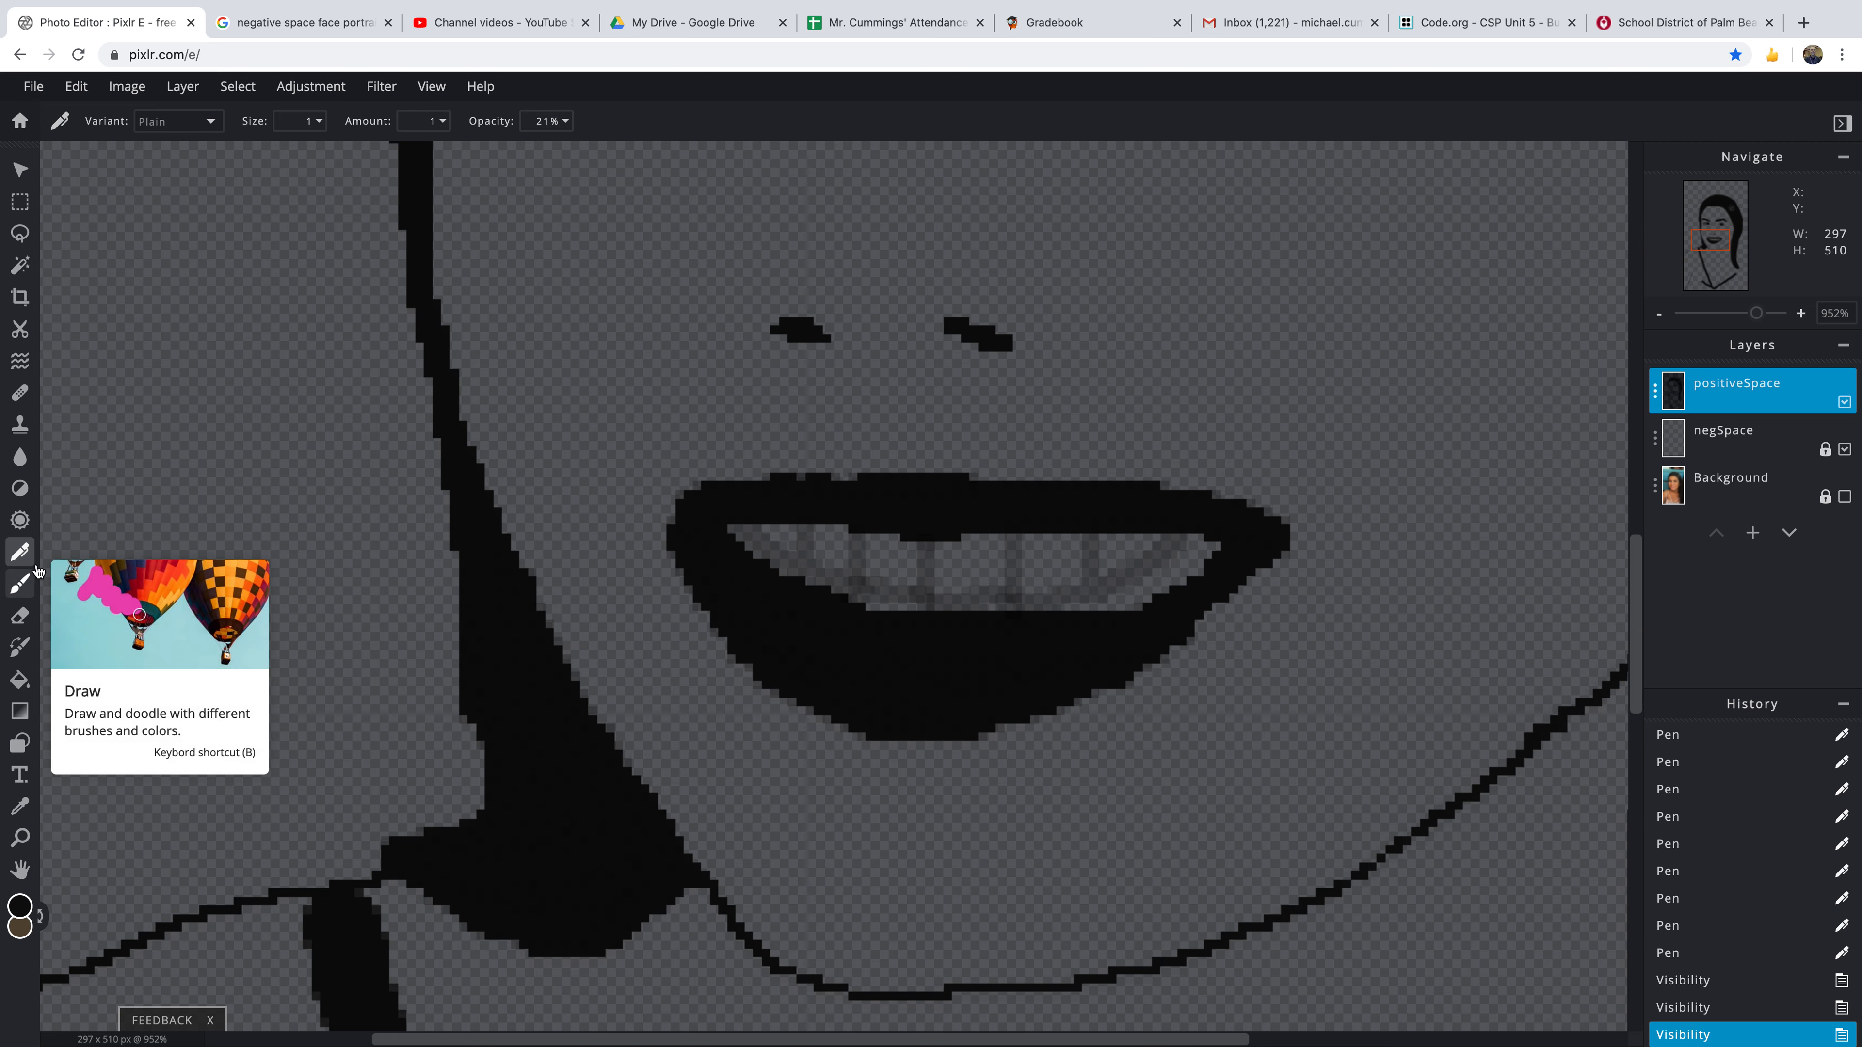
mouse_move(459, 129)
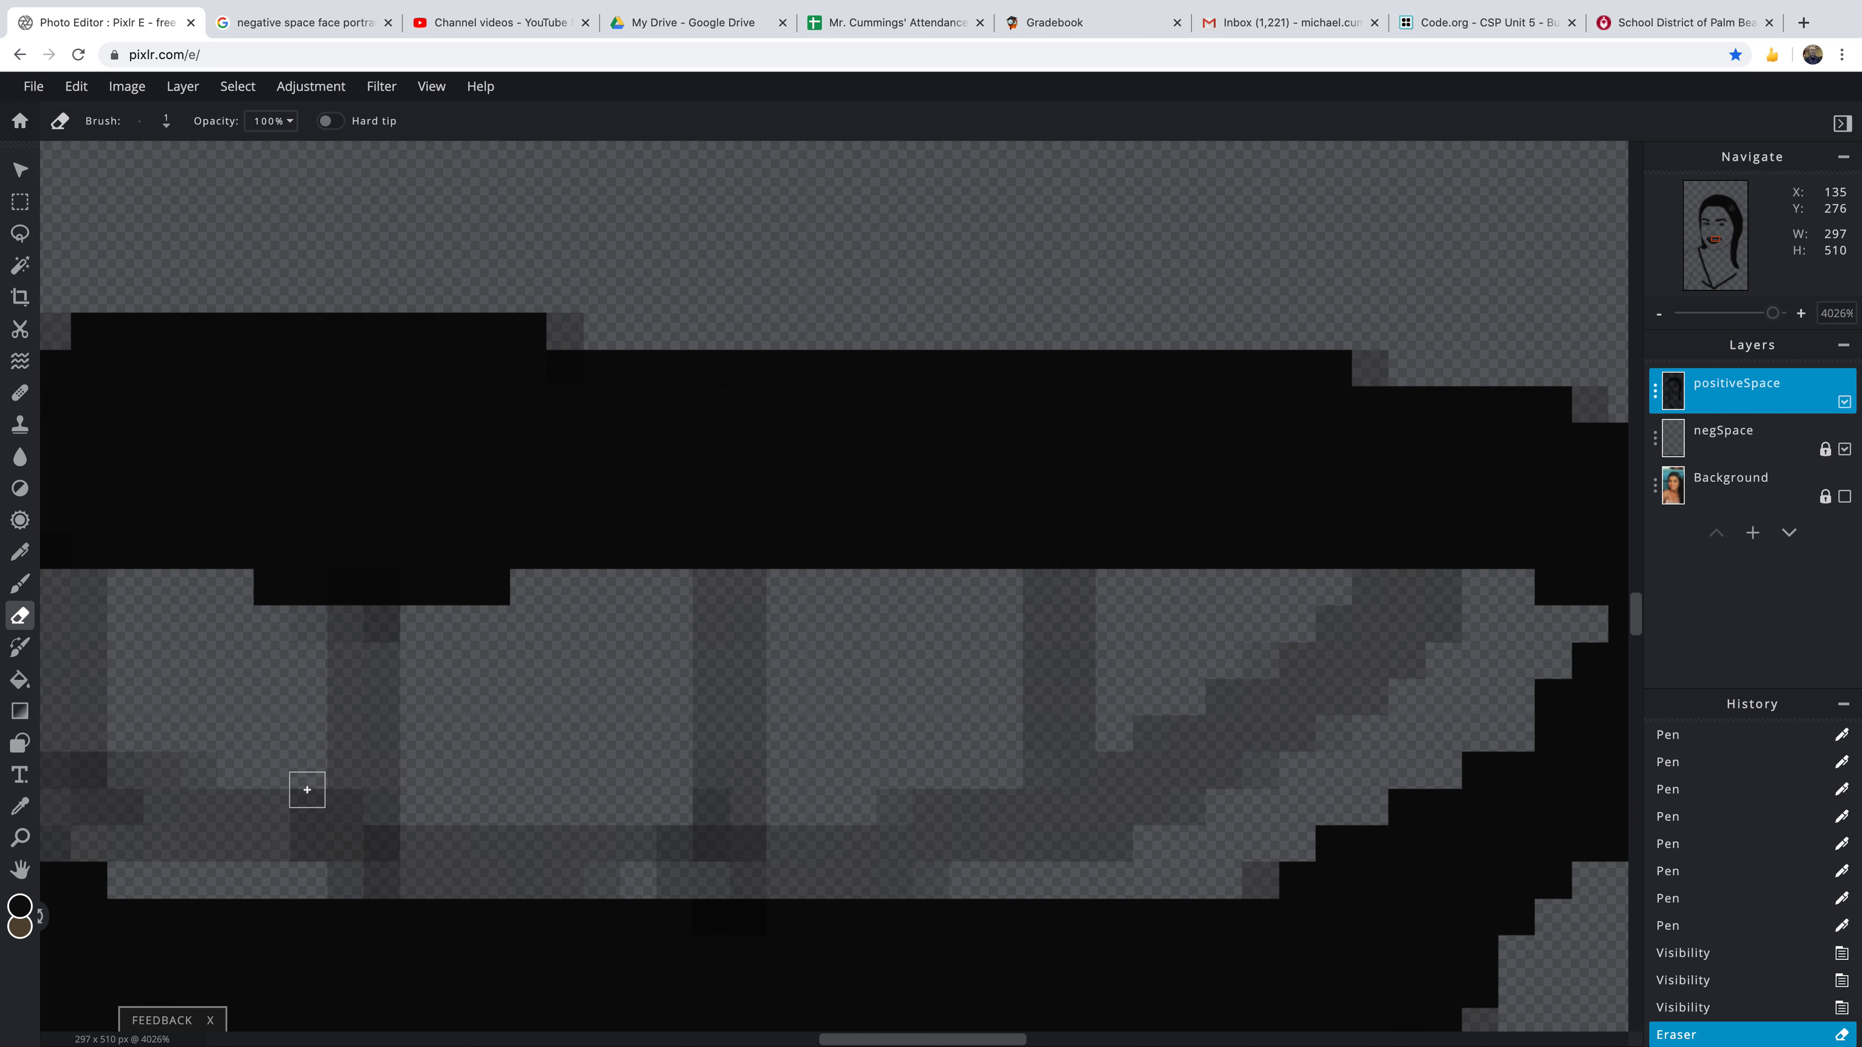
mouse_move(889, 792)
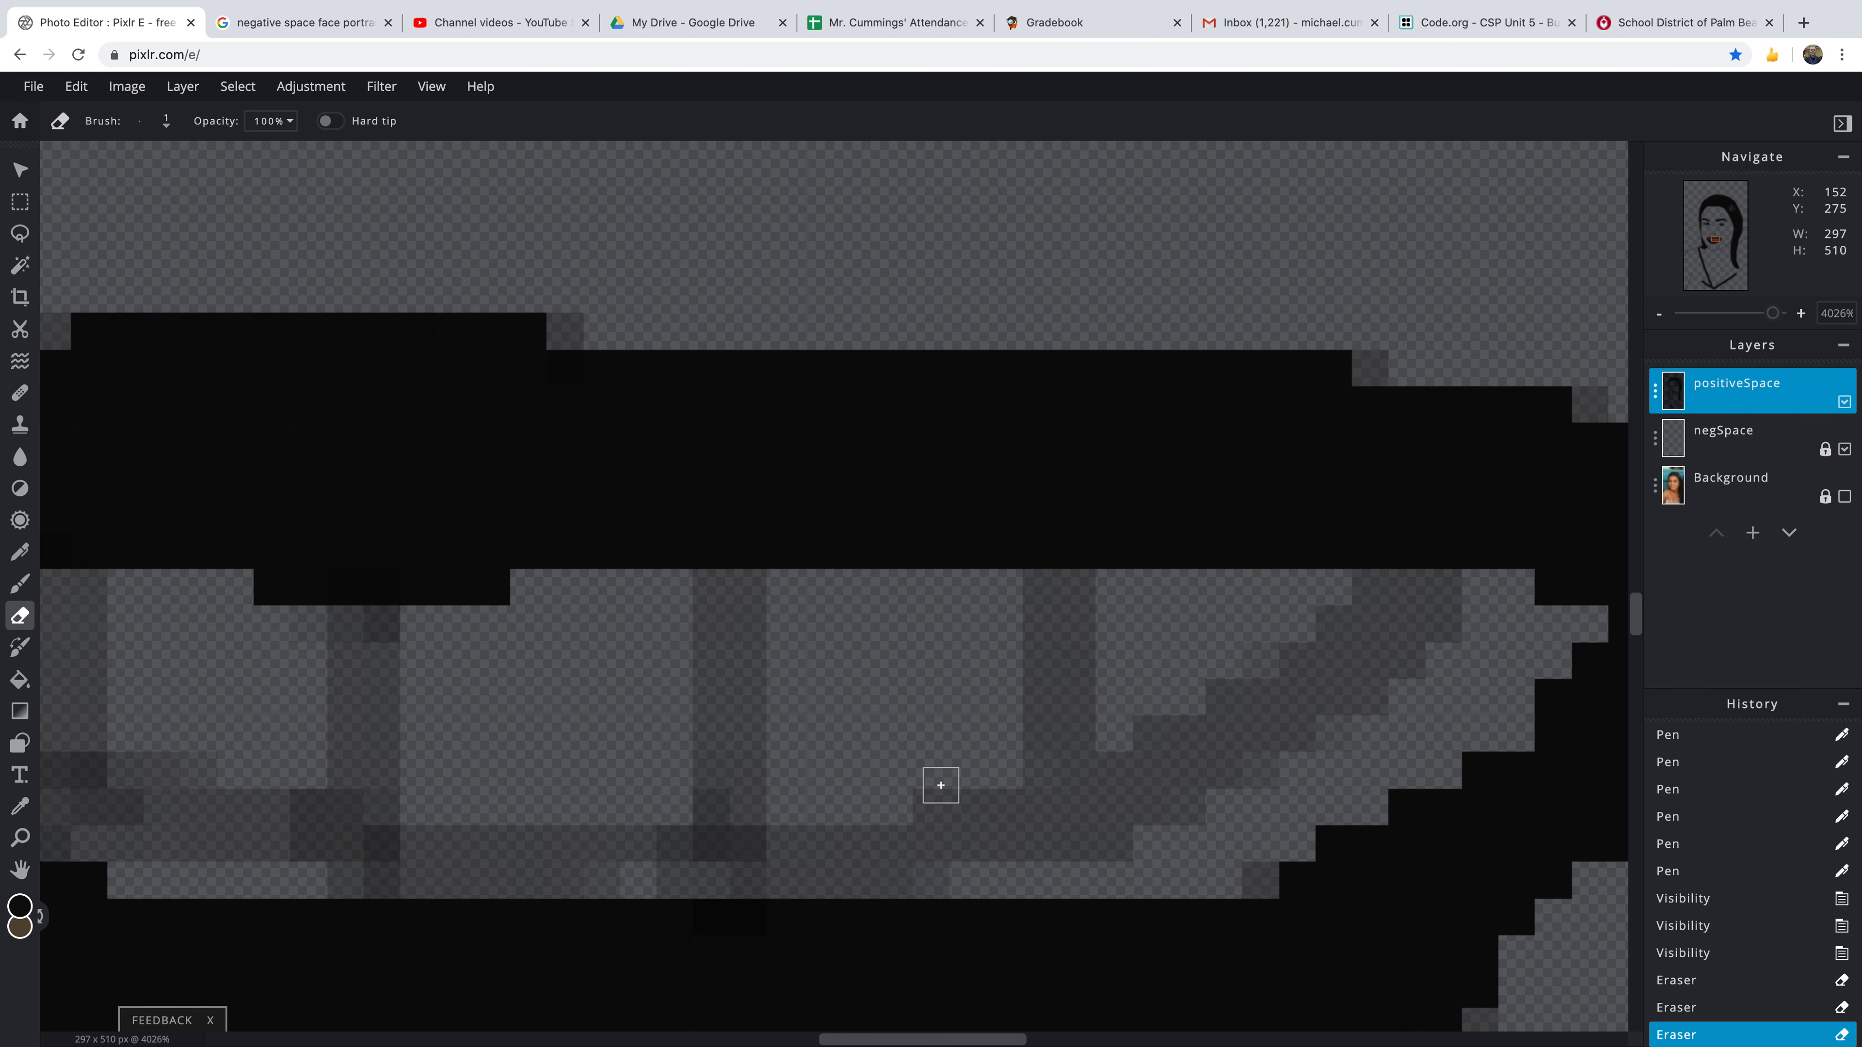
mouse_move(1284, 446)
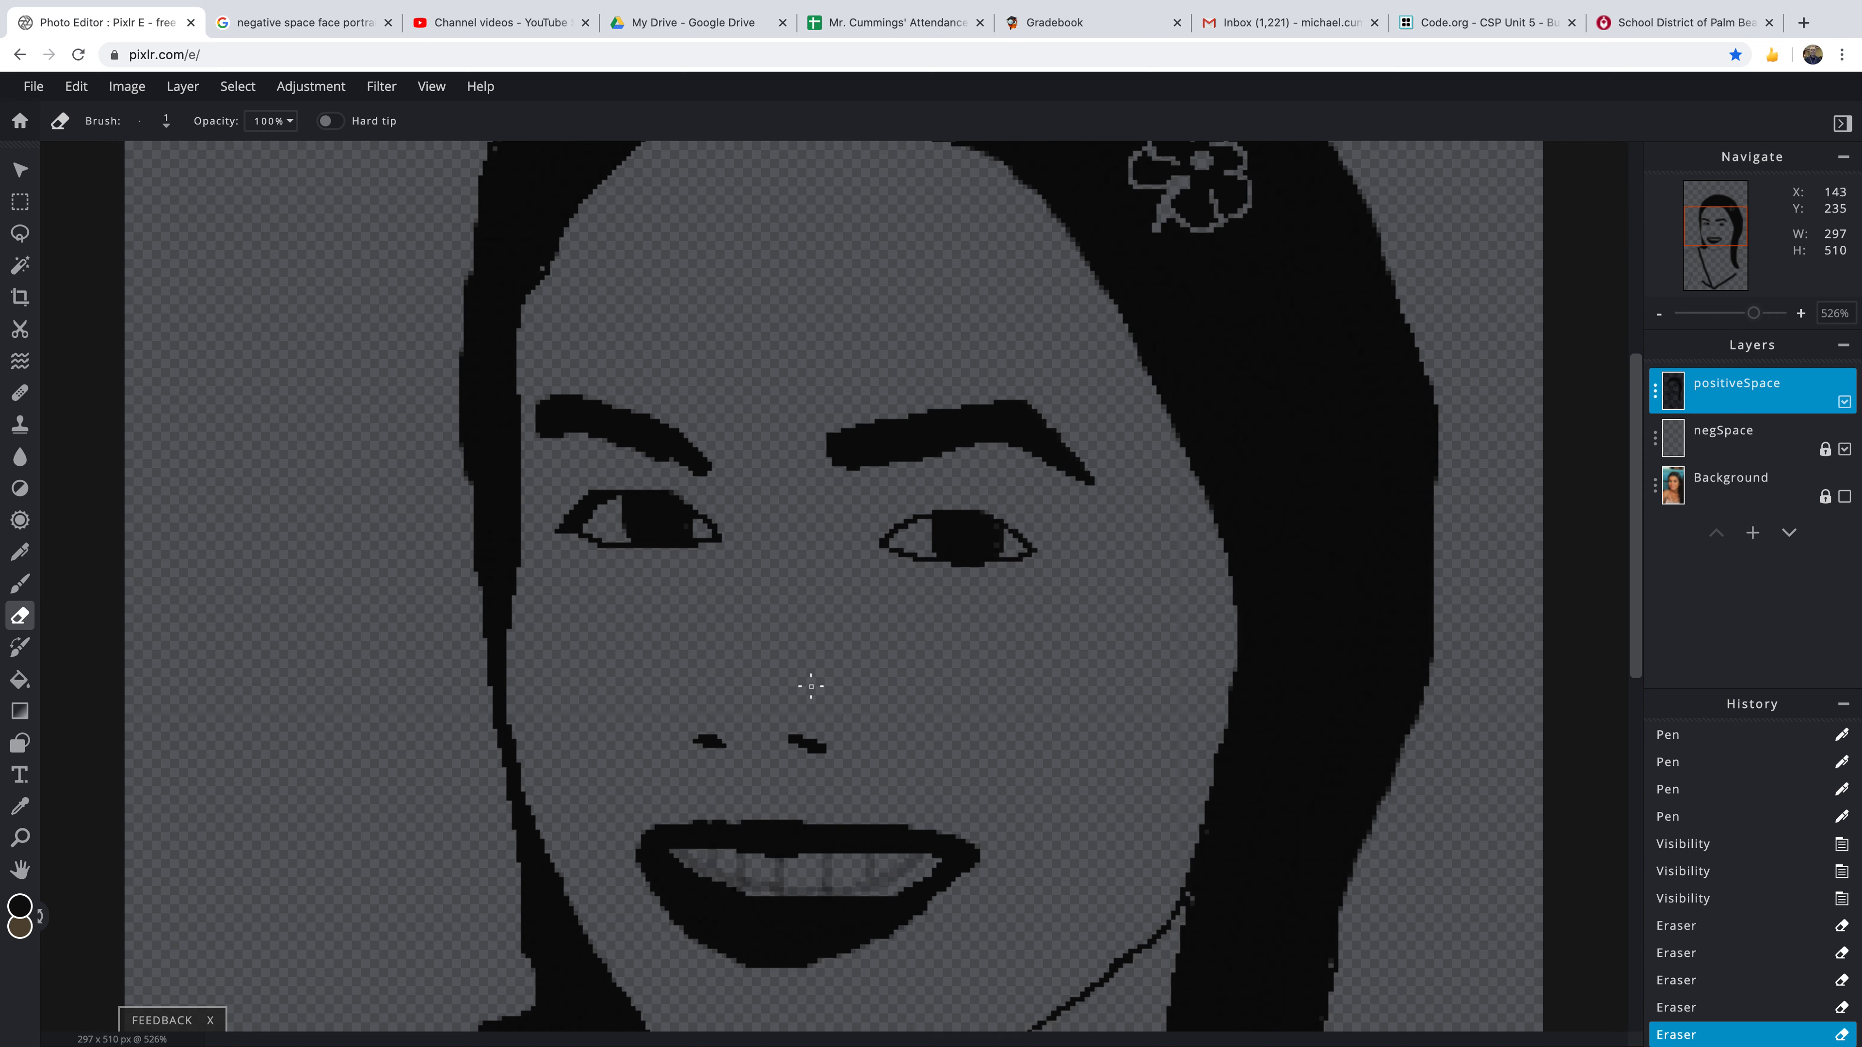
scroll("down", 3)
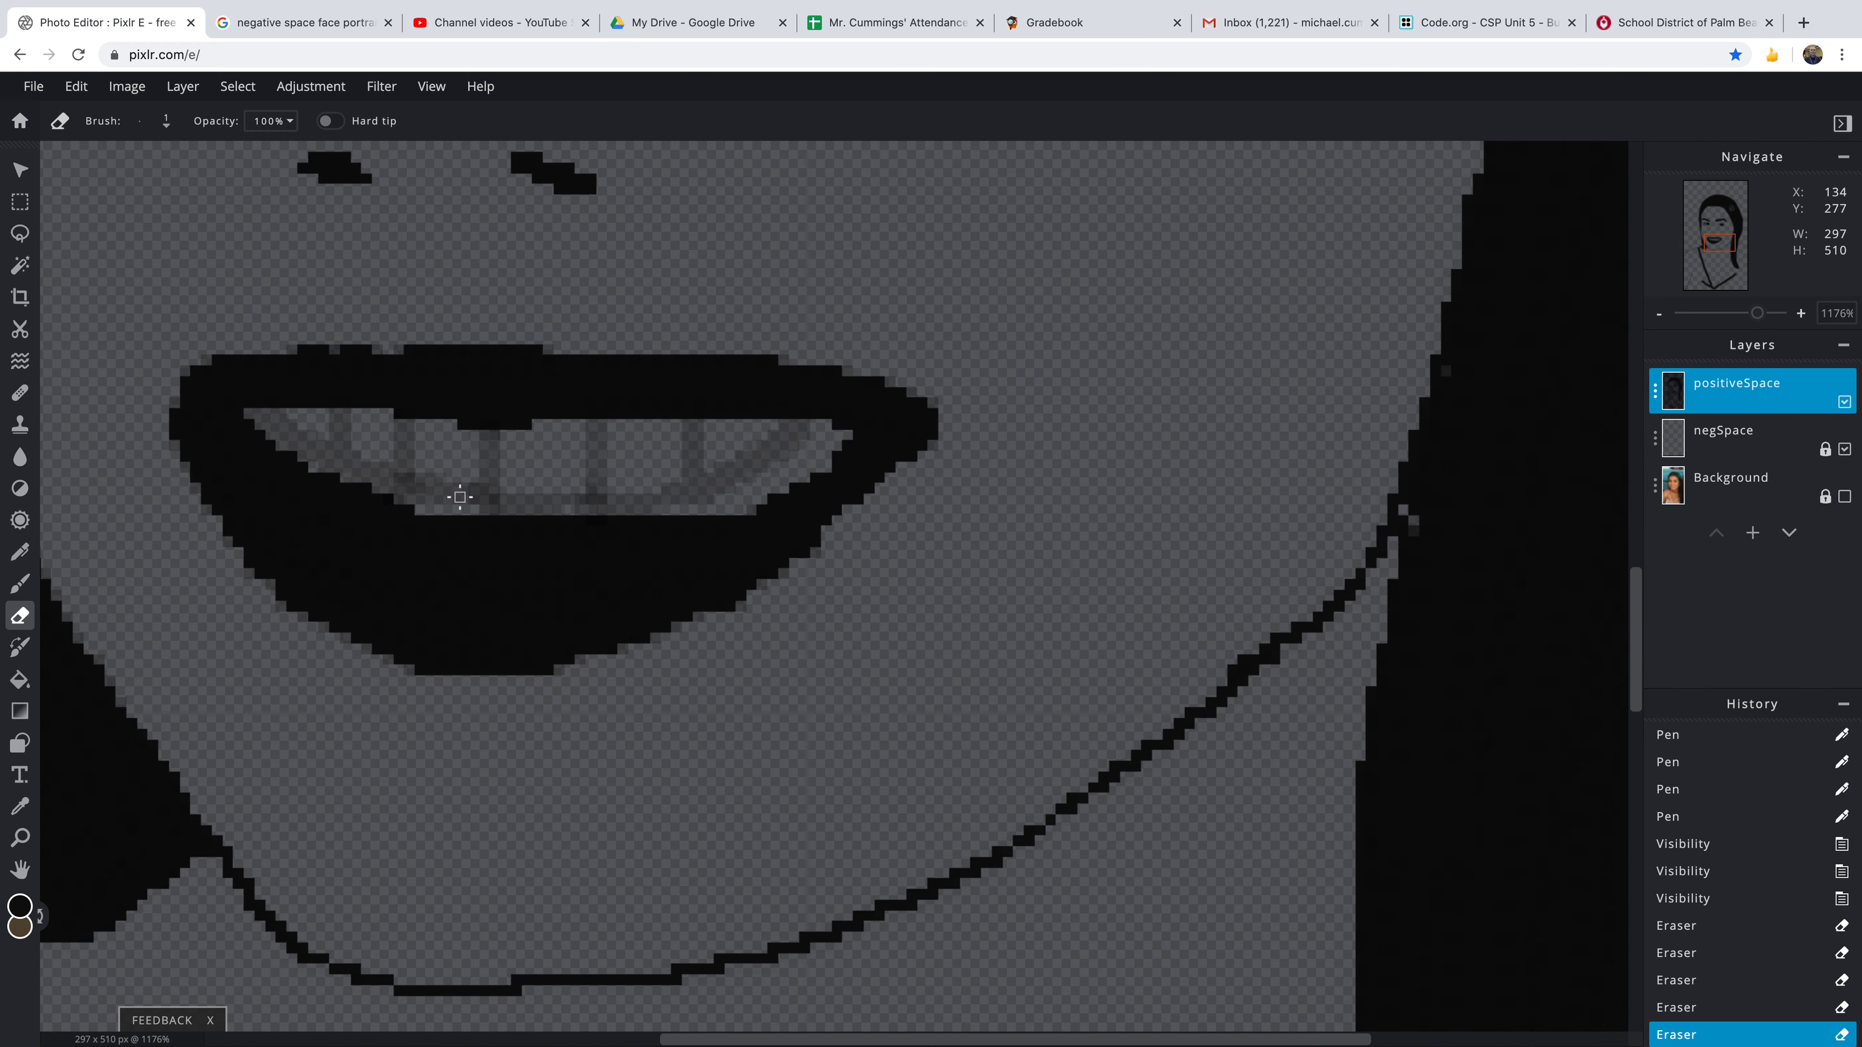
mouse_move(431, 478)
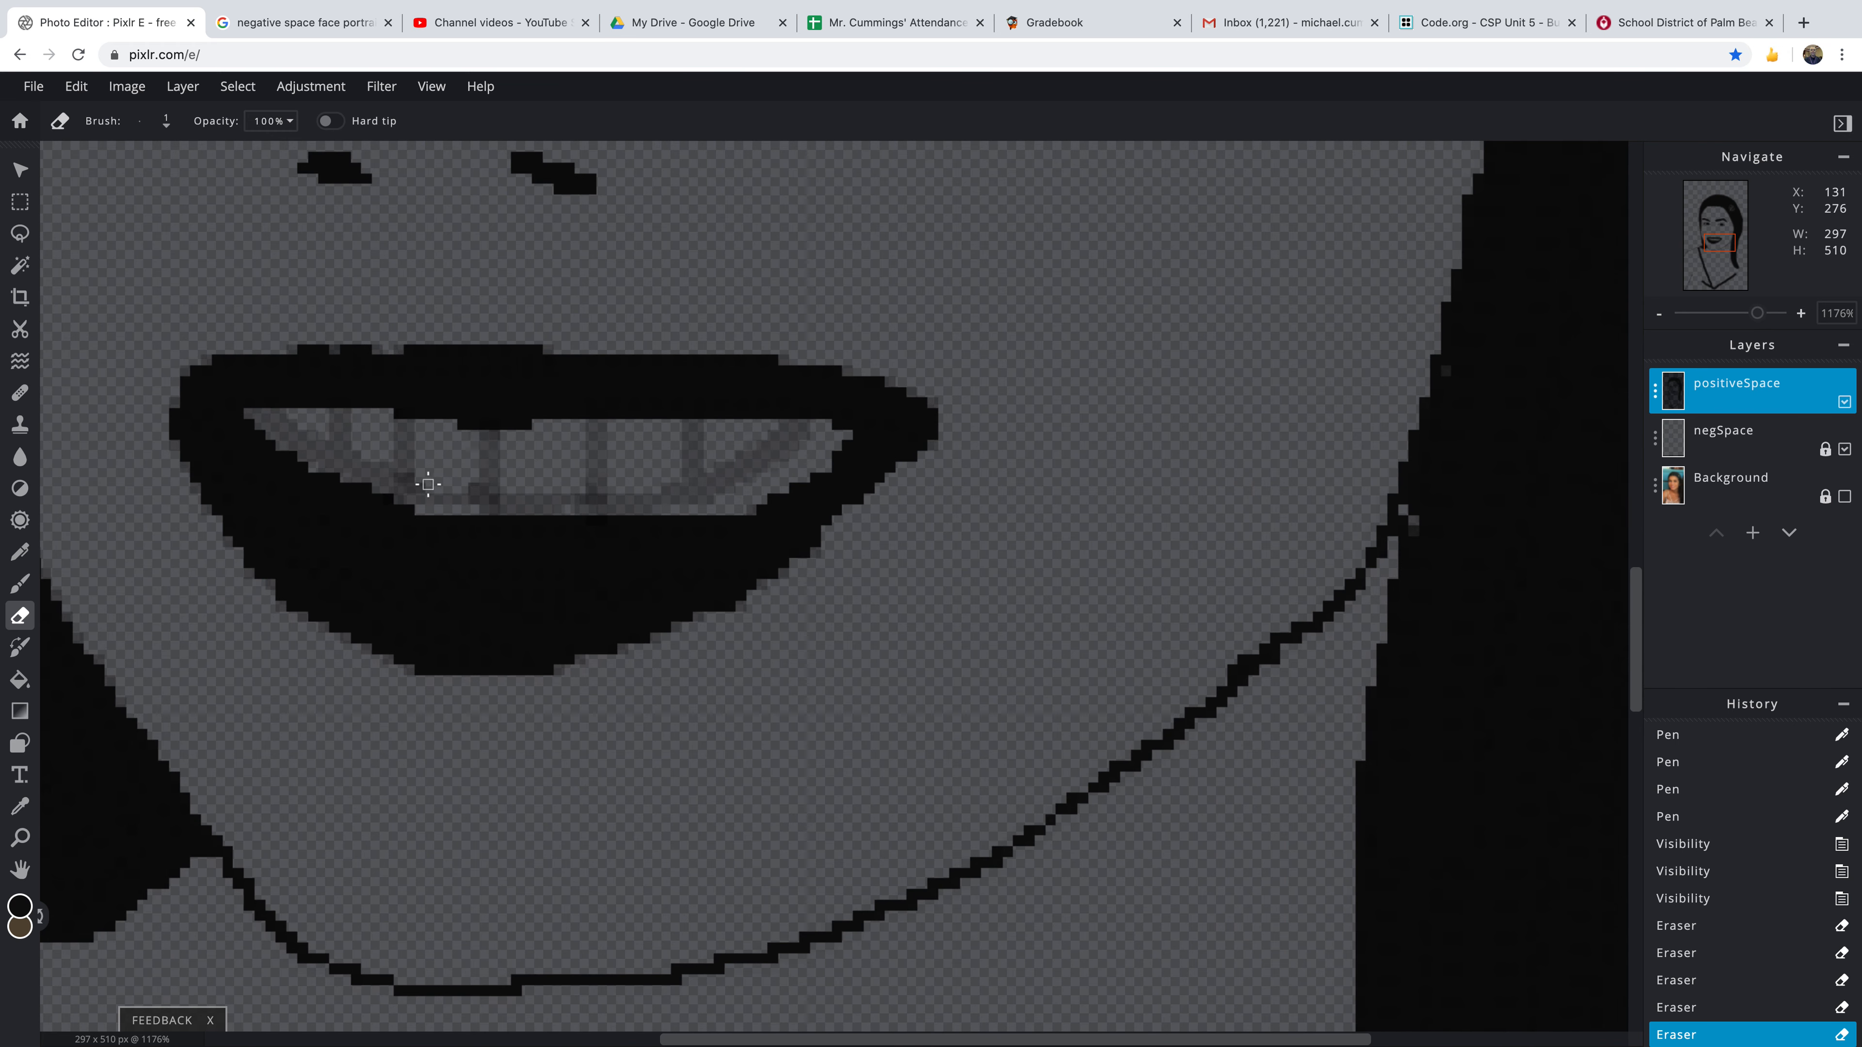
mouse_move(437, 487)
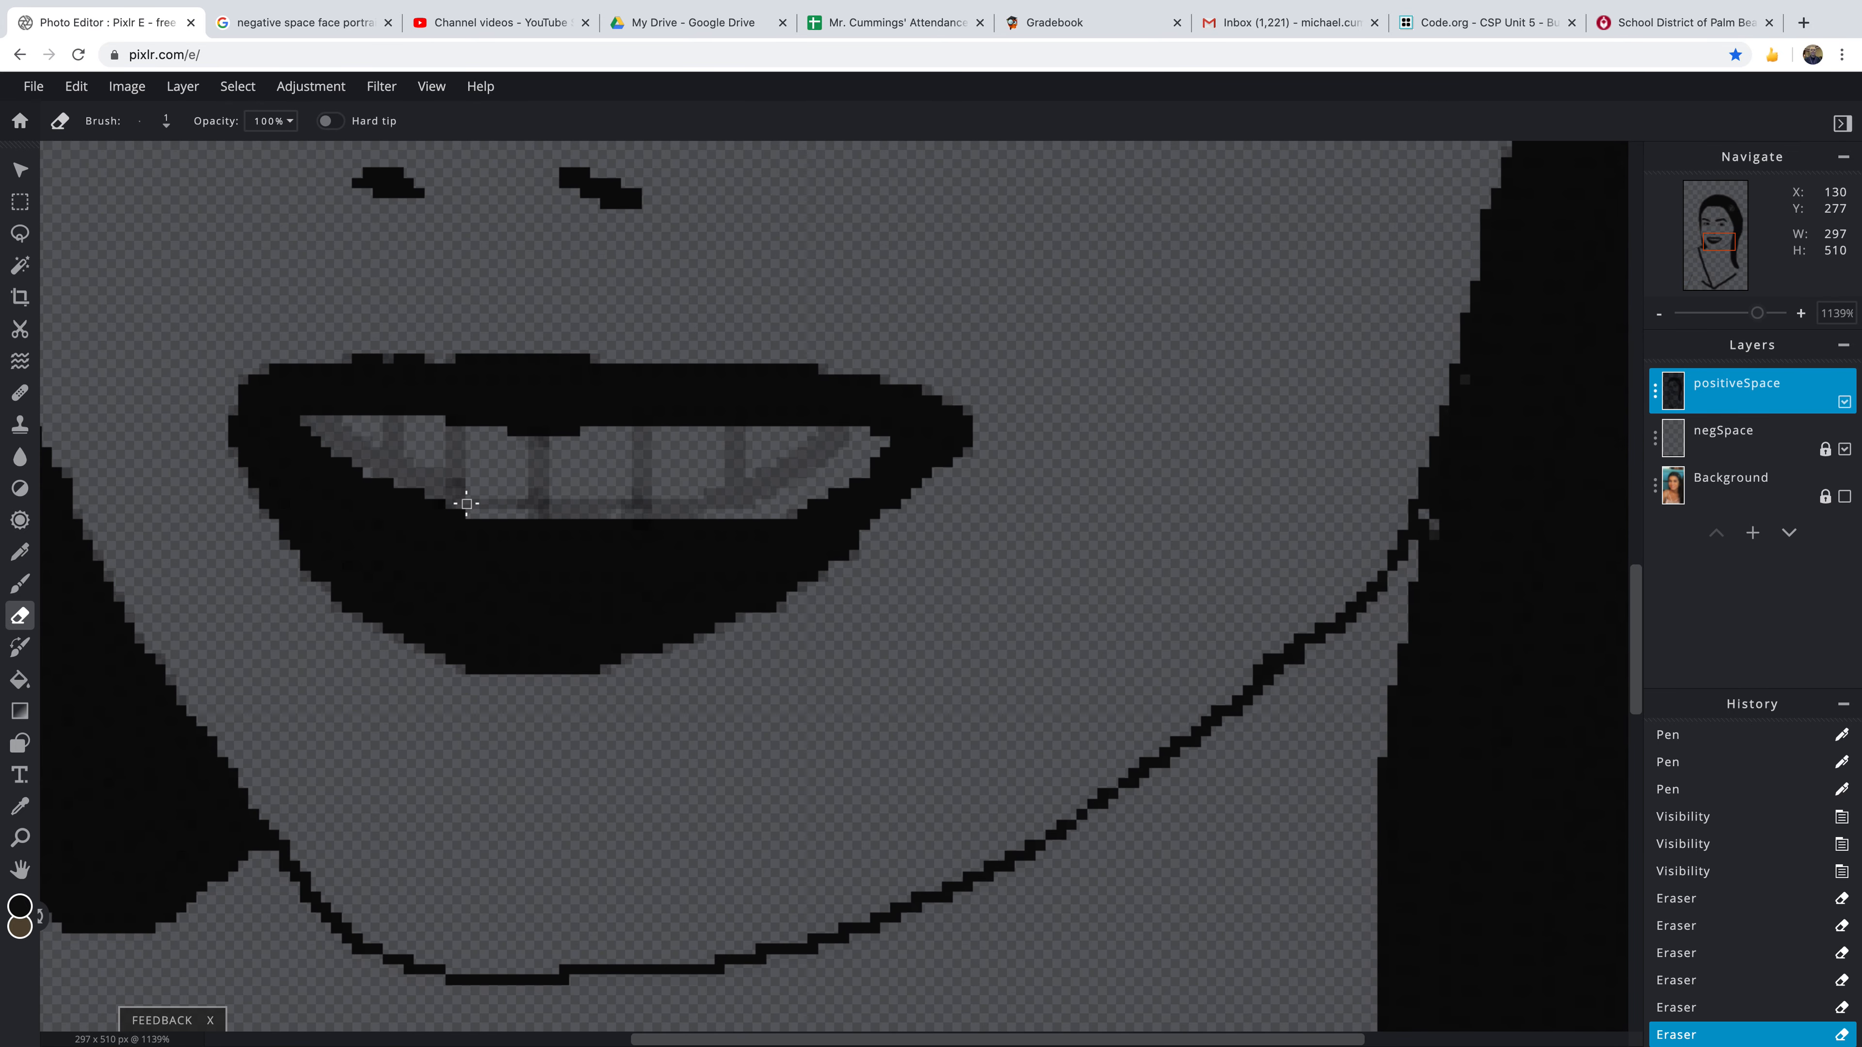
mouse_move(481, 517)
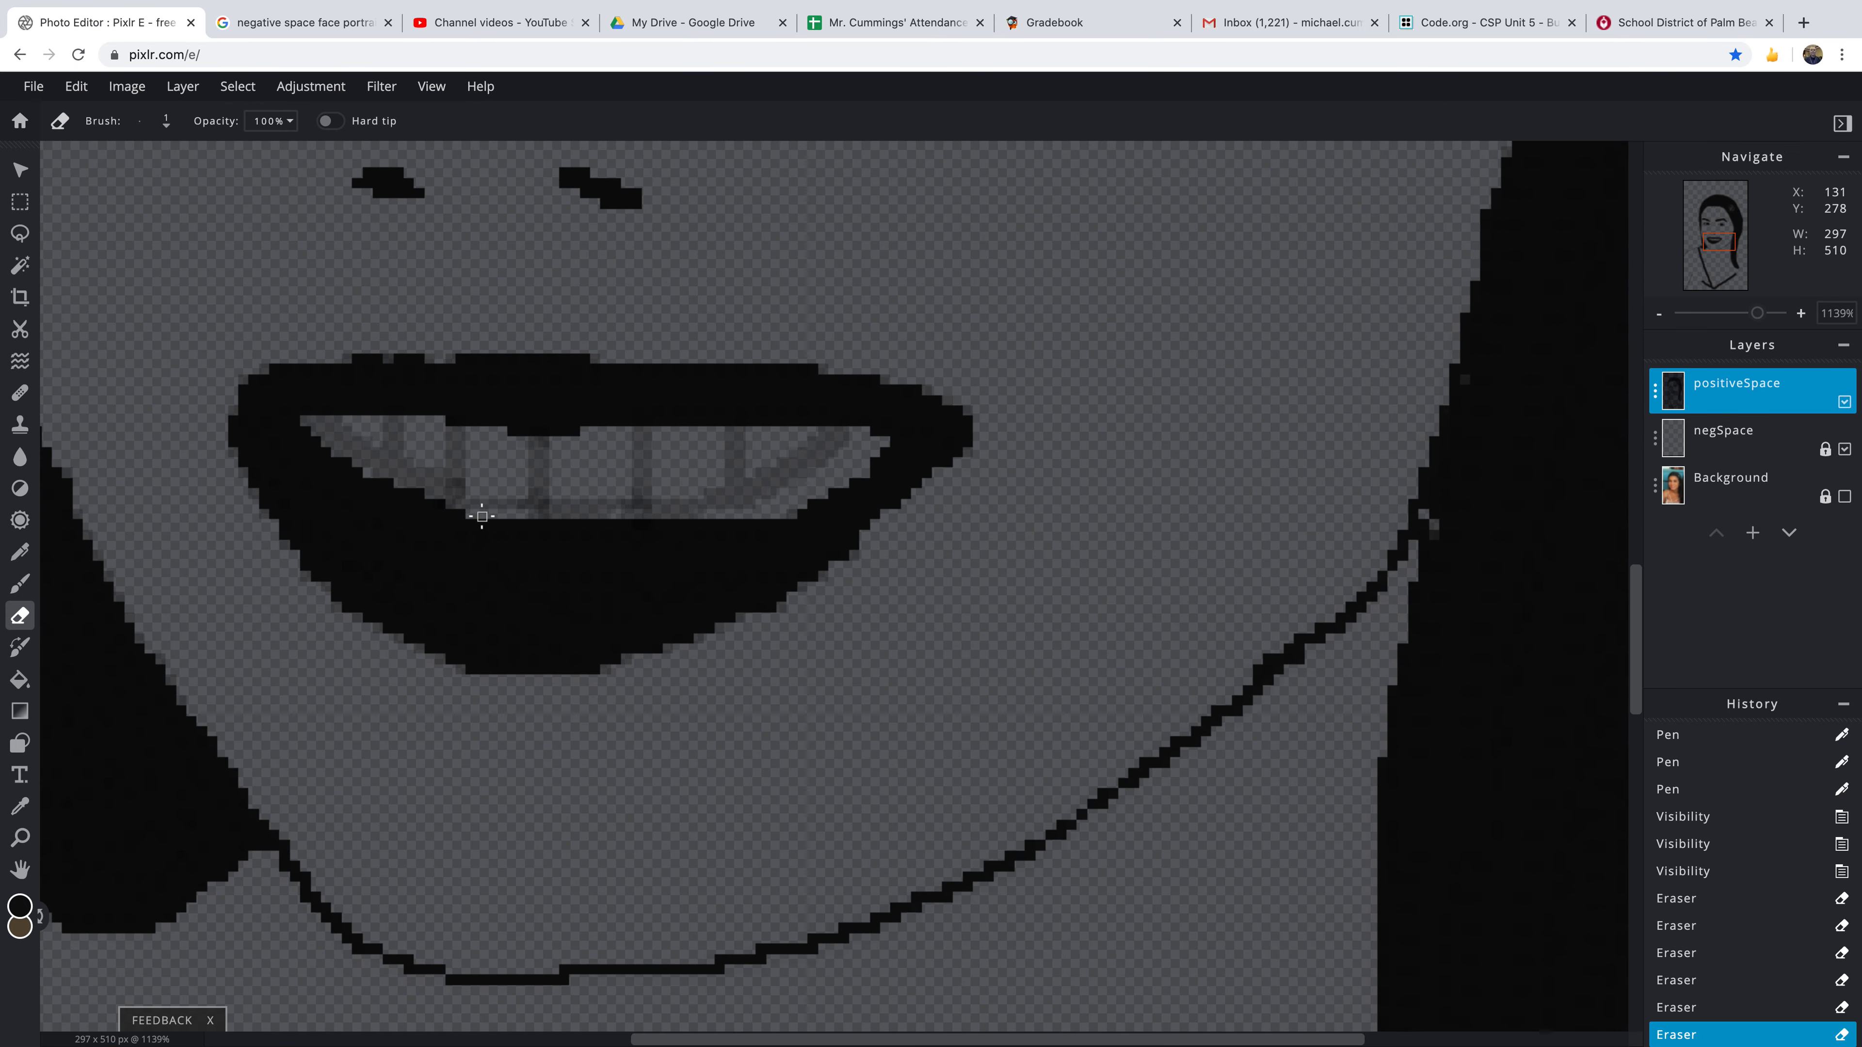
mouse_move(76, 438)
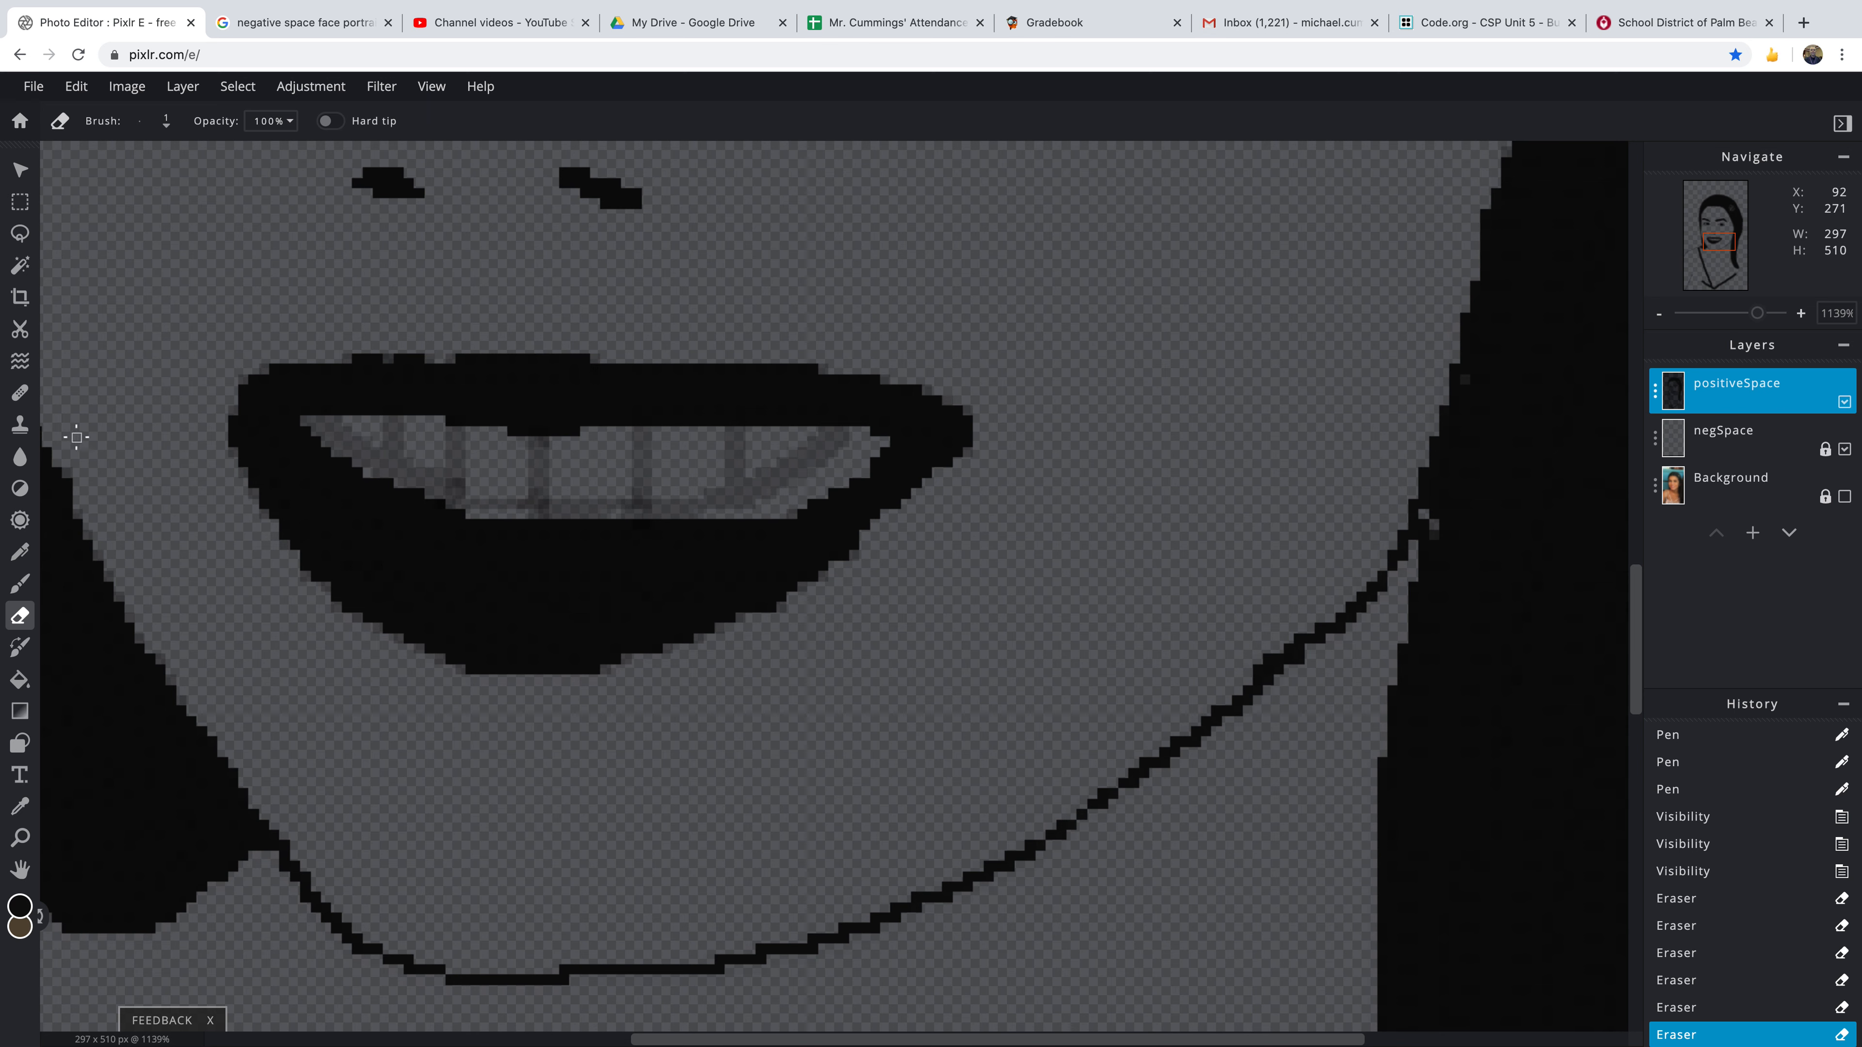
- Add a faint tooth line at the smile's right, then undo and redo recent pen strokes
left_click(20, 551)
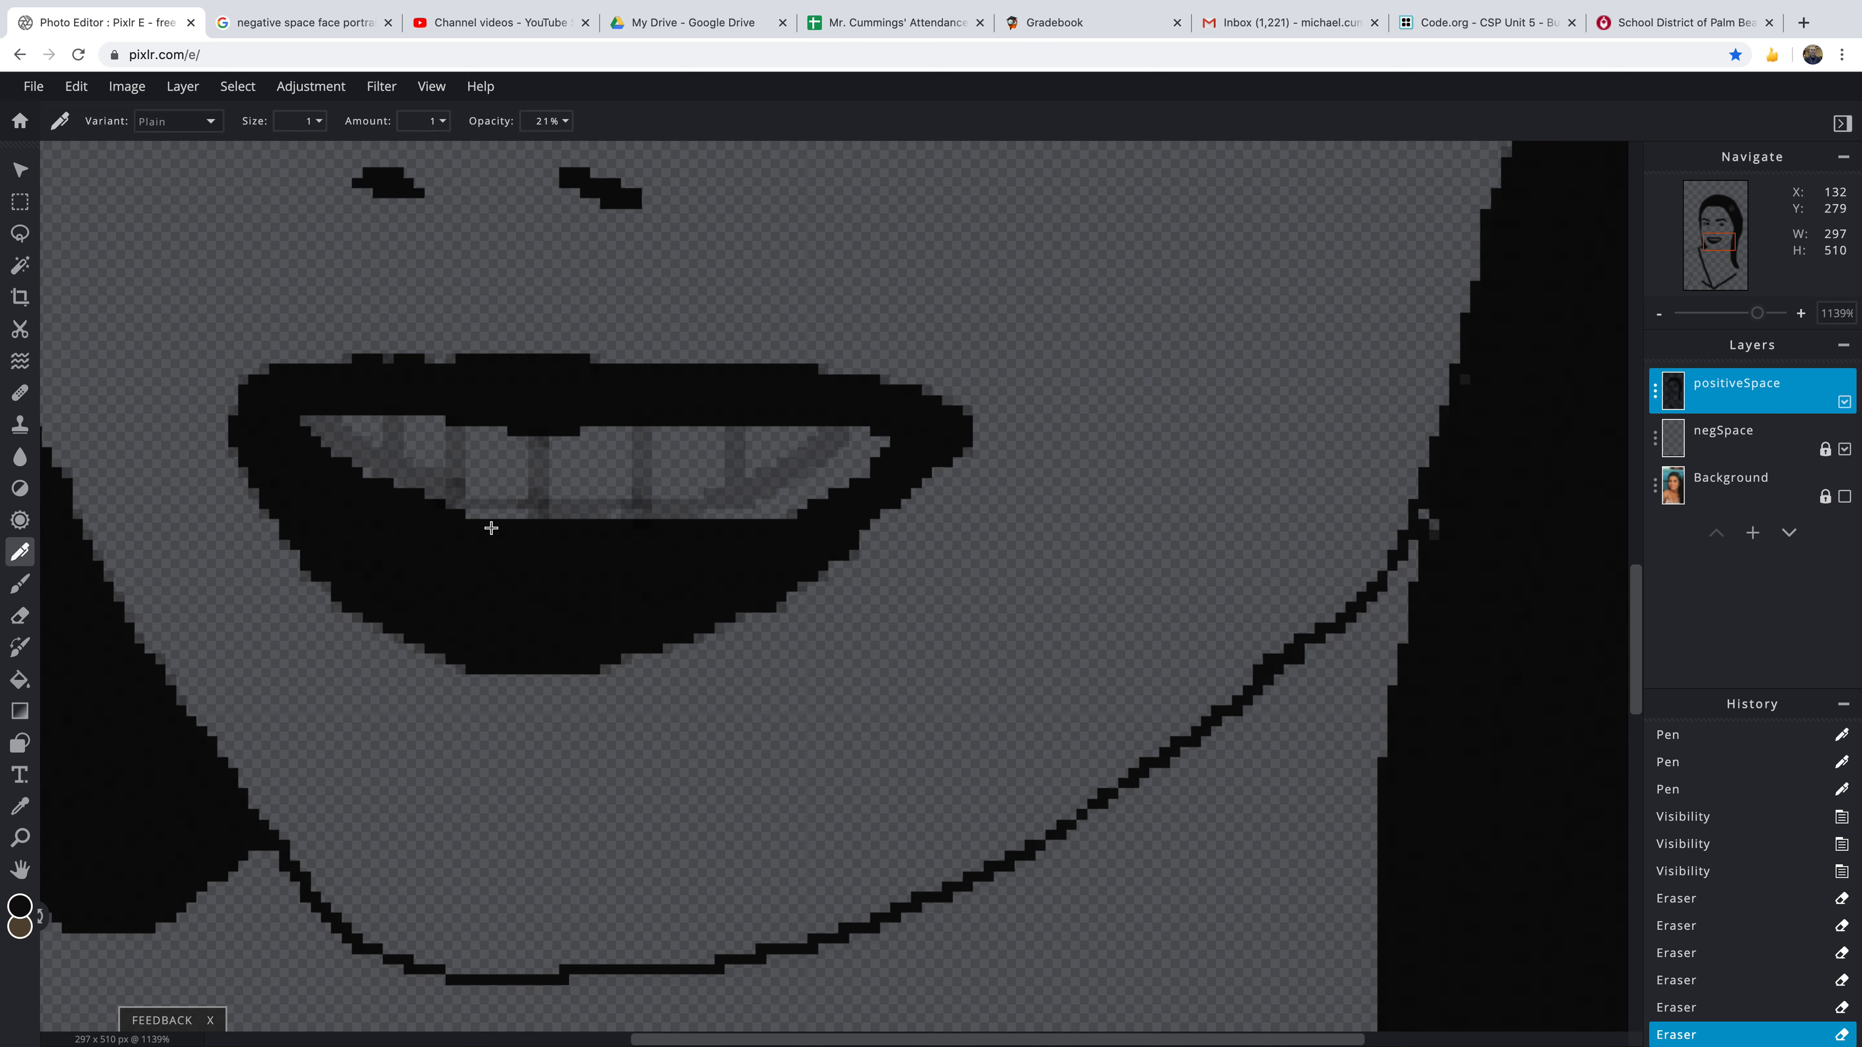
mouse_move(500, 520)
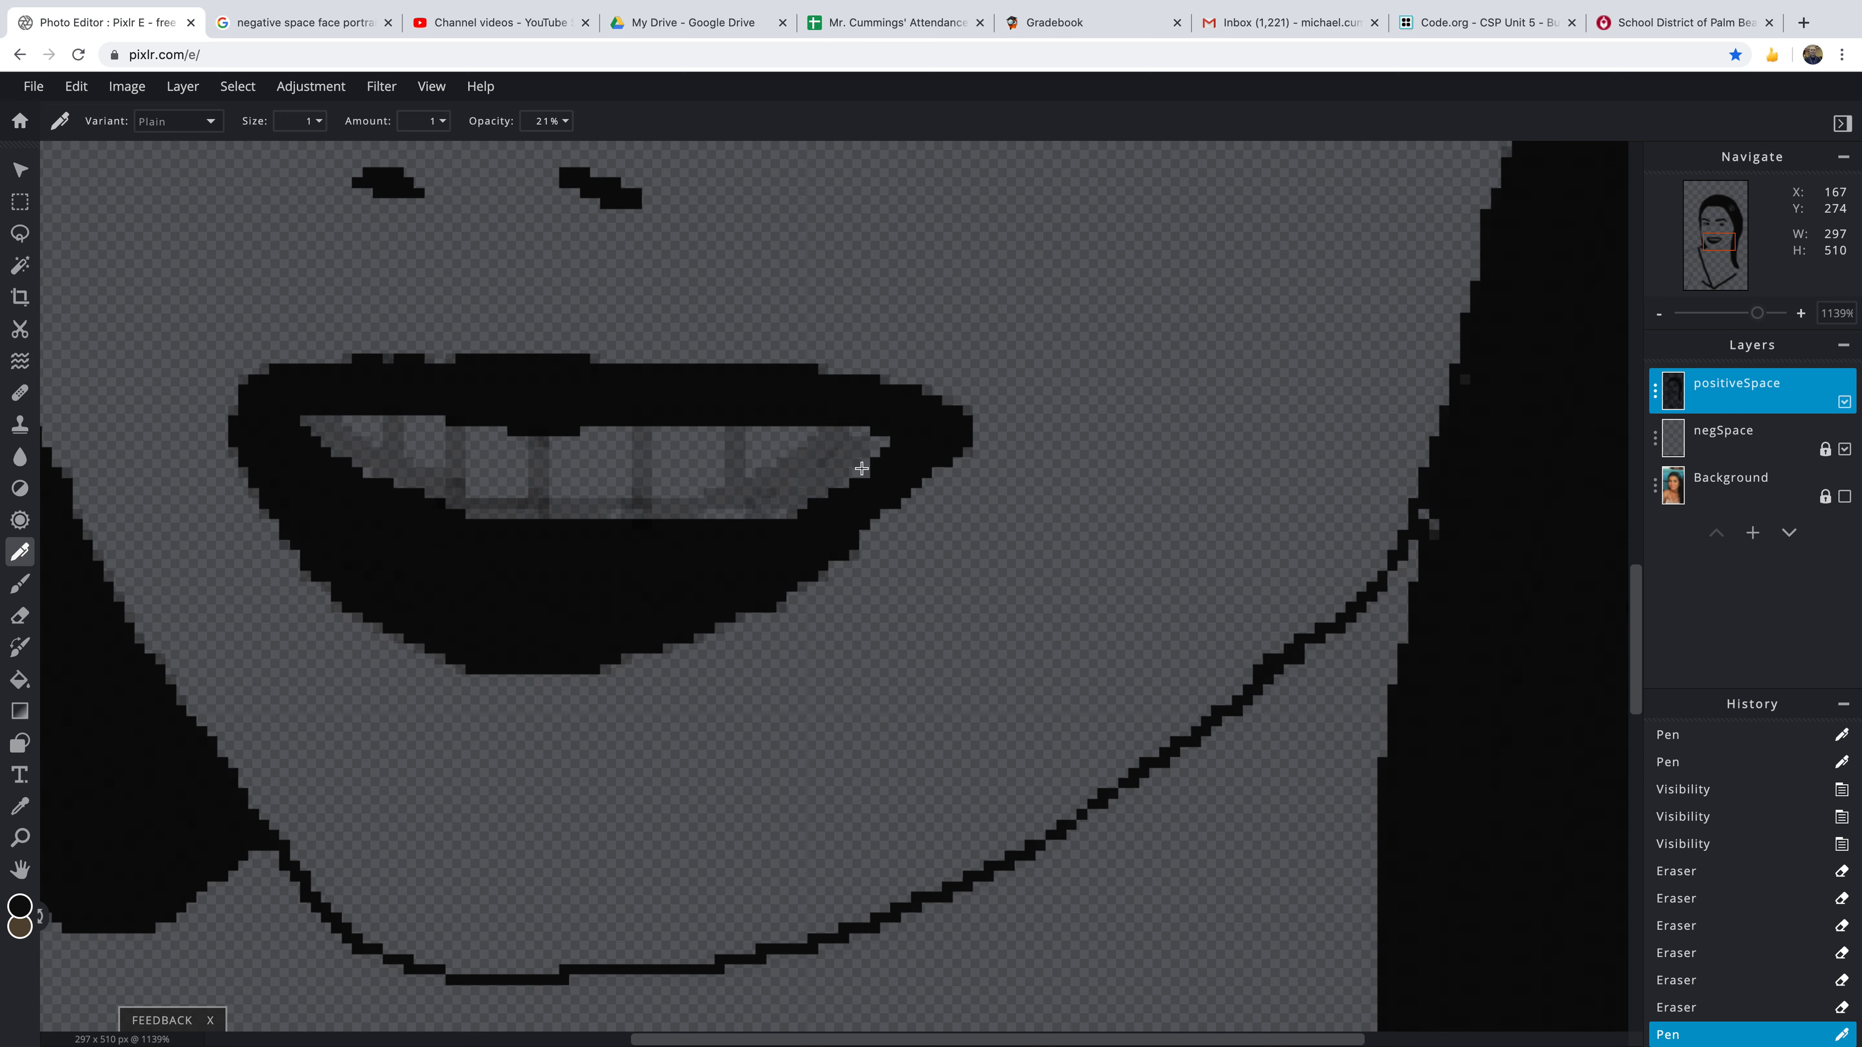
left_click(863, 460)
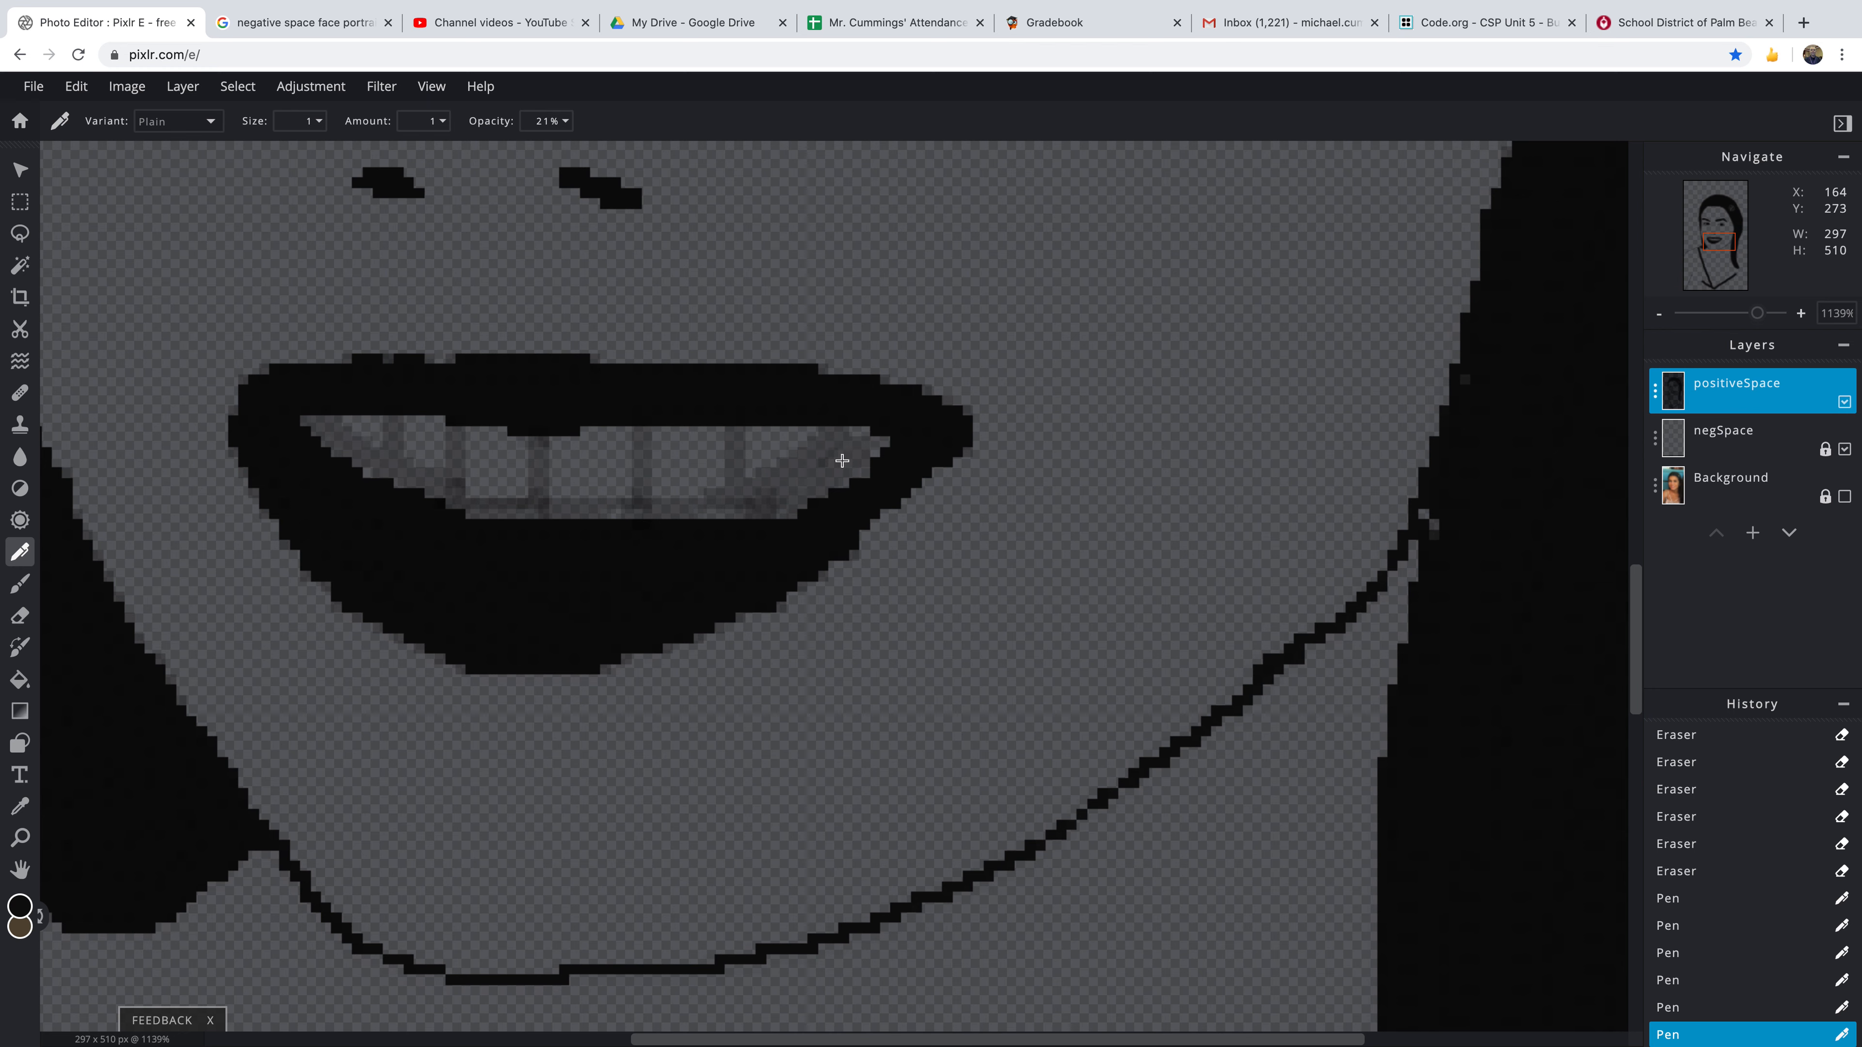
mouse_move(474, 515)
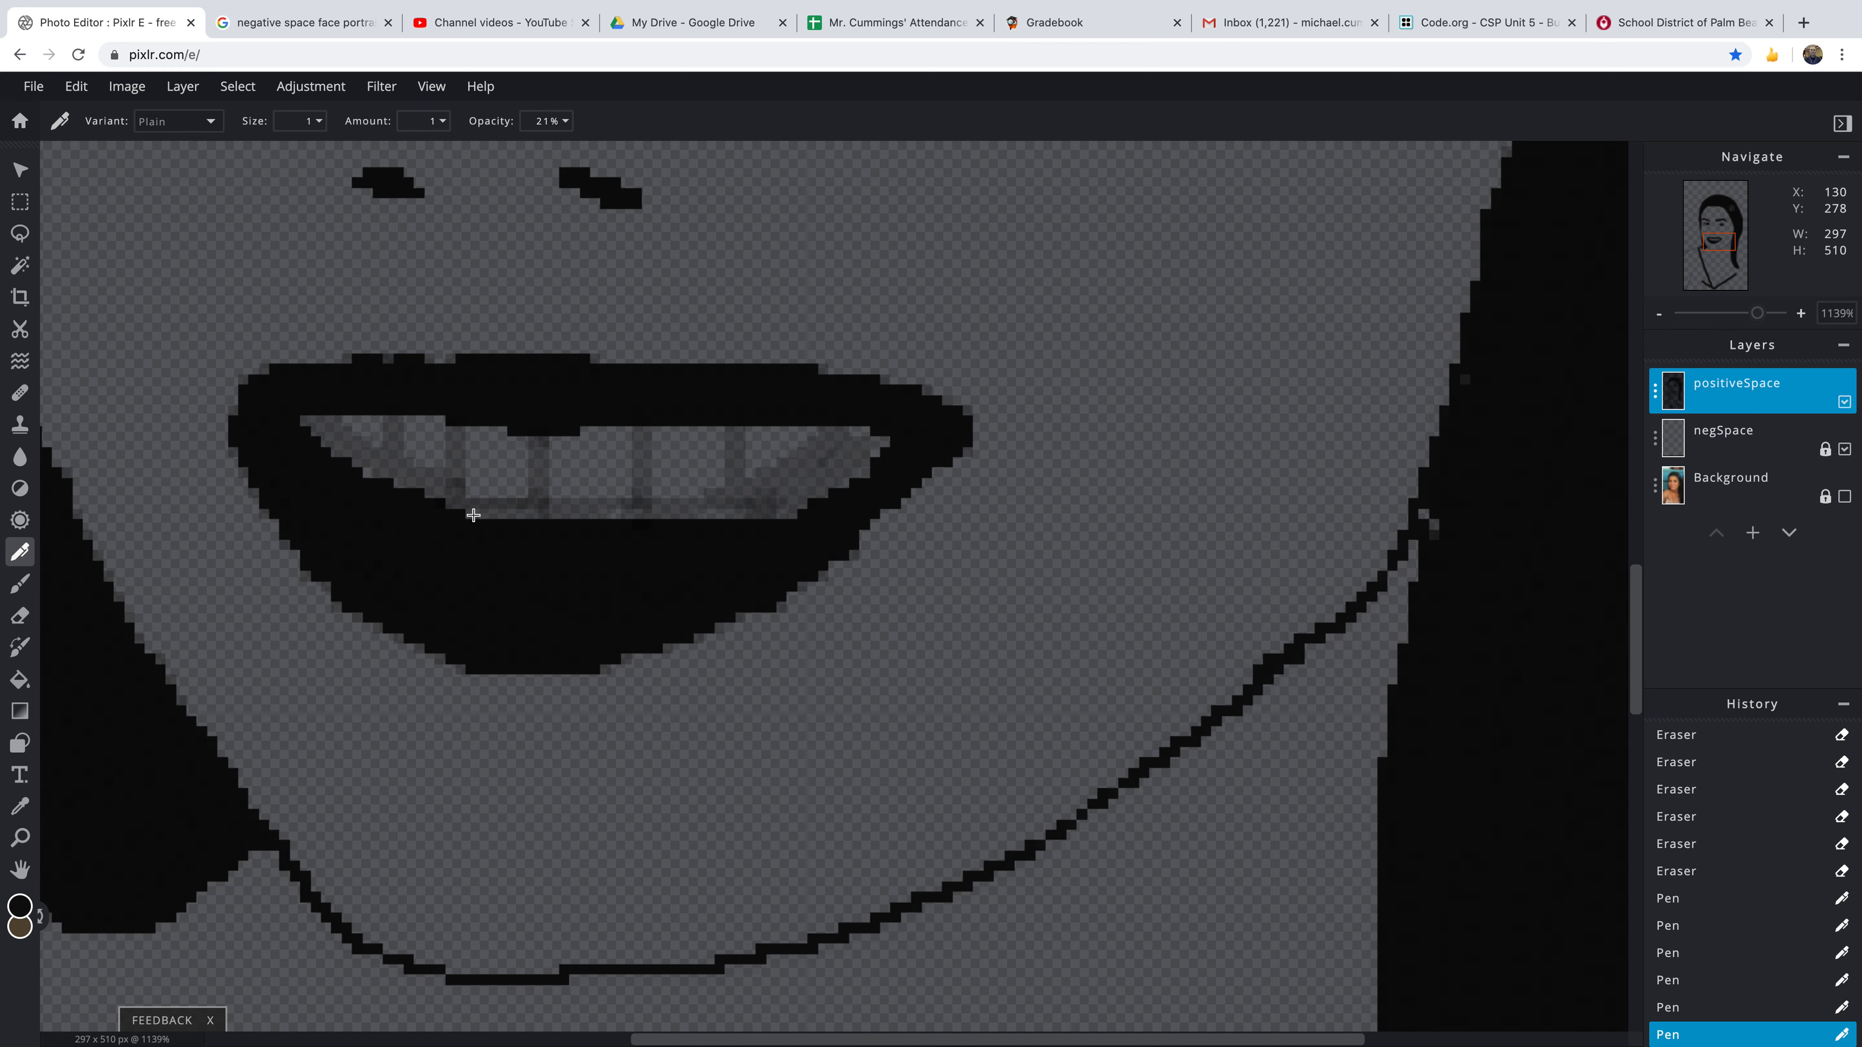
mouse_move(861, 475)
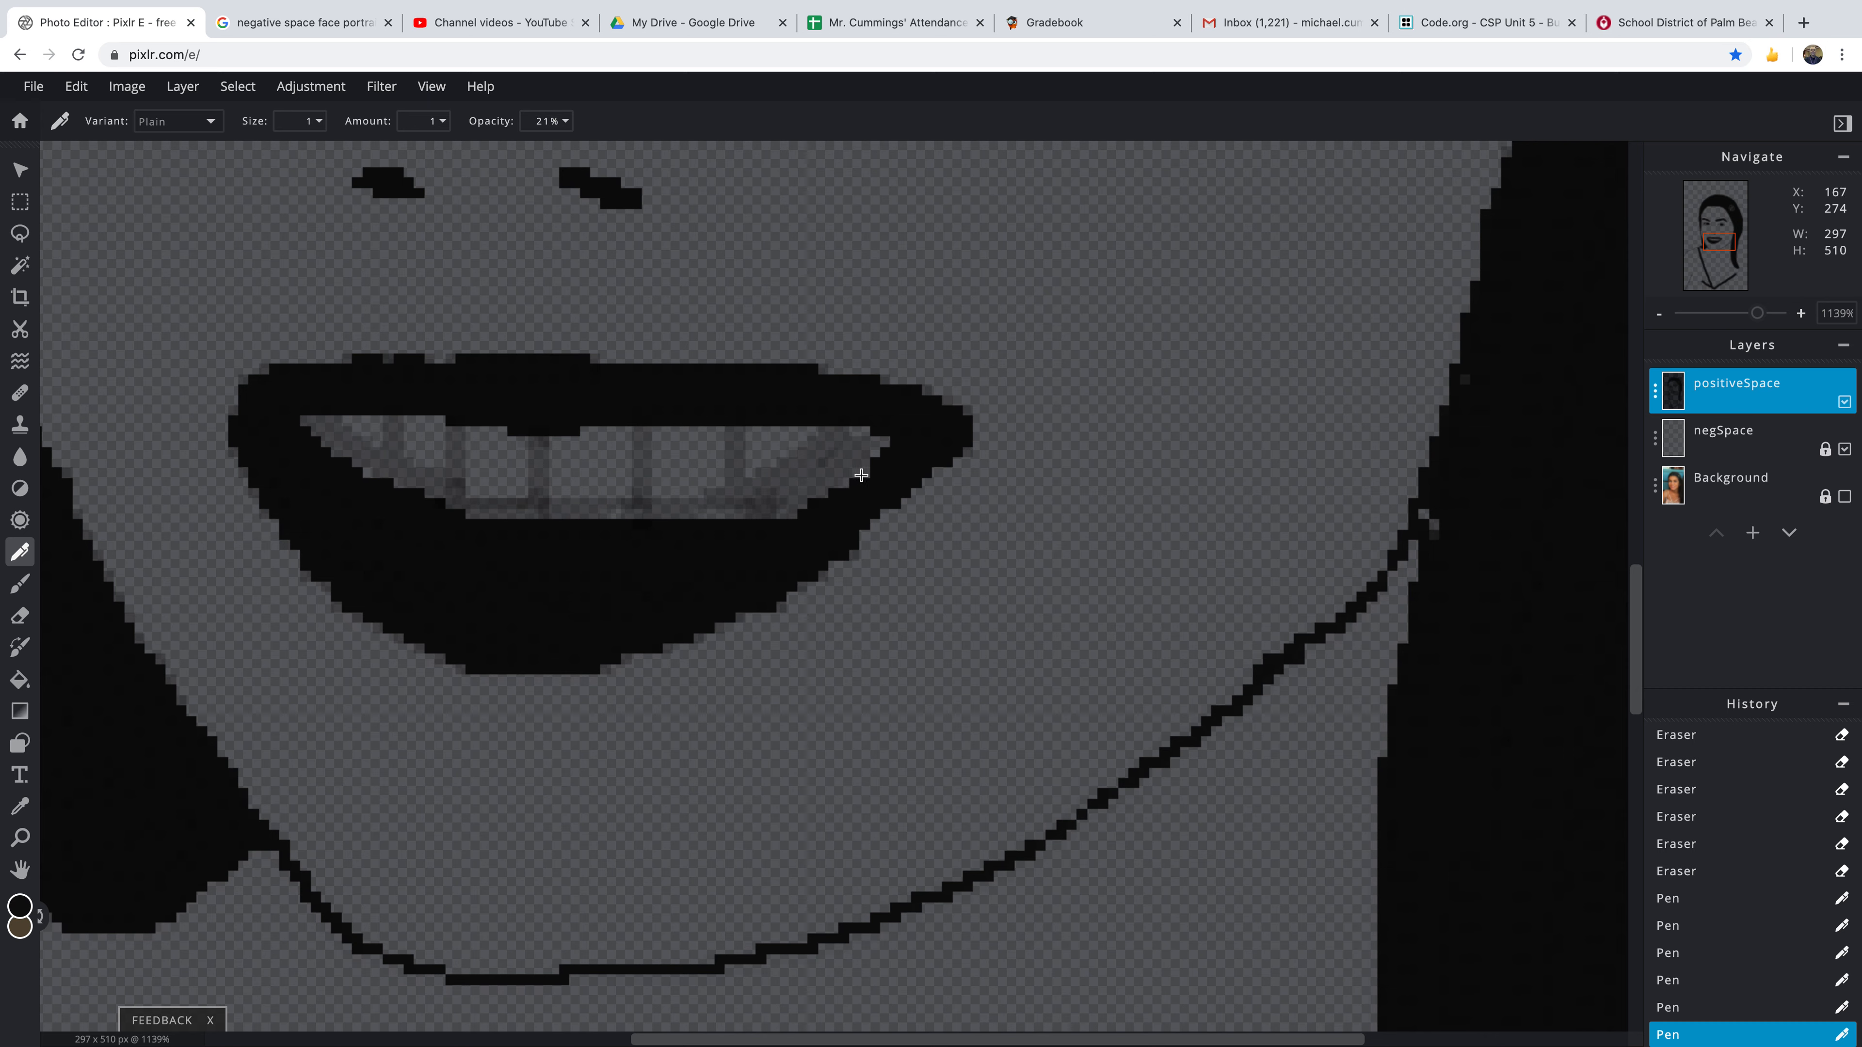
mouse_move(1065, 520)
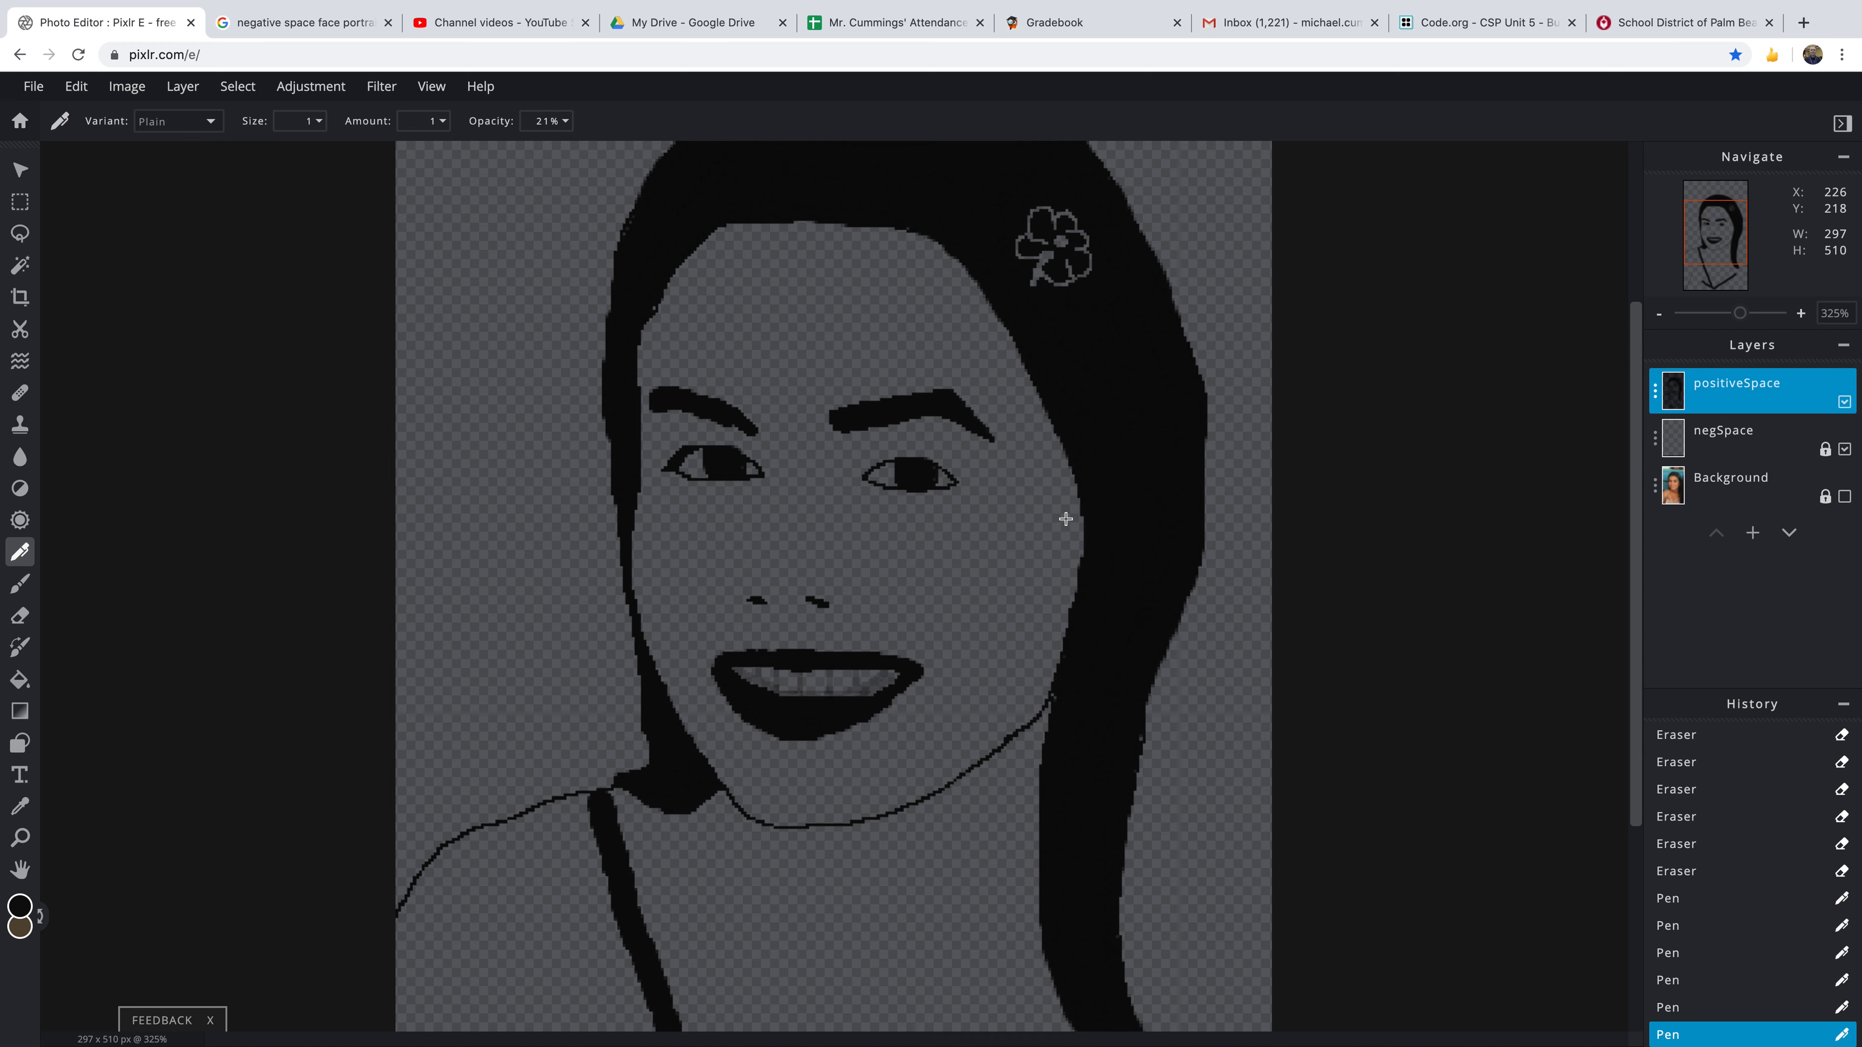
mouse_move(1036, 504)
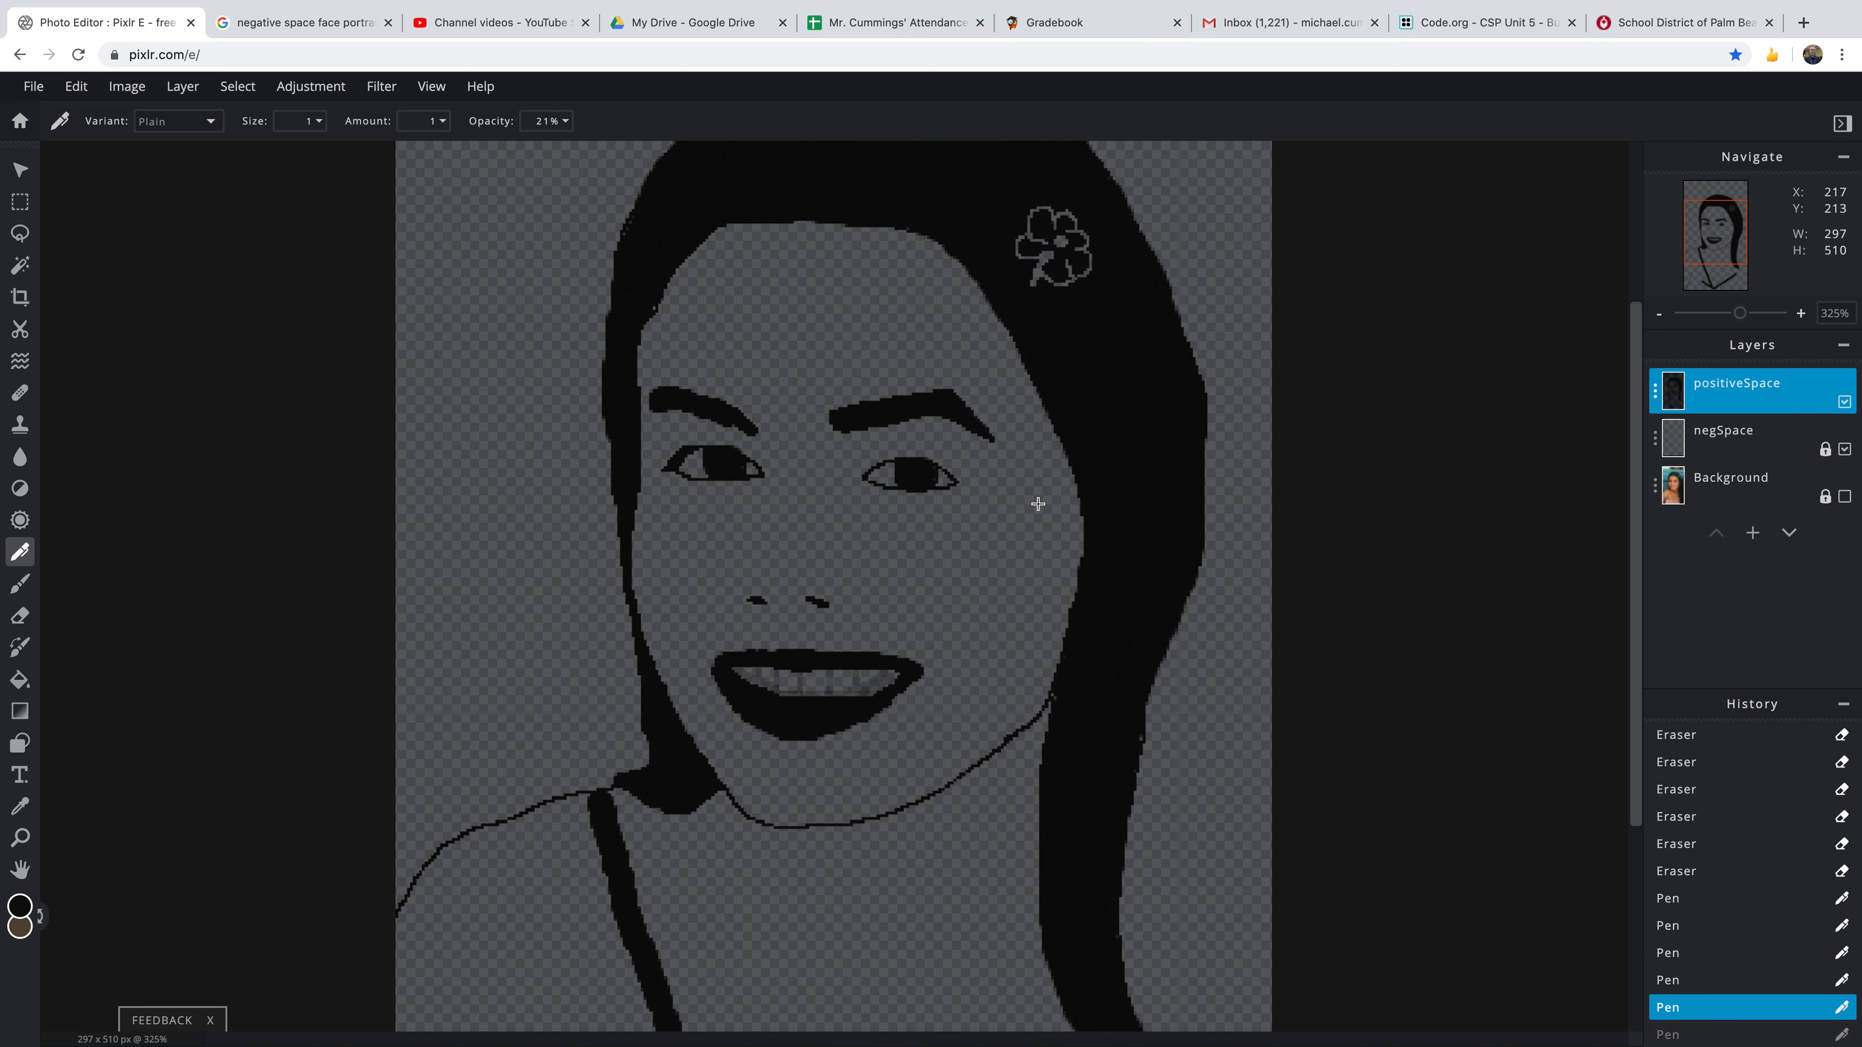
key("ctrl+z")
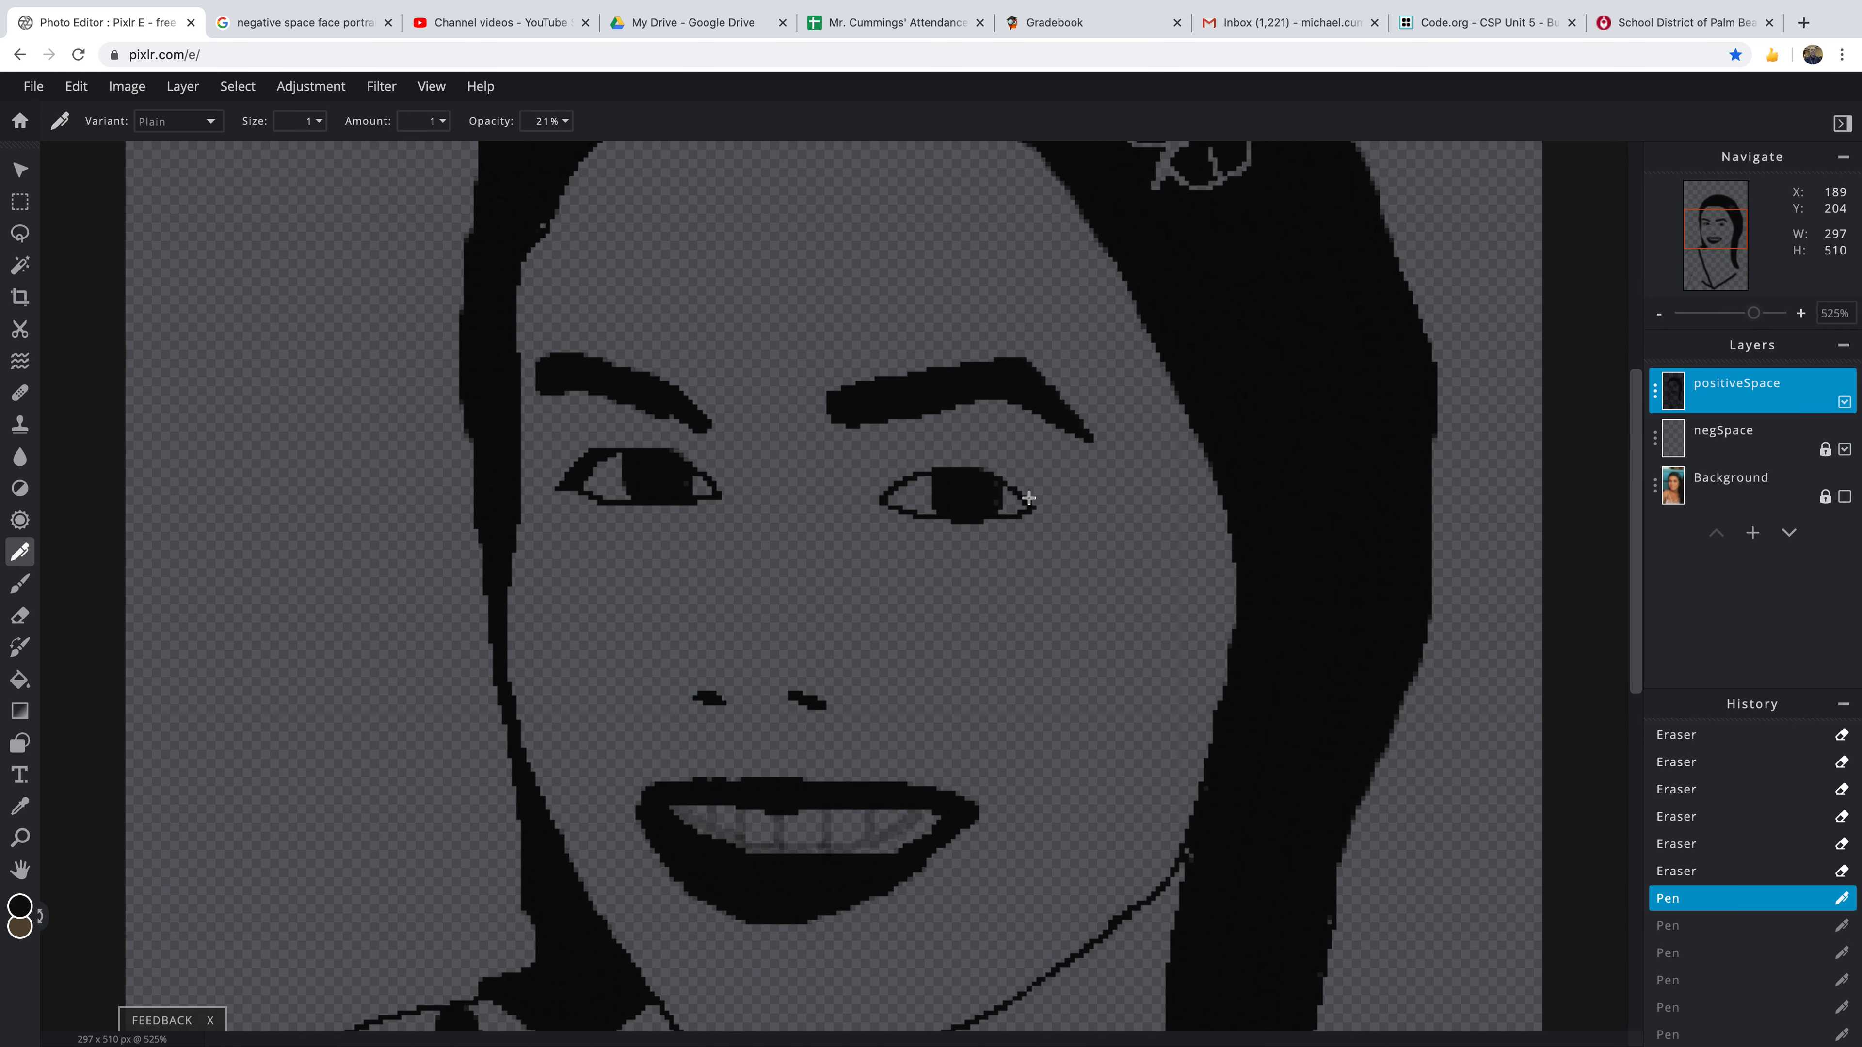
key("ctrl+y")
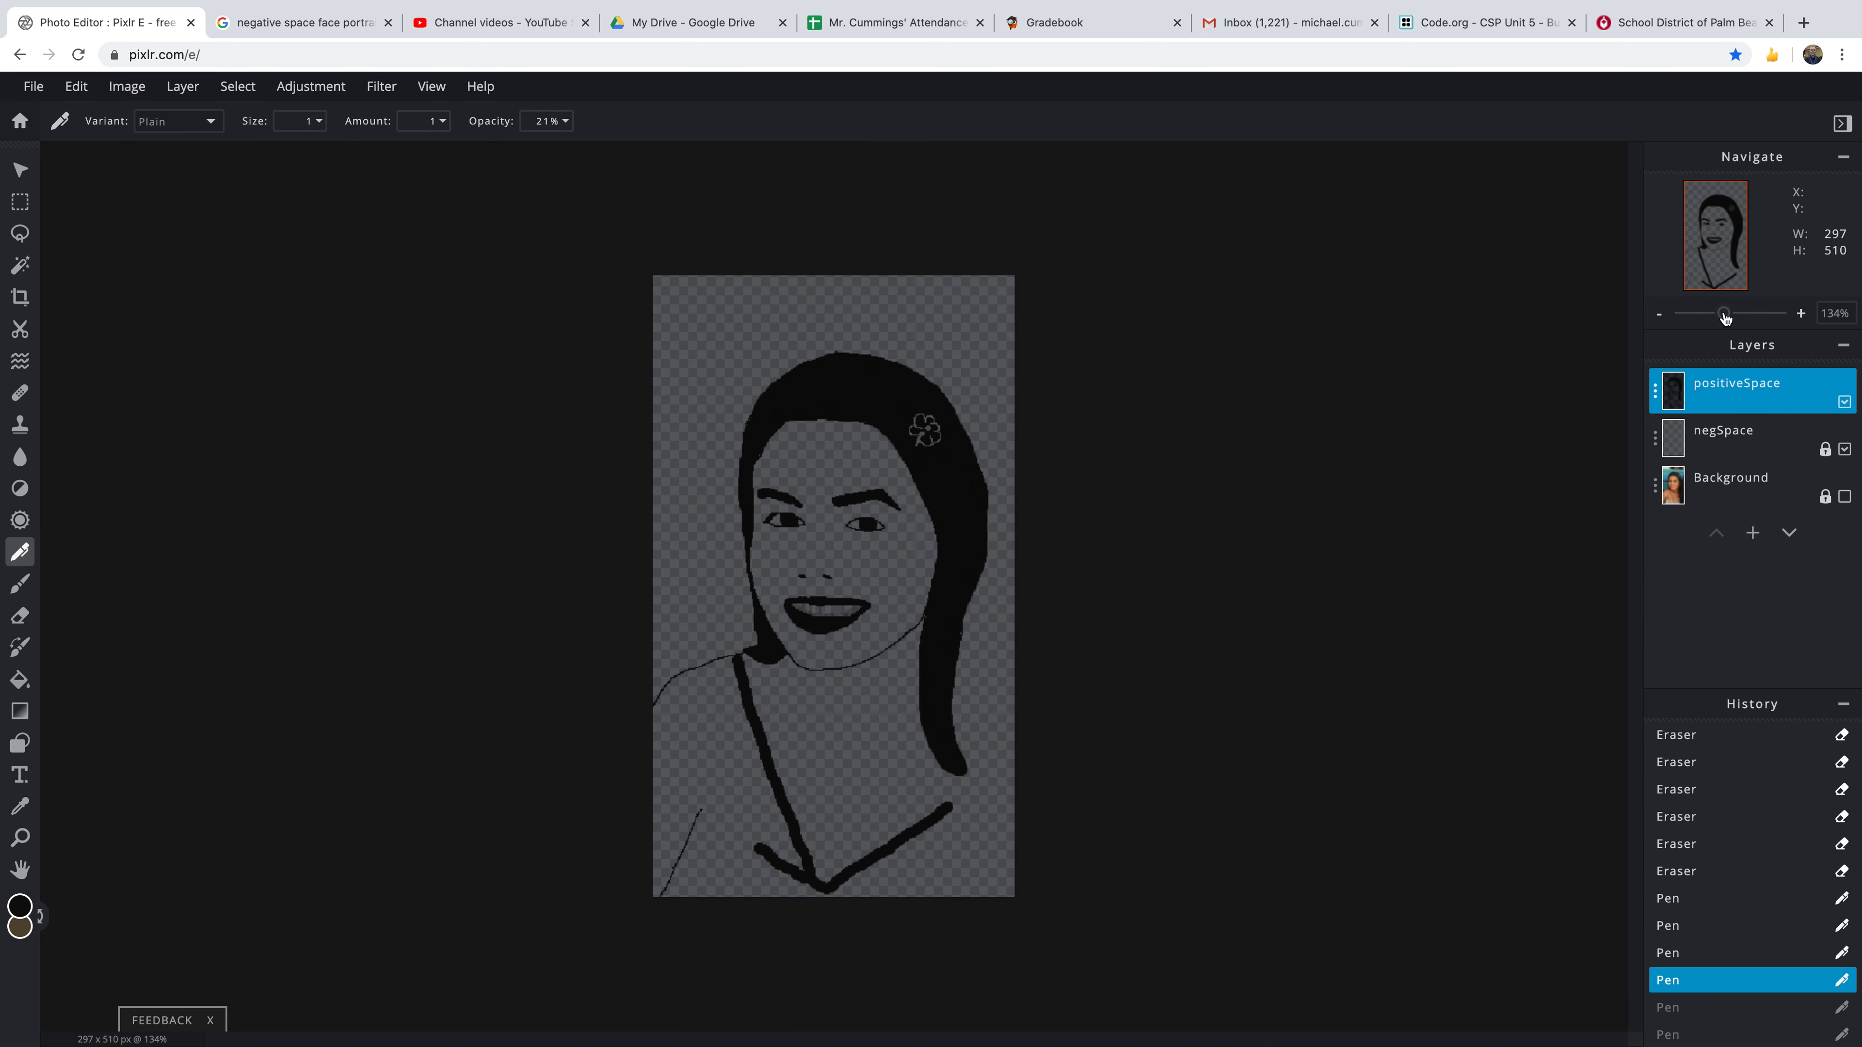
left_click(1659, 314)
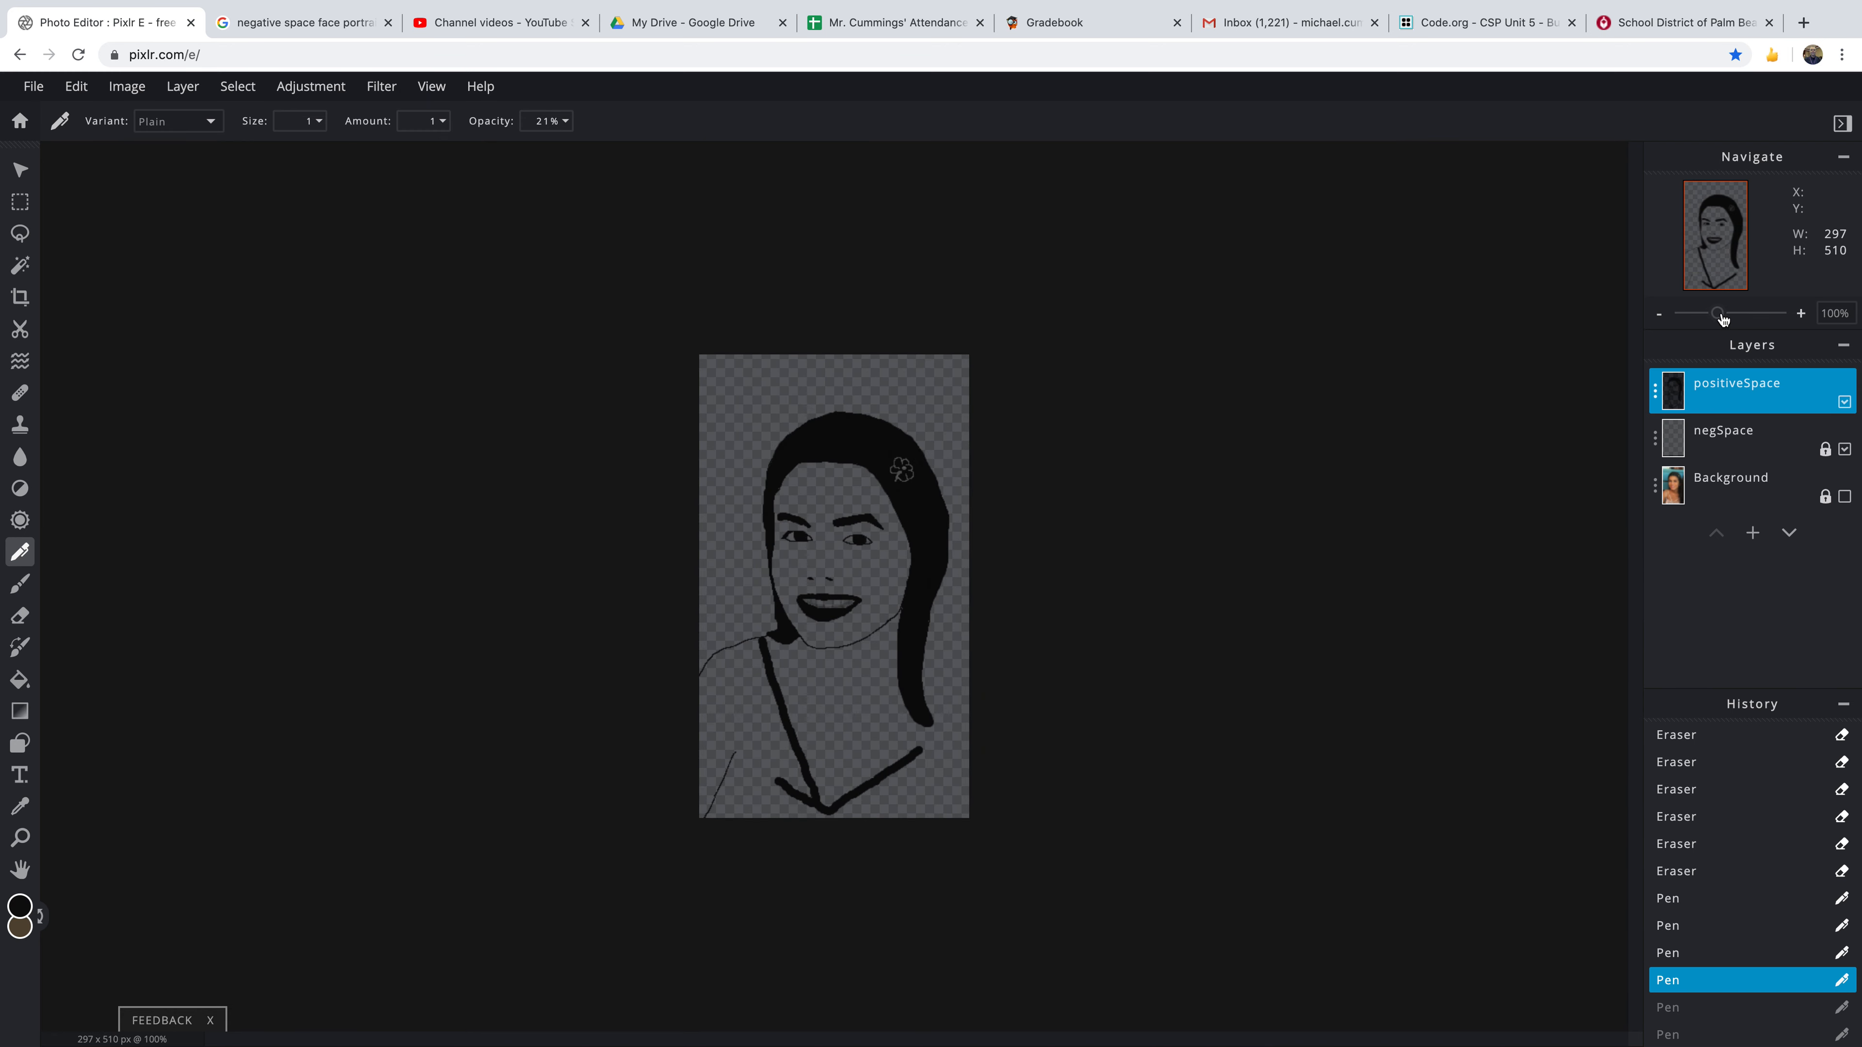
mouse_move(1310, 497)
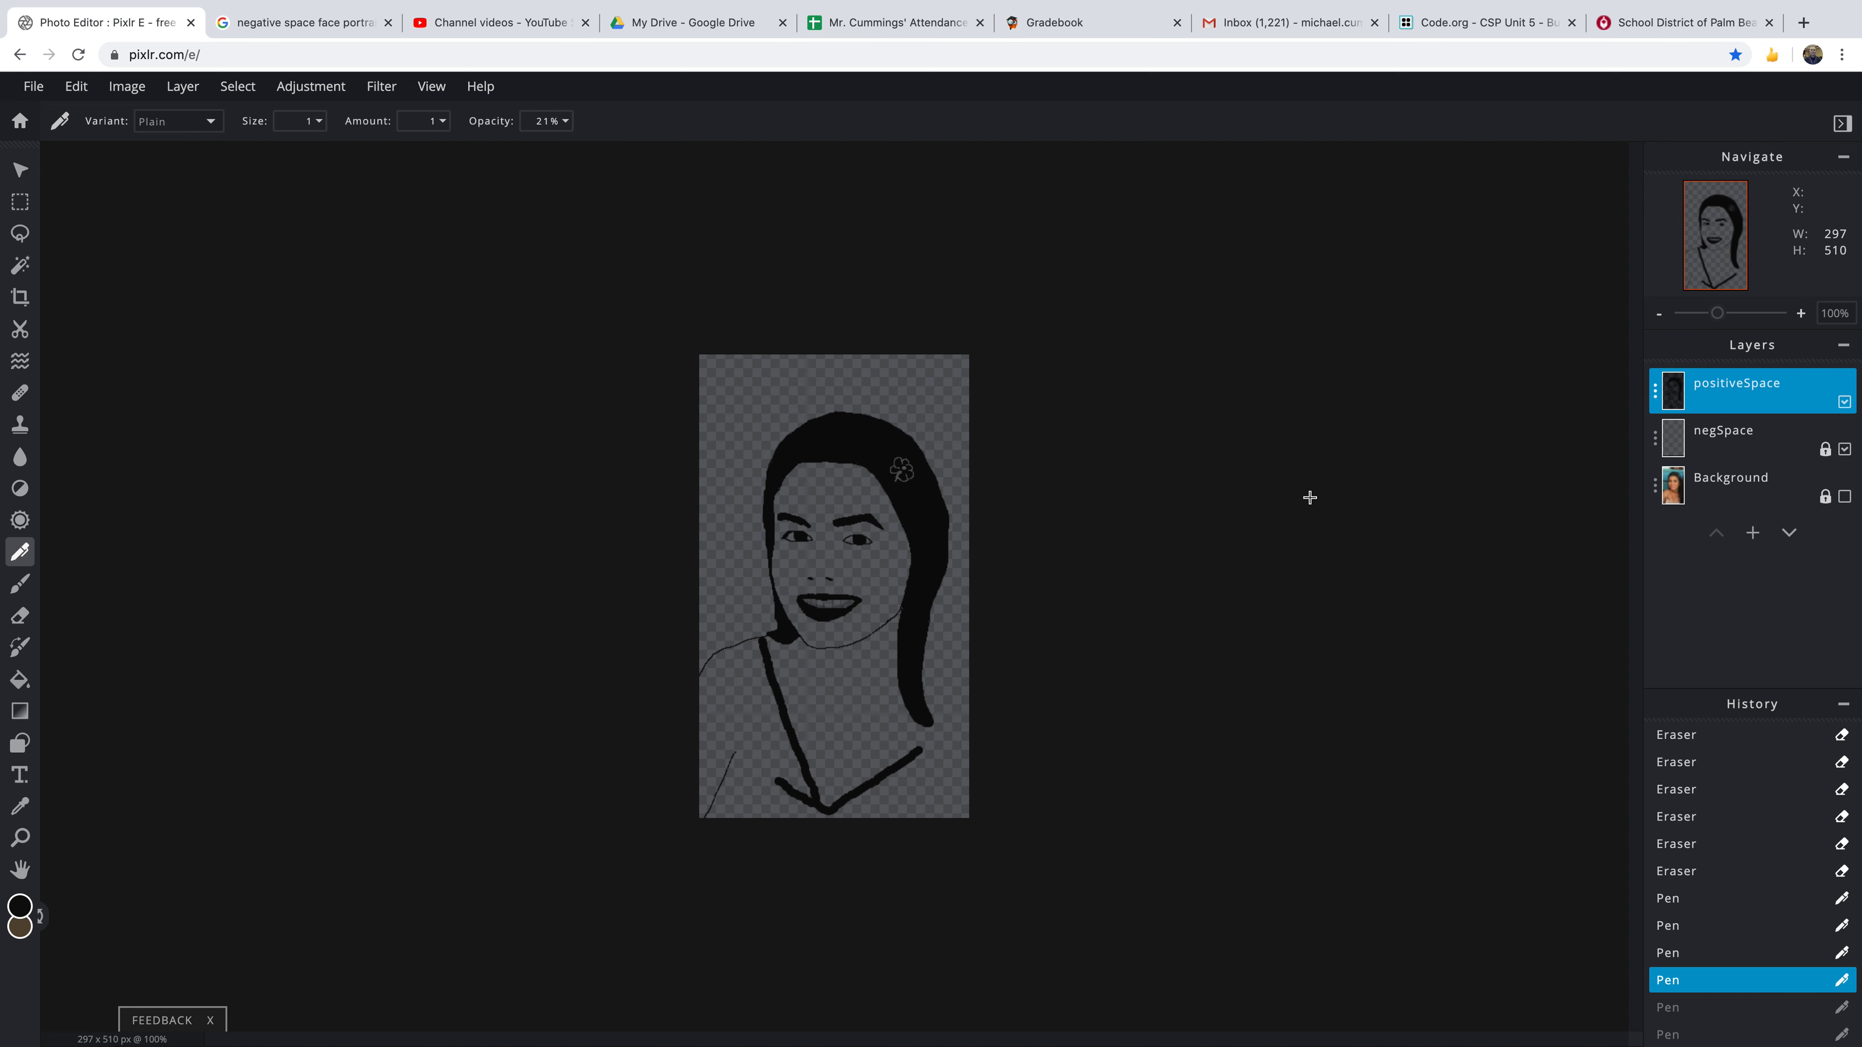
mouse_move(1142, 487)
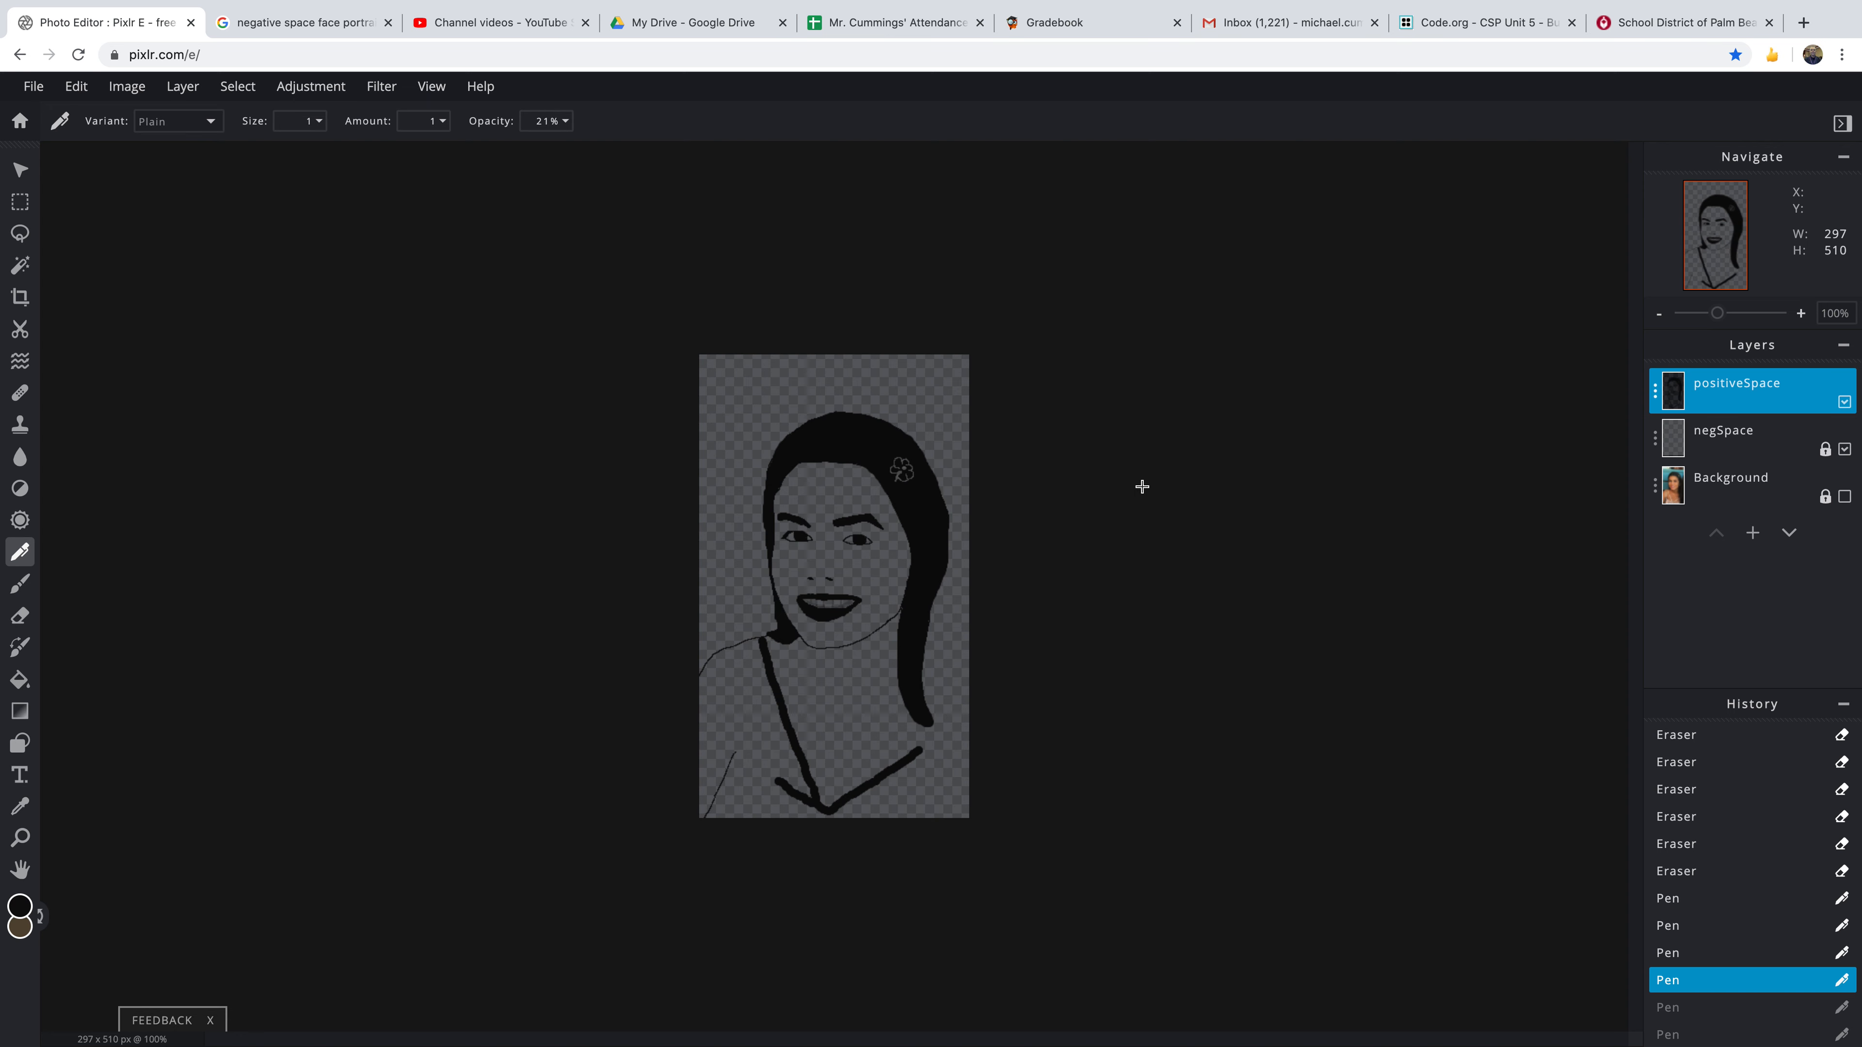
mouse_move(259, 452)
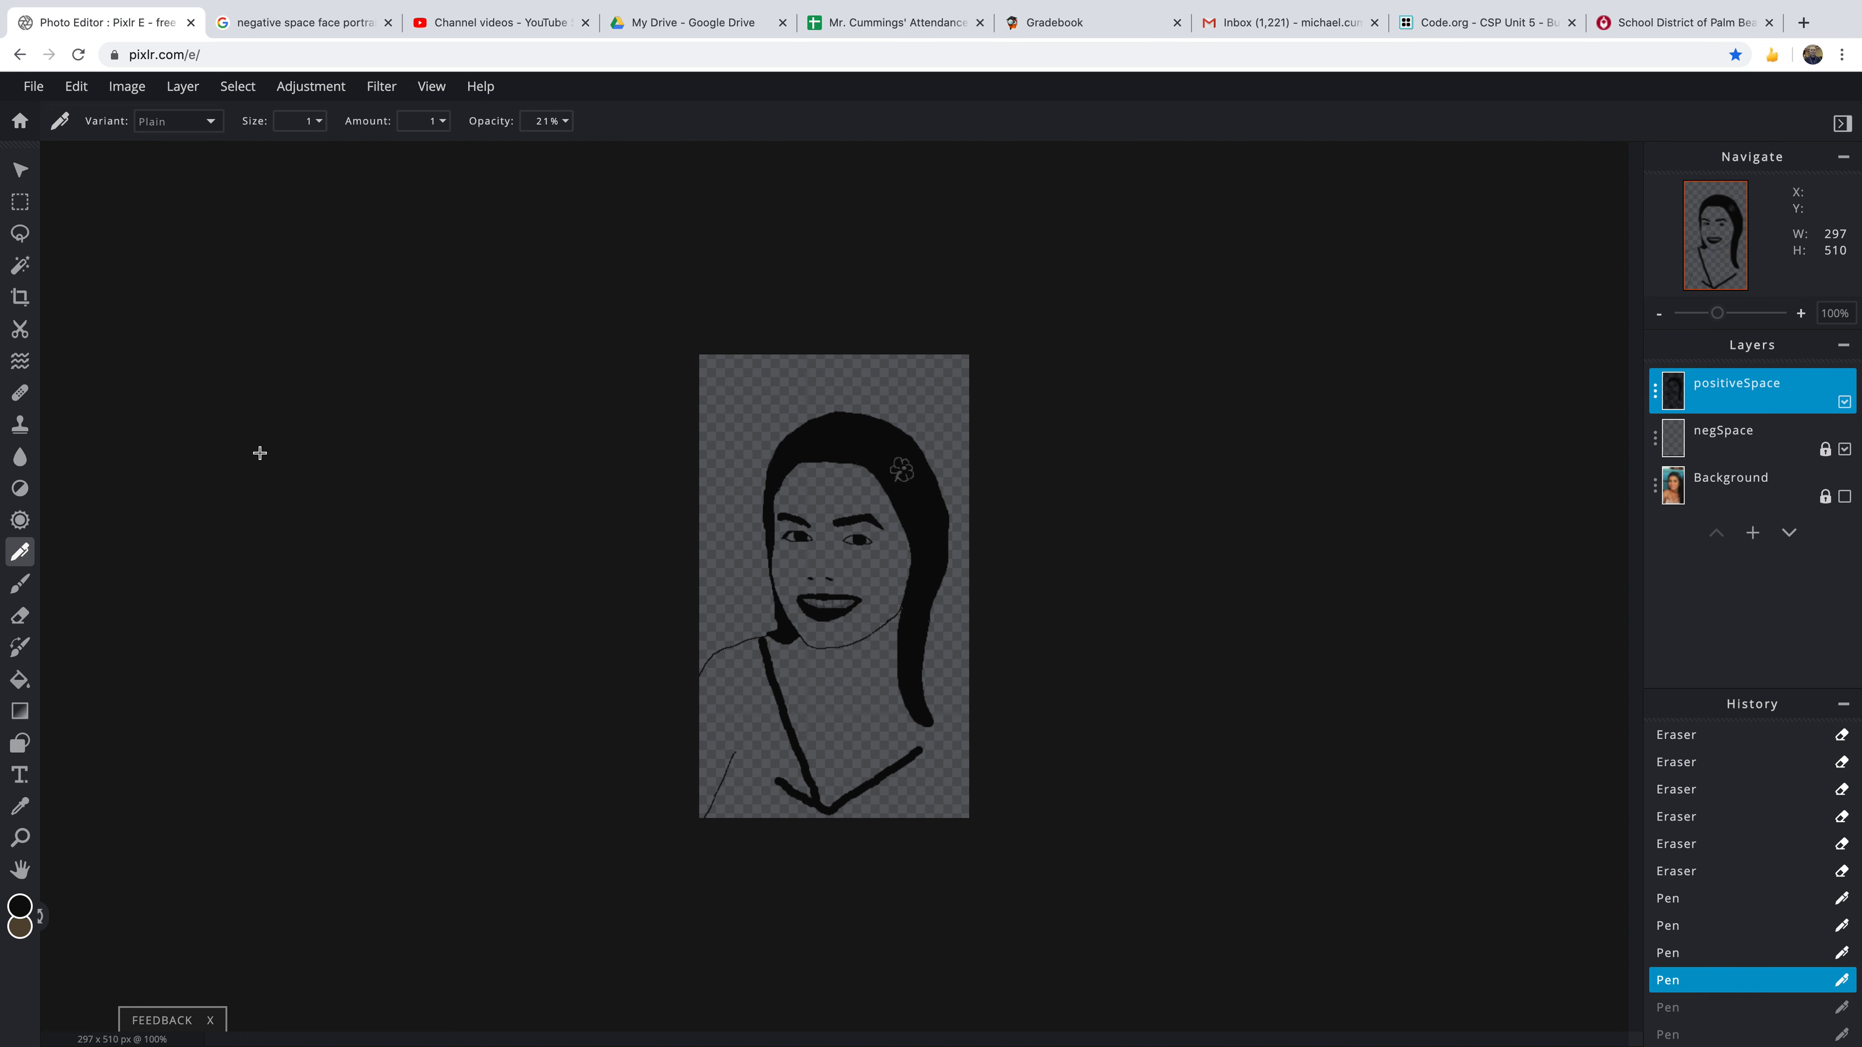
left_click(19, 583)
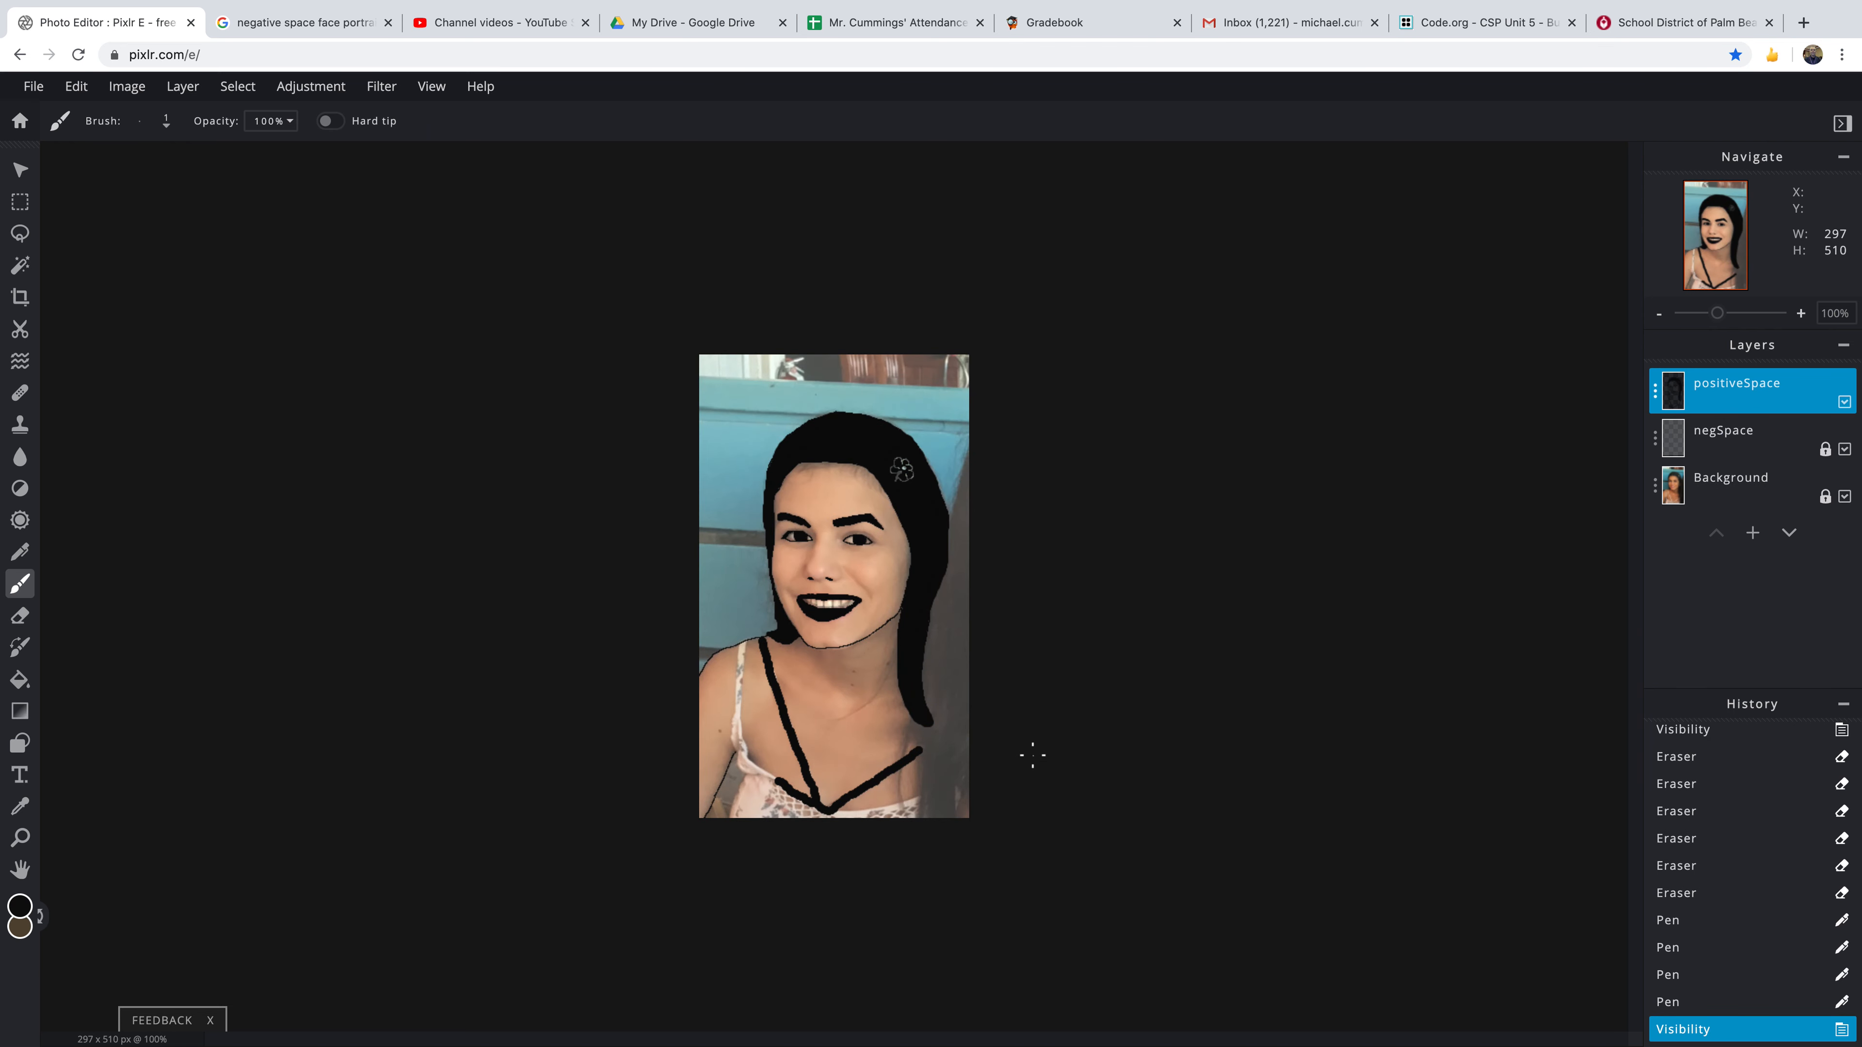
mouse_move(924, 609)
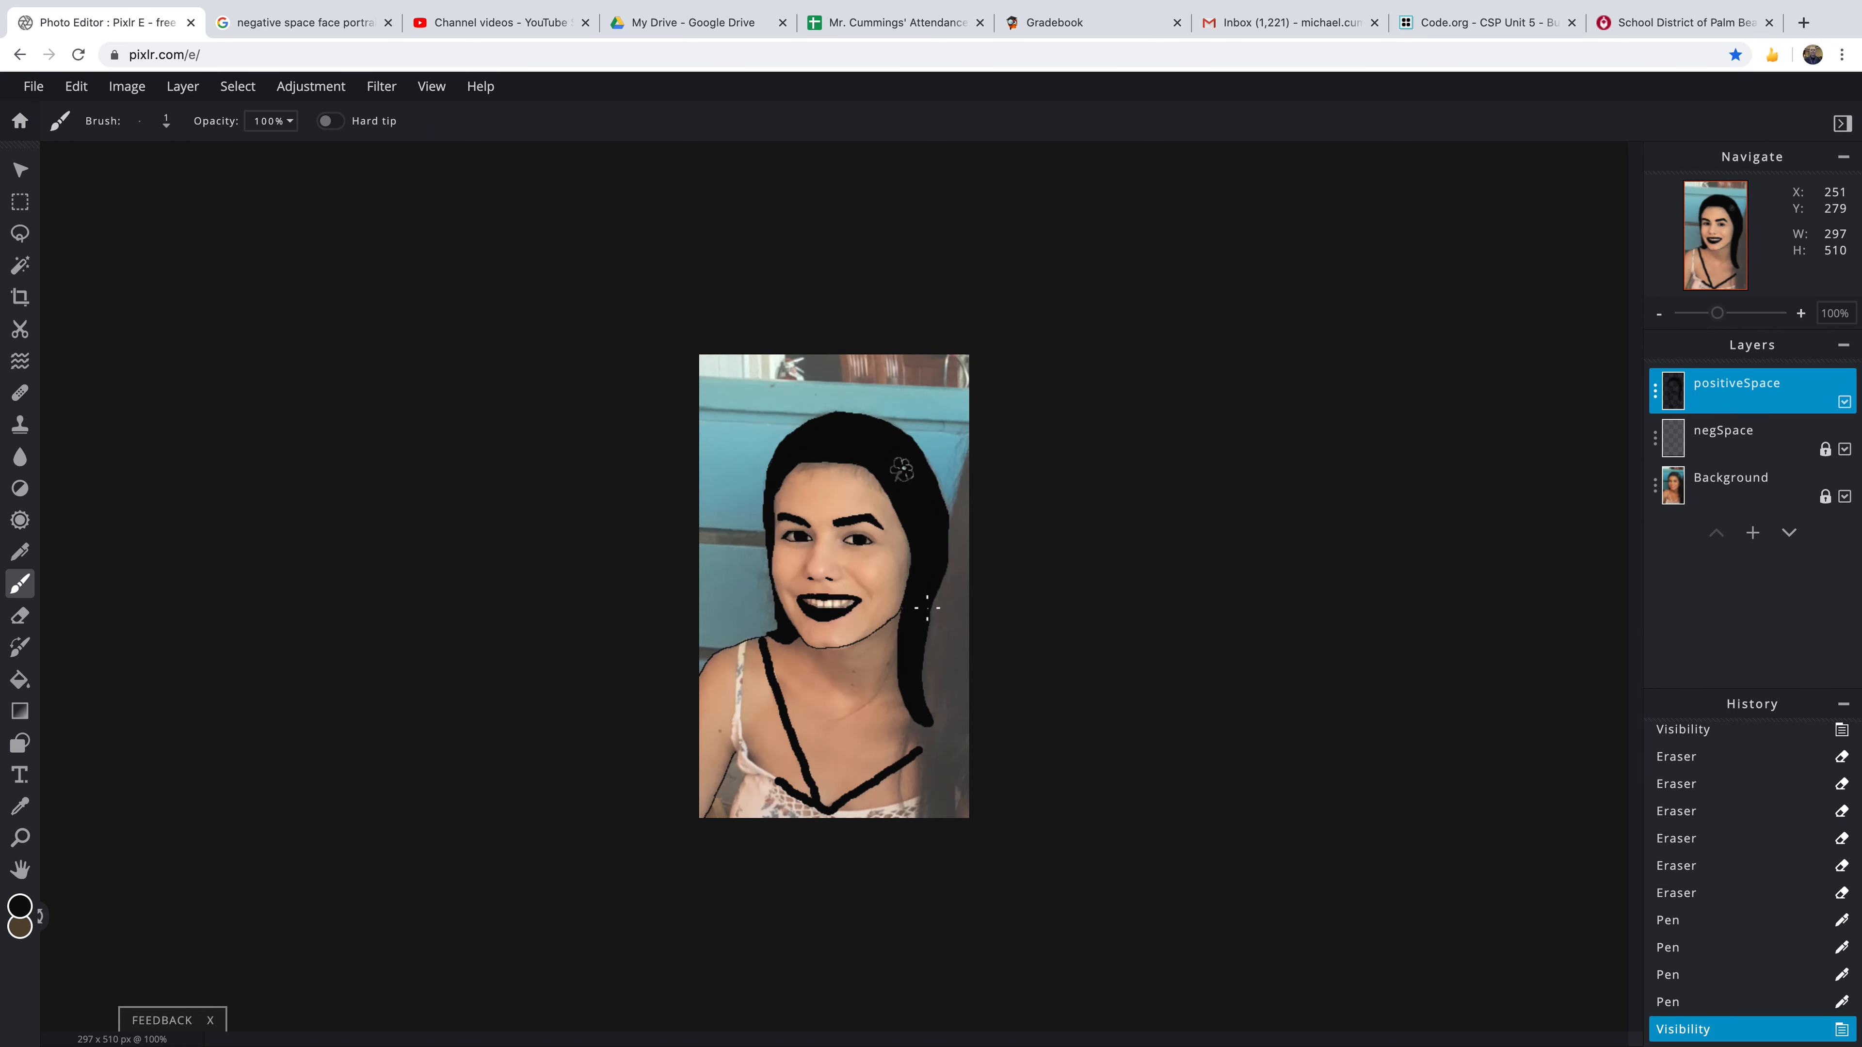
mouse_move(972, 696)
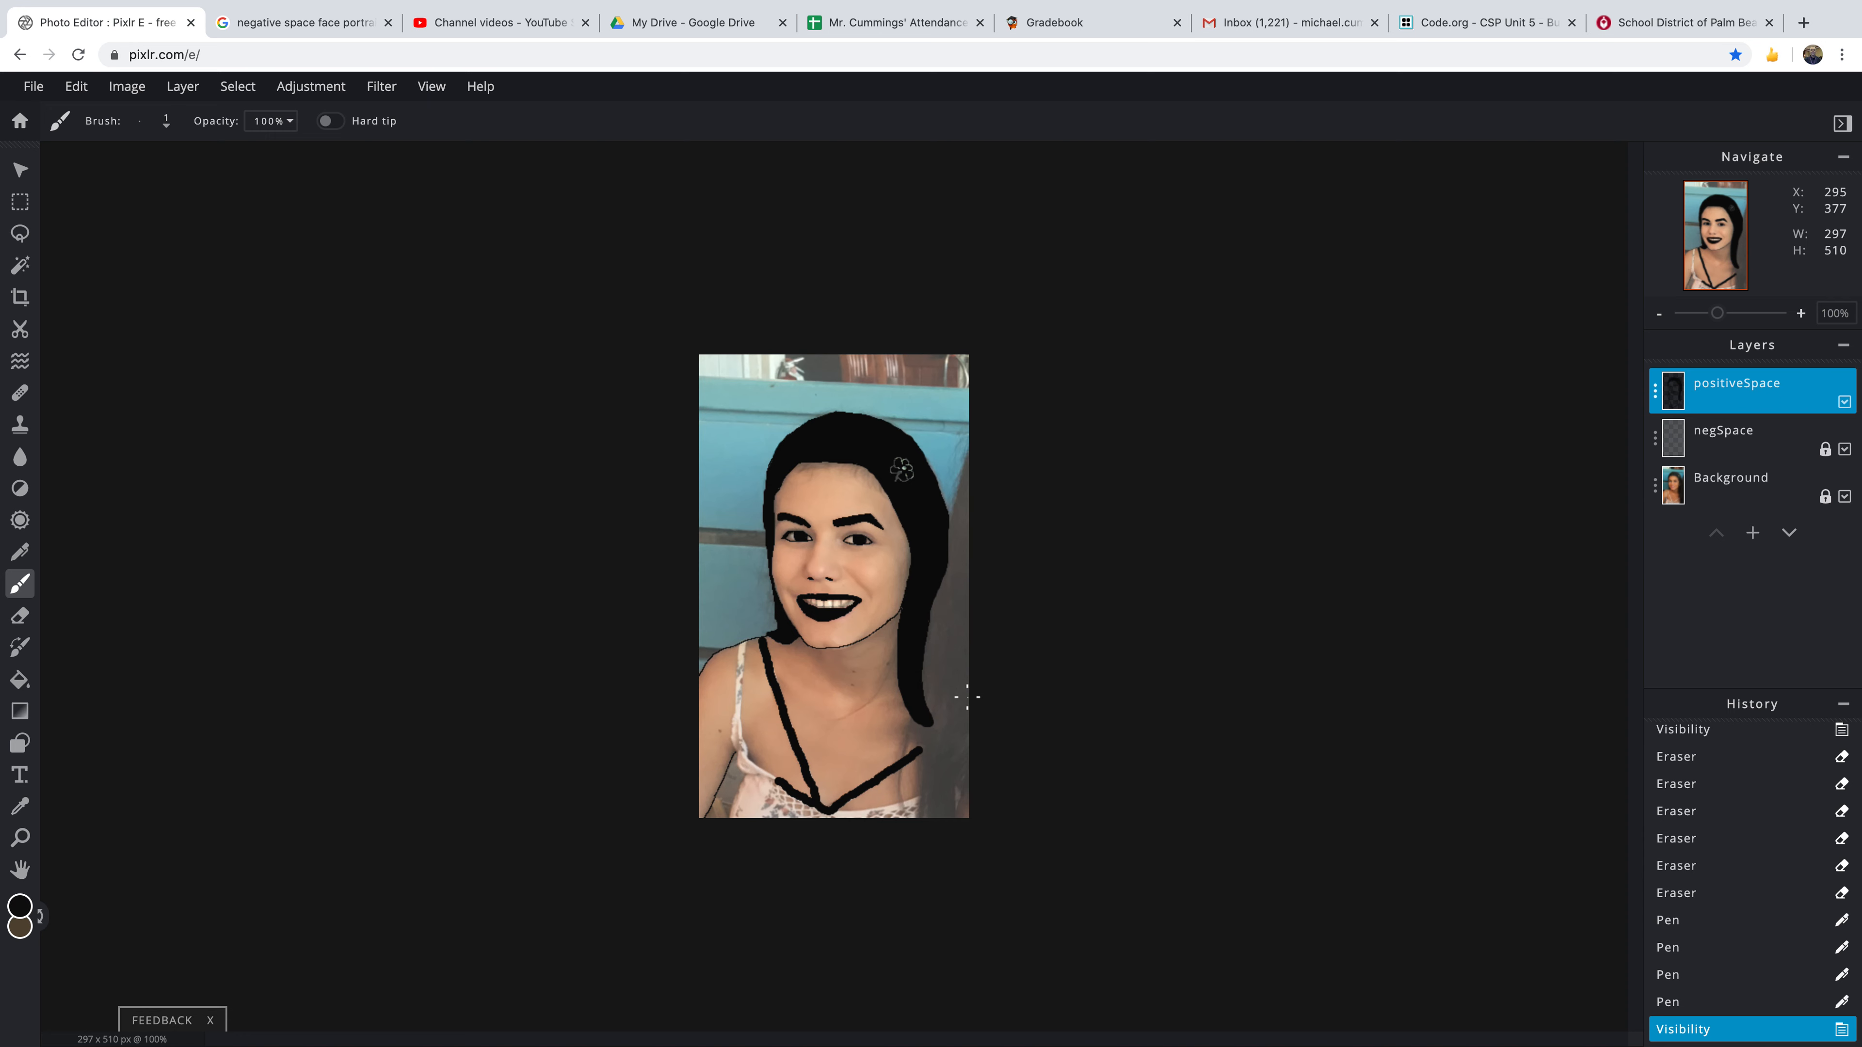
mouse_move(307, 348)
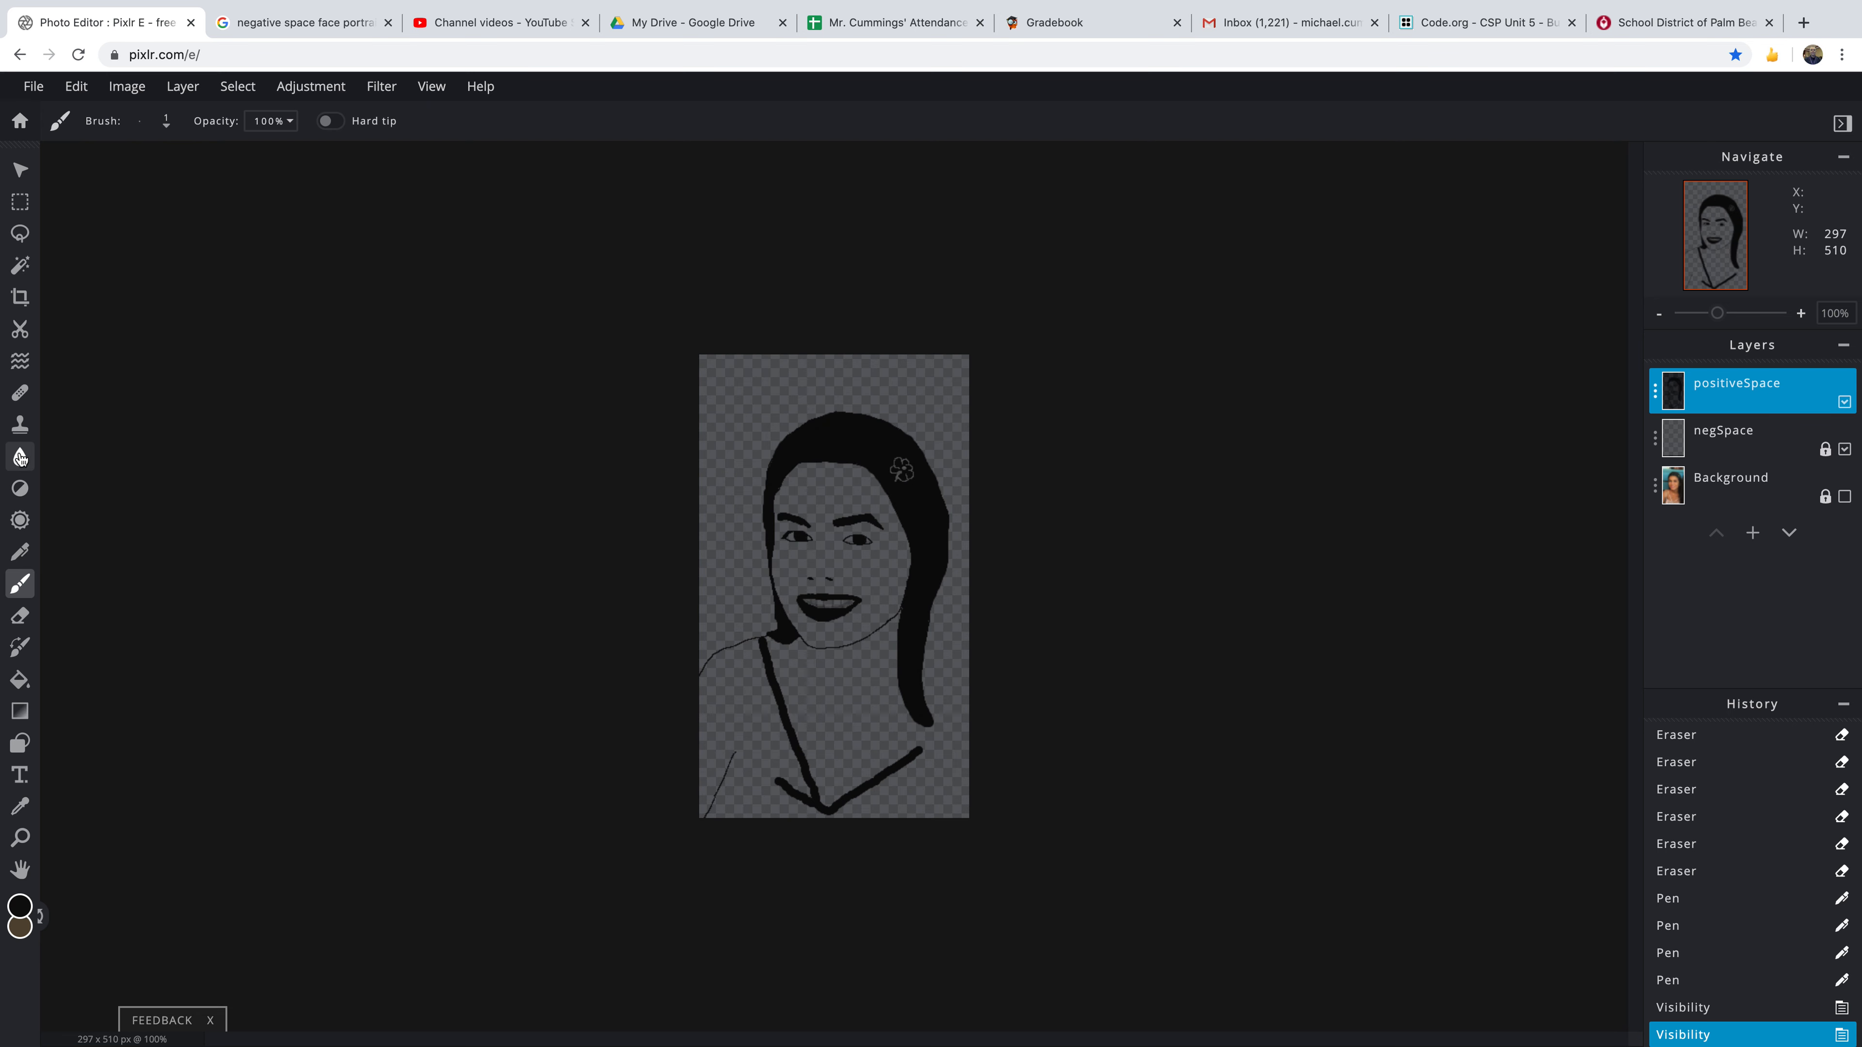
mouse_move(20, 584)
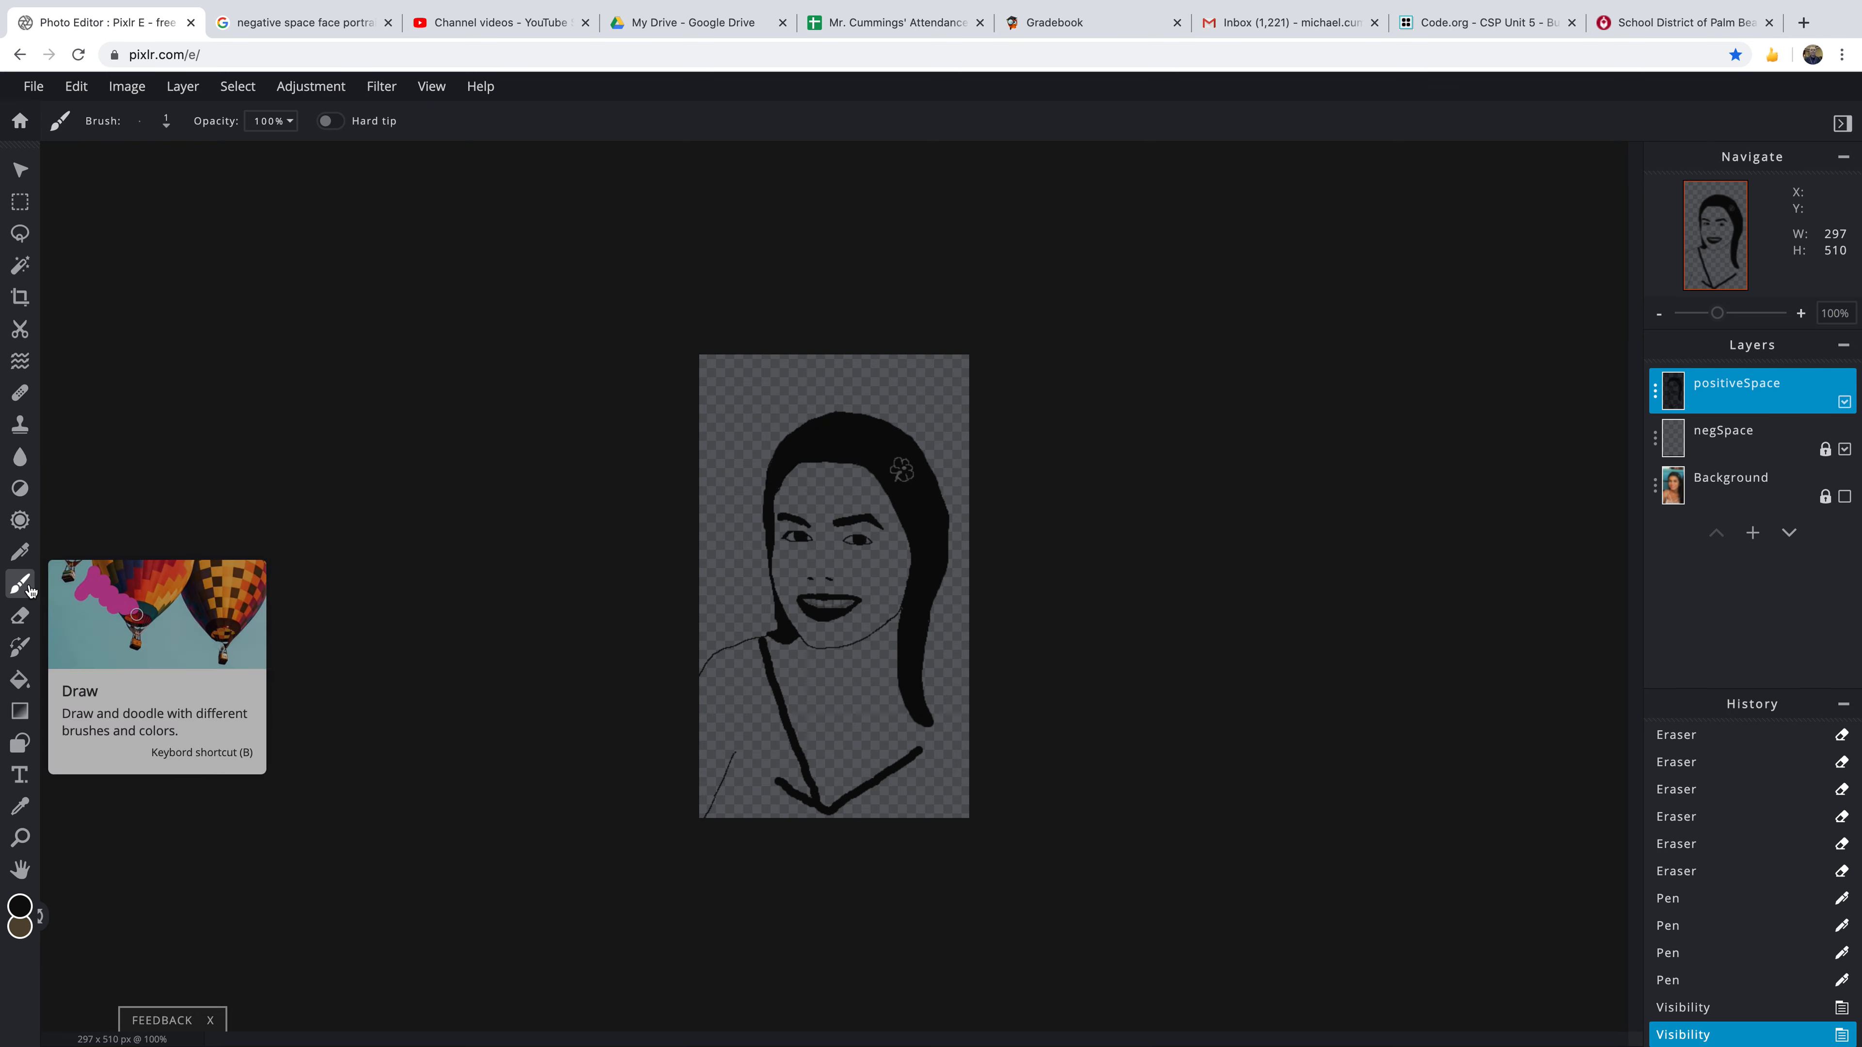
mouse_move(20, 488)
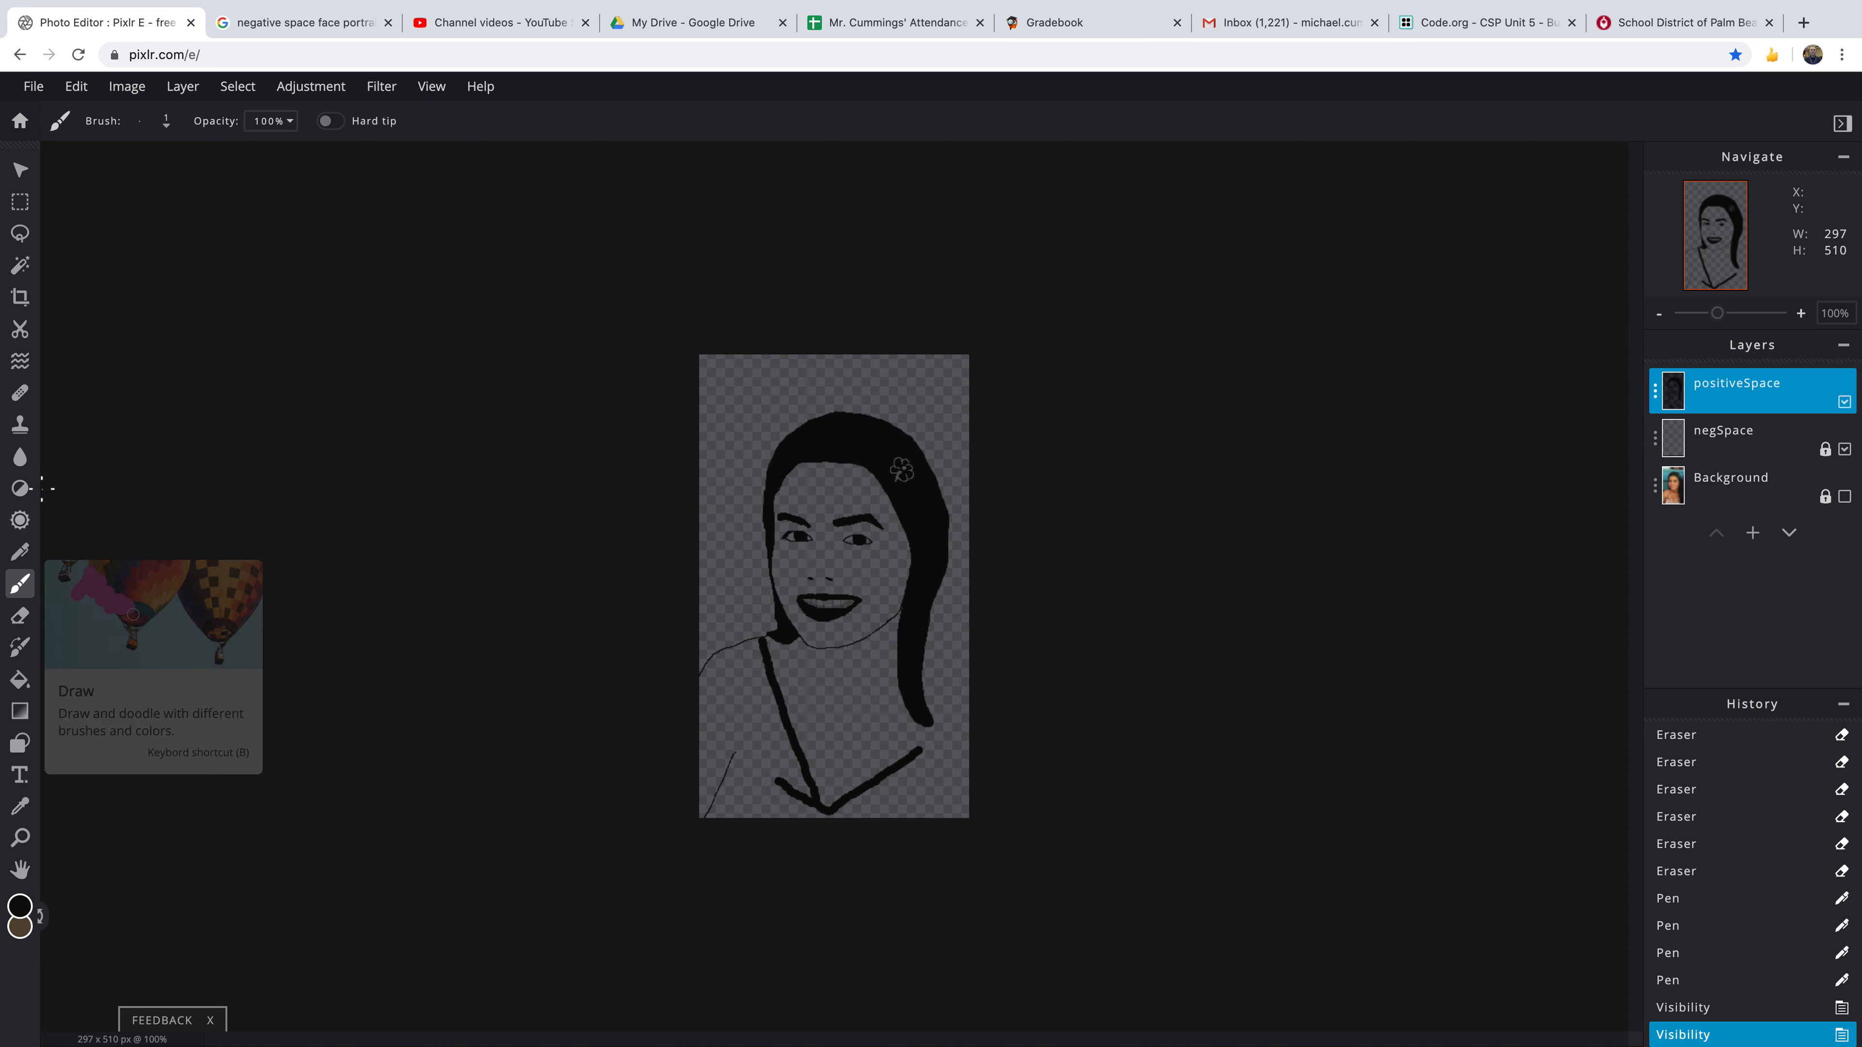
mouse_move(18, 200)
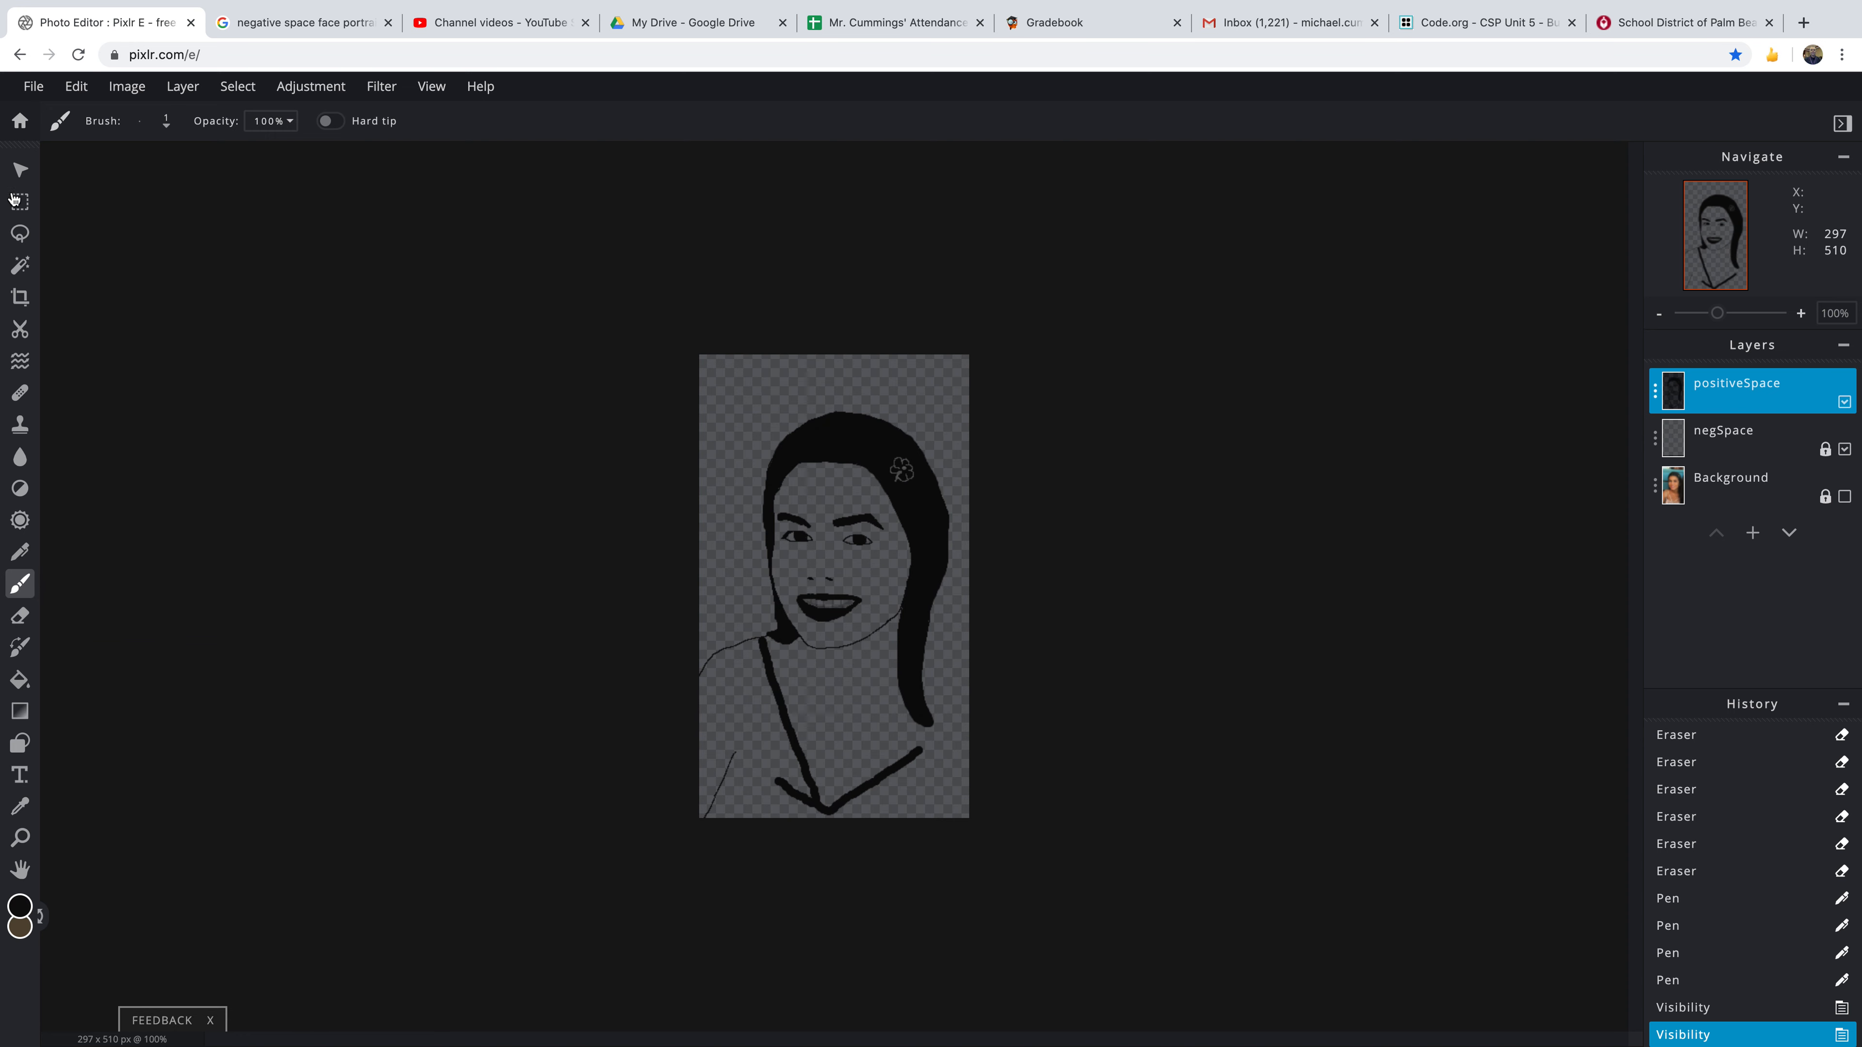
- Marquee-select the left shoulder area and paste it as a new image
left_click(20, 201)
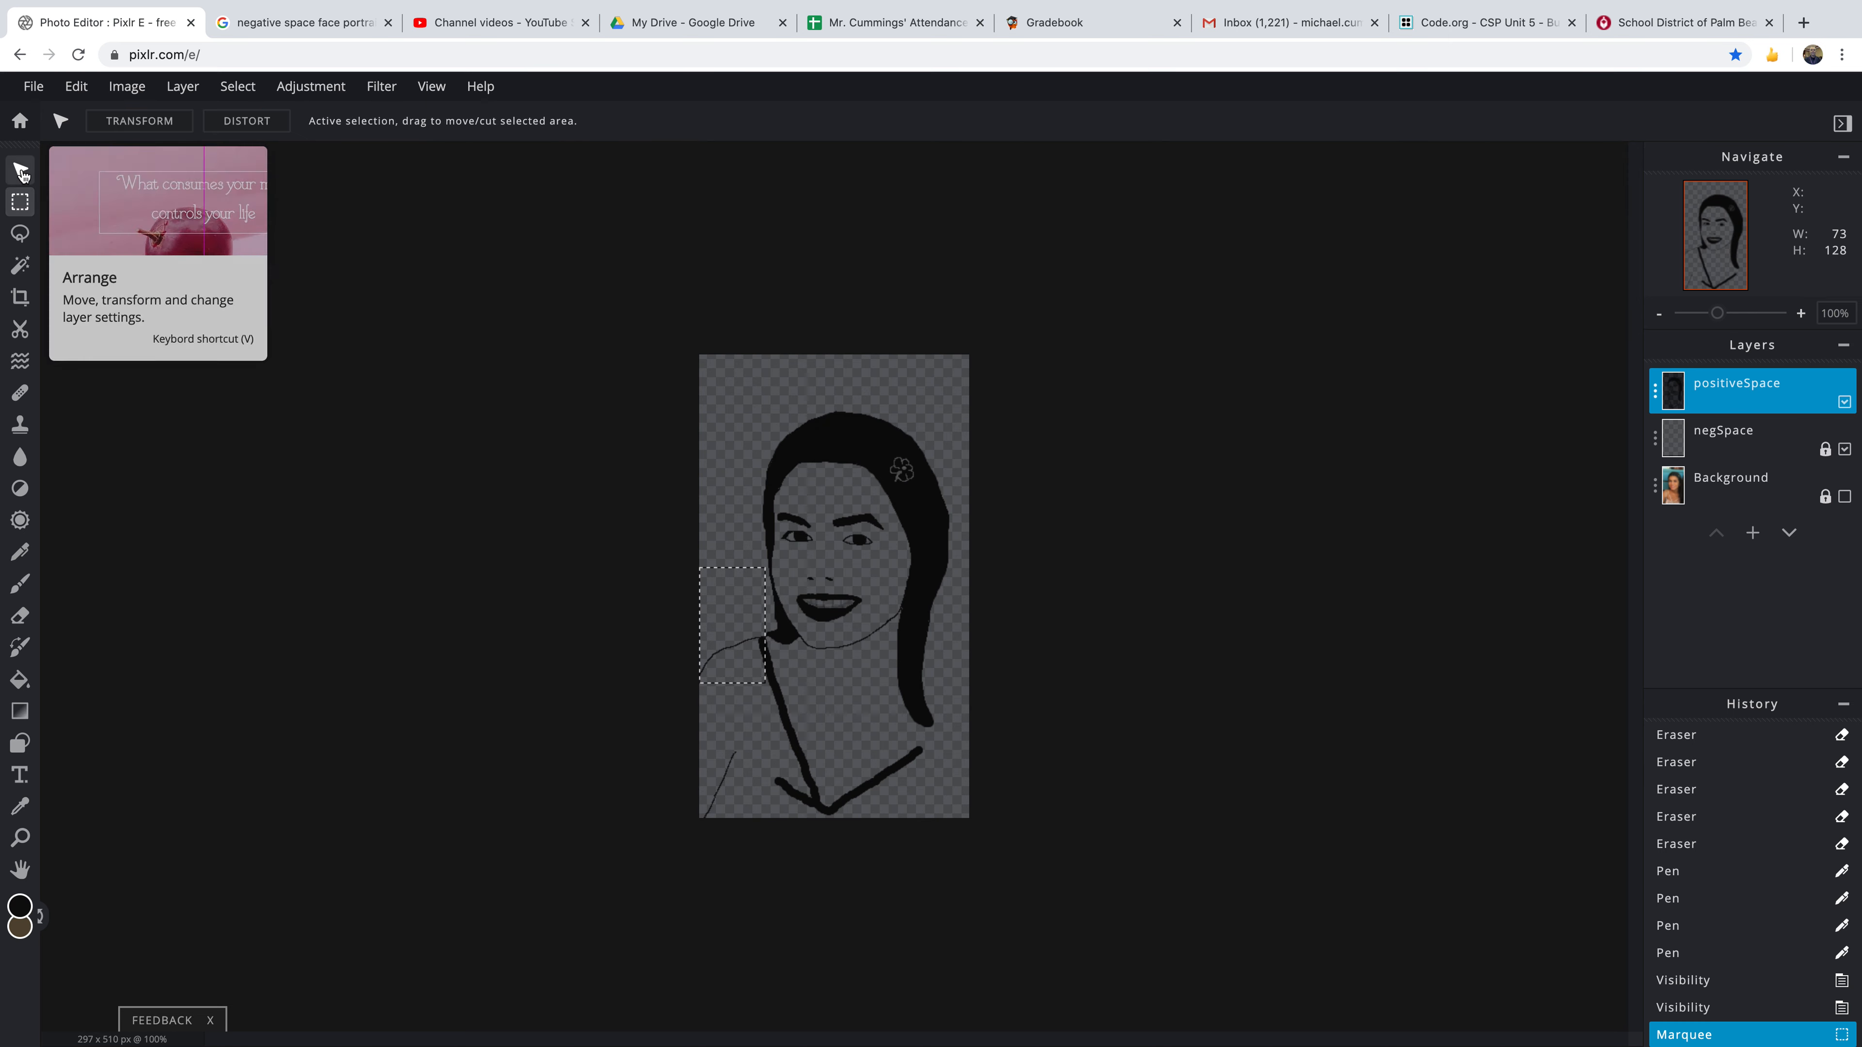
mouse_move(730, 659)
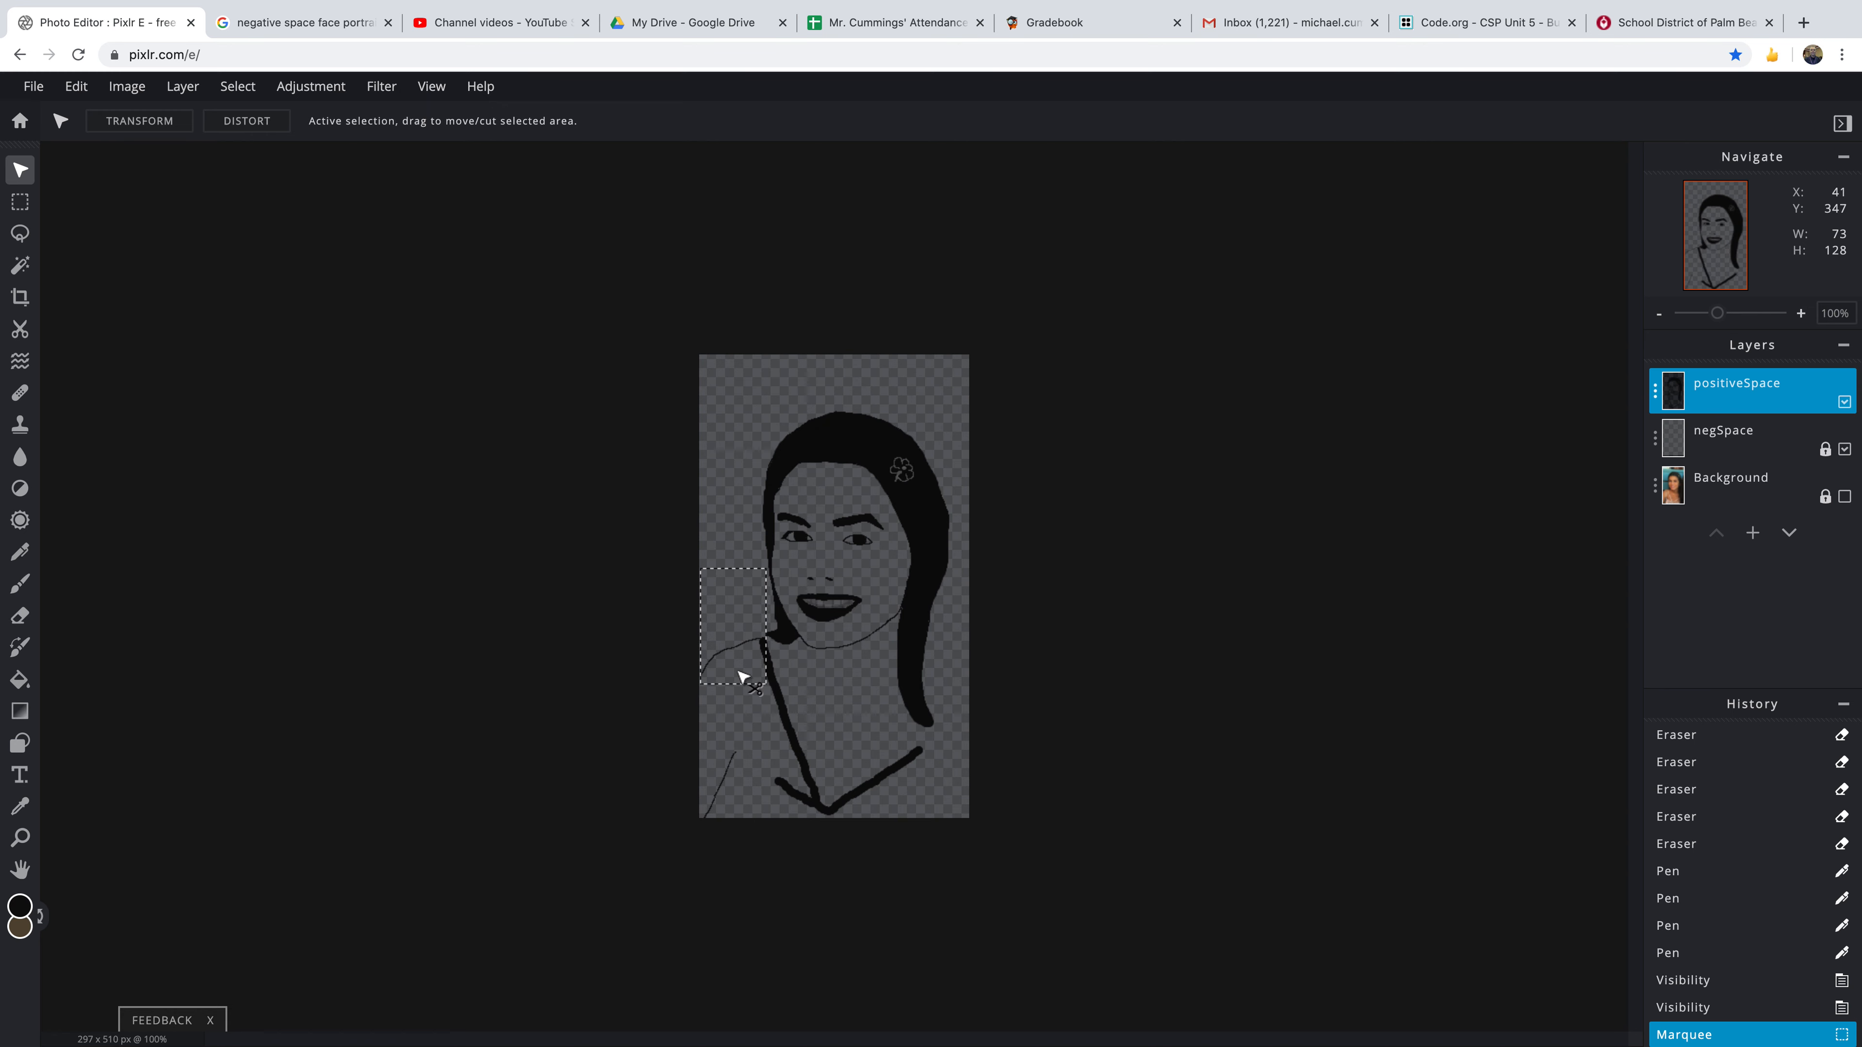
key("ctrl+v")
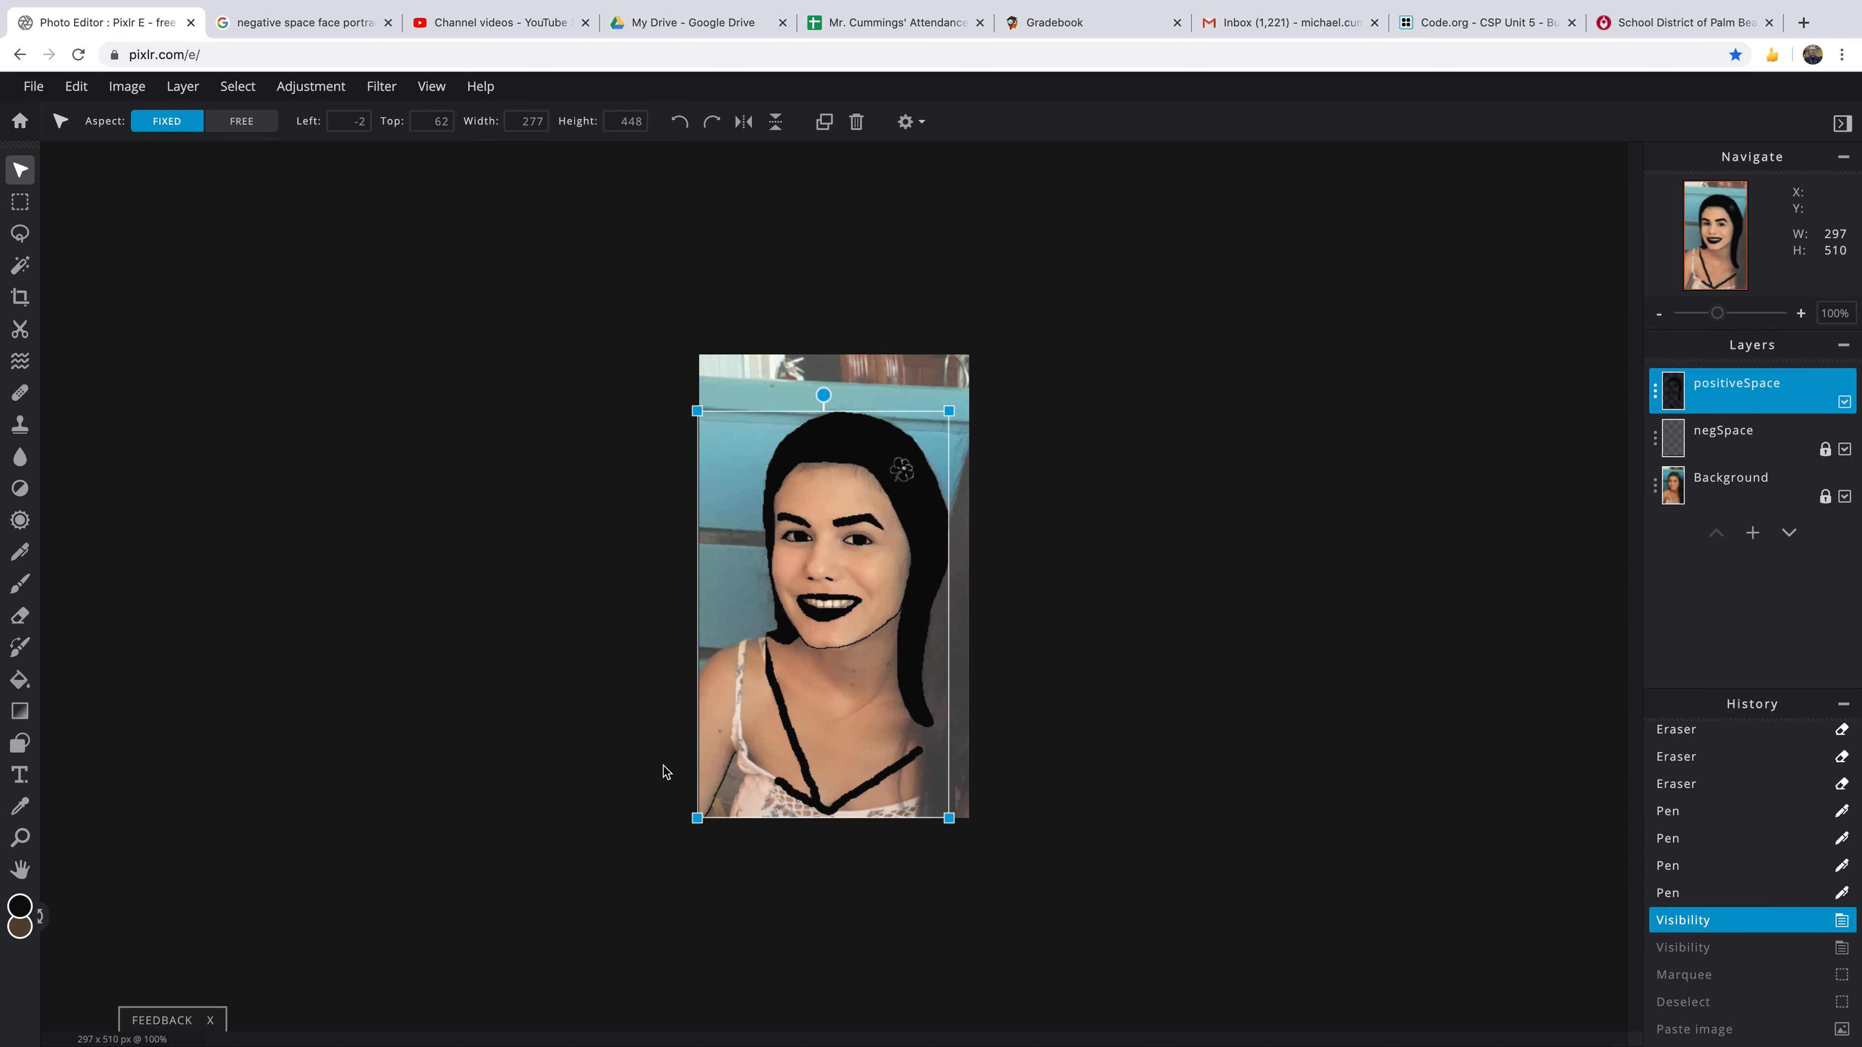
mouse_move(1735, 397)
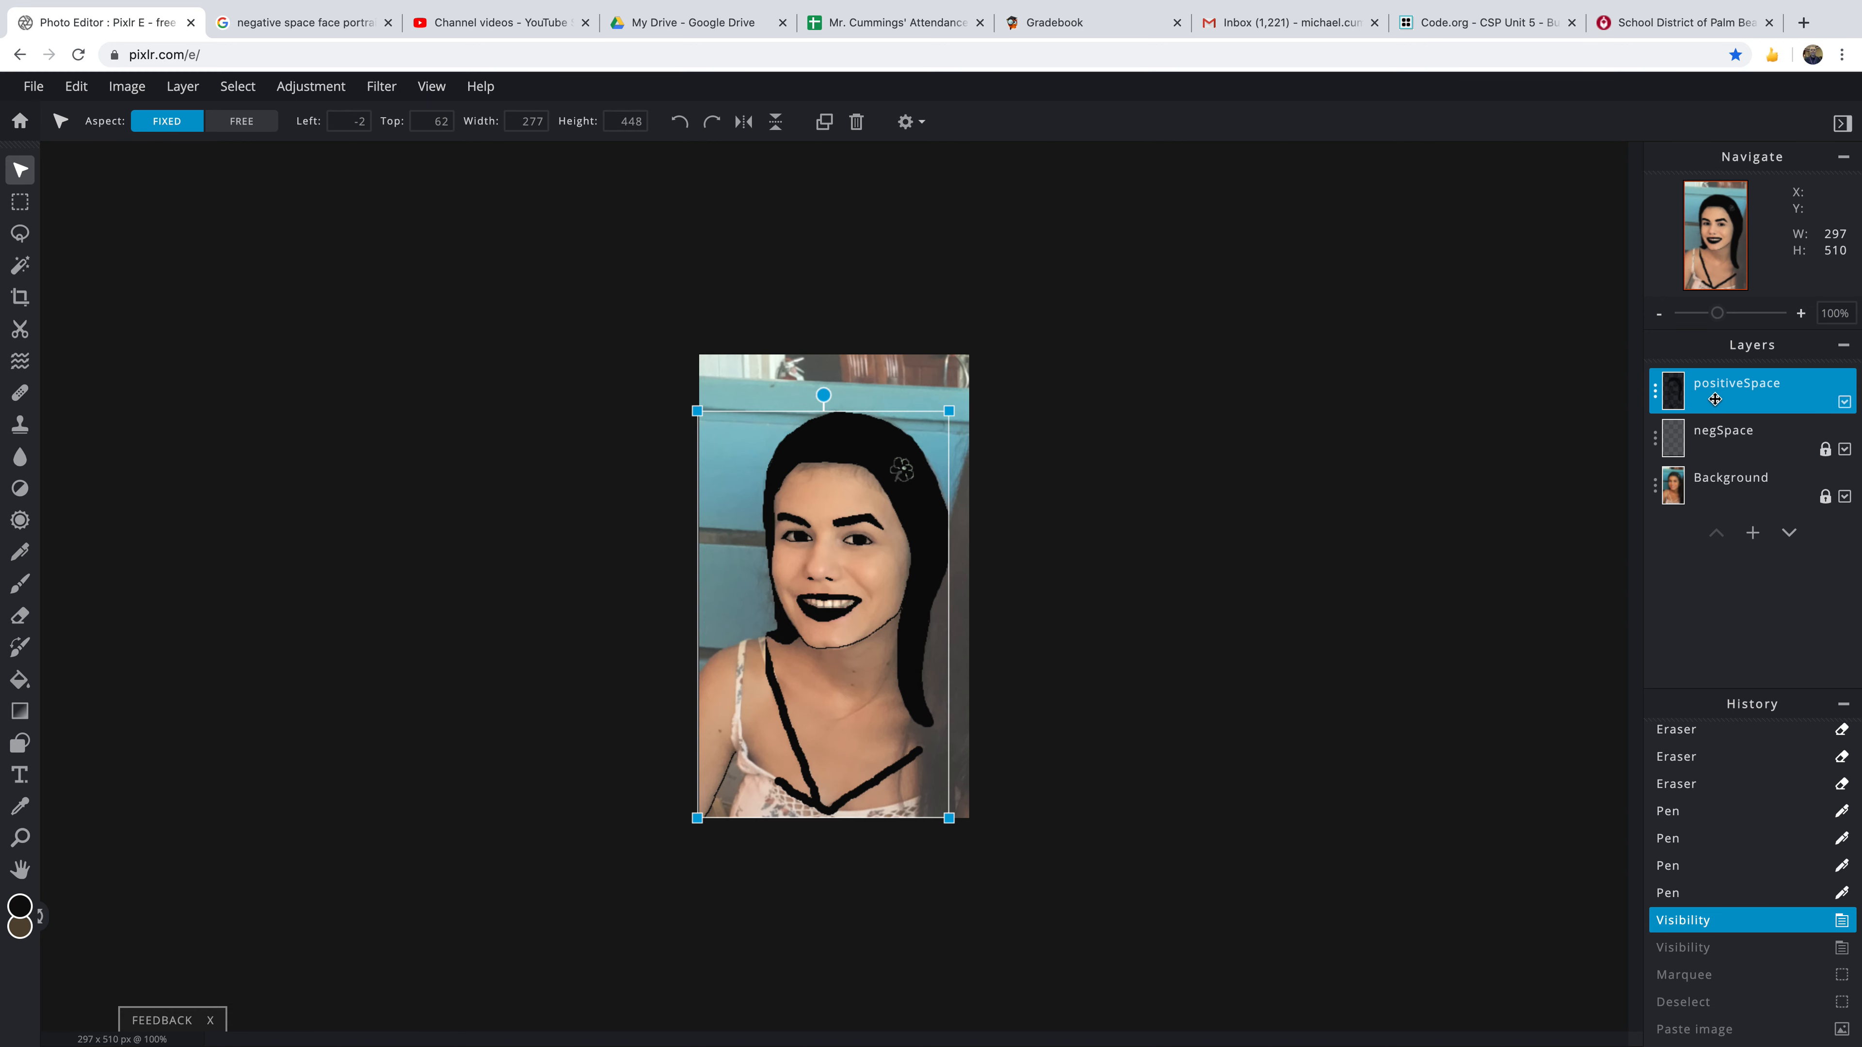
- Uncheck Background visibility so only the black line portrait remains
left_click(1843, 486)
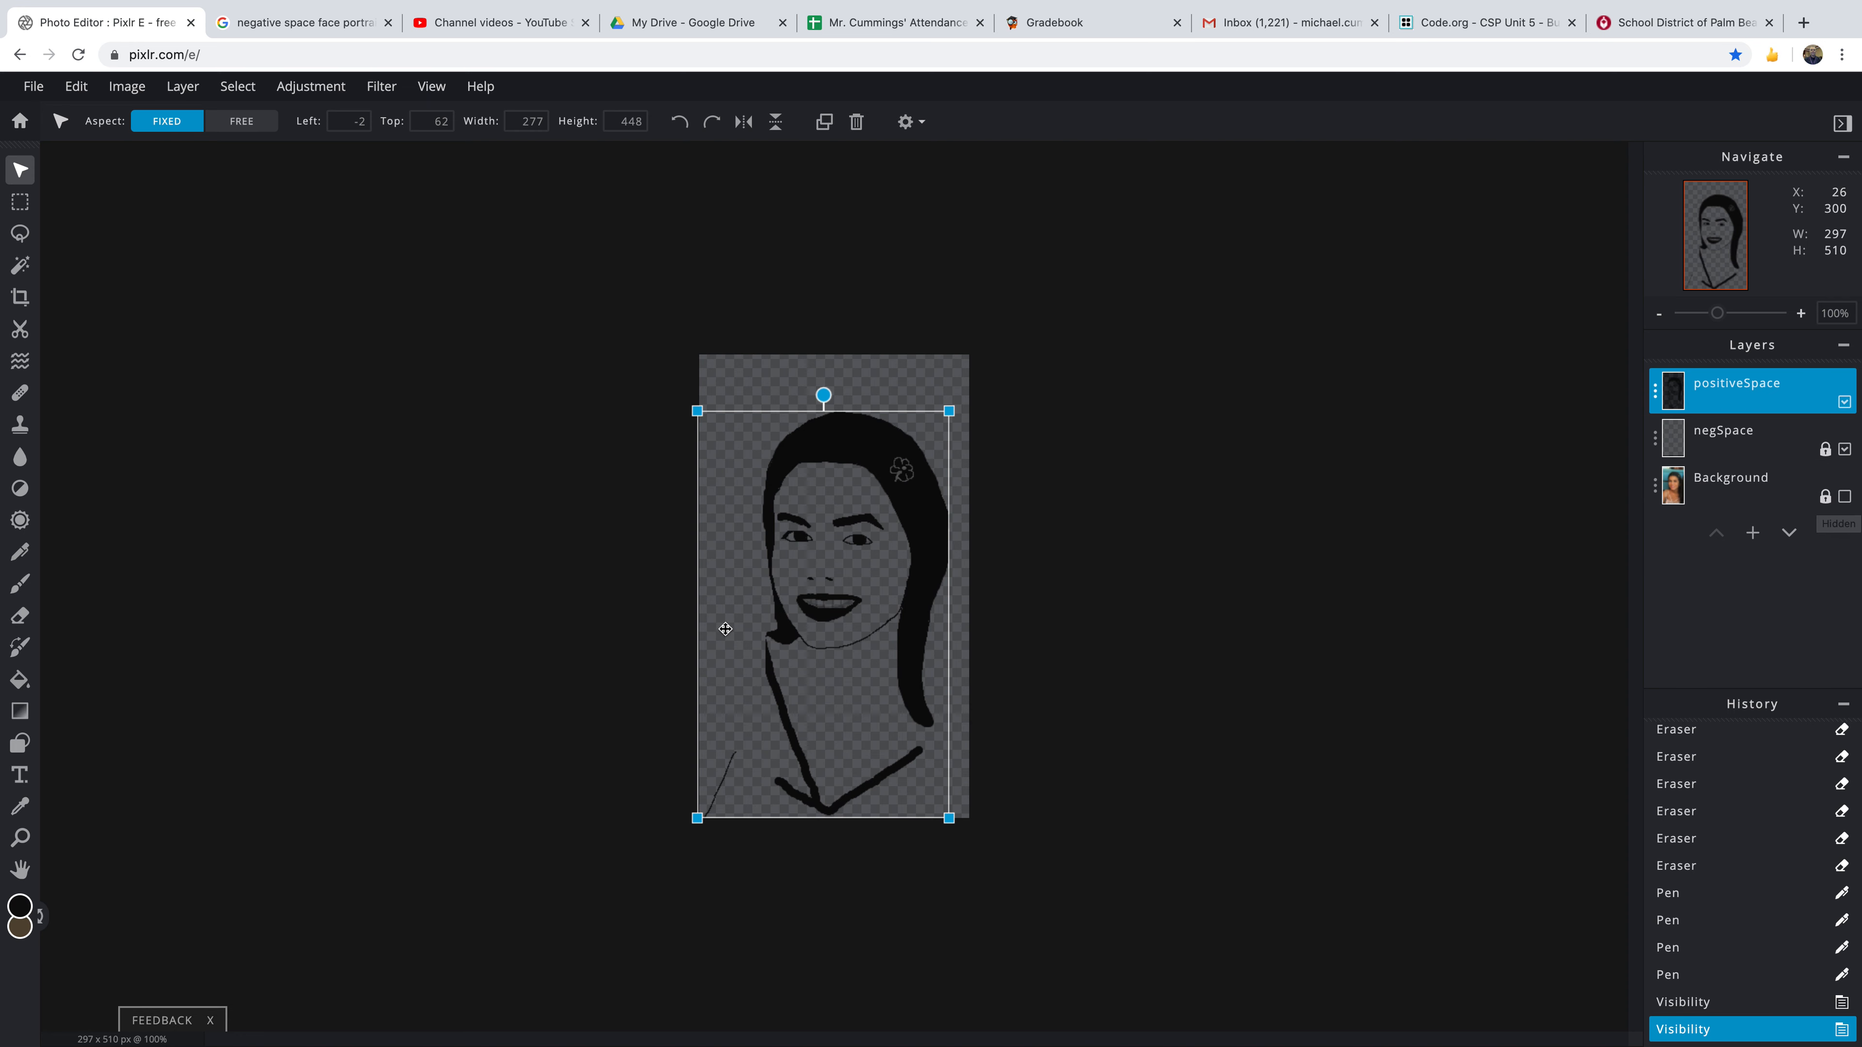
mouse_move(1551, 783)
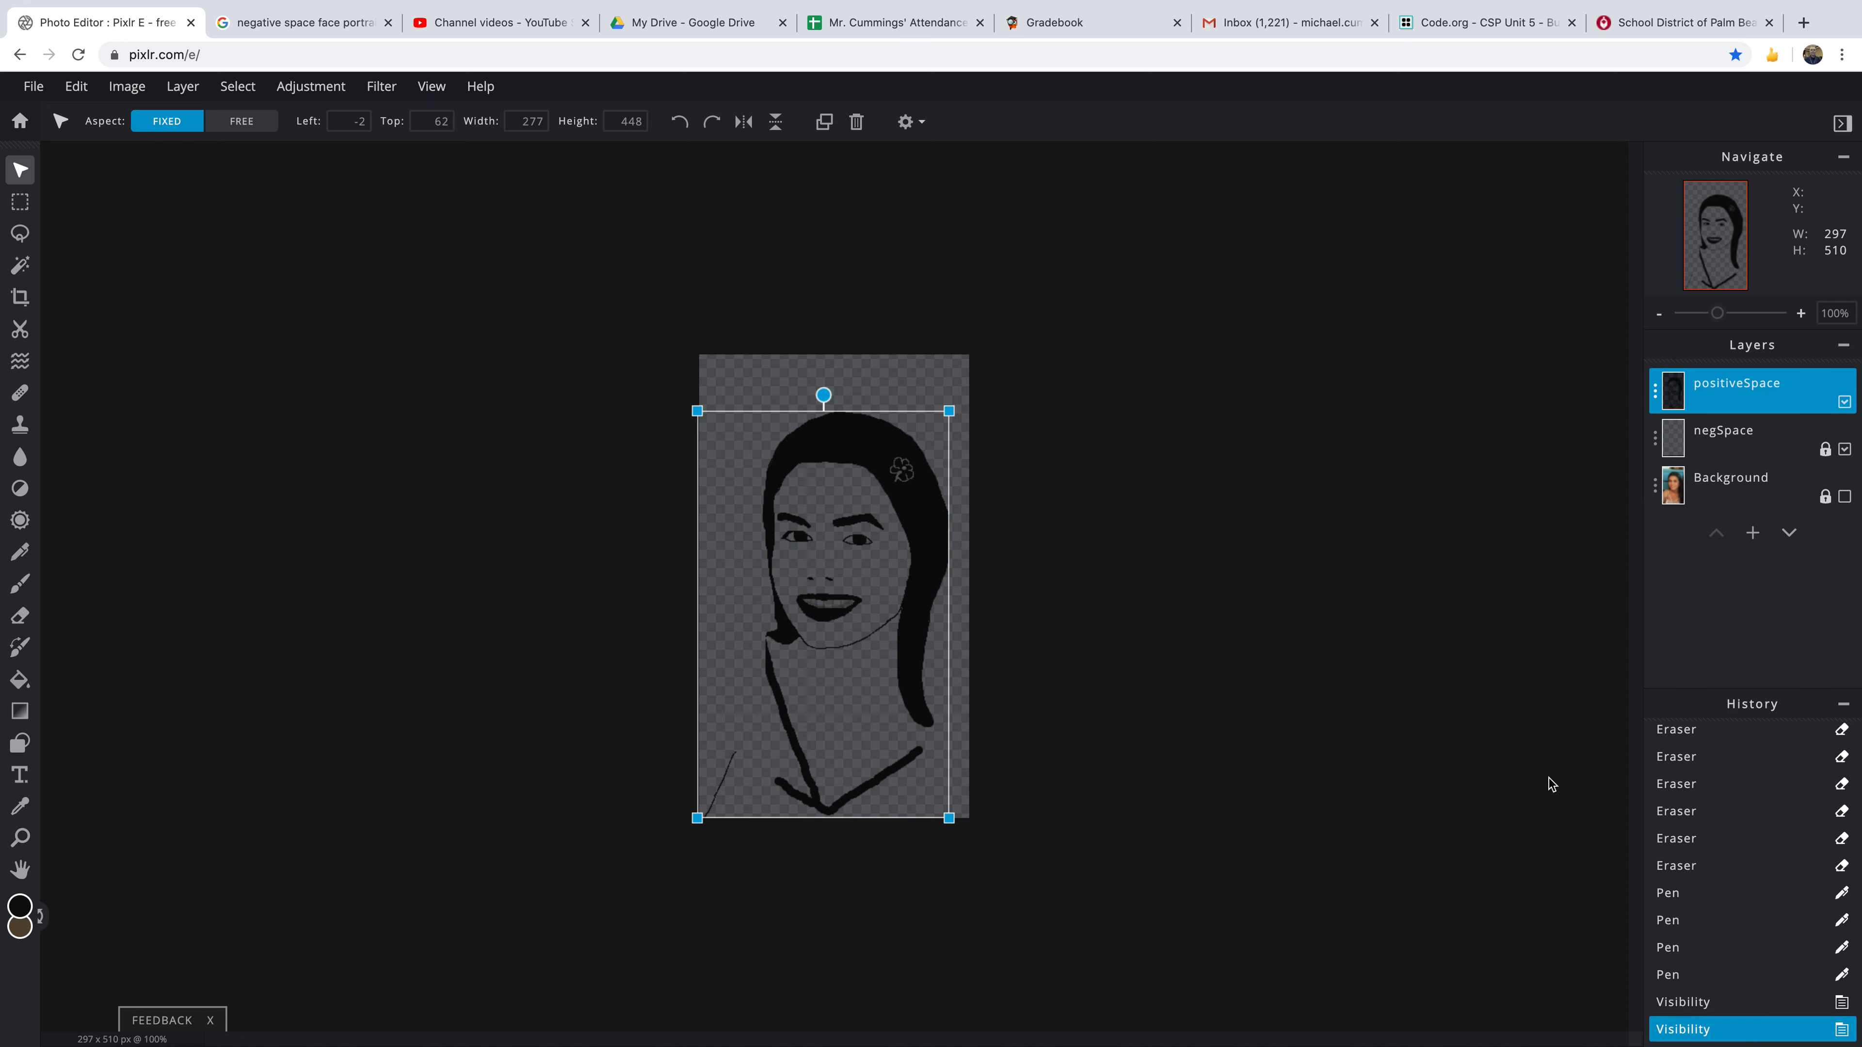
mouse_move(1740, 831)
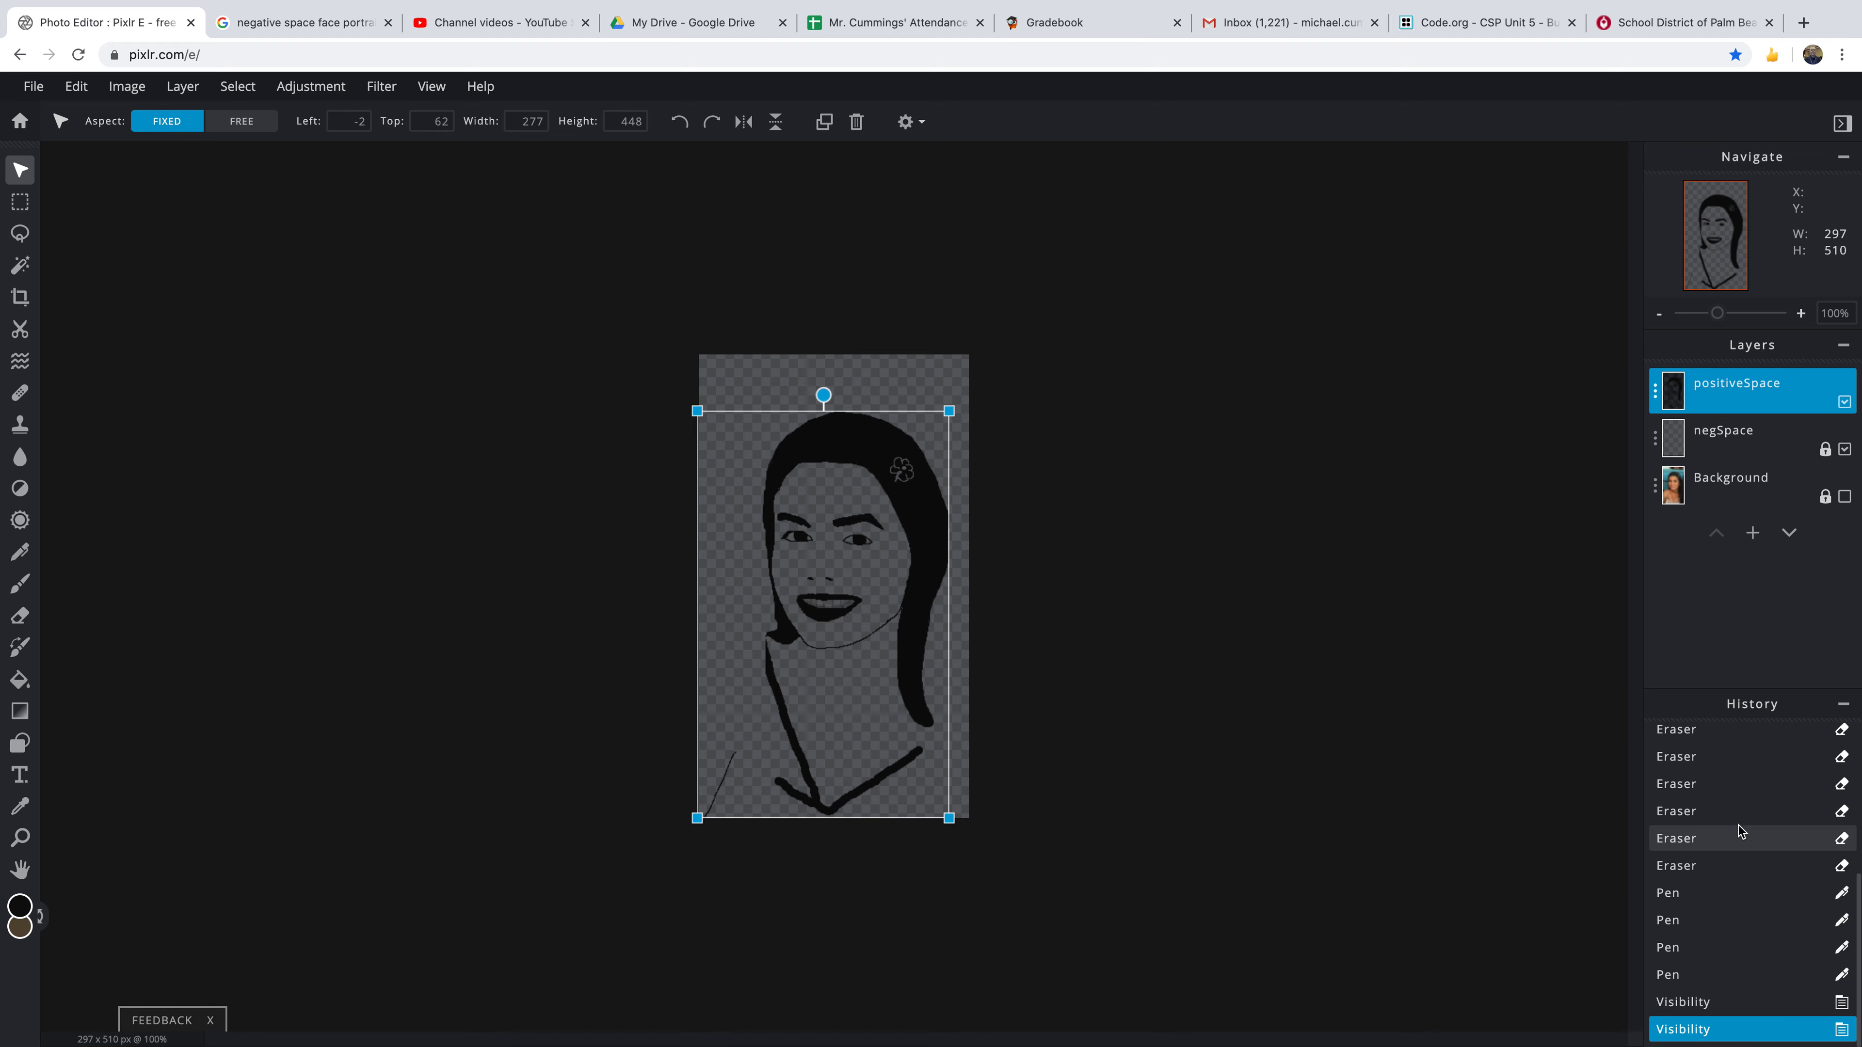
left_click(1800, 21)
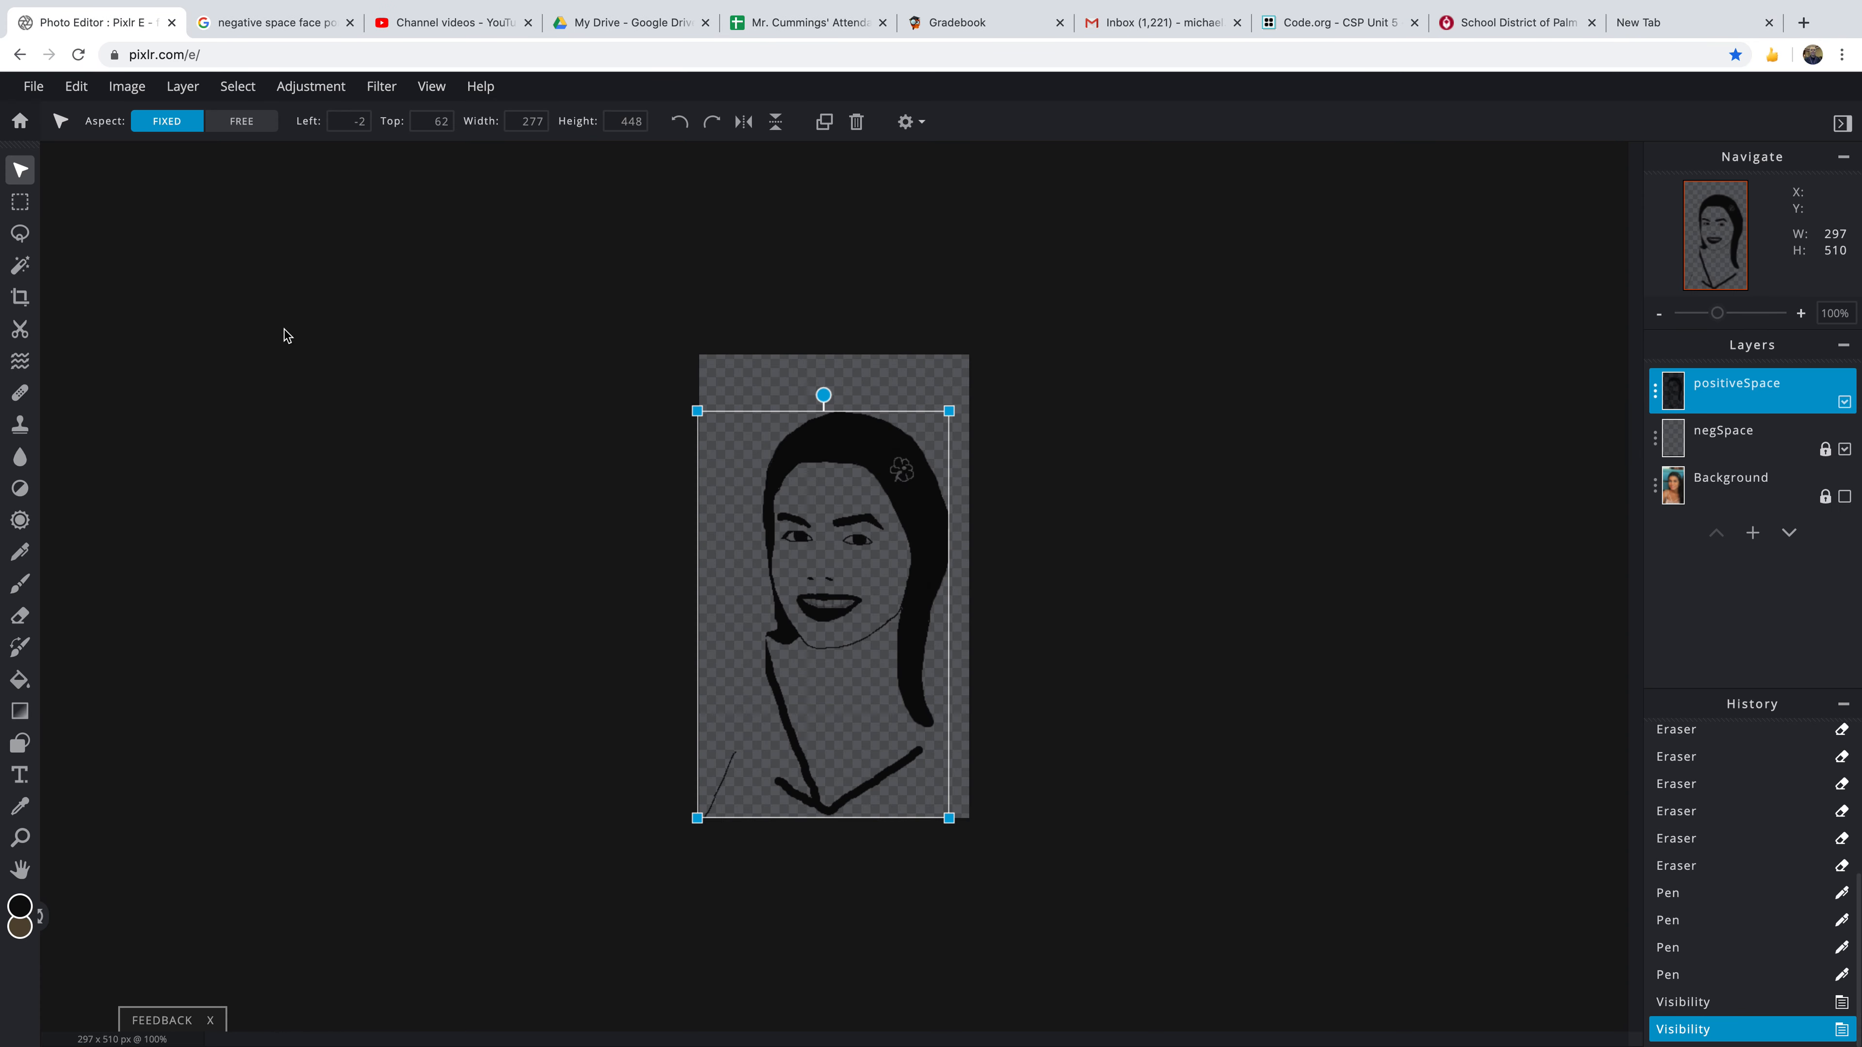
mouse_move(904, 1004)
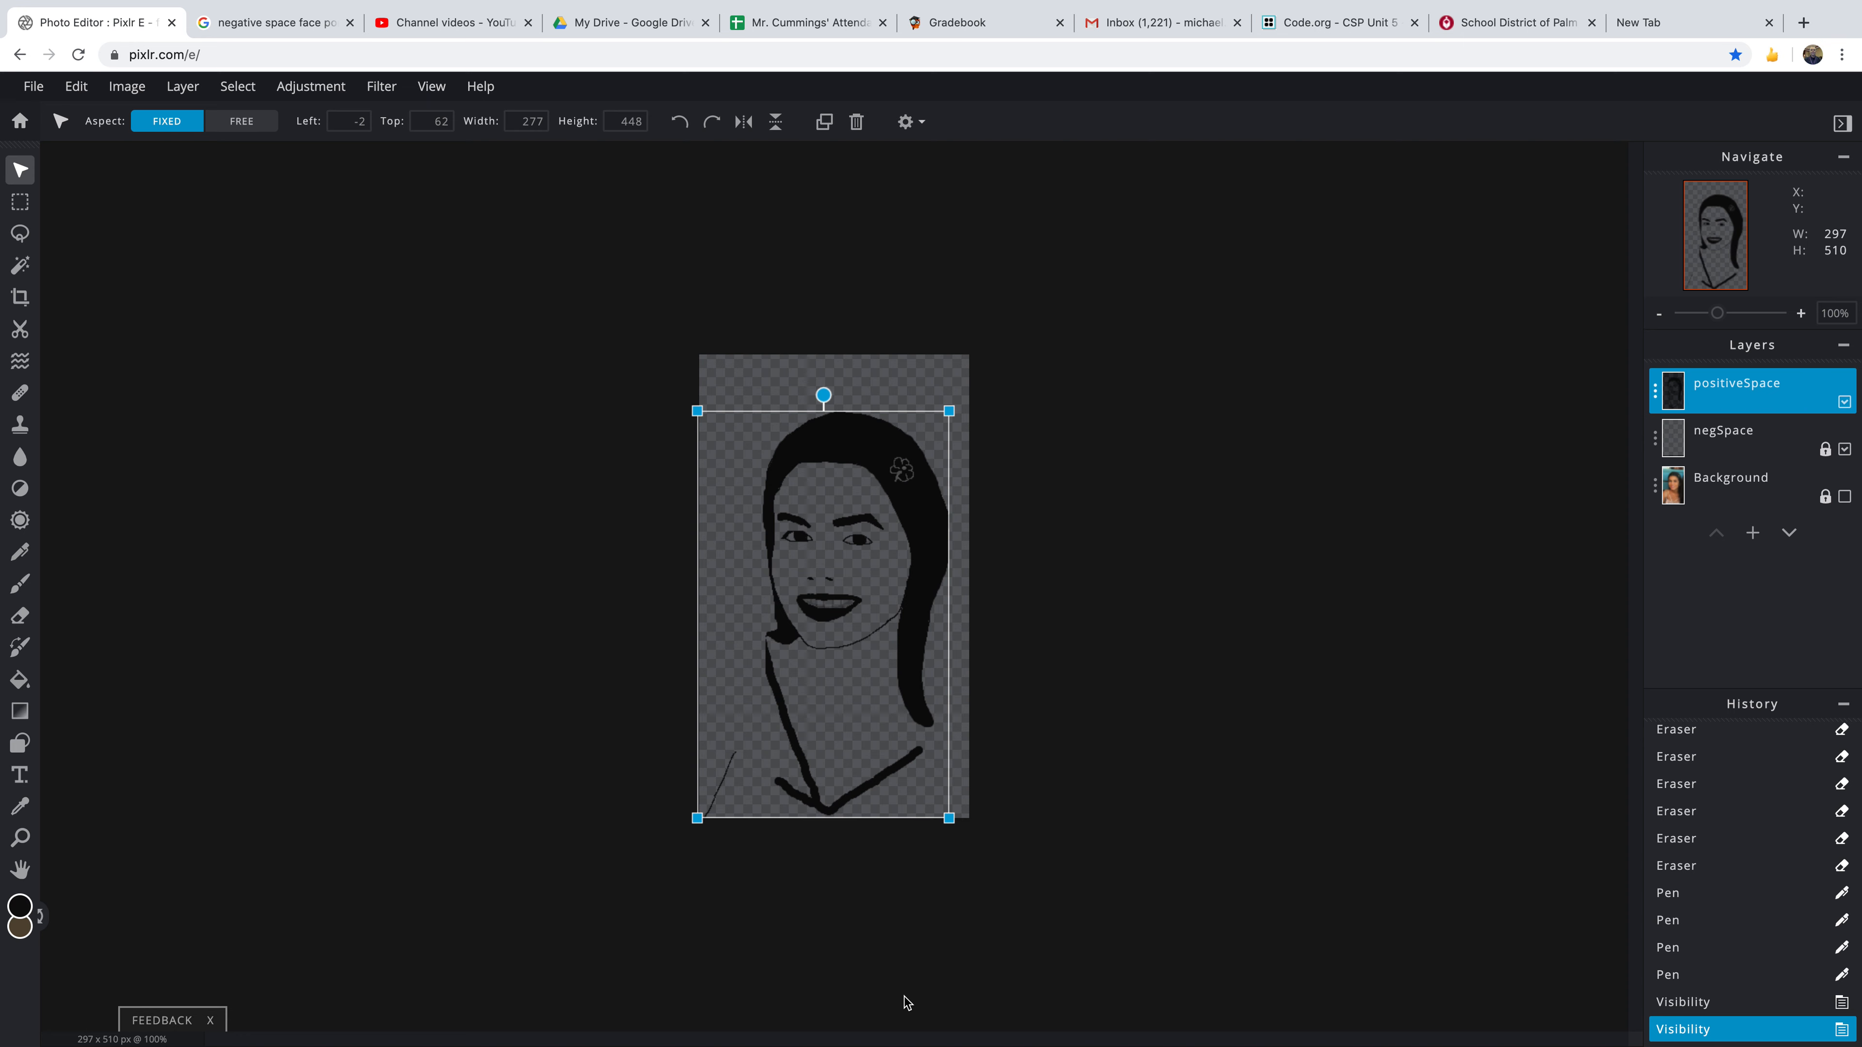
- Lock the Background photo layer and make positiveSpace the active drawing layer
left_click(1730, 477)
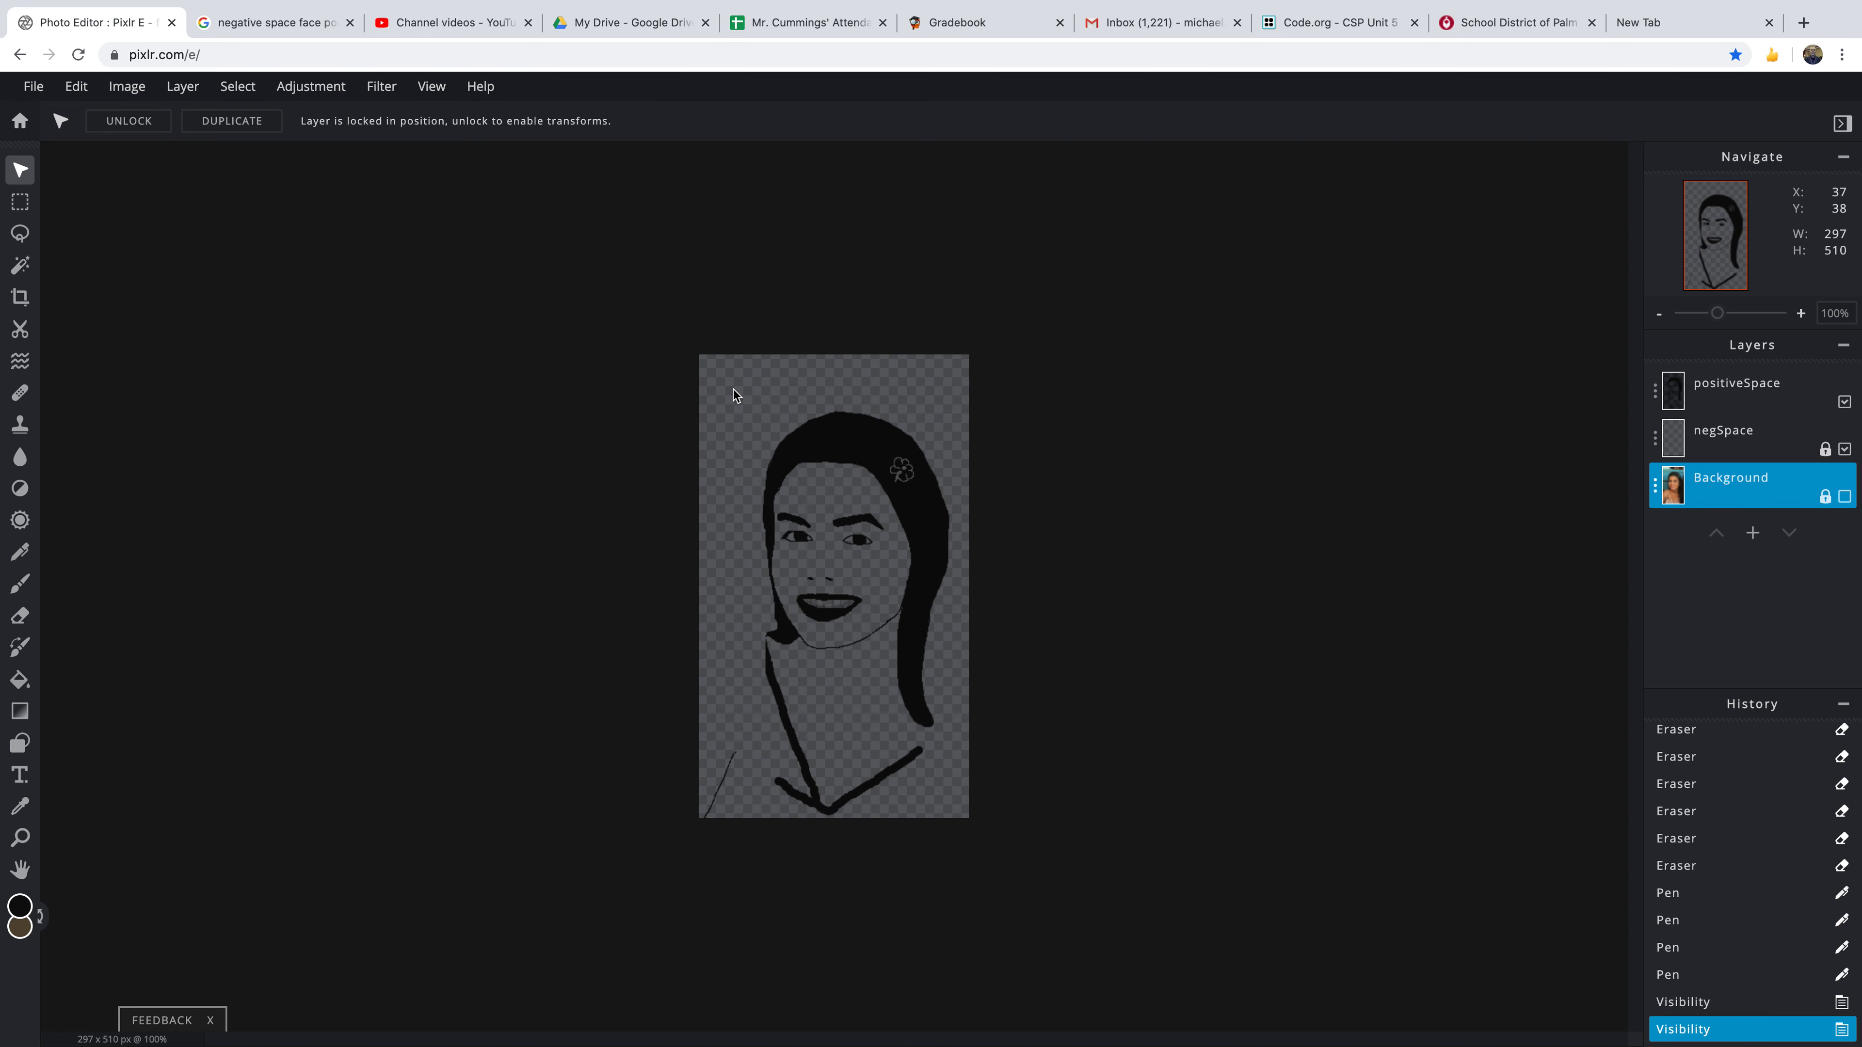
mouse_move(969, 377)
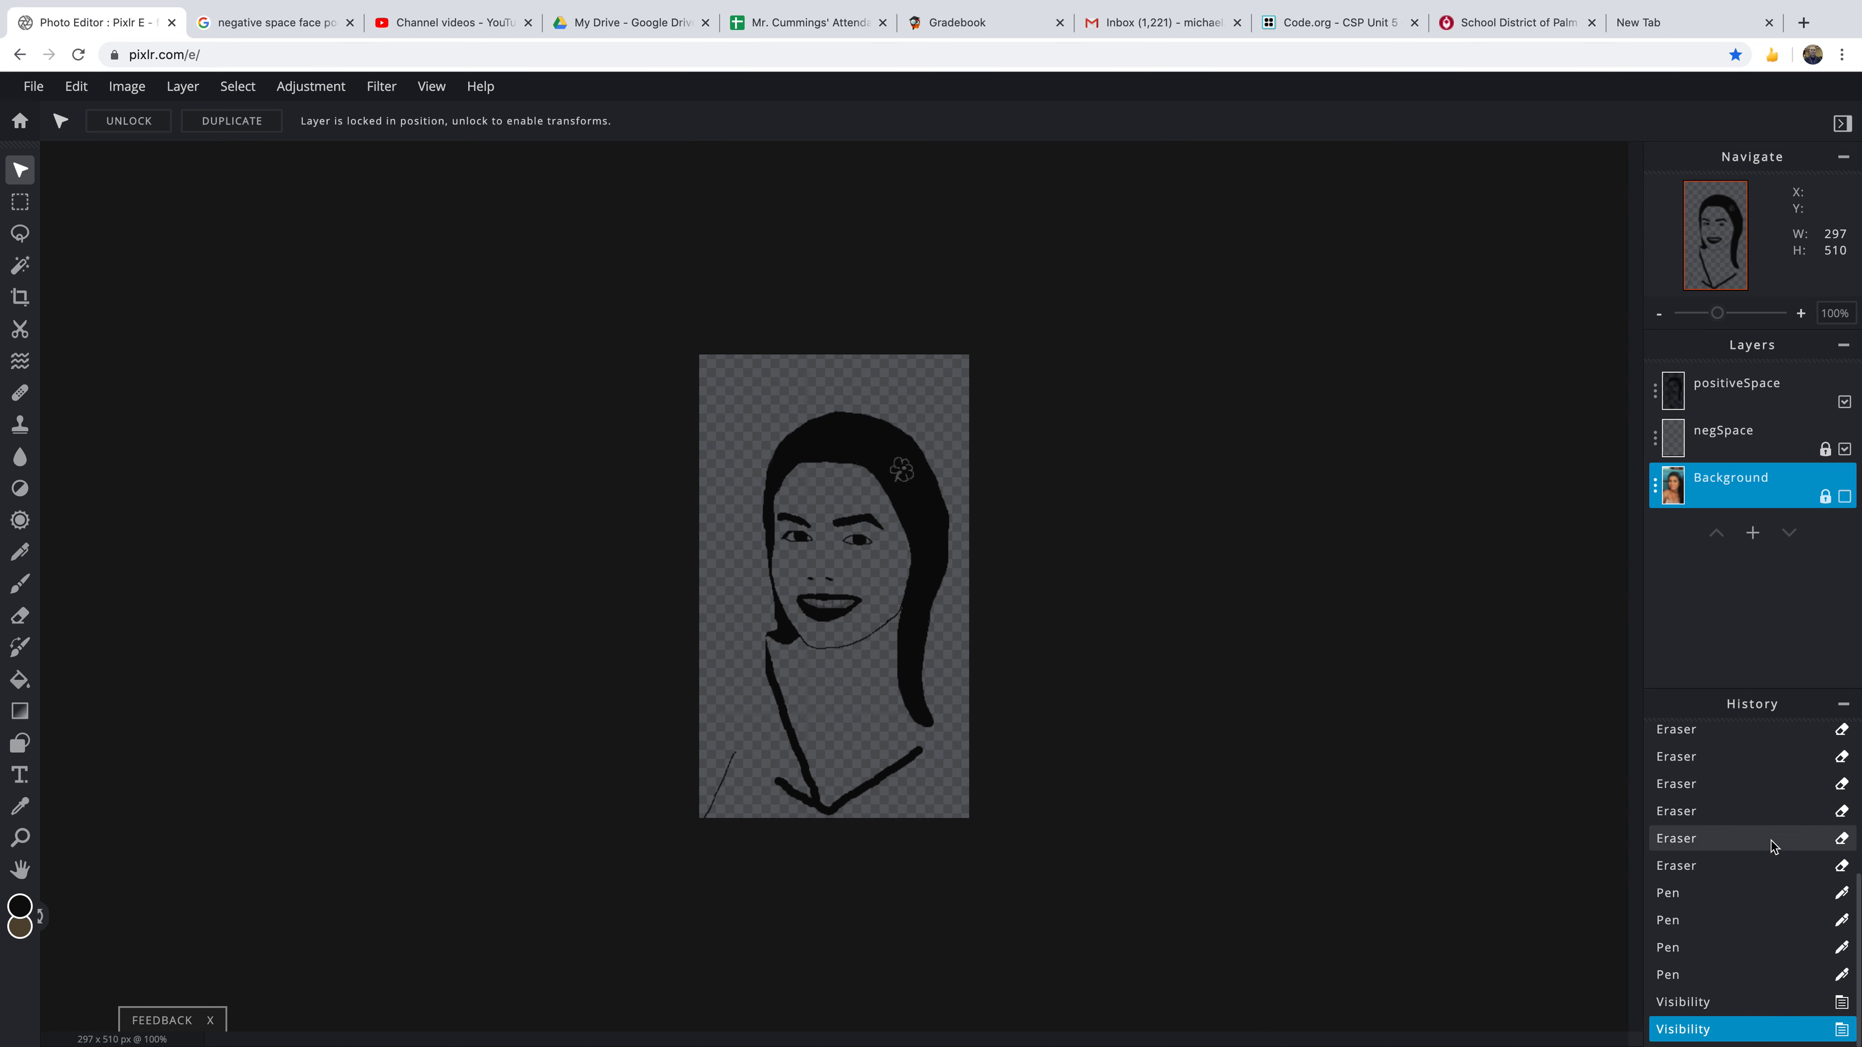
mouse_move(675, 544)
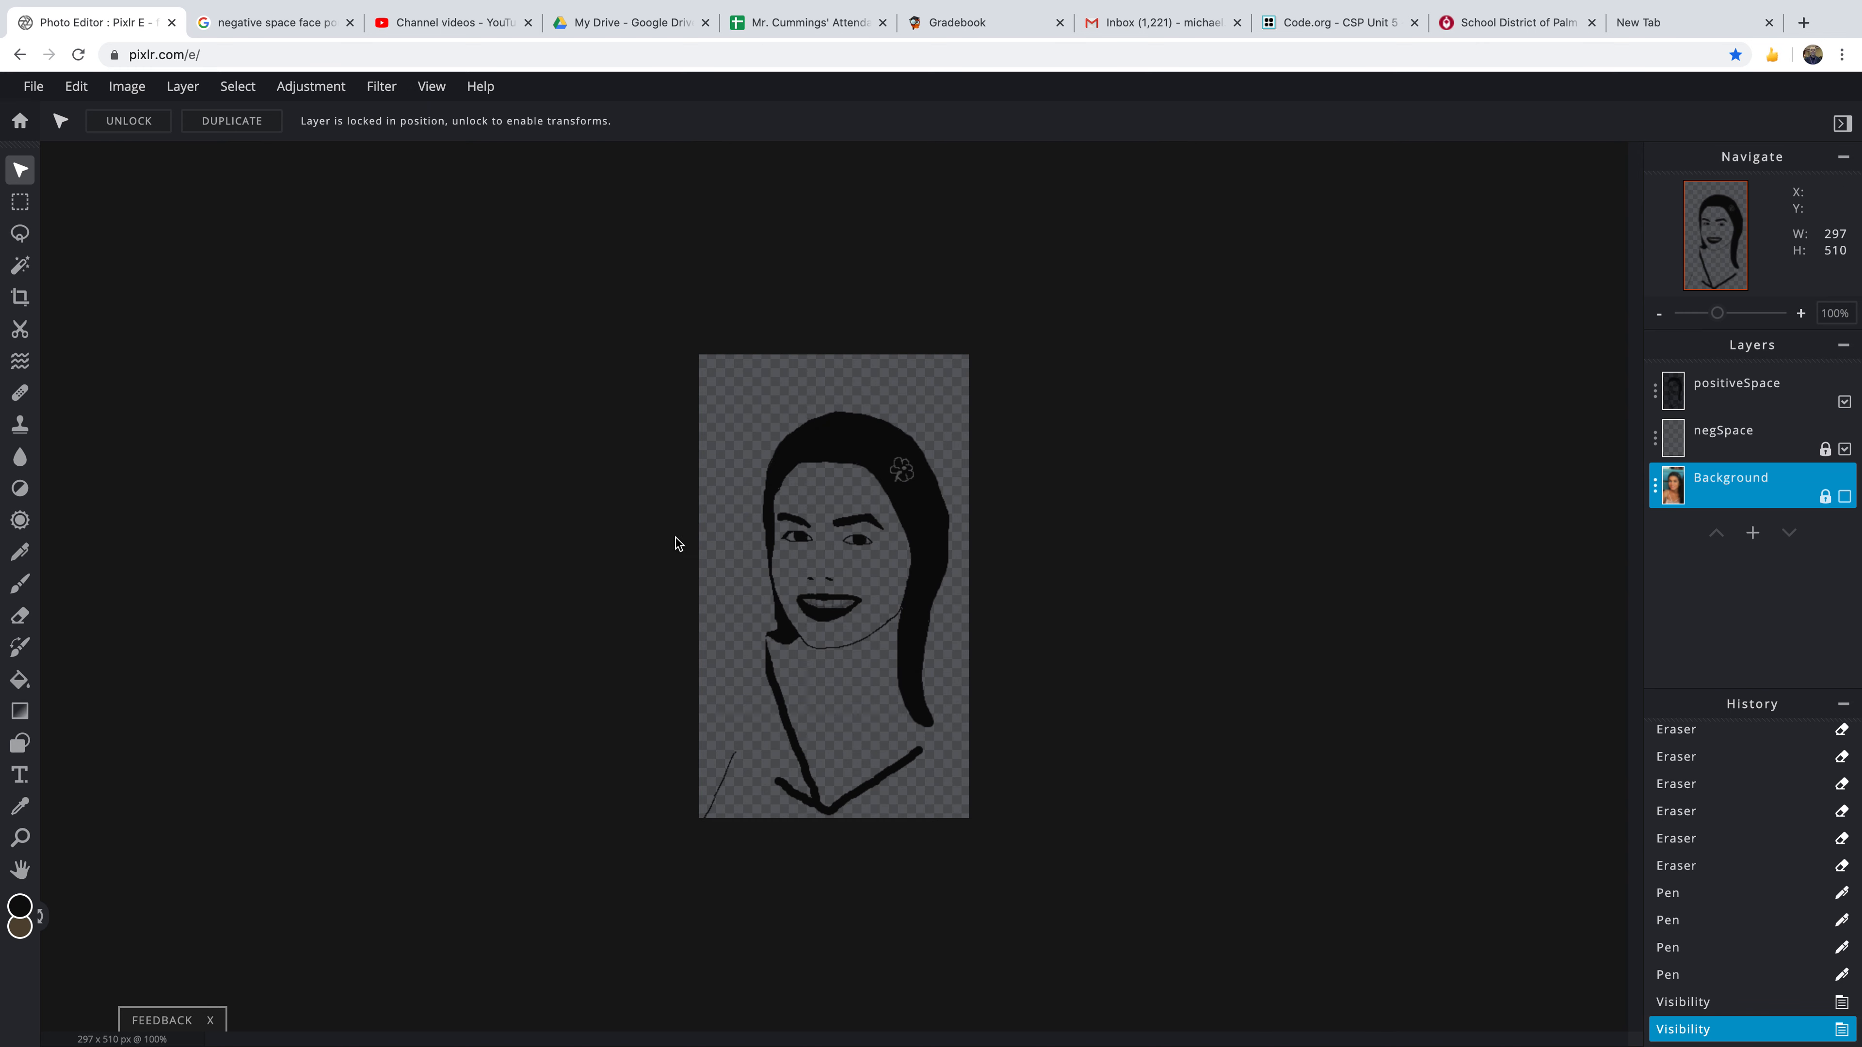
mouse_move(733, 387)
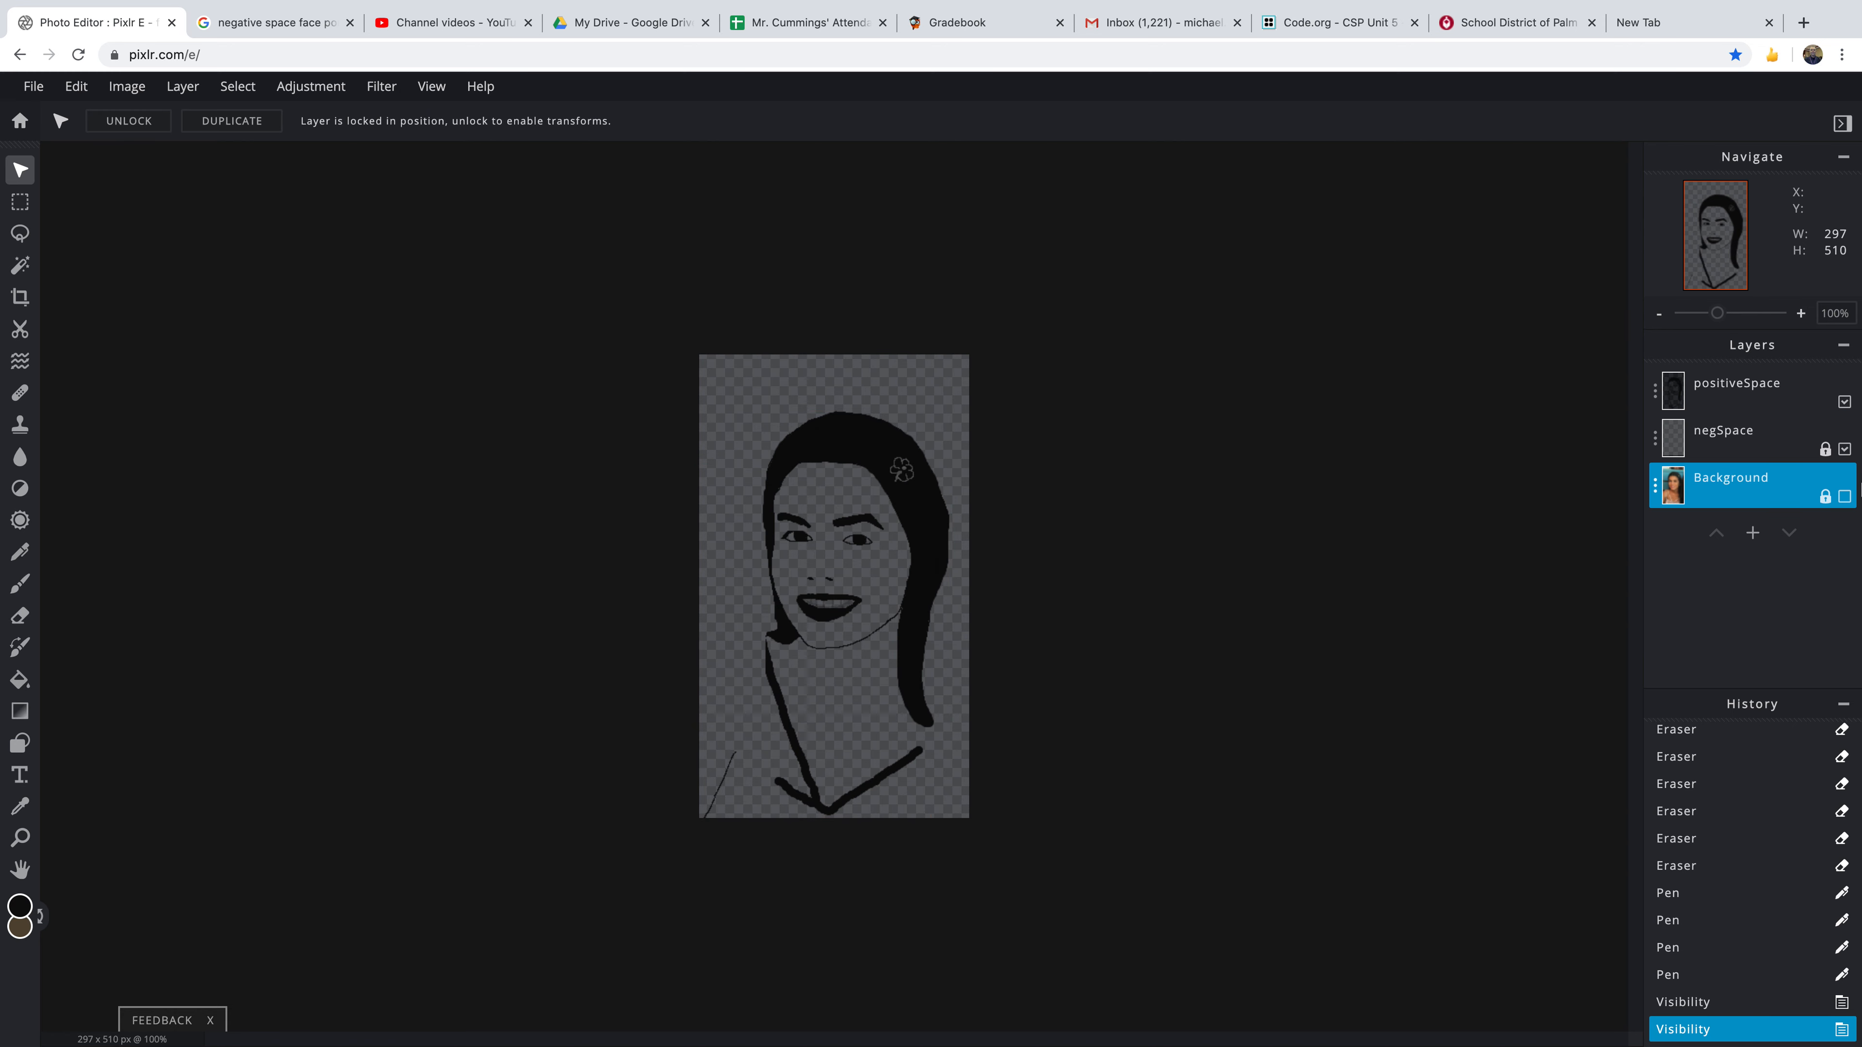
left_click(1736, 382)
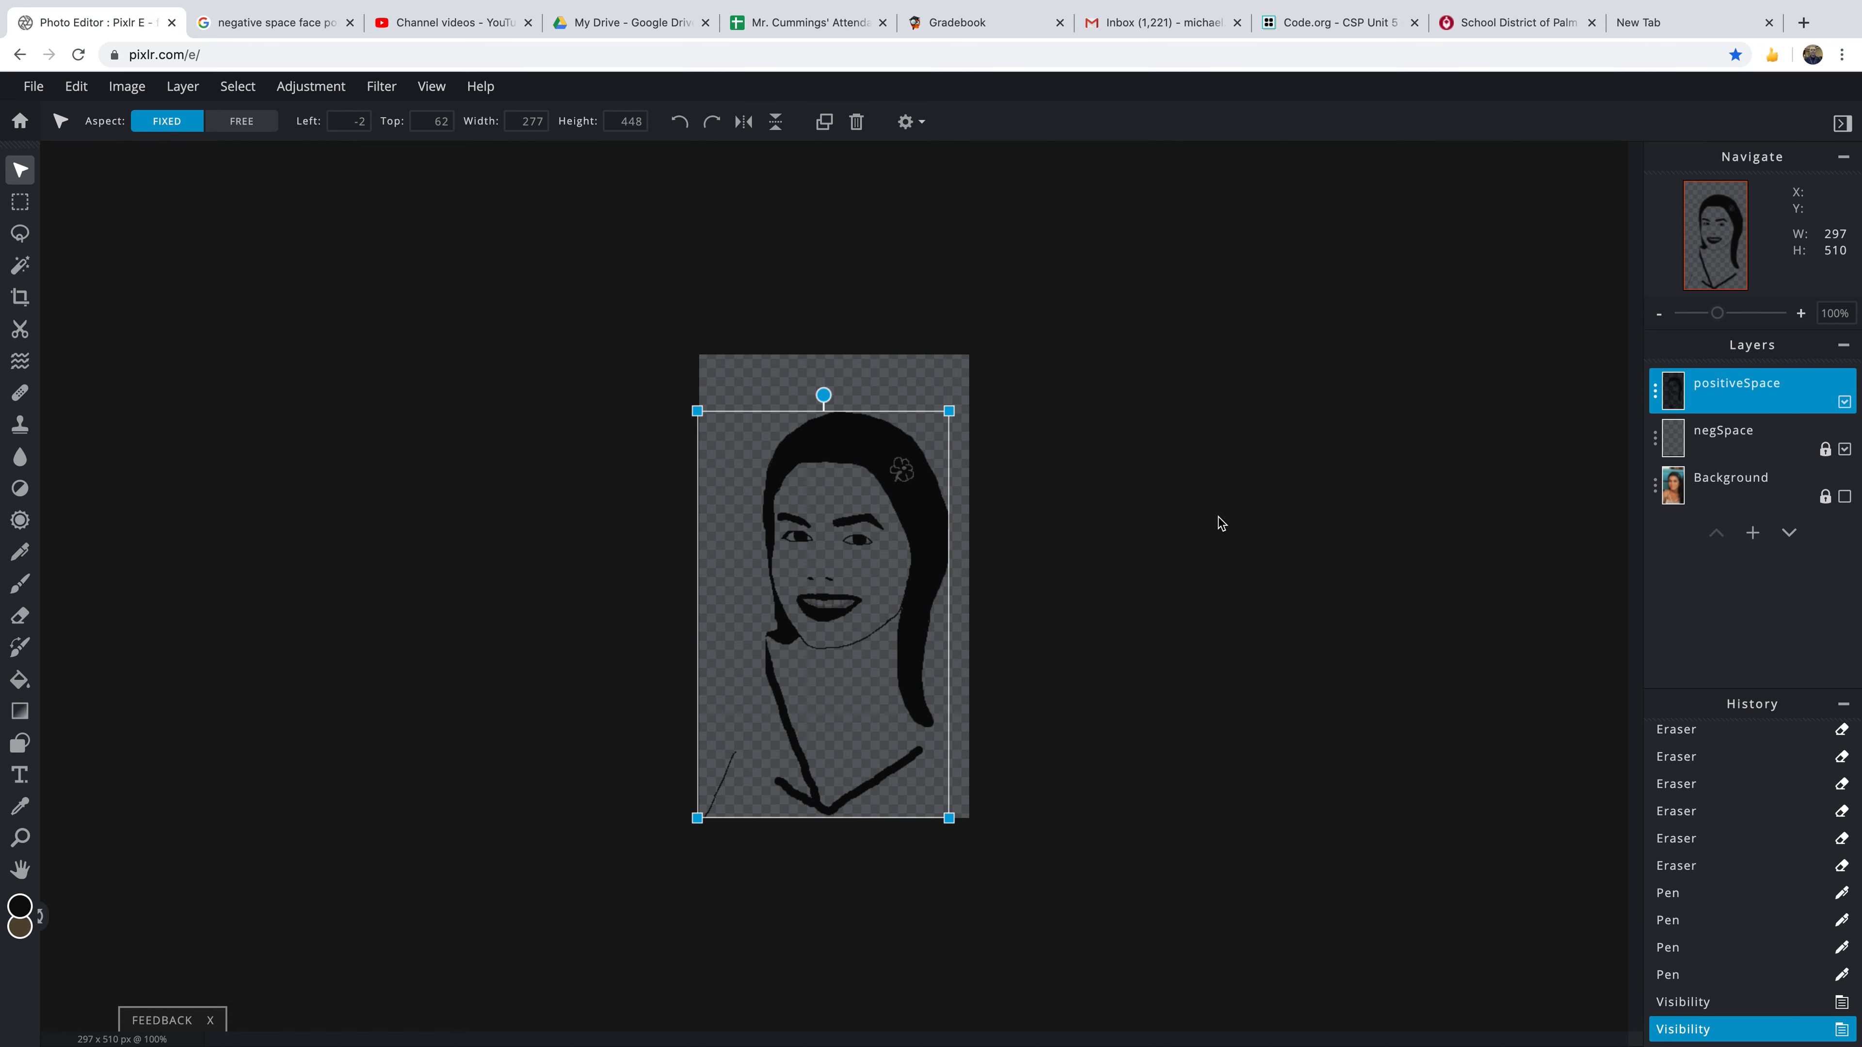
left_click(1730, 478)
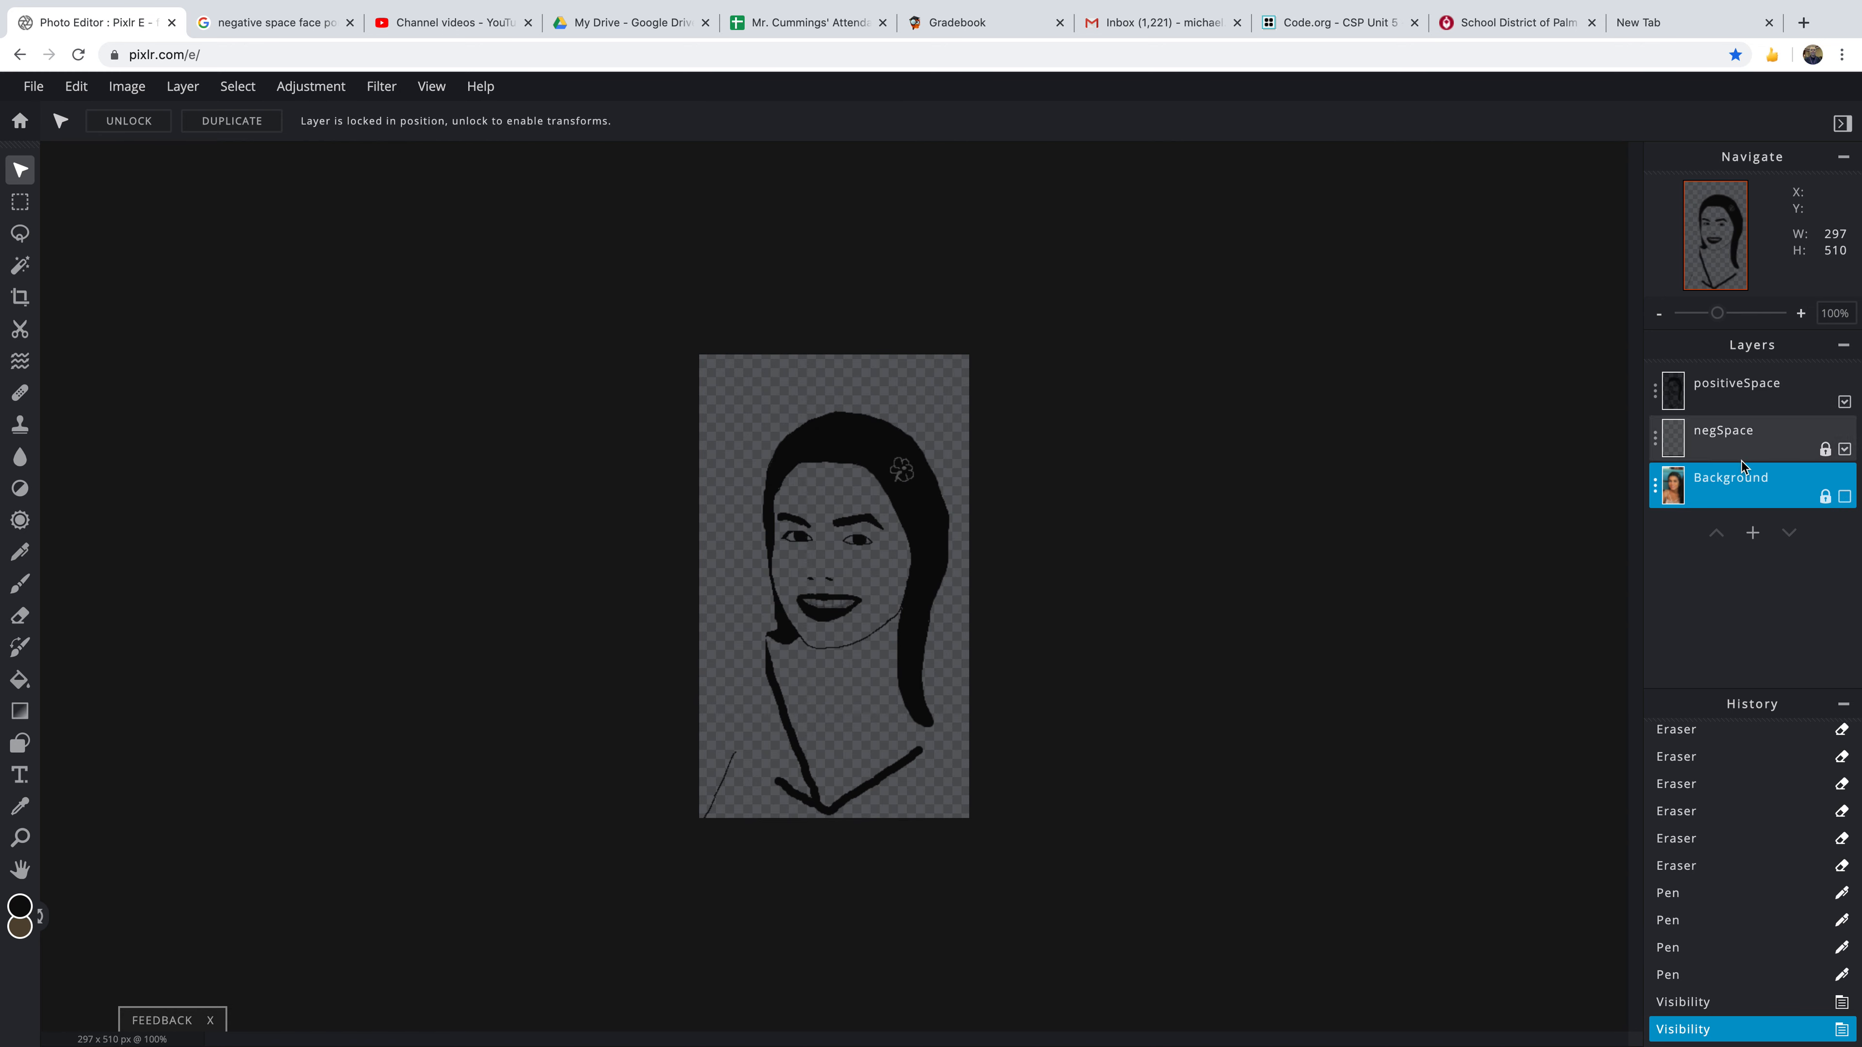
left_click(1845, 496)
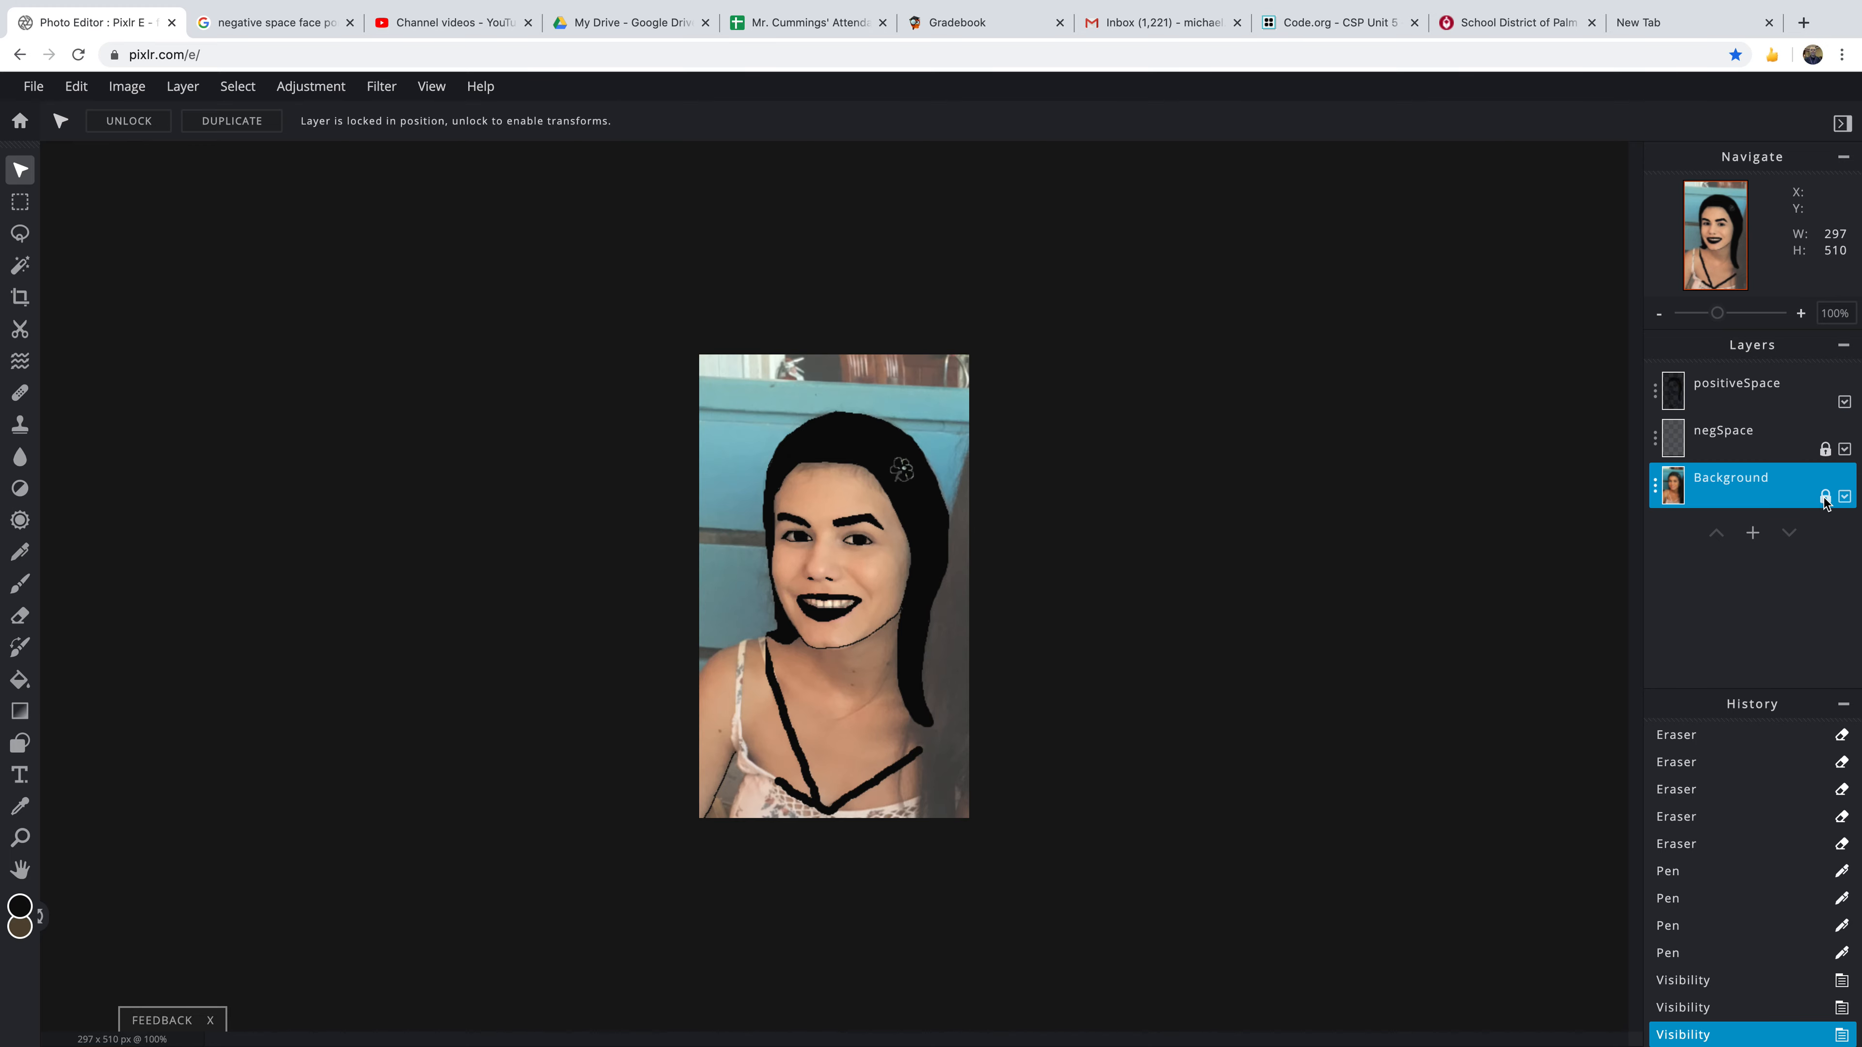
left_click(1735, 382)
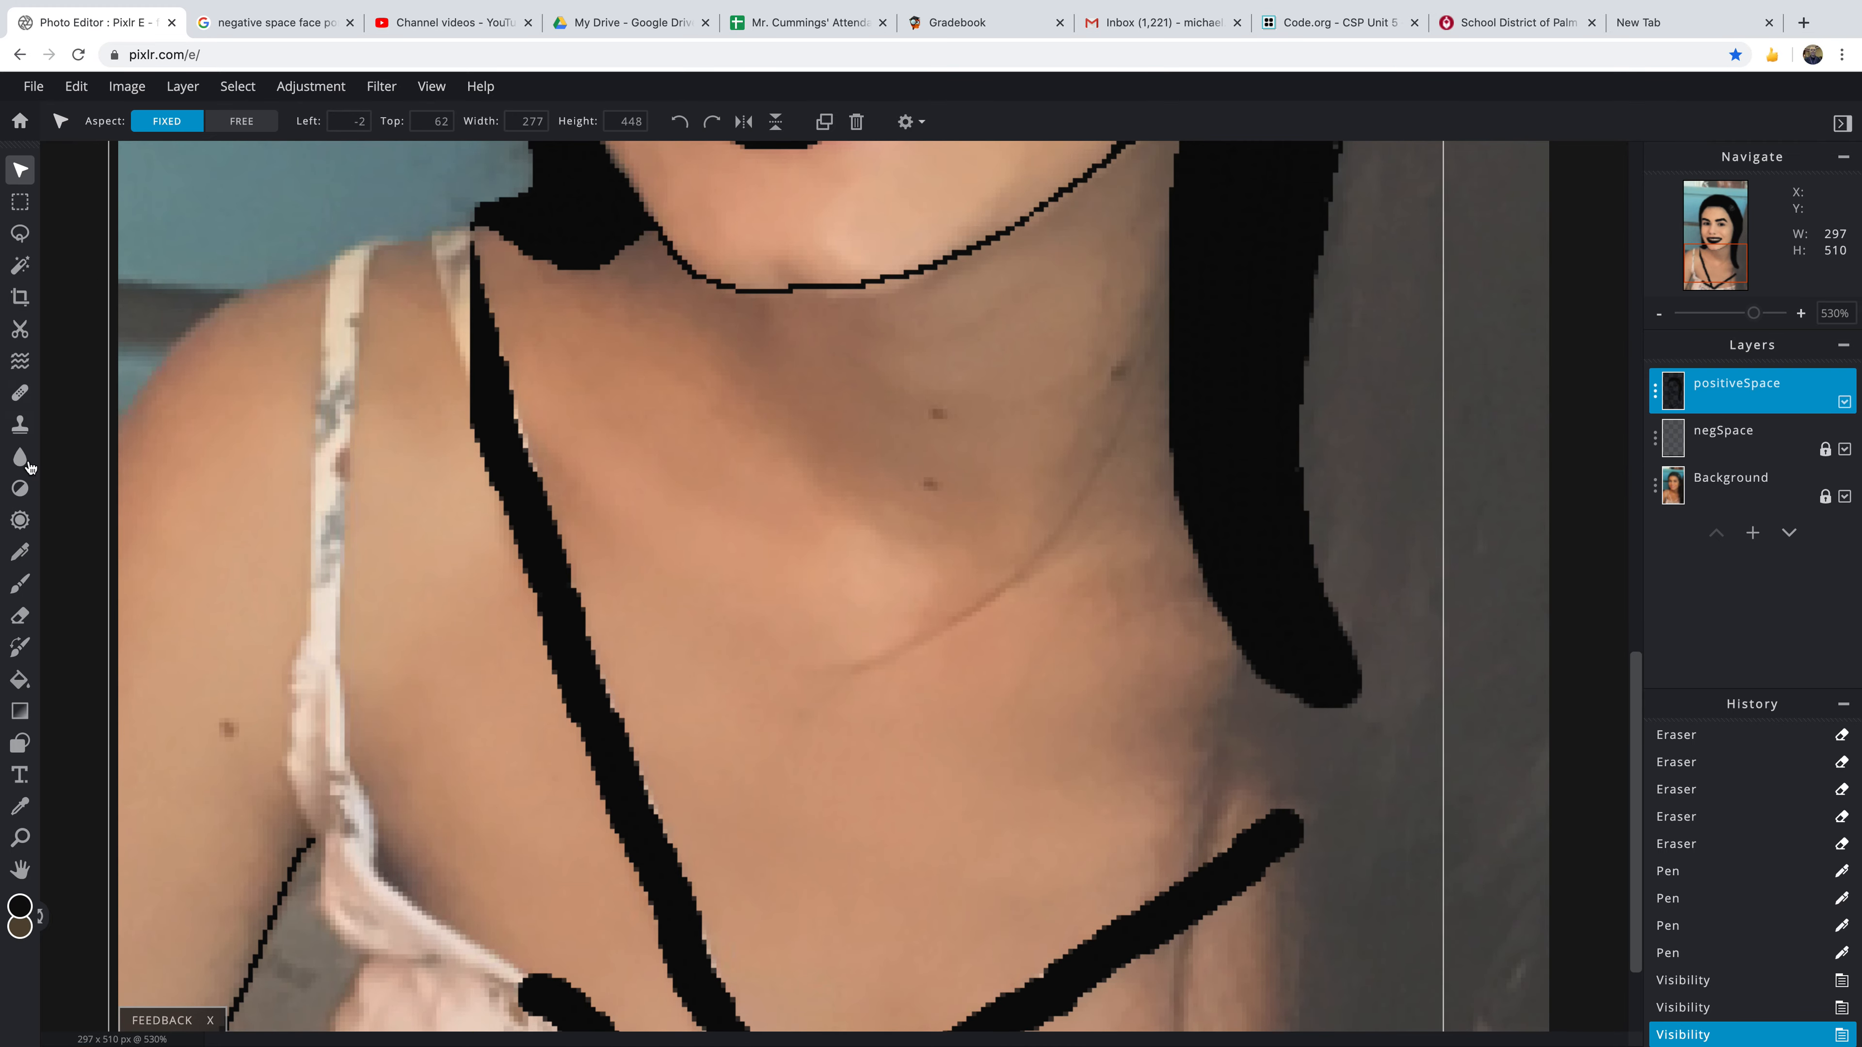
- Brush a thin black stroke tracing the left shoulder edge
left_click(20, 583)
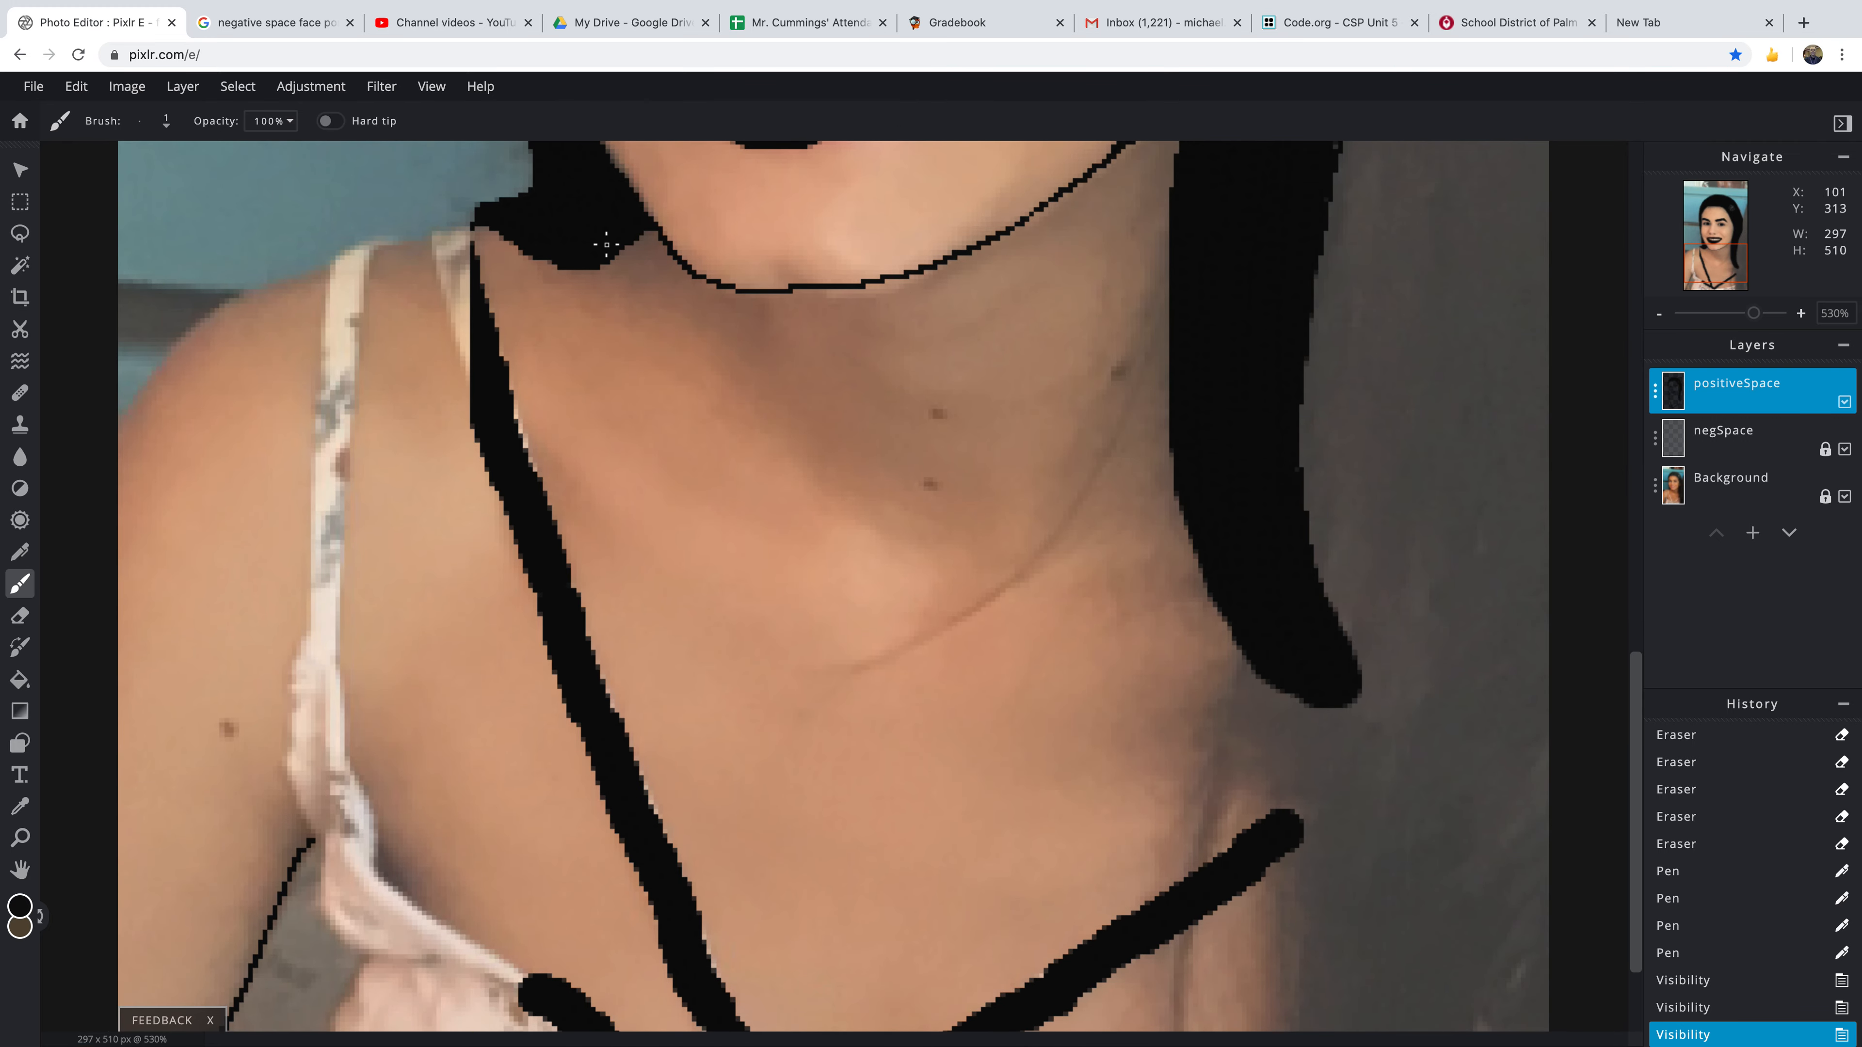
mouse_move(472, 226)
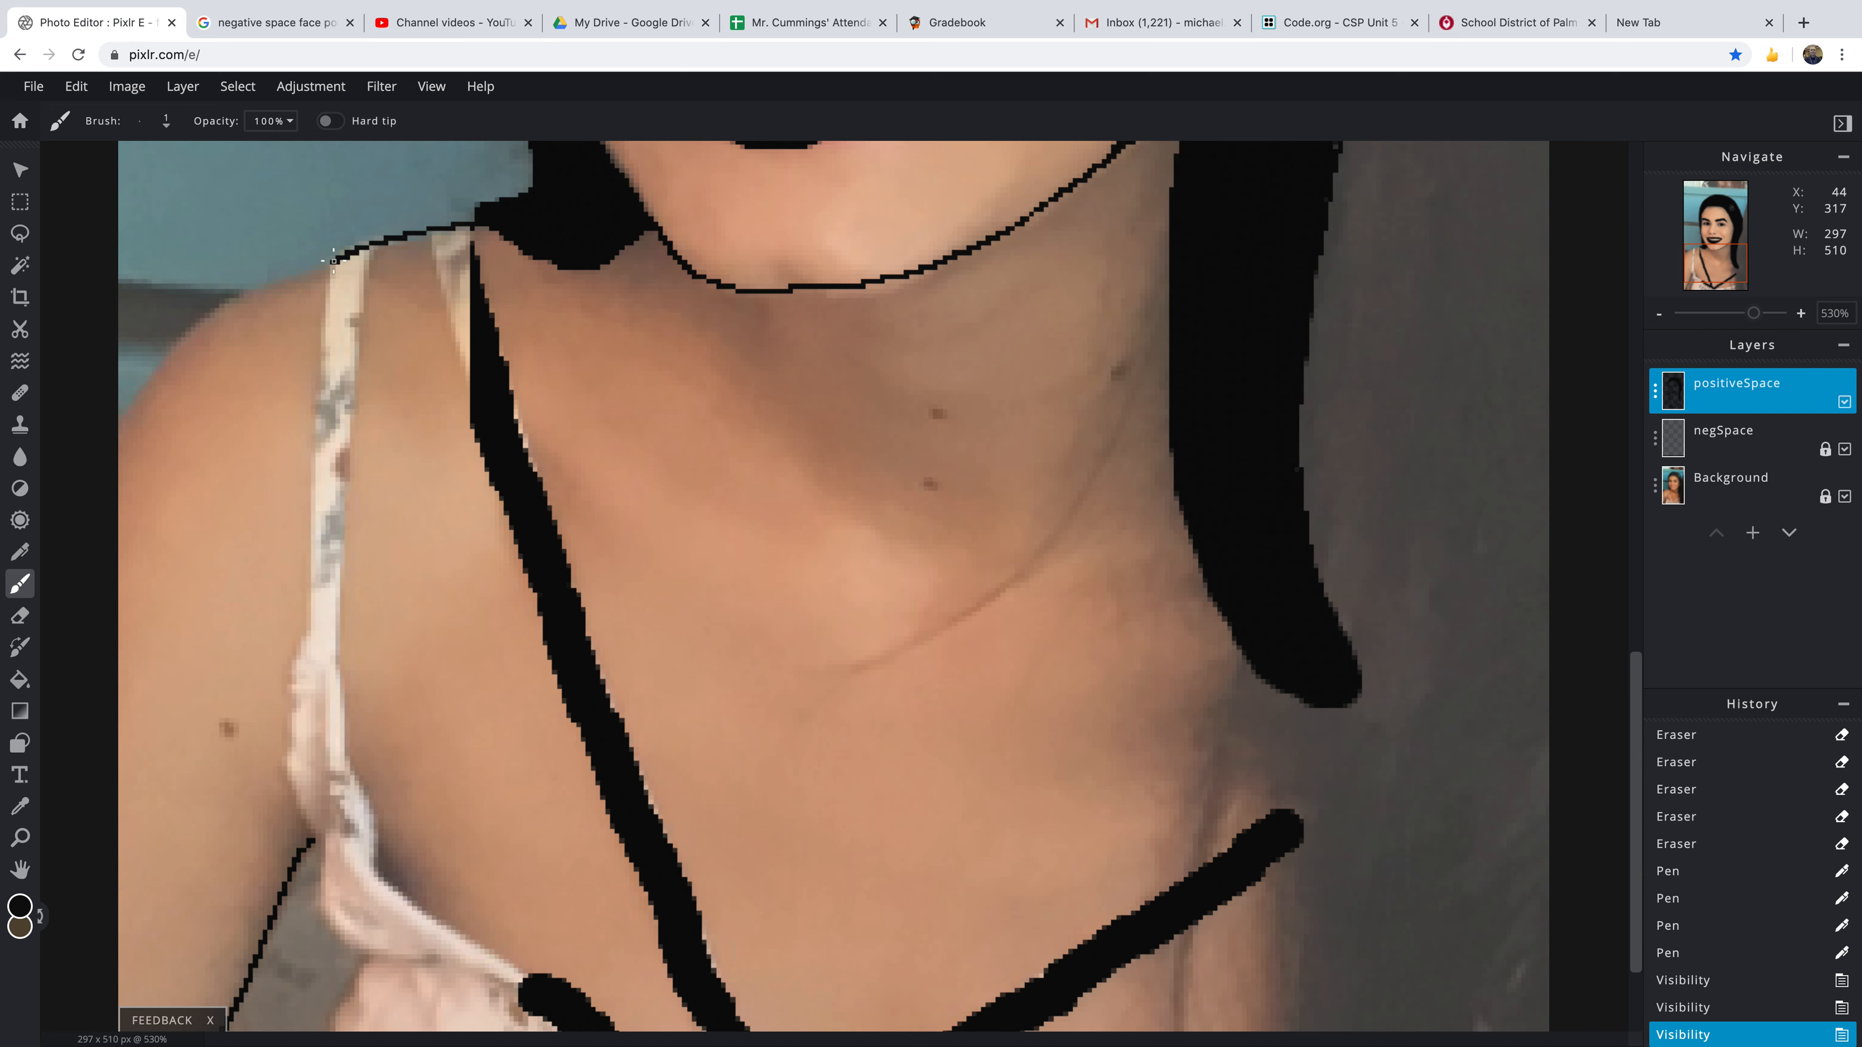
left_click_drag(337, 258, 160, 362)
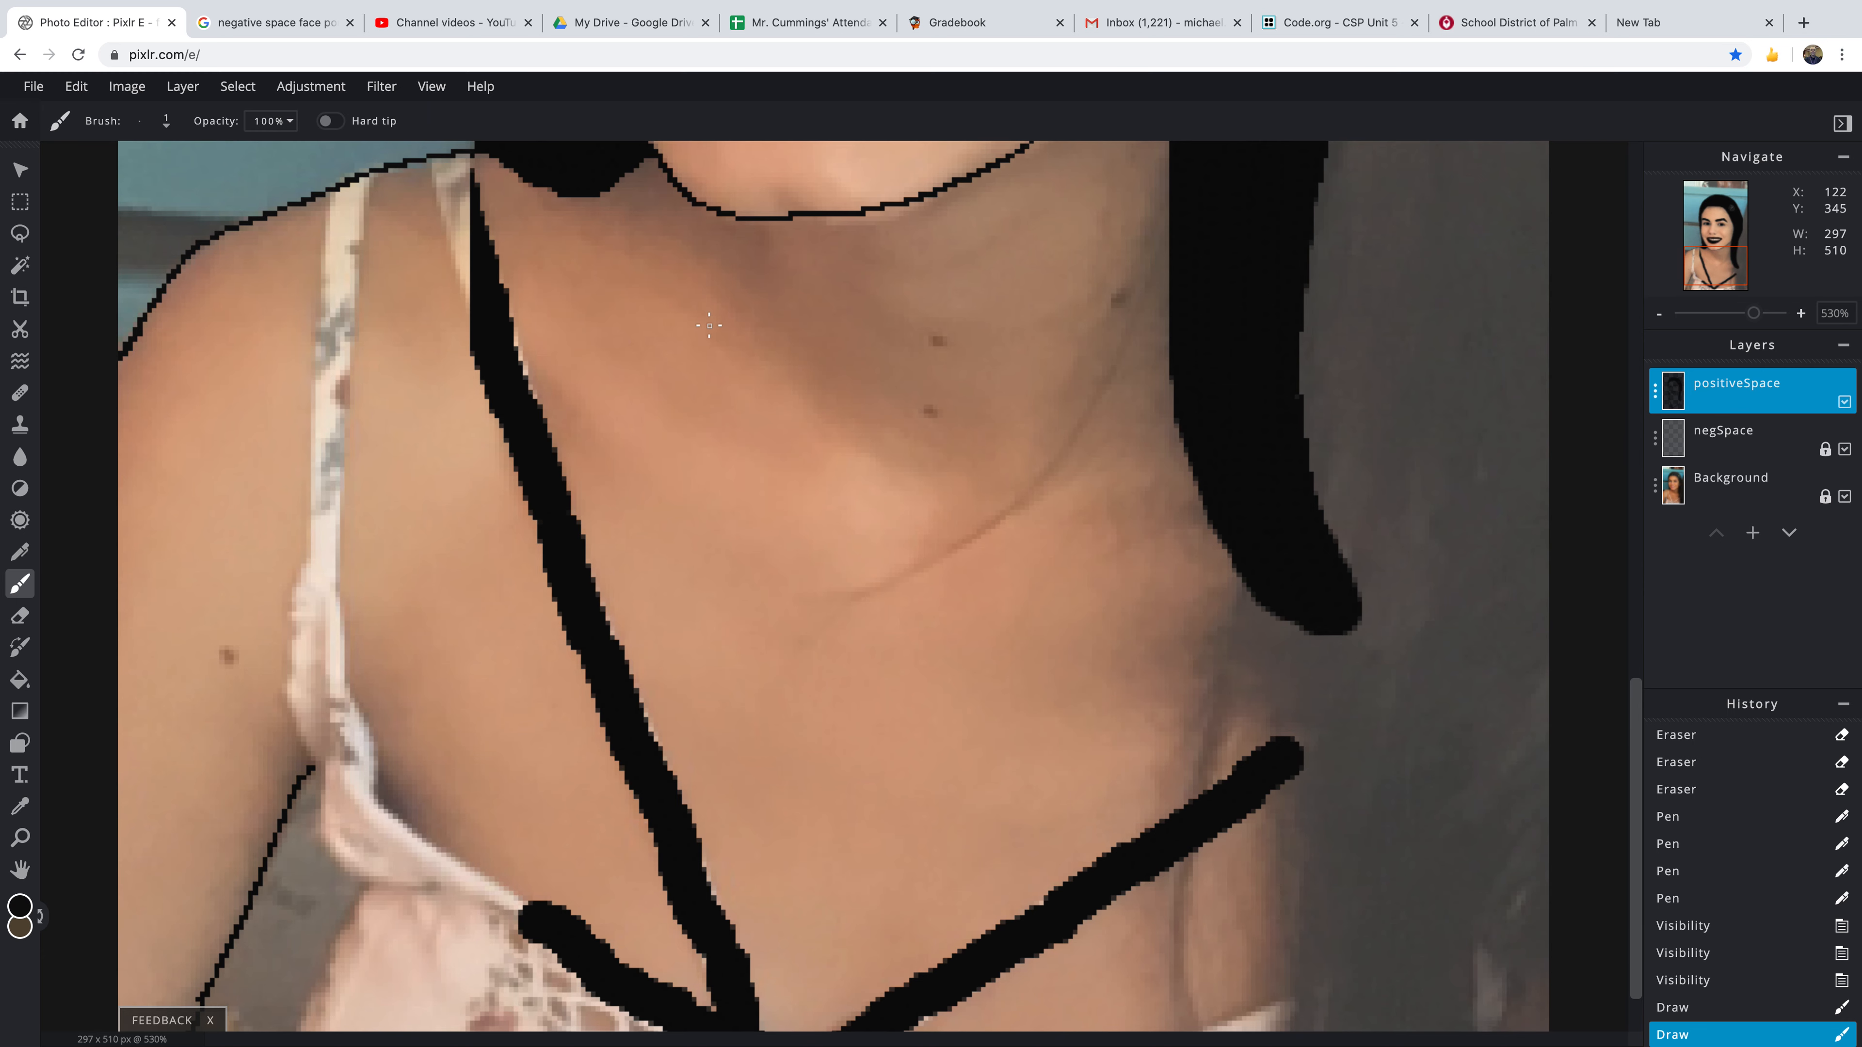
mouse_move(966, 381)
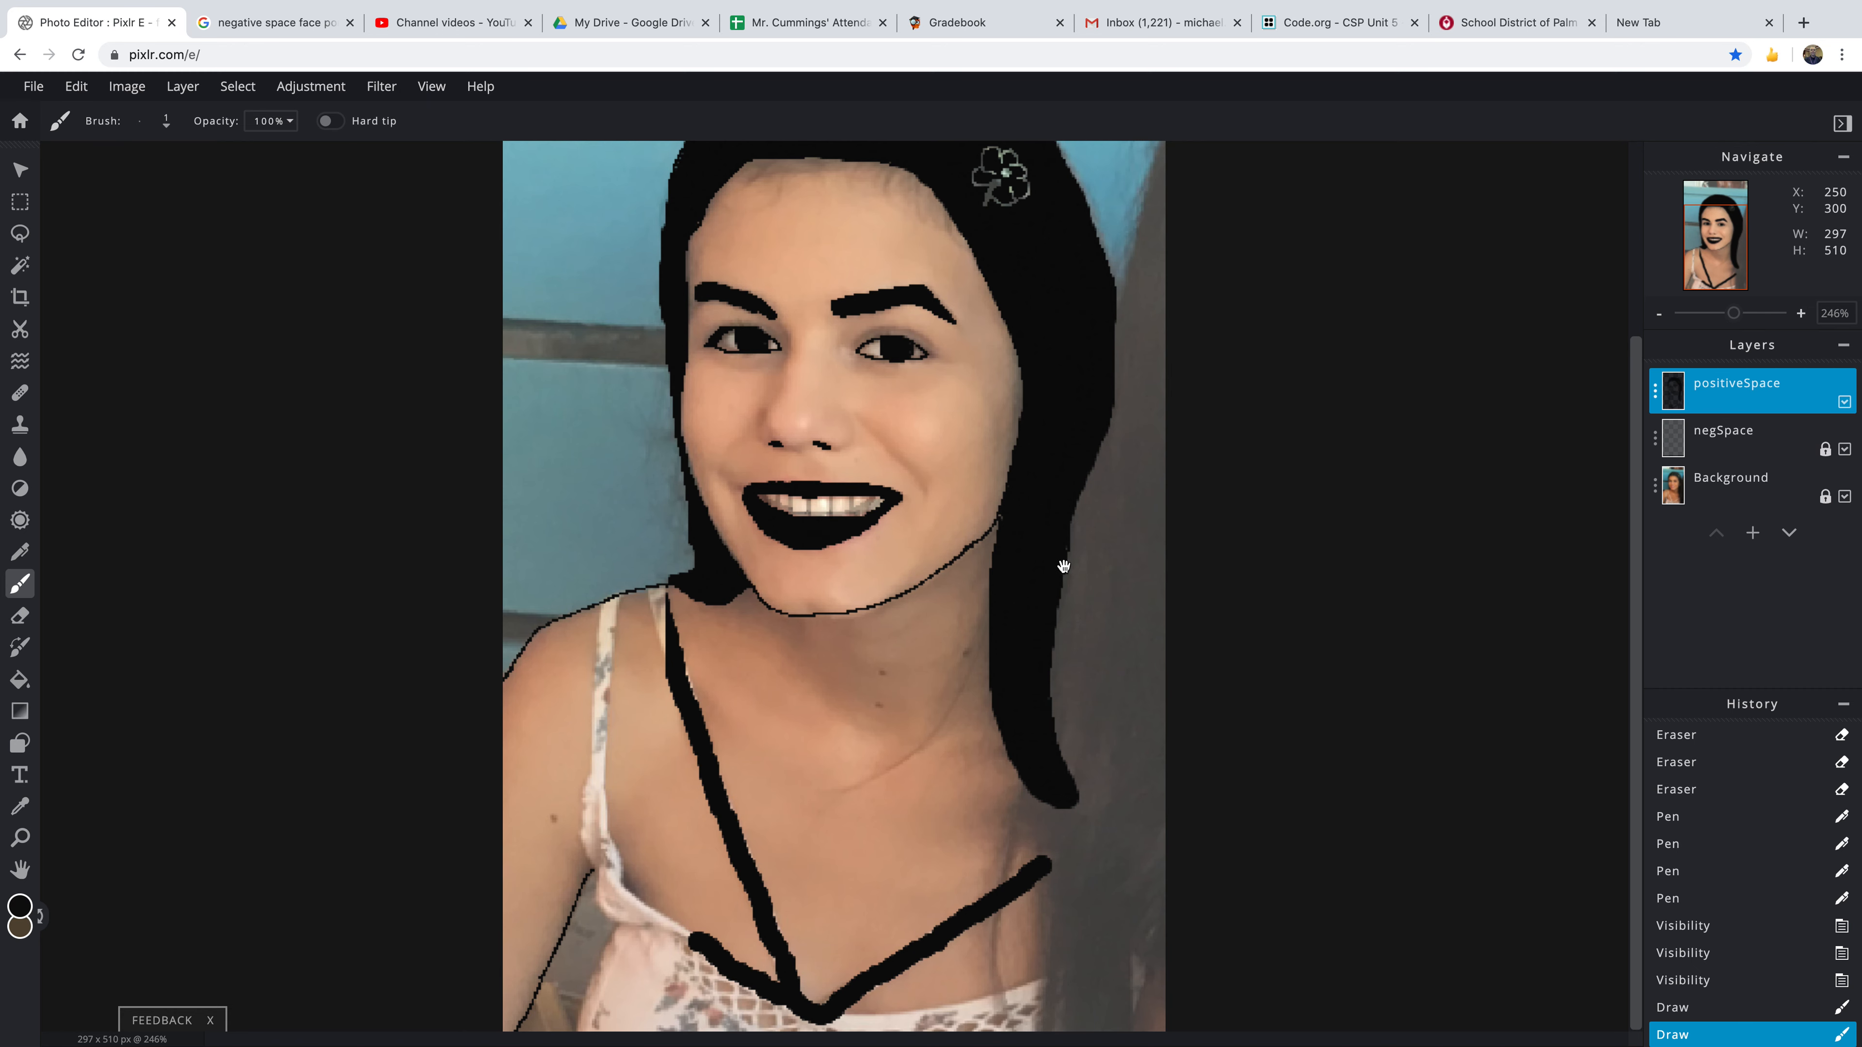
mouse_move(6, 62)
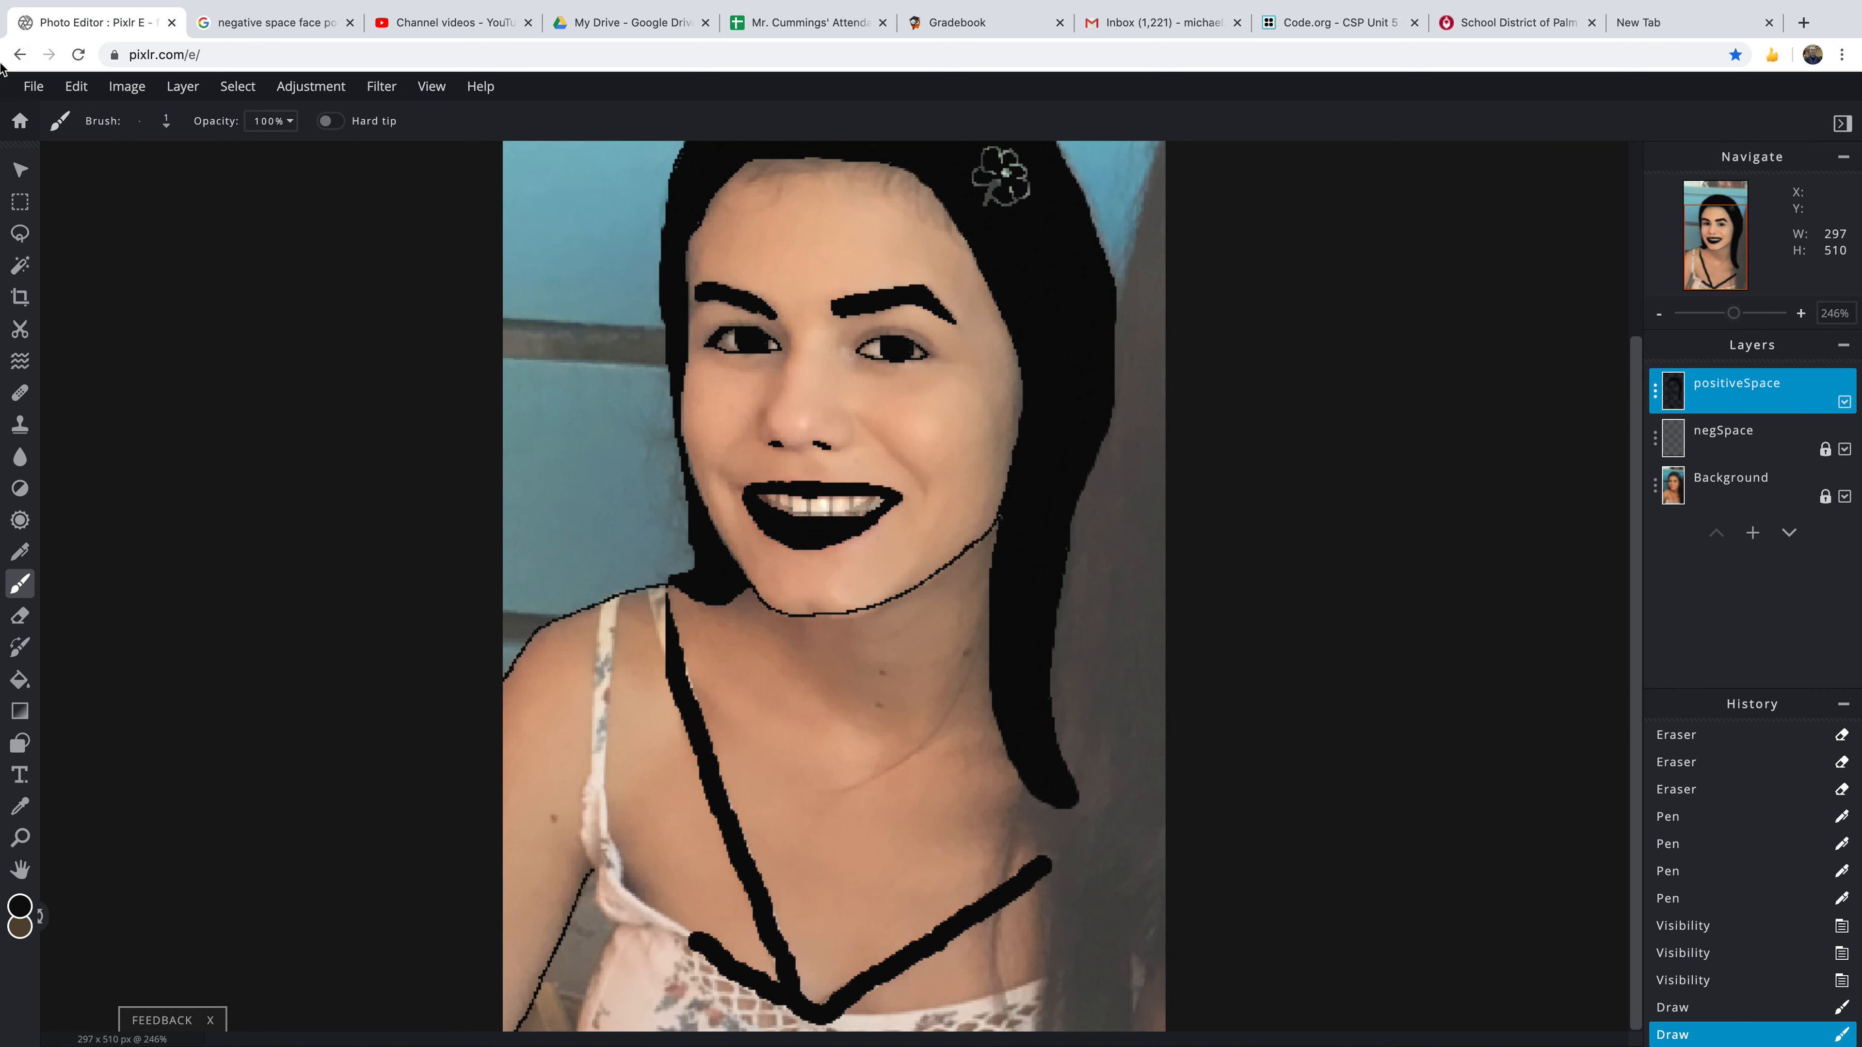
left_click(19, 202)
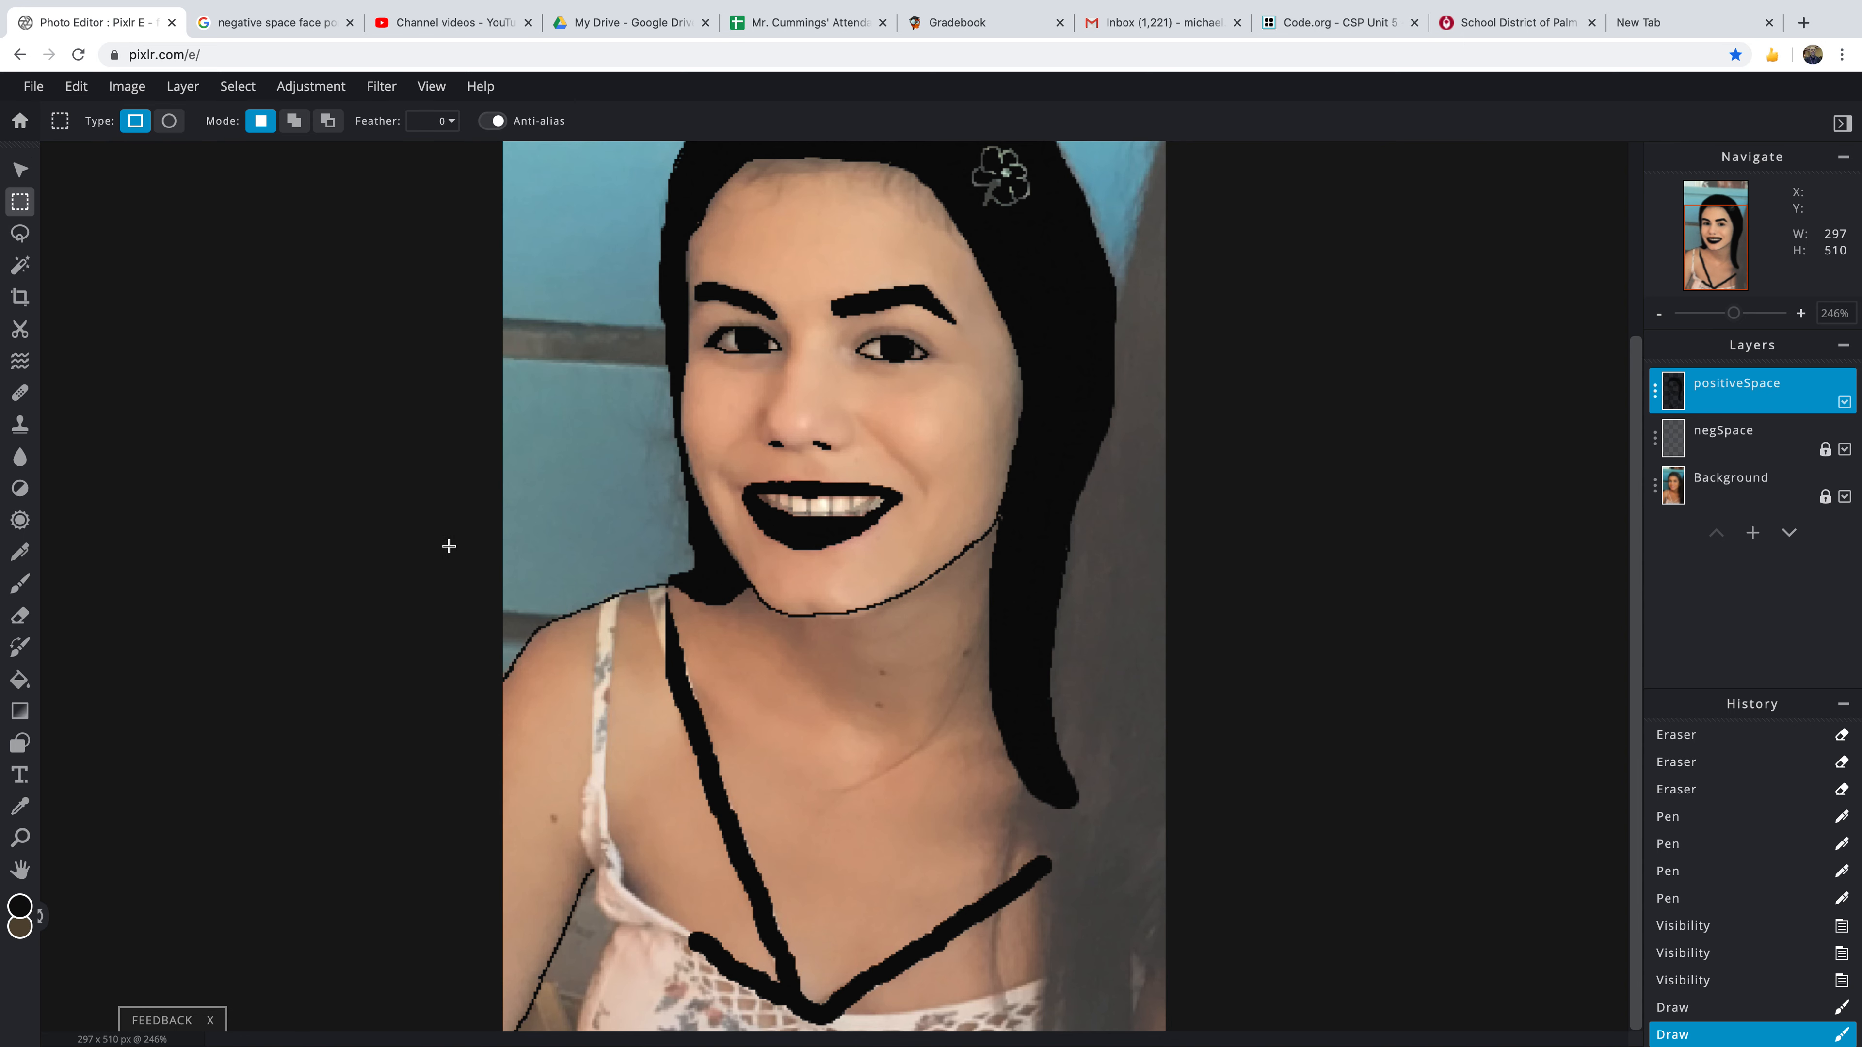
mouse_move(263, 630)
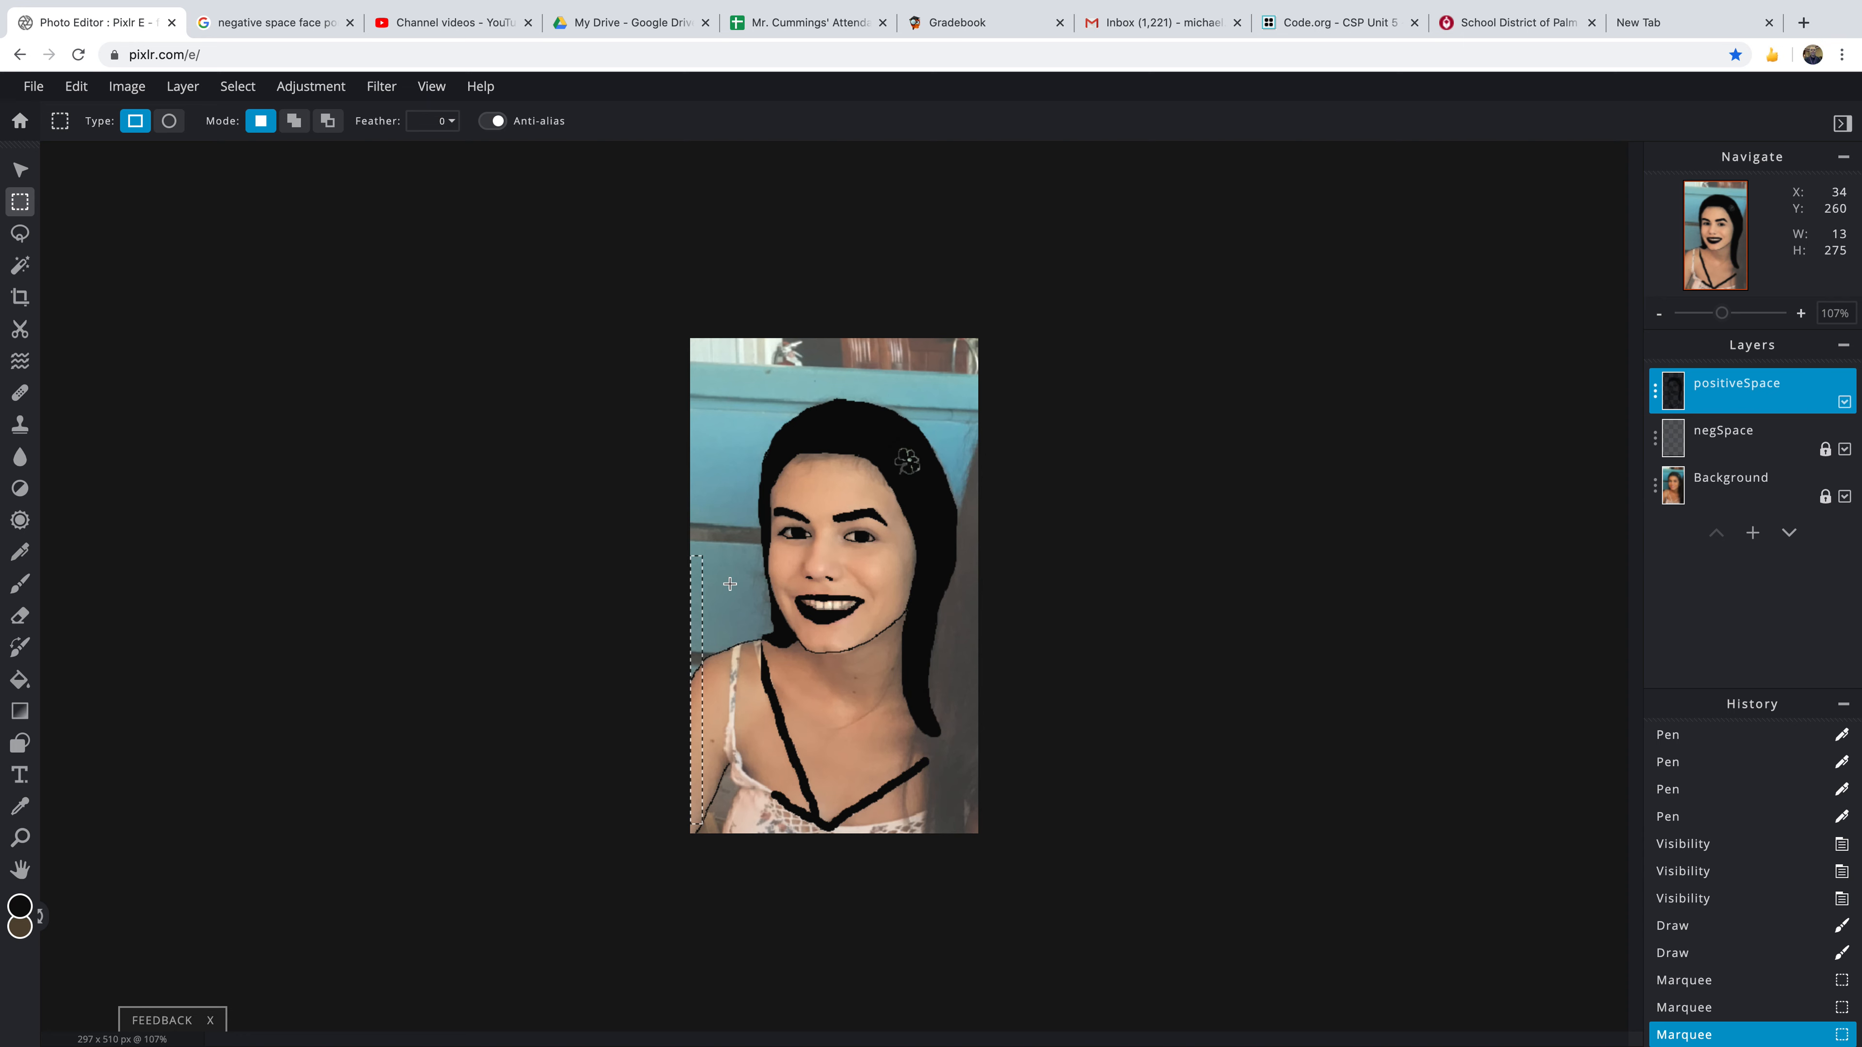
mouse_move(619, 627)
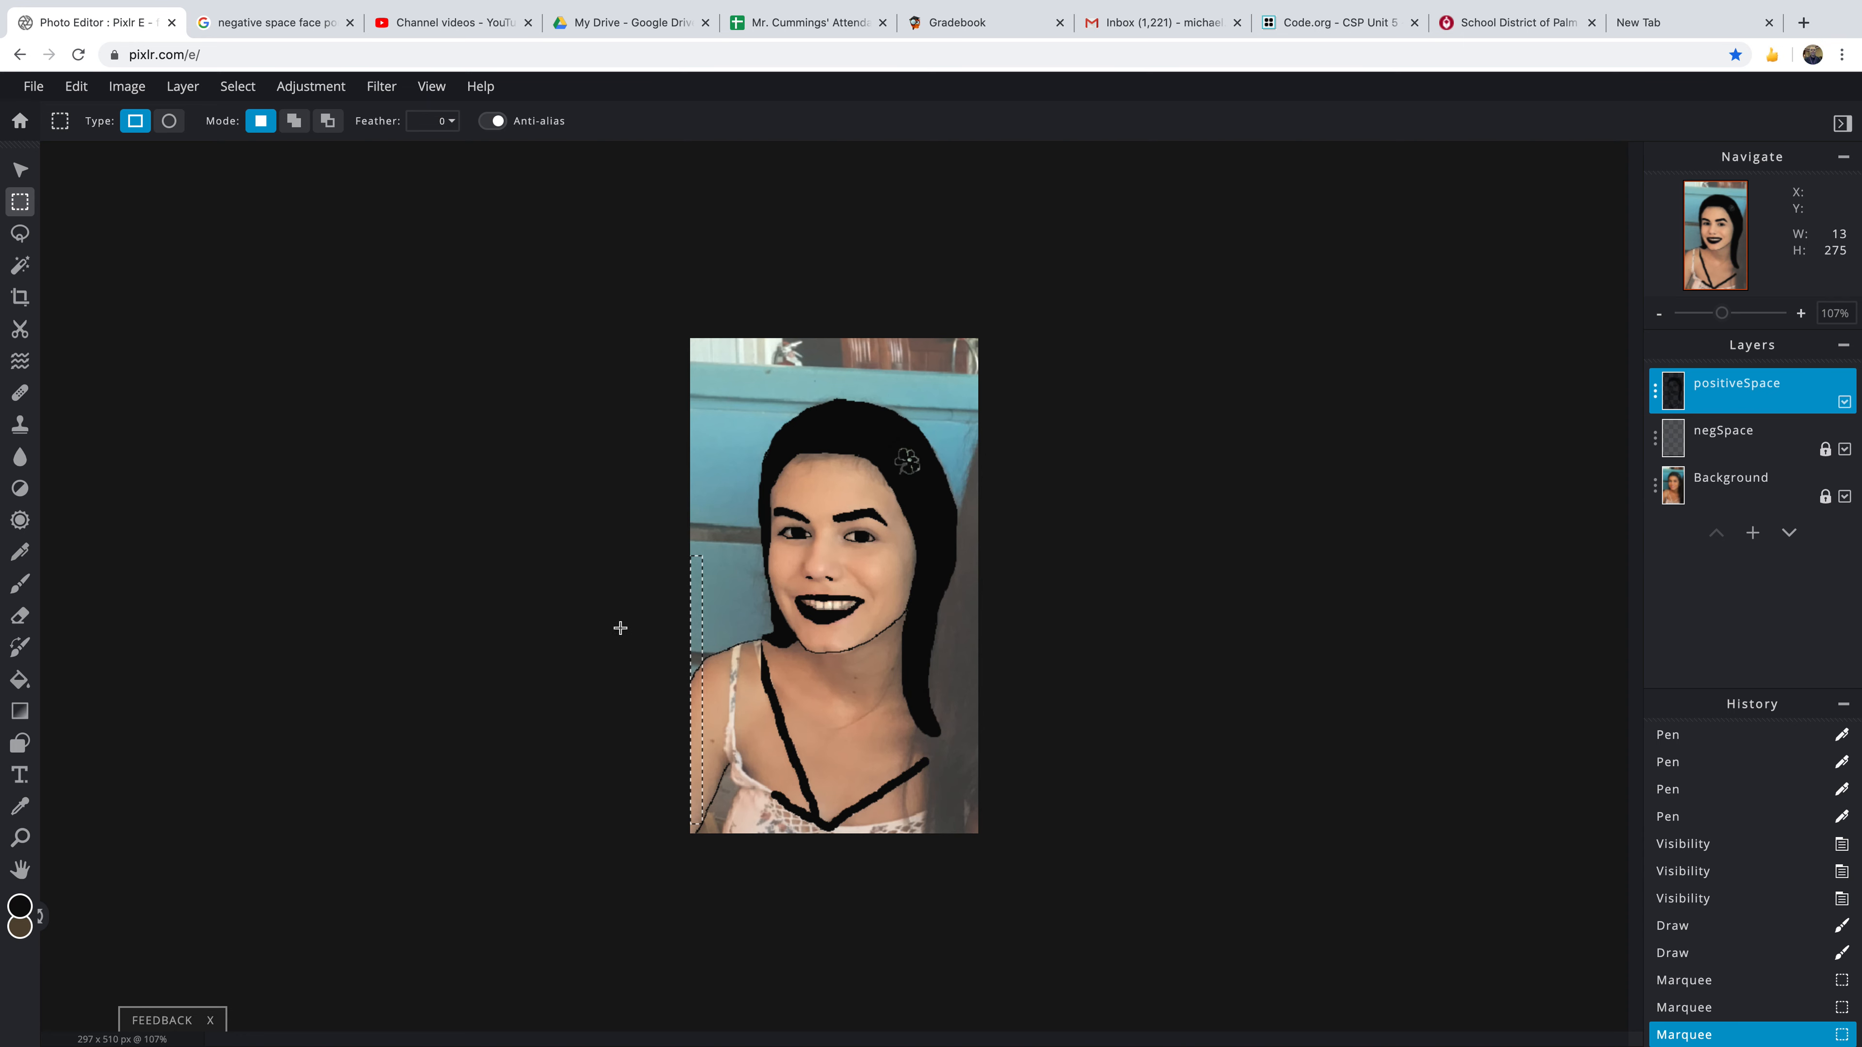
left_click(805, 649)
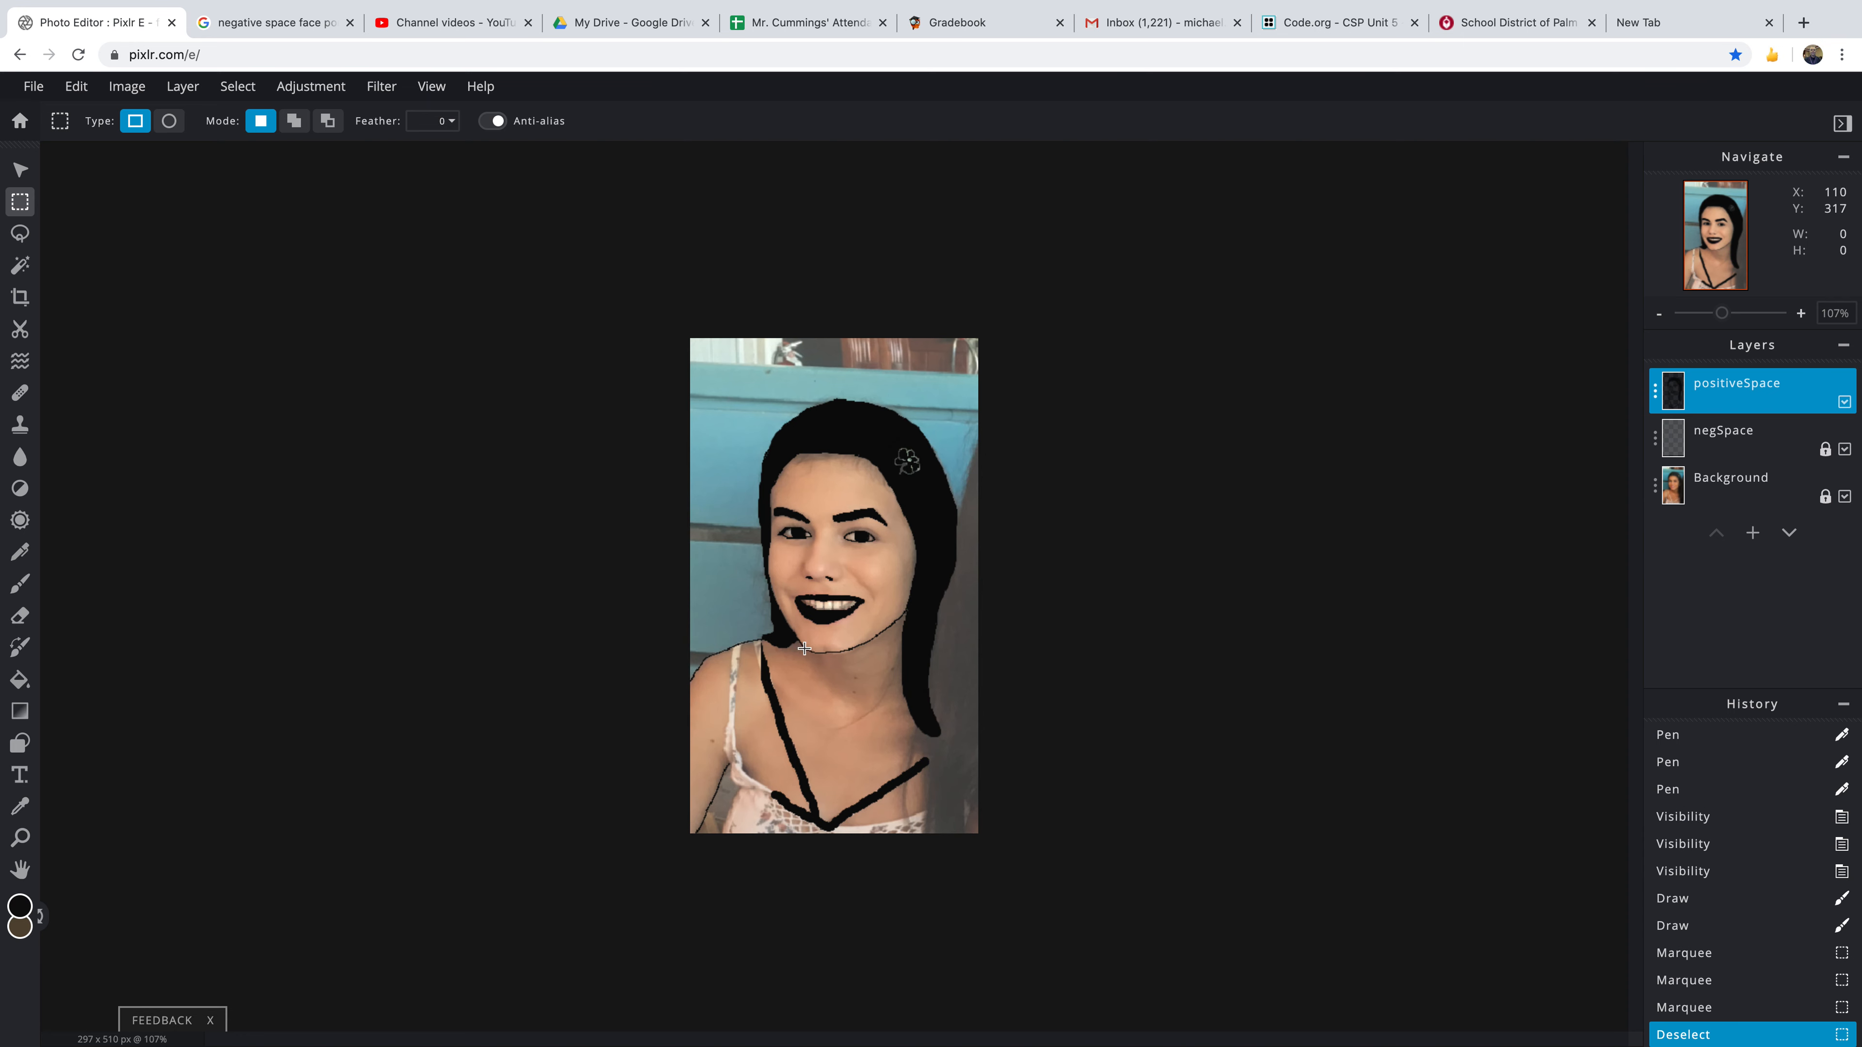
mouse_move(841, 703)
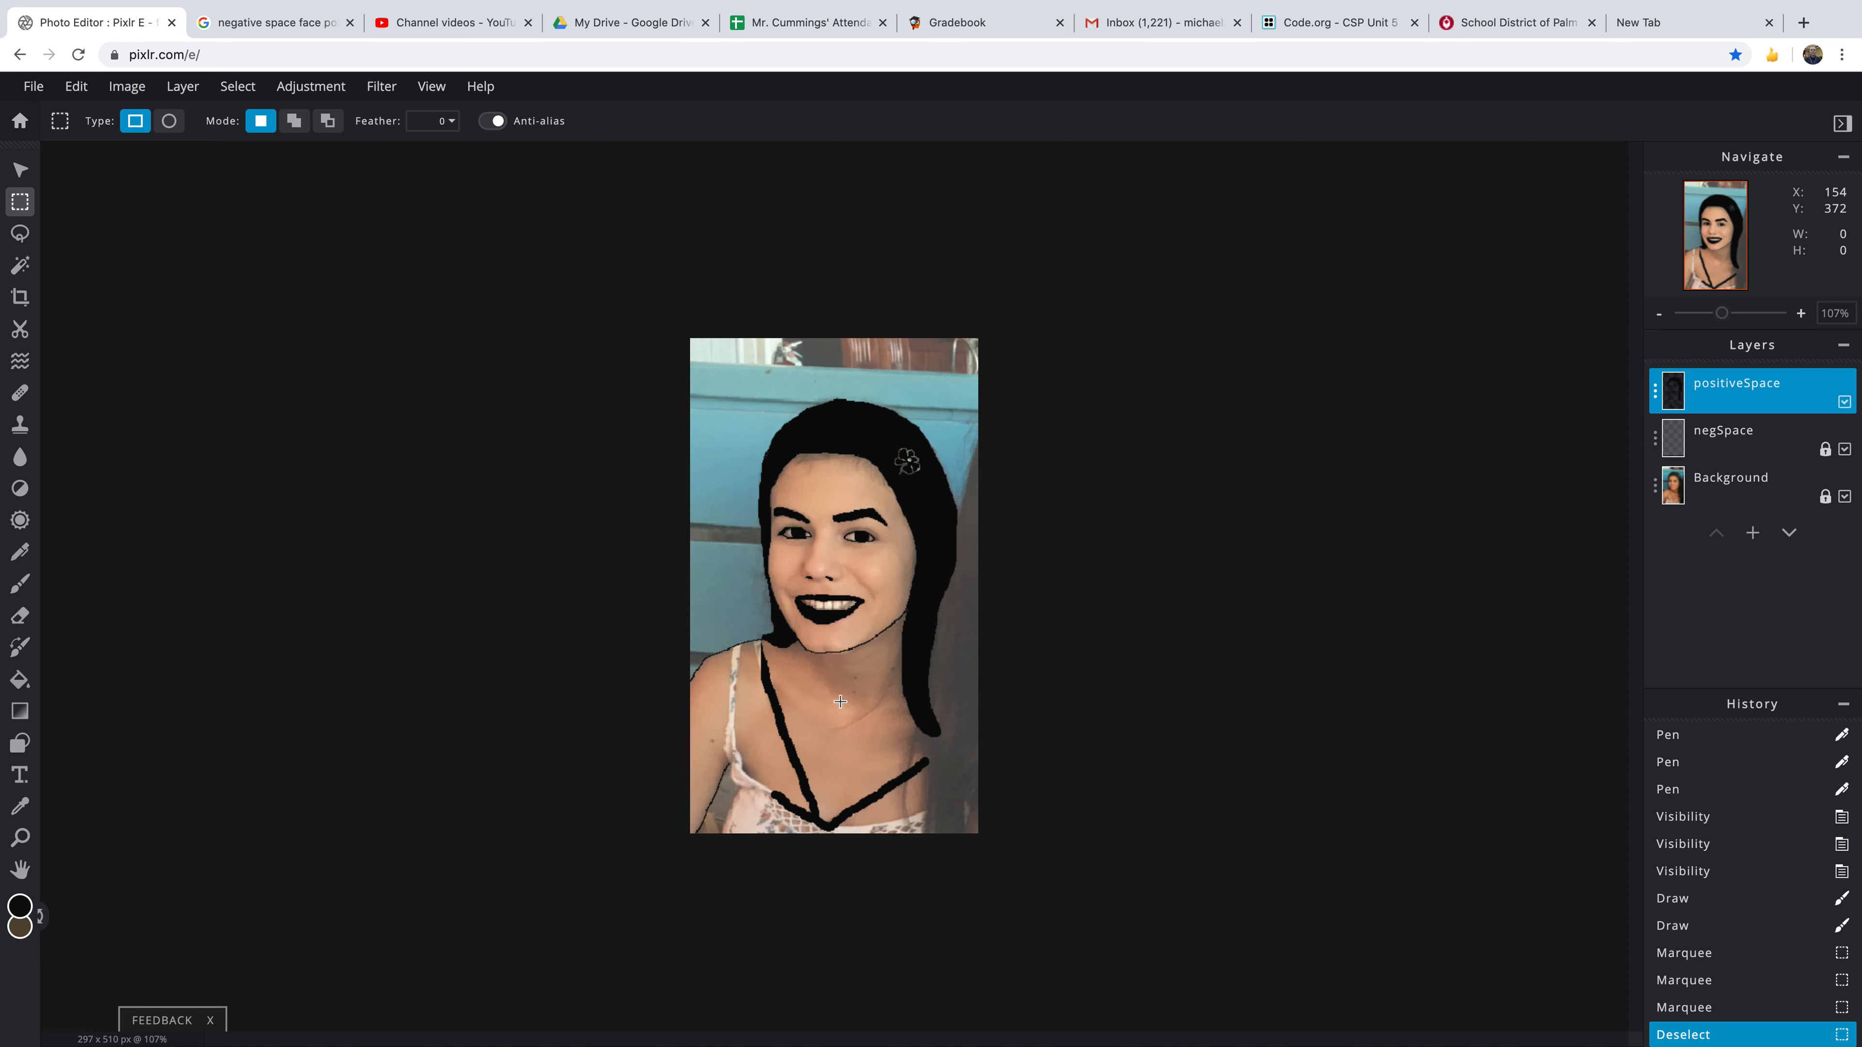
mouse_move(943, 626)
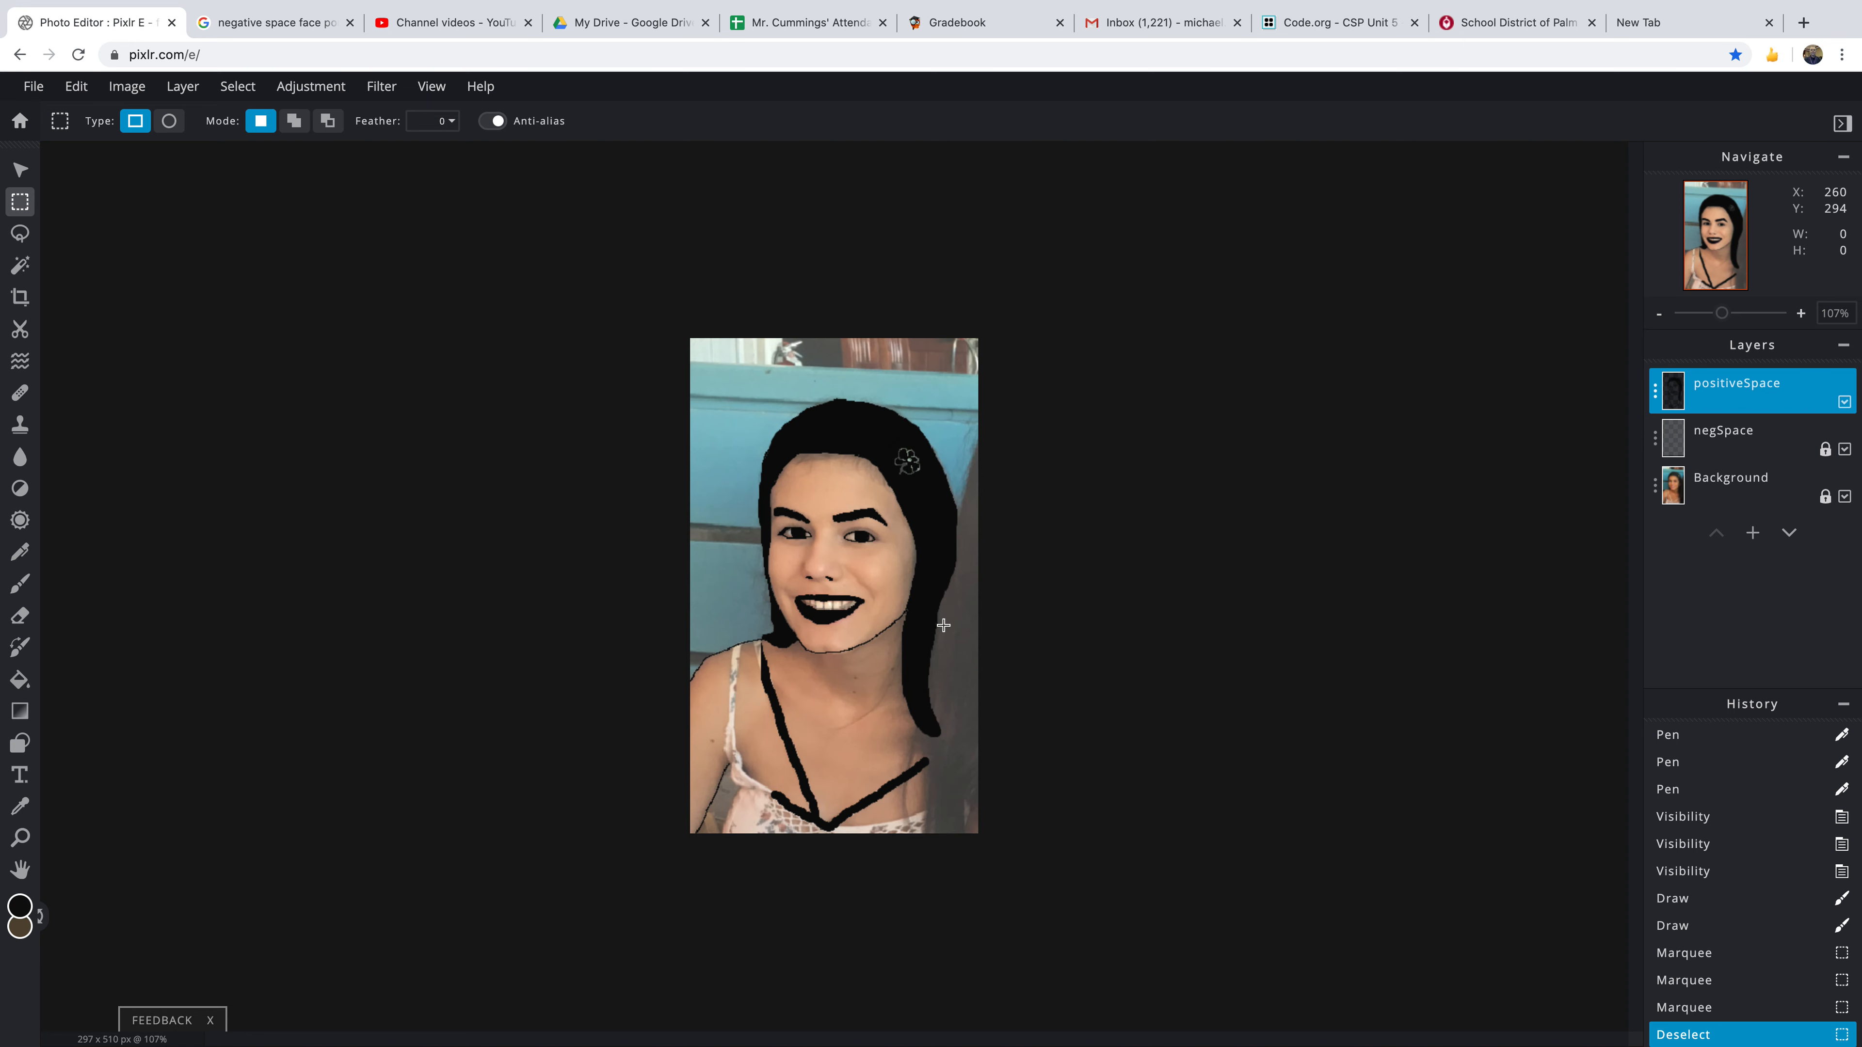
mouse_move(938, 626)
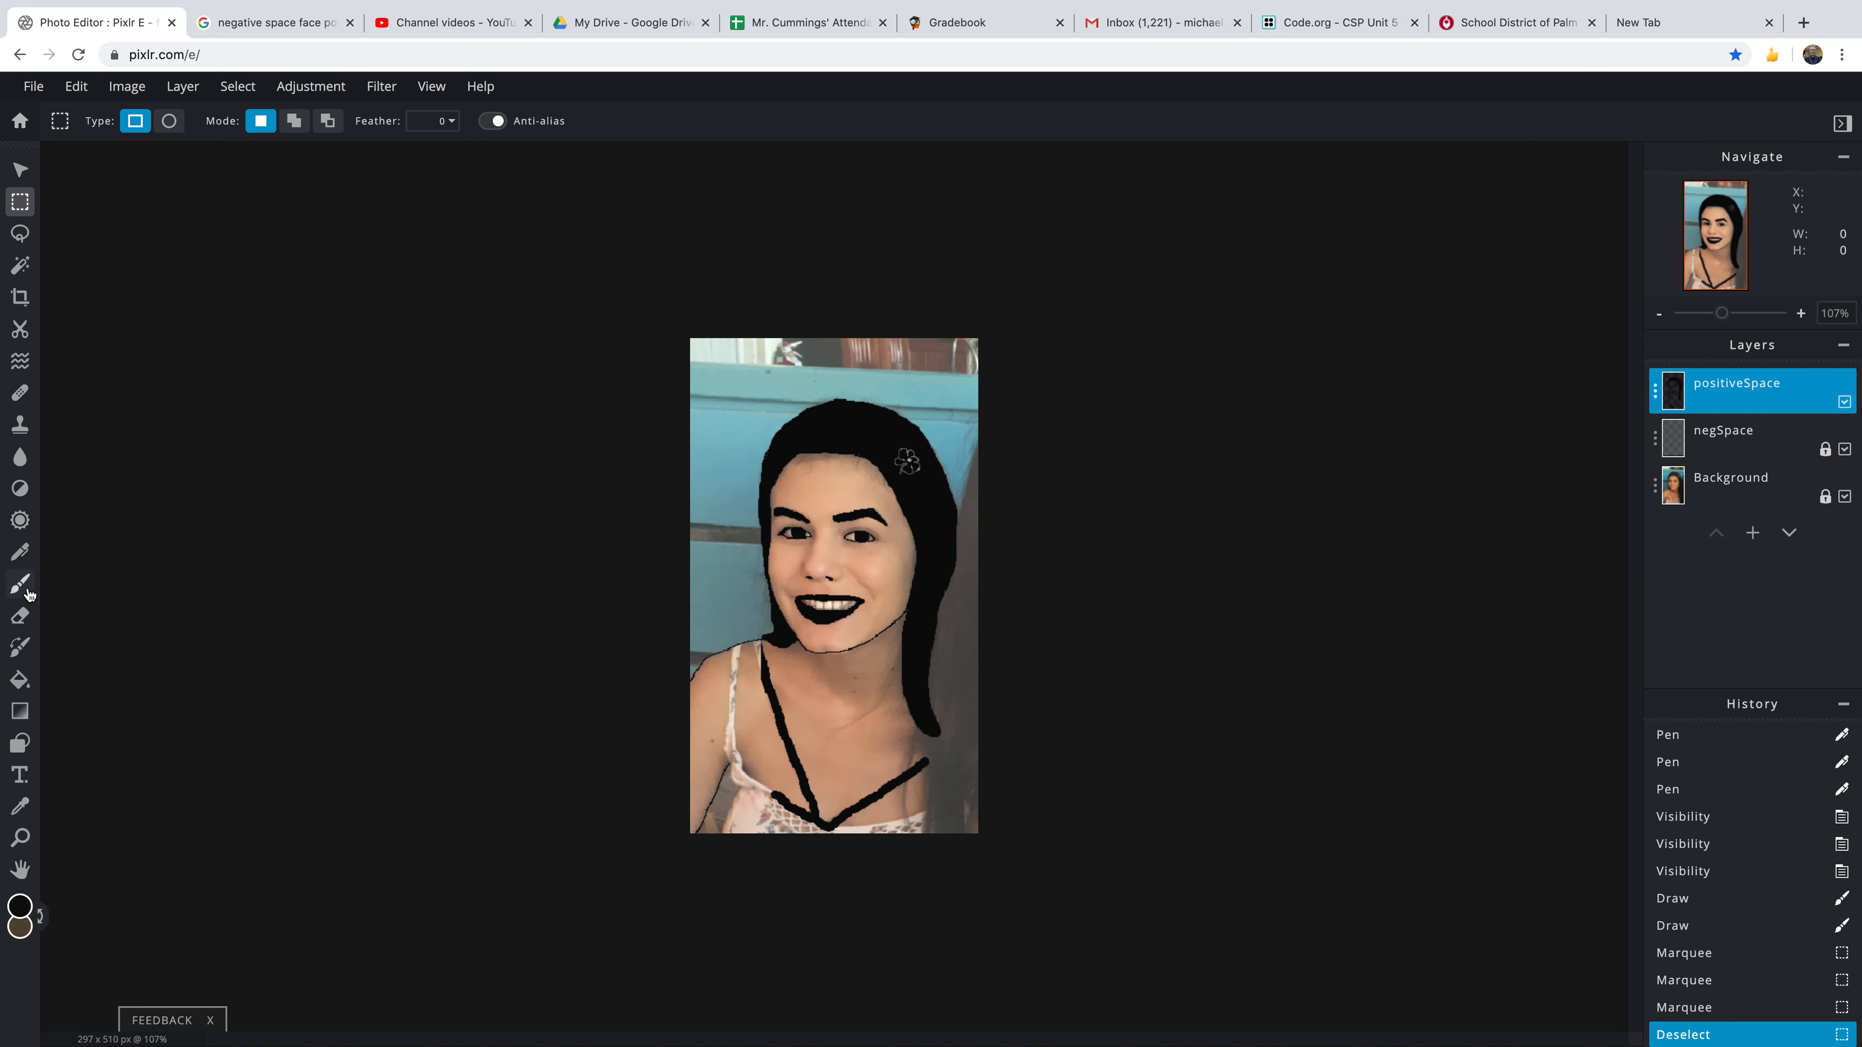
- Hide the photo and brush a thin black outline along the right shoulder
left_click(20, 583)
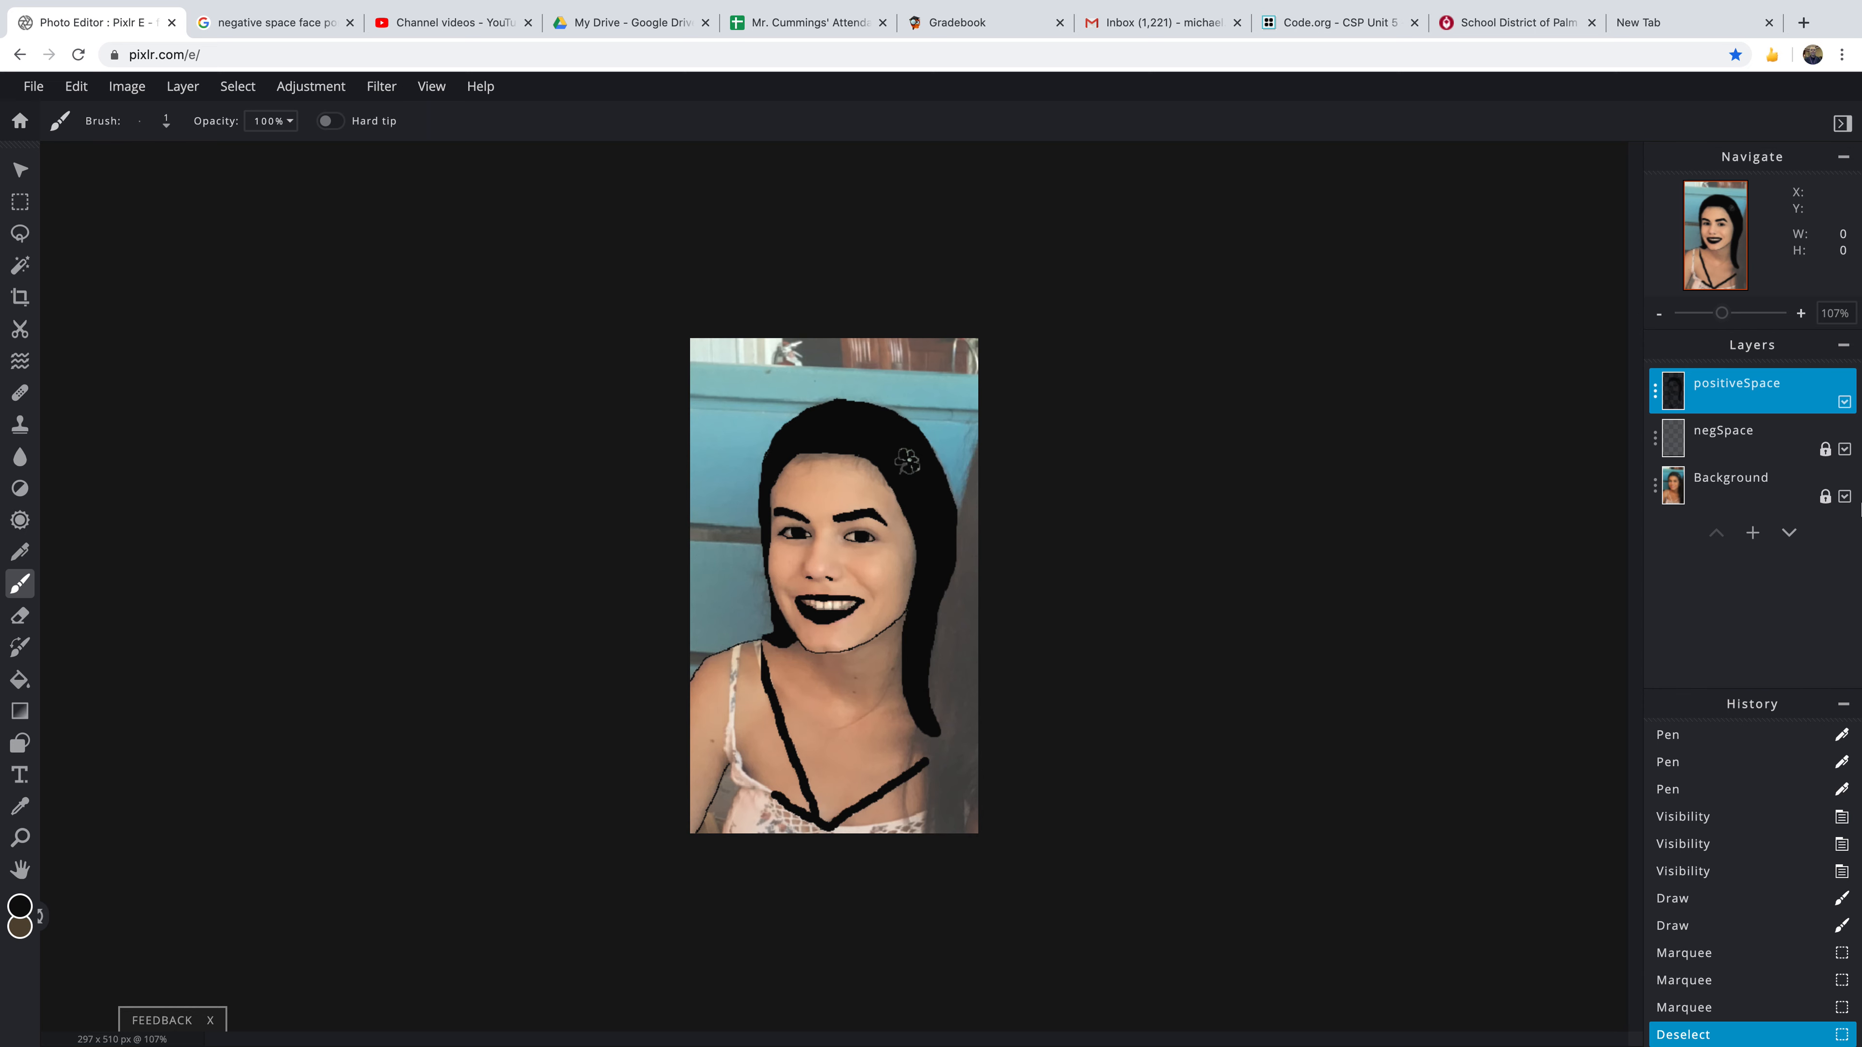
left_click(1843, 496)
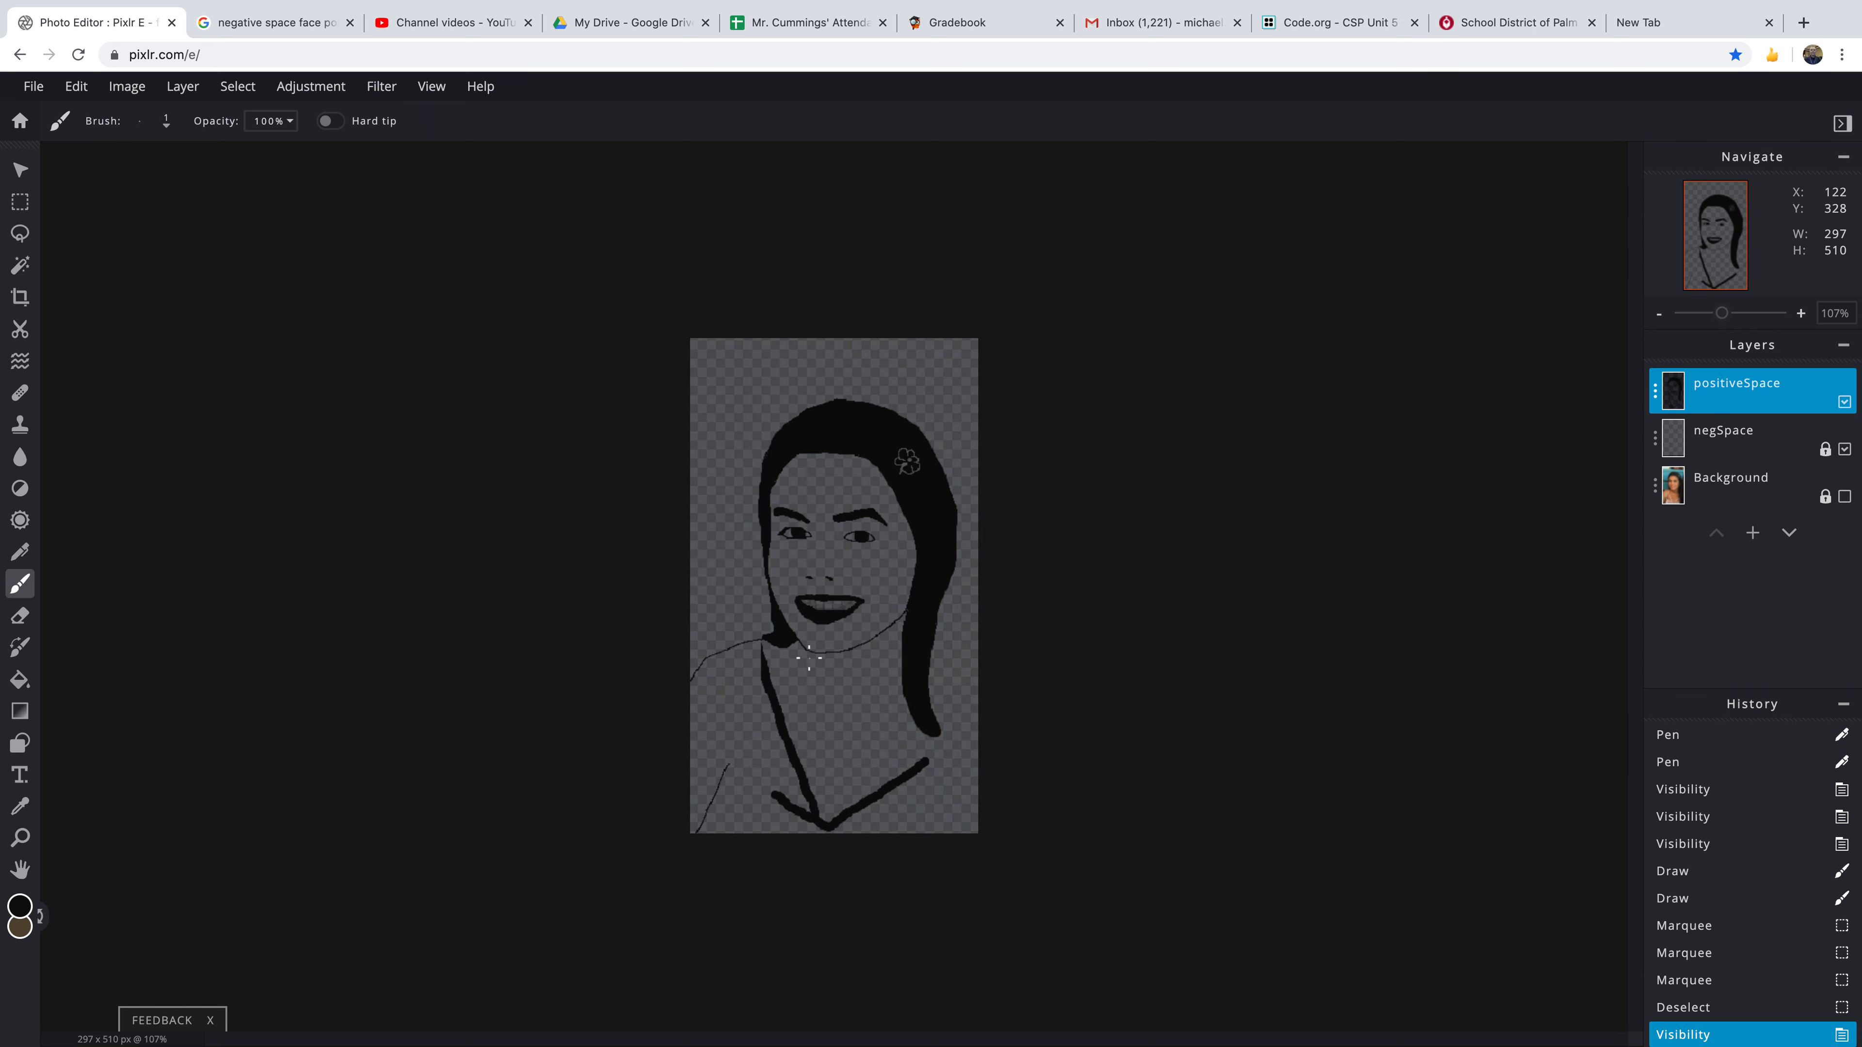
mouse_move(938, 632)
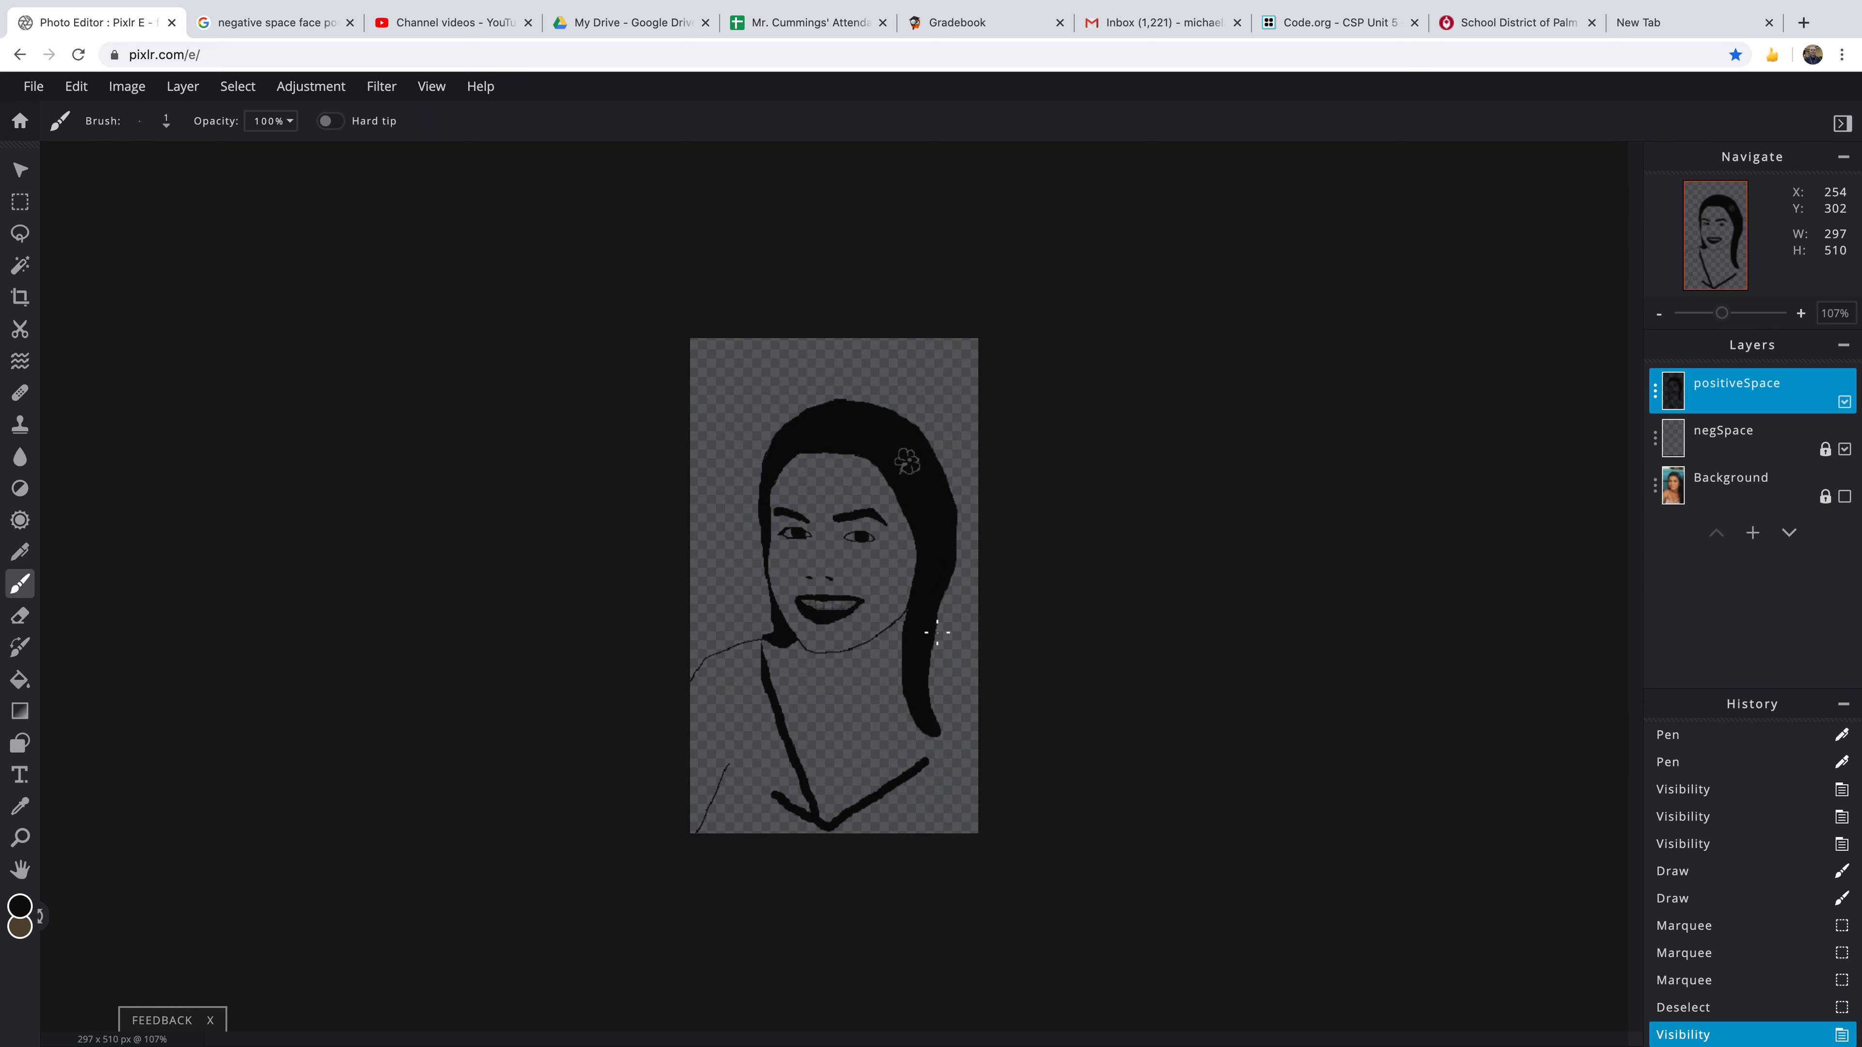
mouse_move(948, 645)
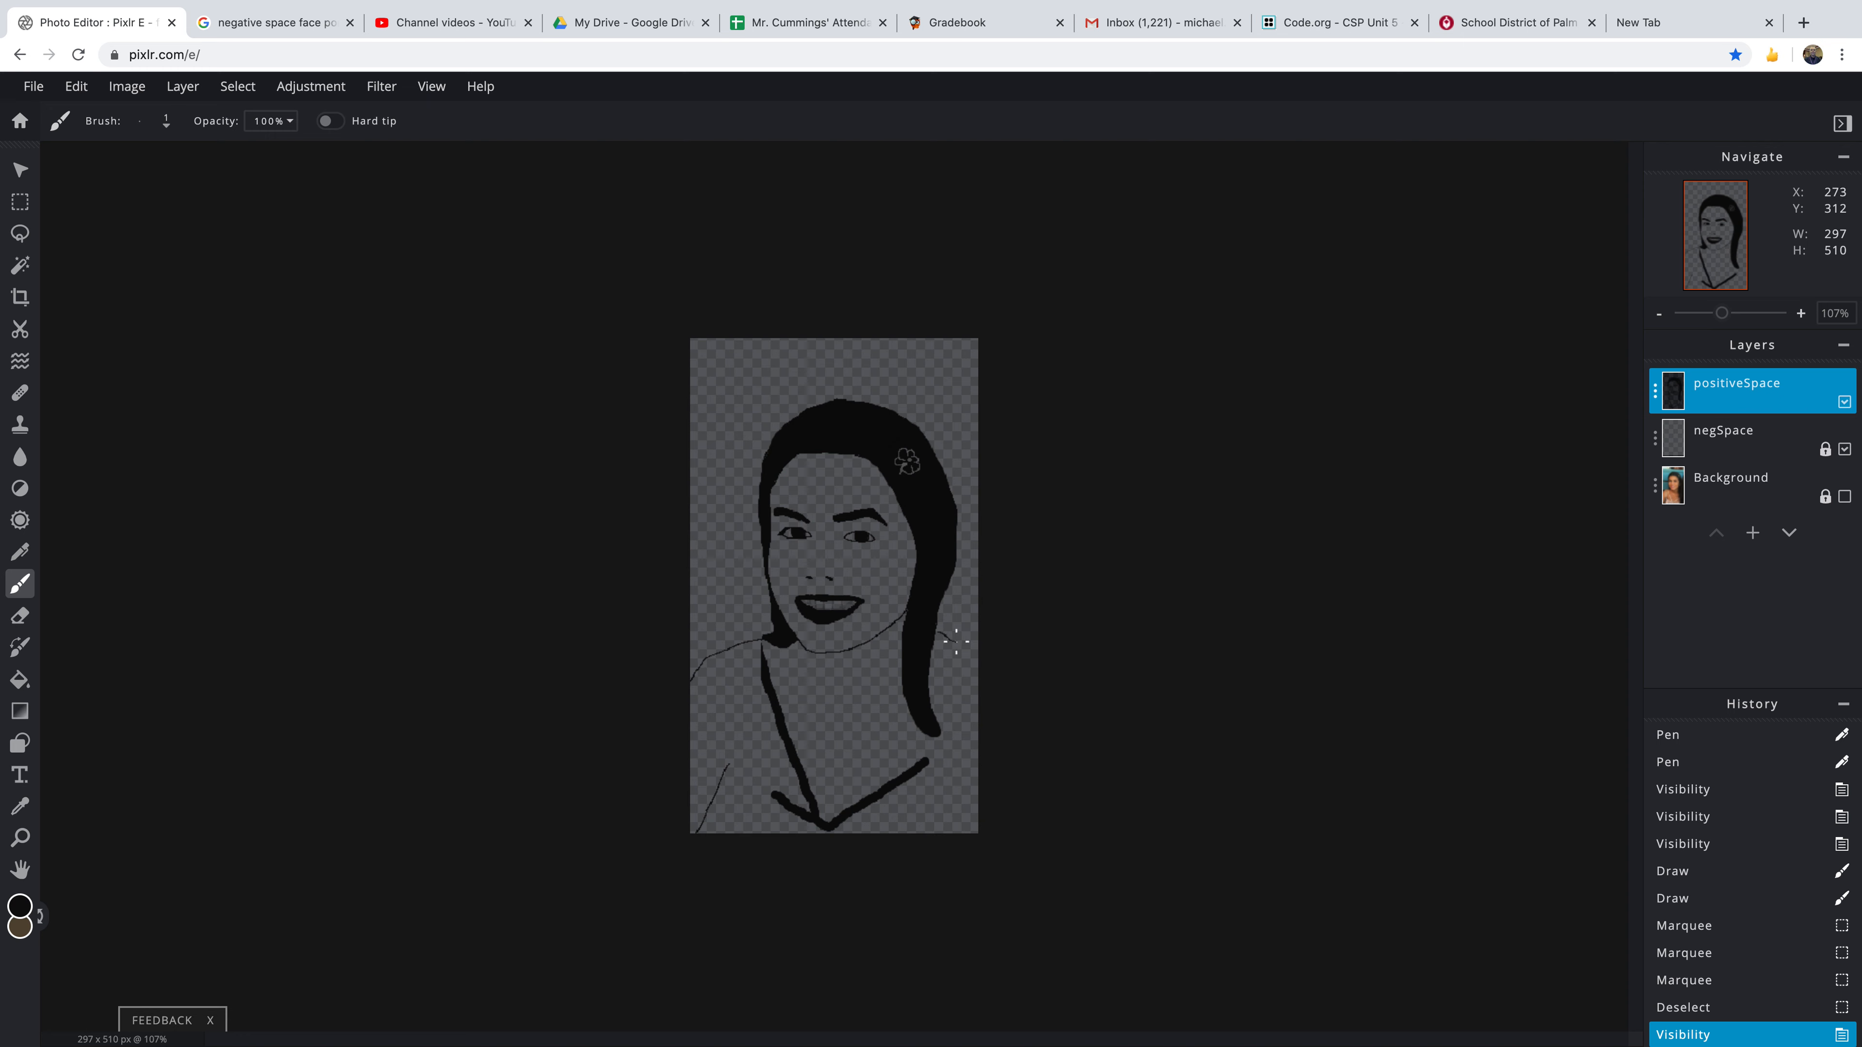
mouse_move(974, 658)
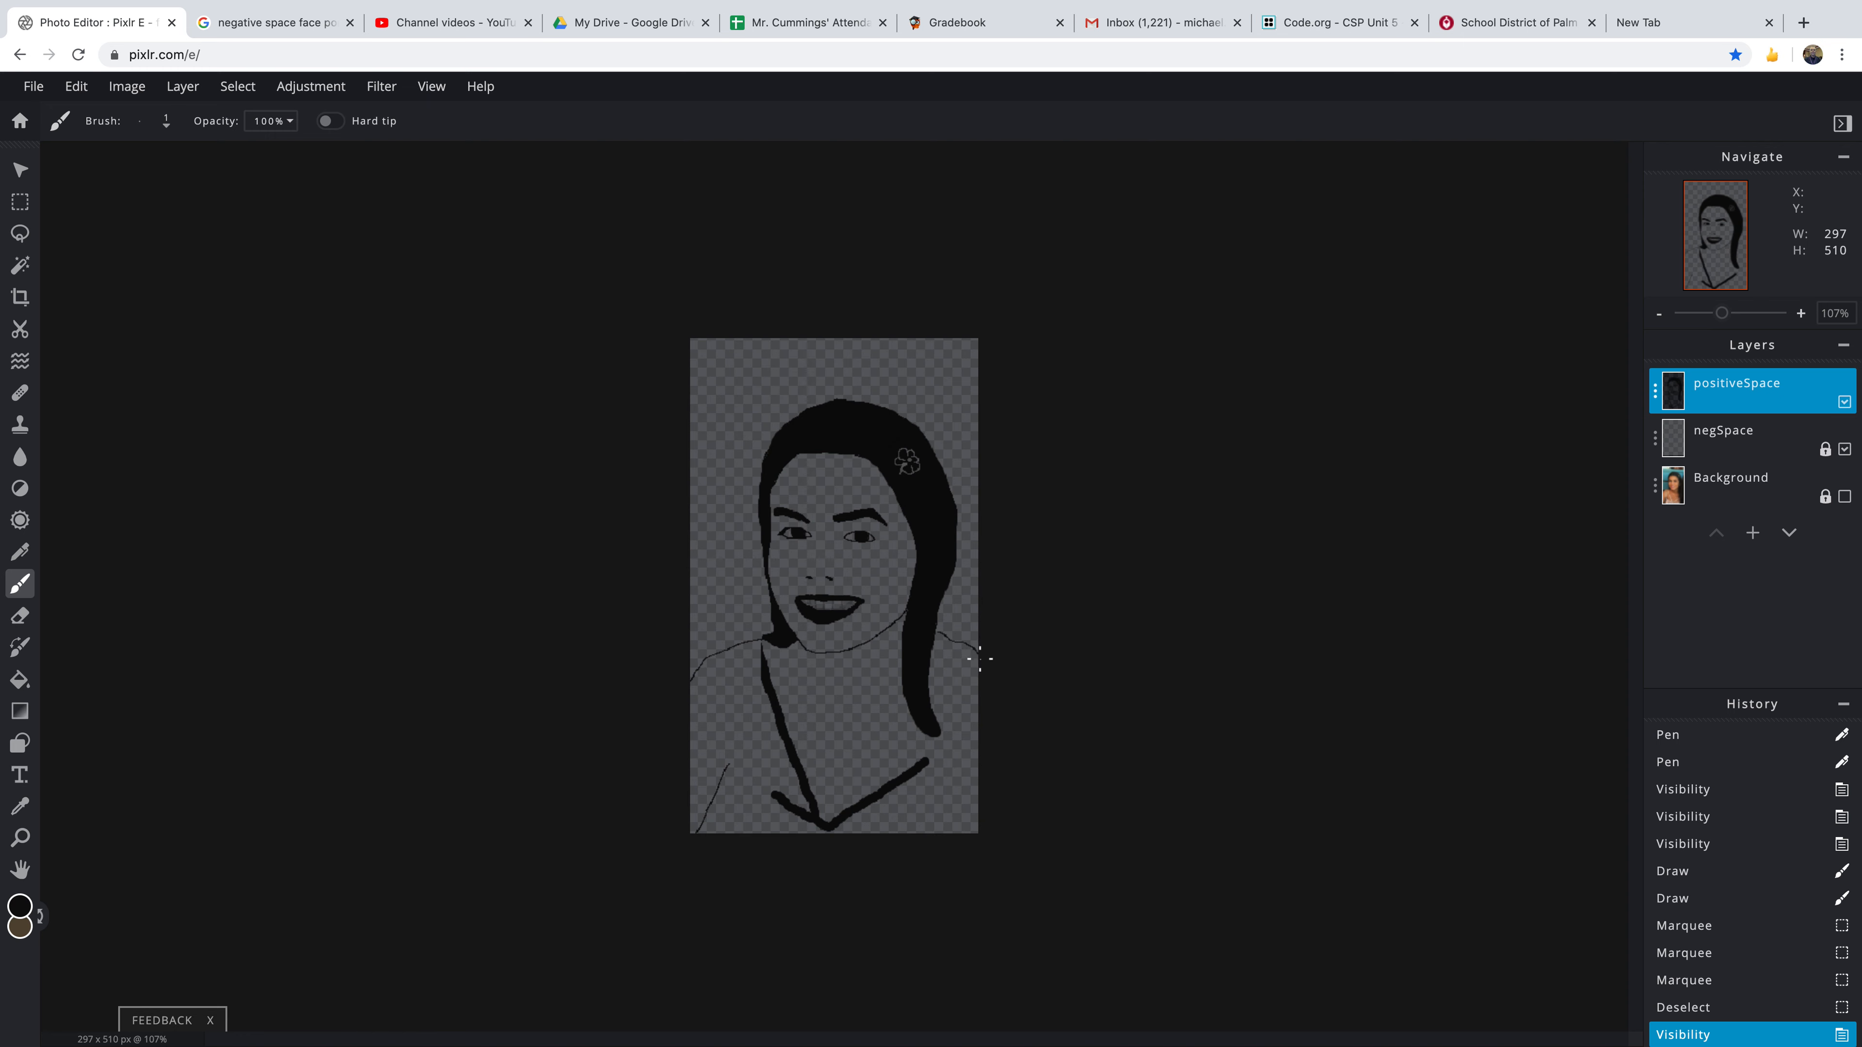
left_click(974, 651)
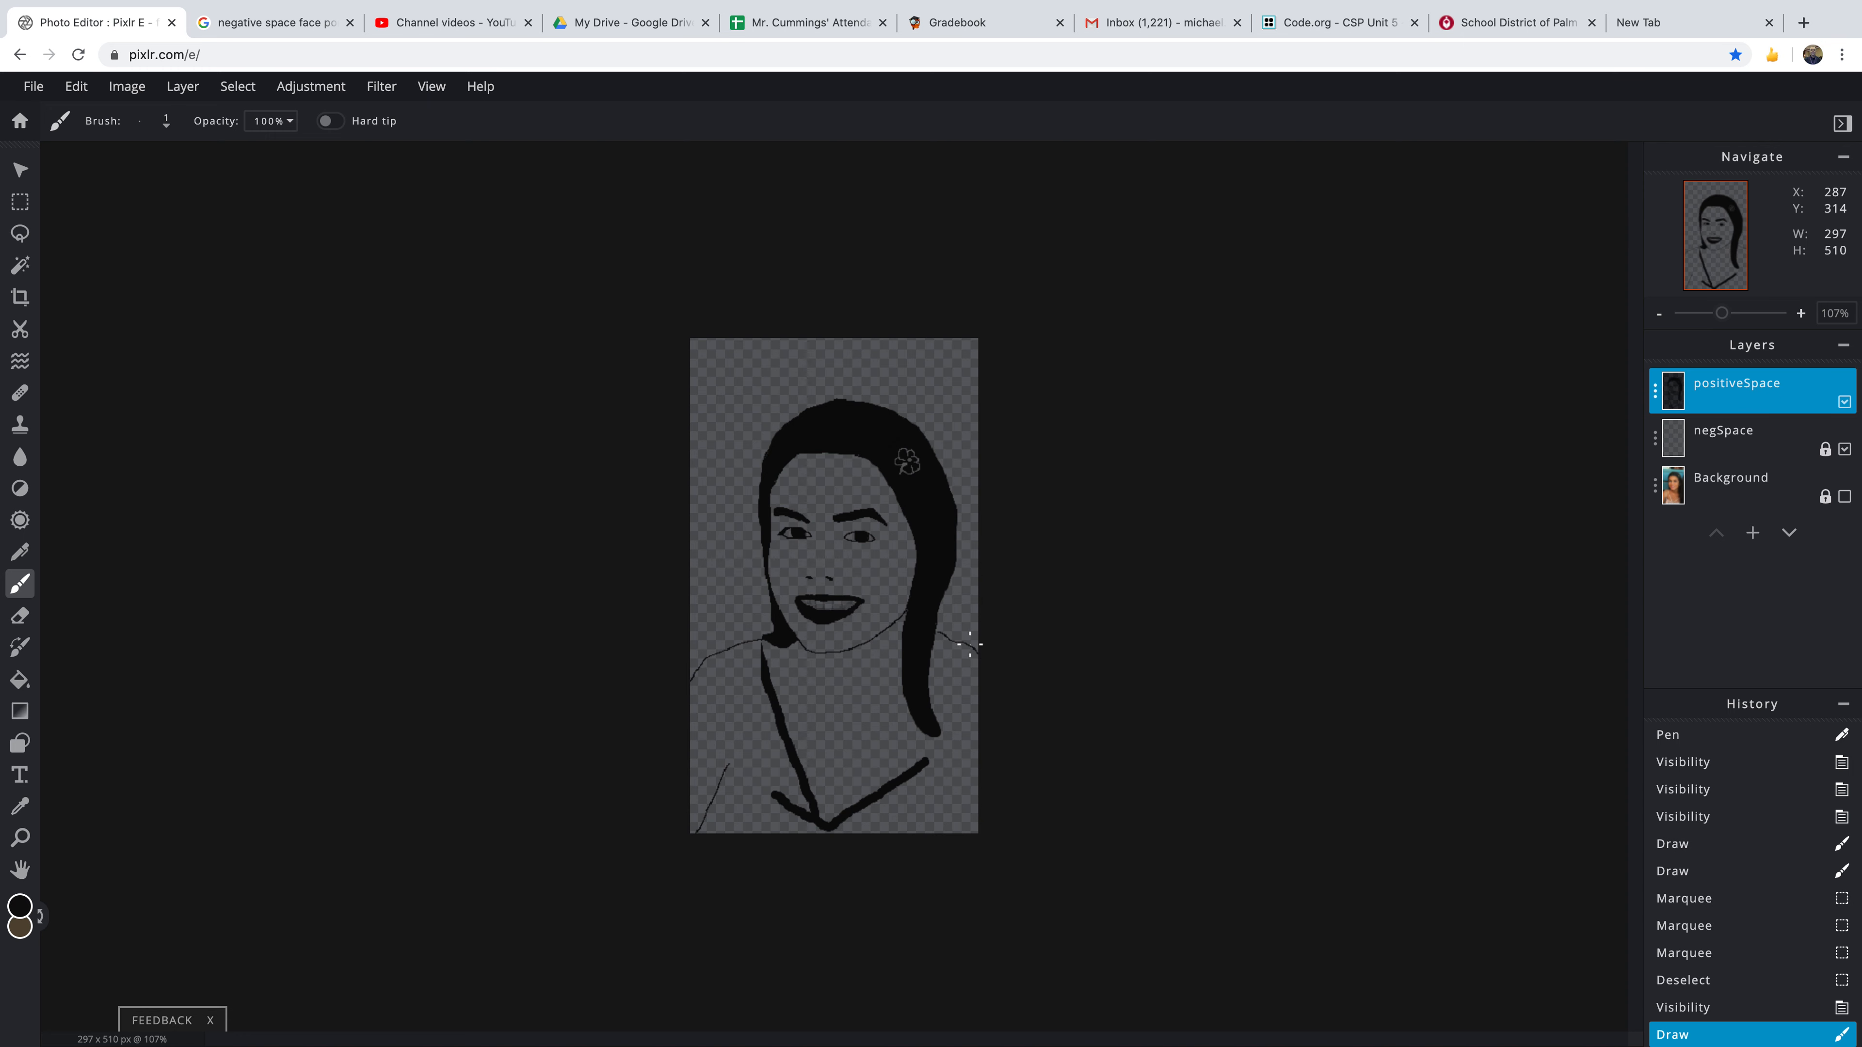
mouse_move(1187, 725)
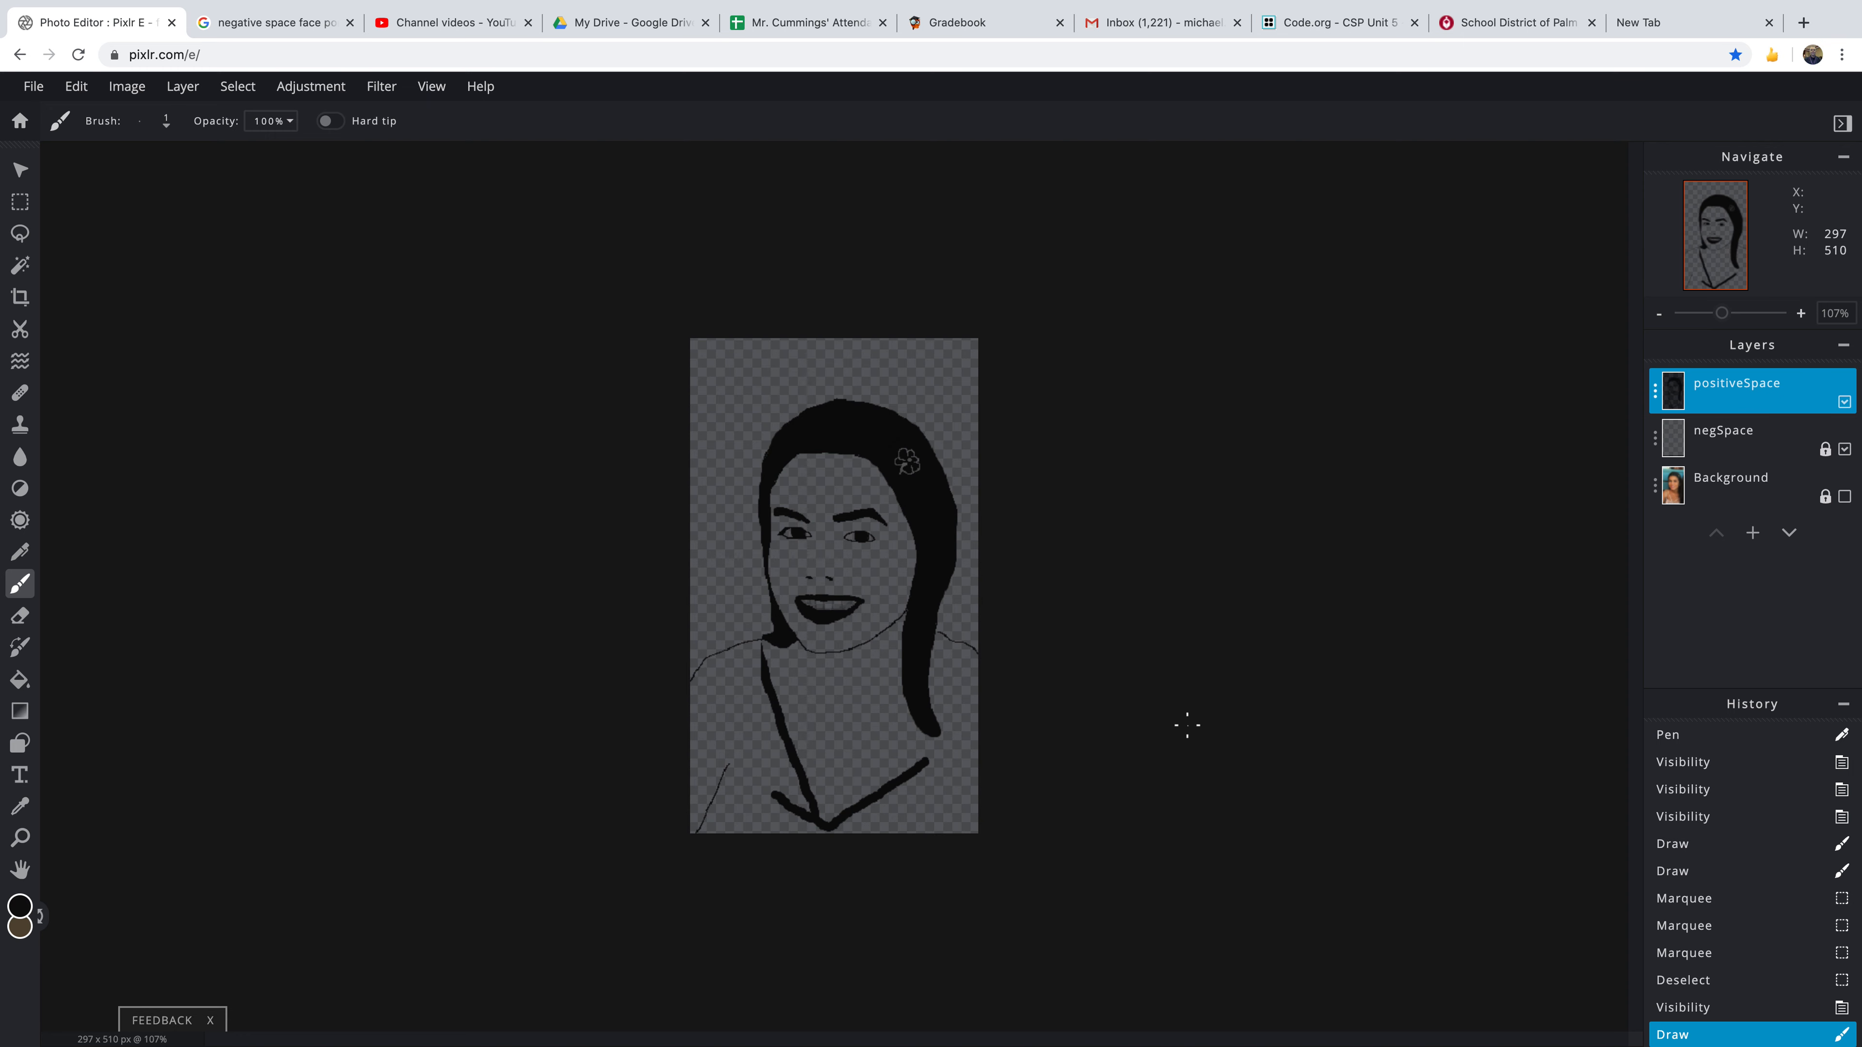
mouse_move(951, 769)
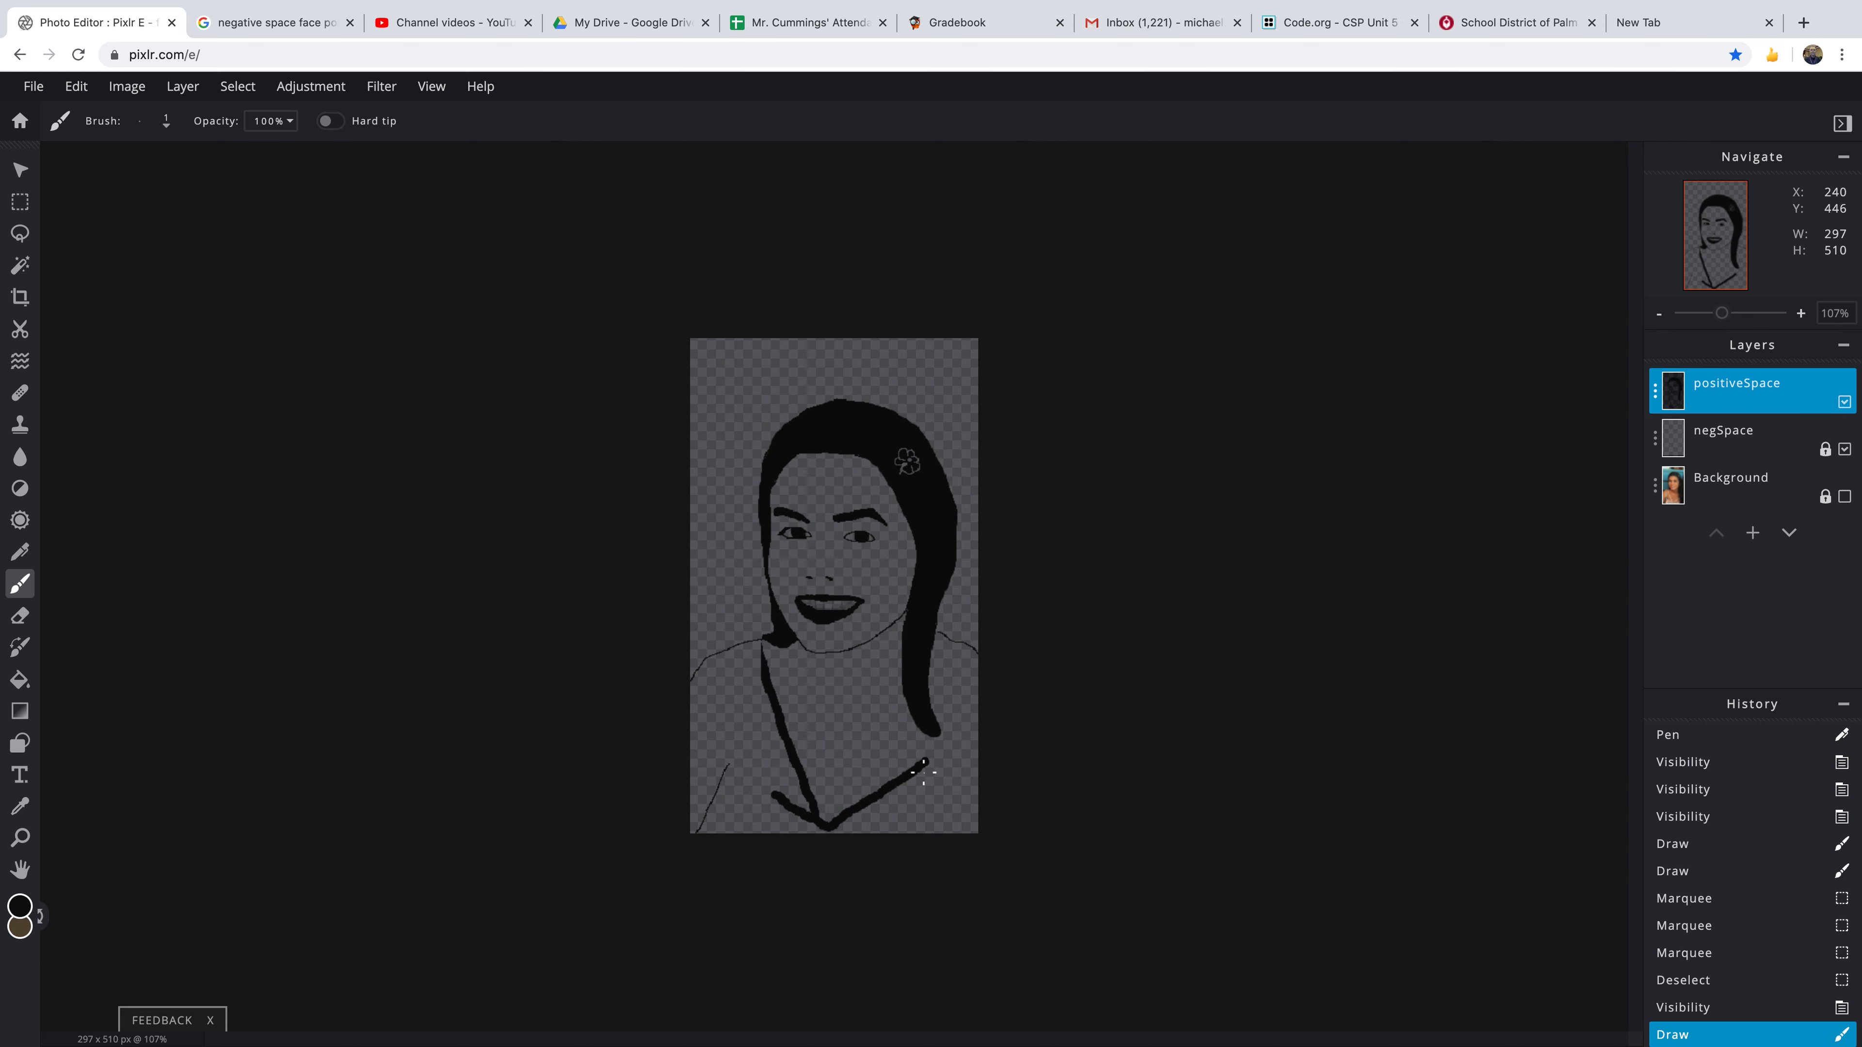
mouse_move(941, 767)
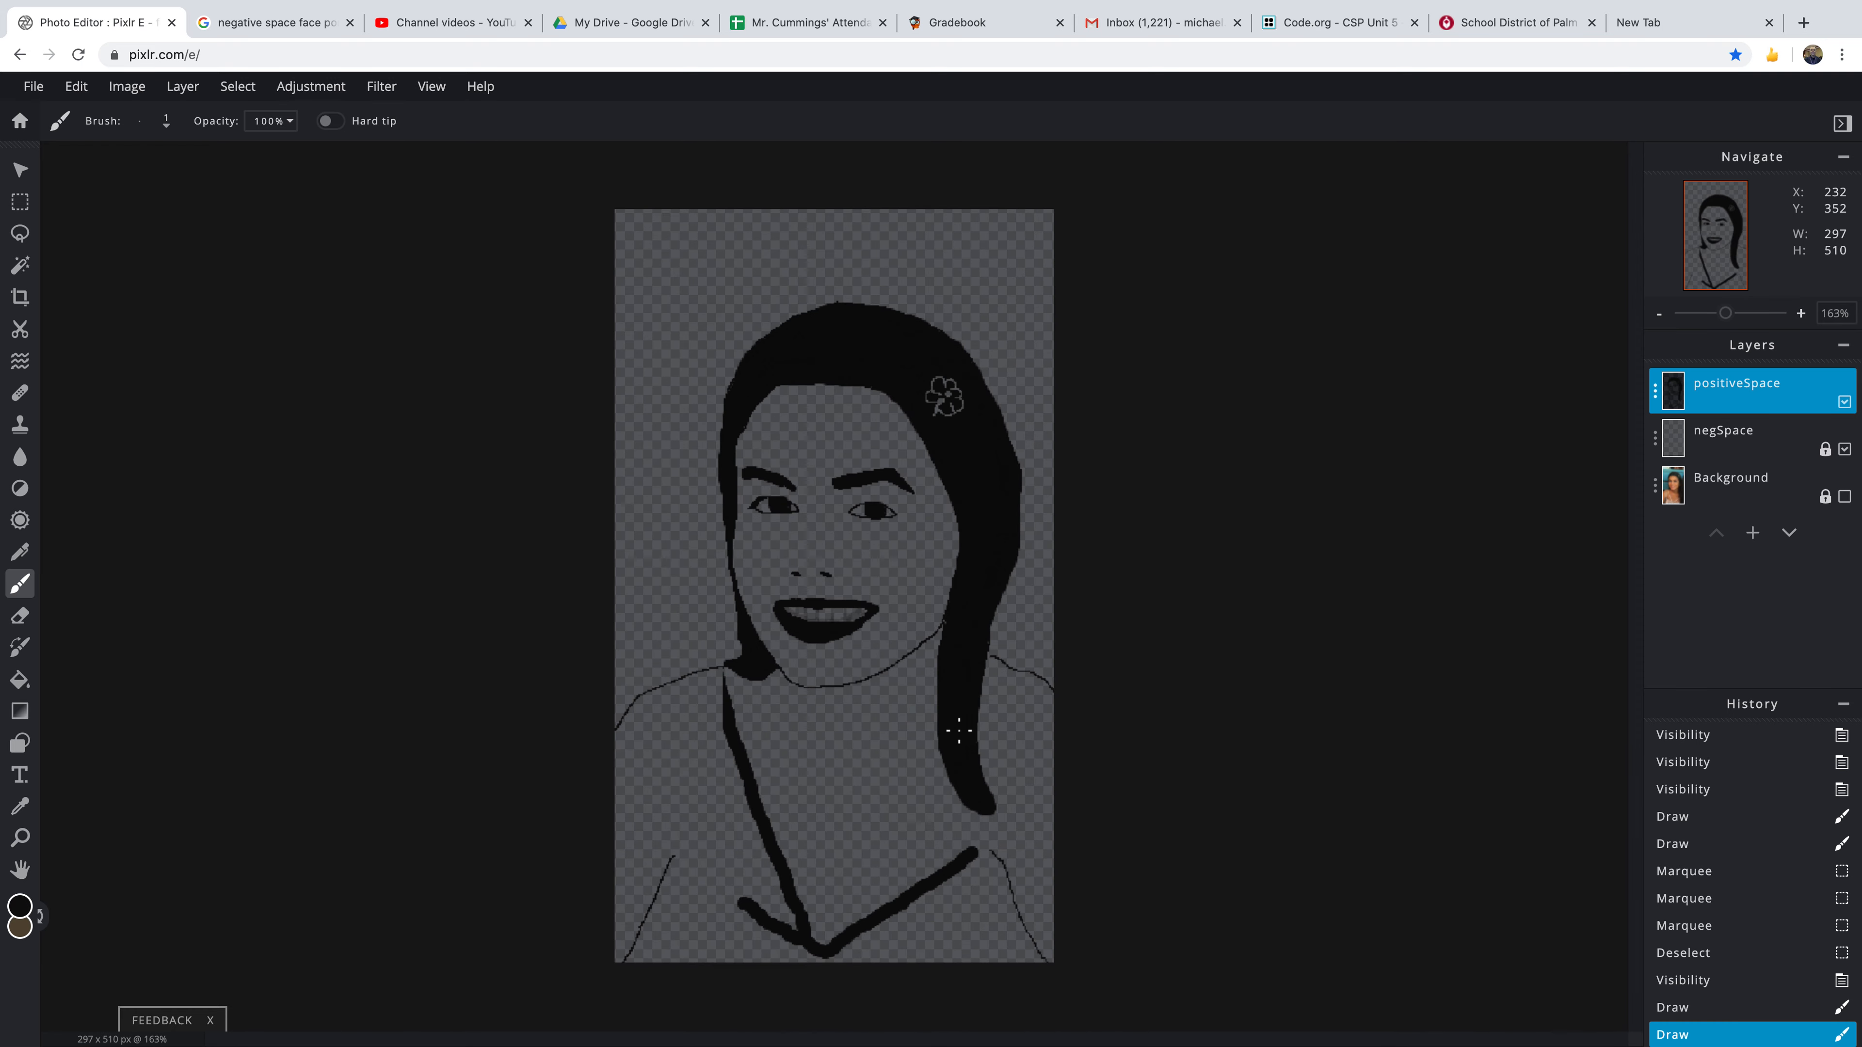
scroll("down", 3)
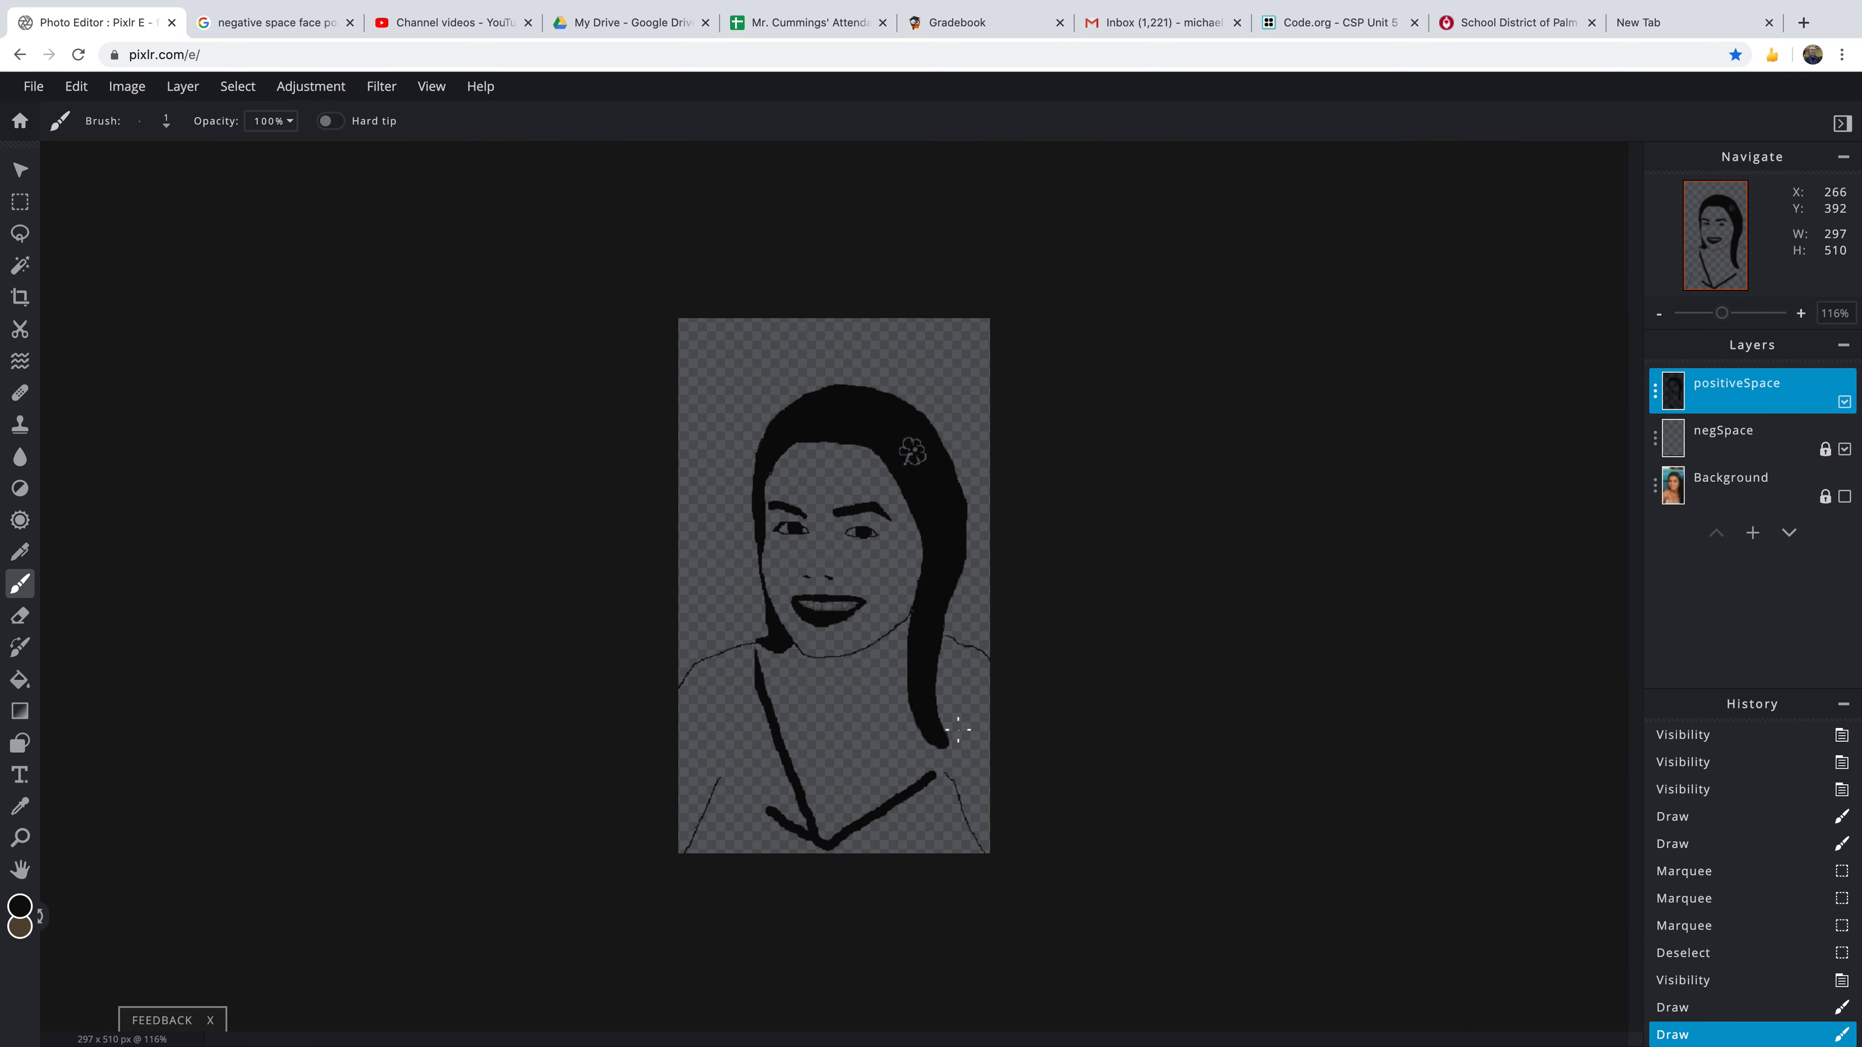
mouse_move(1138, 689)
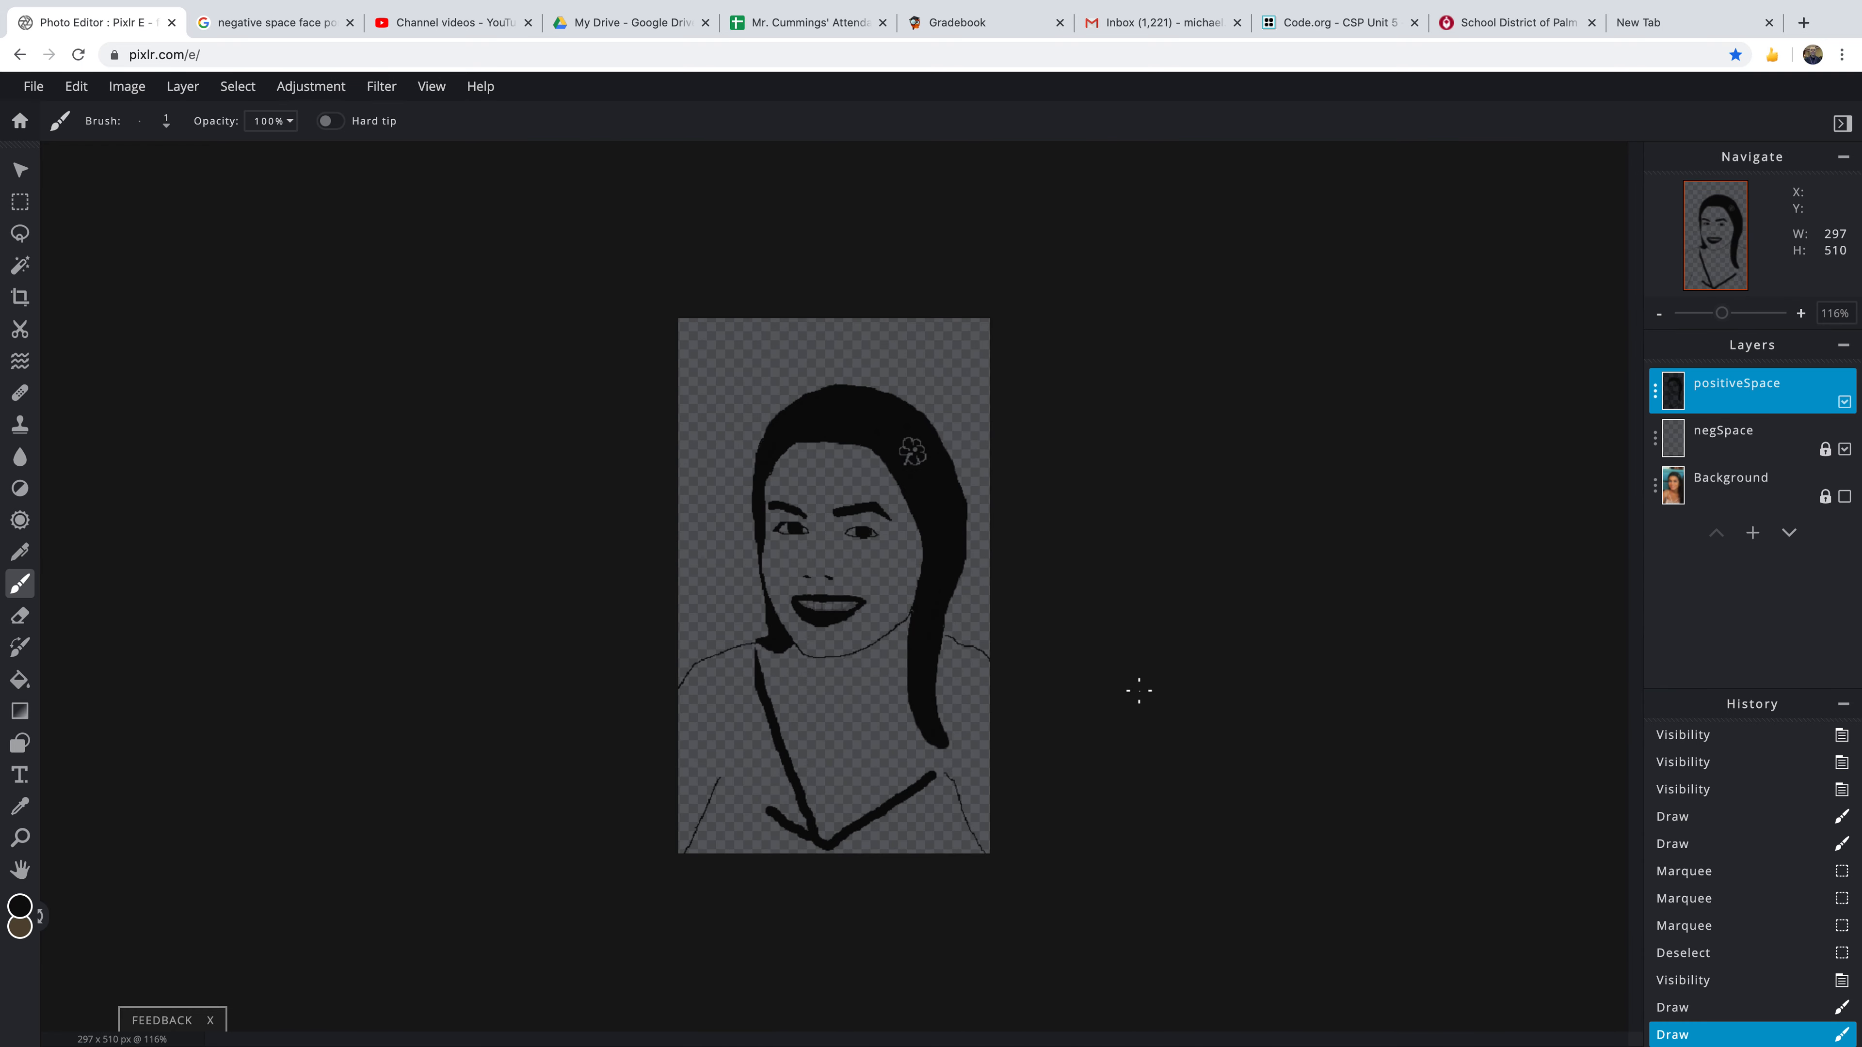
mouse_move(799, 726)
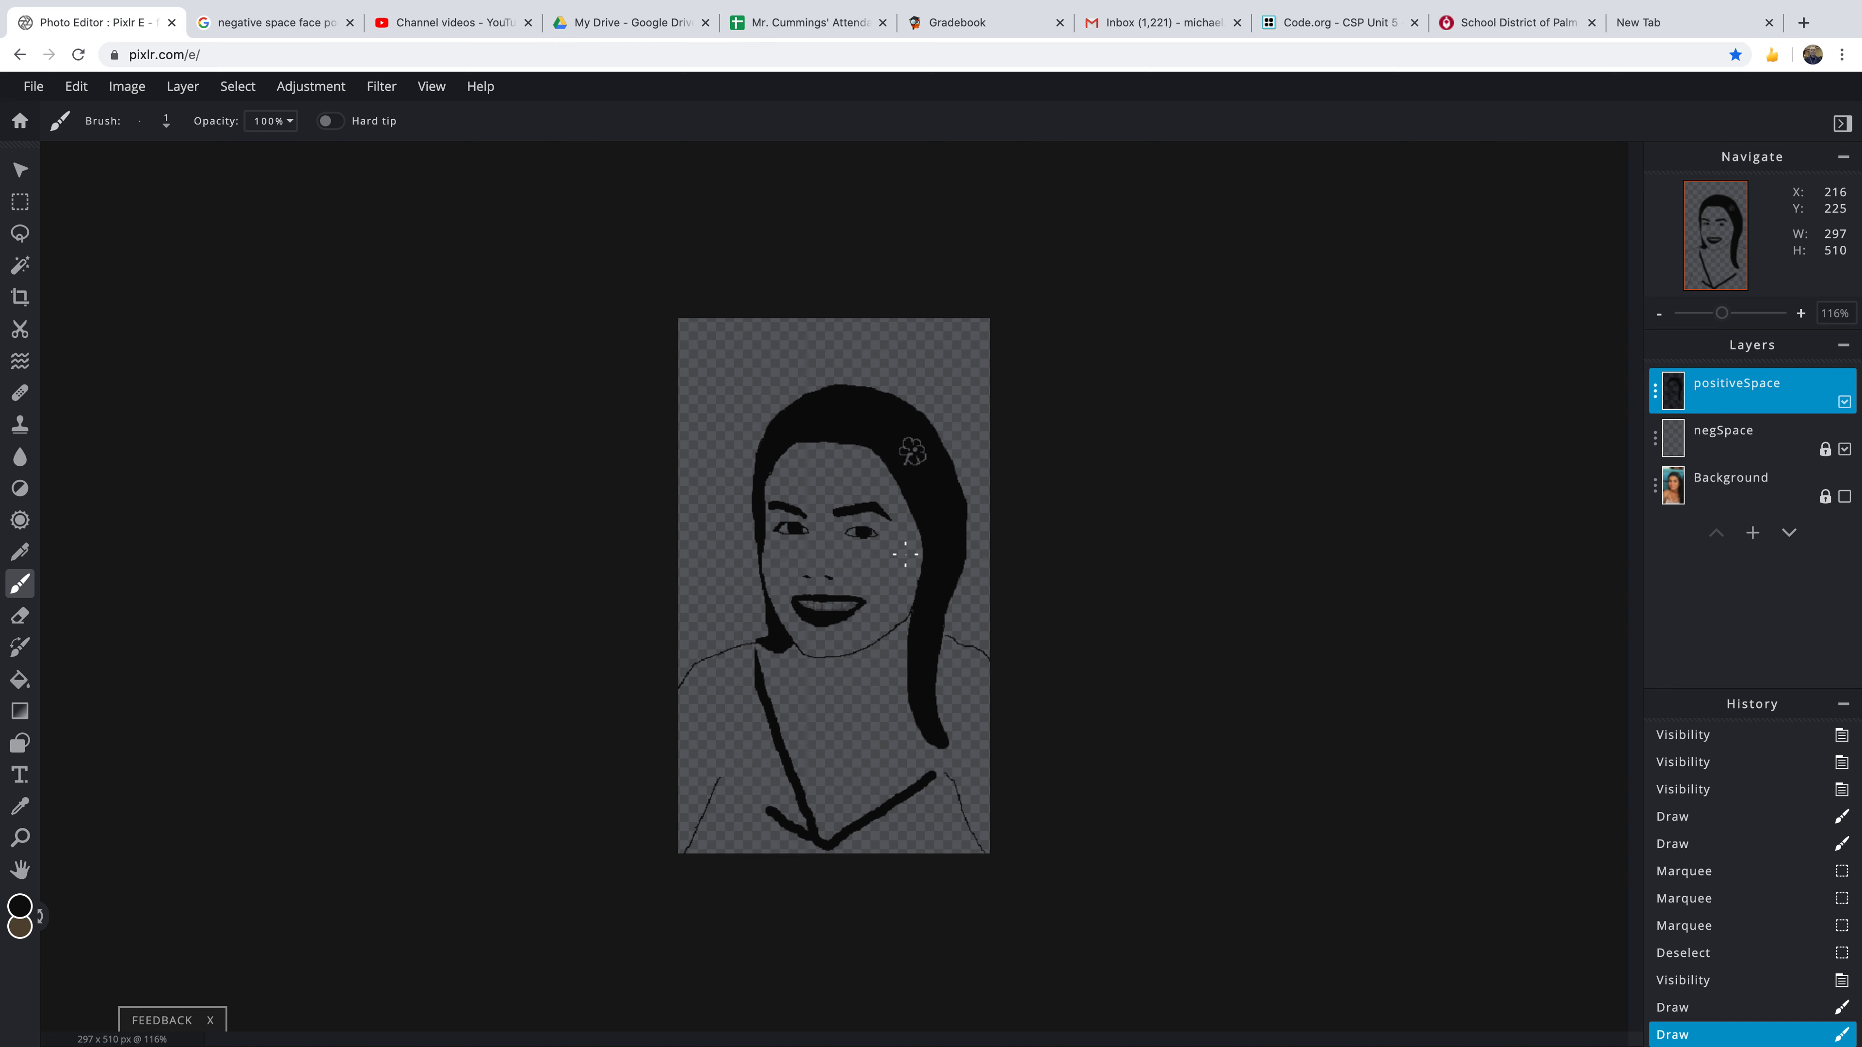
mouse_move(1001, 597)
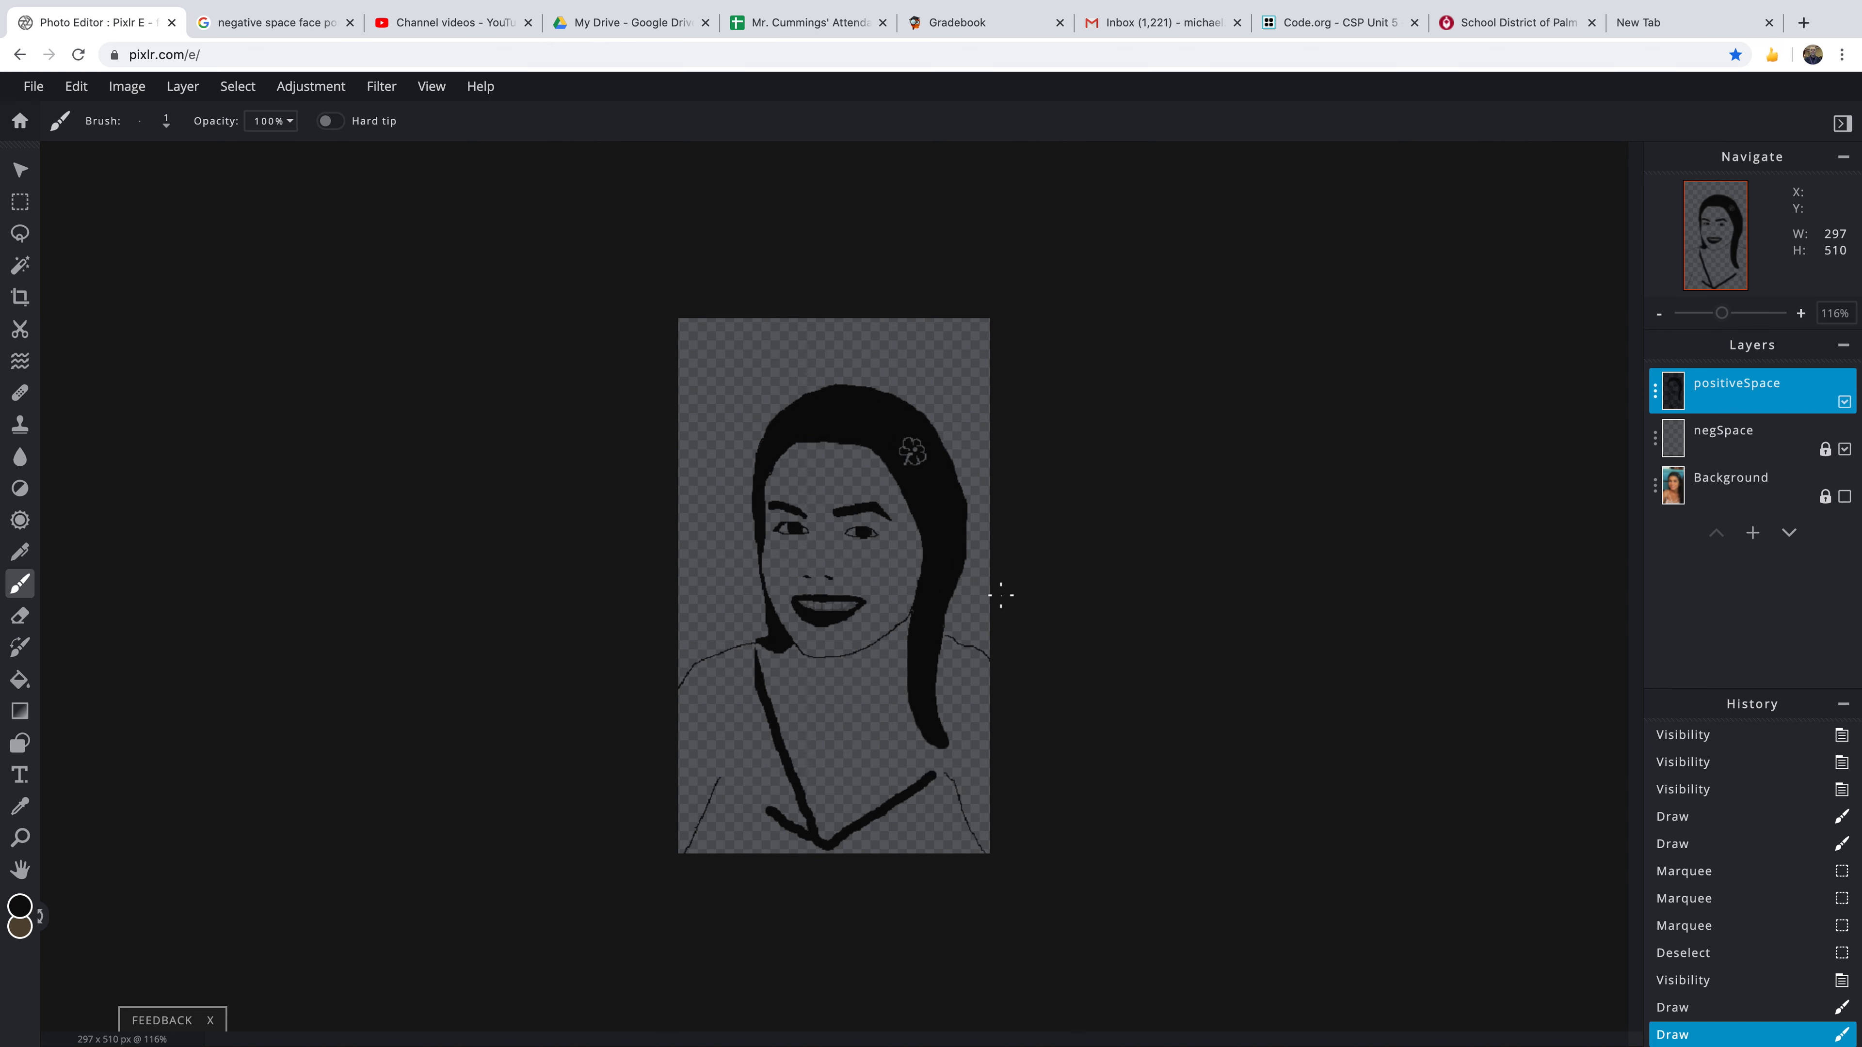
mouse_move(1015, 582)
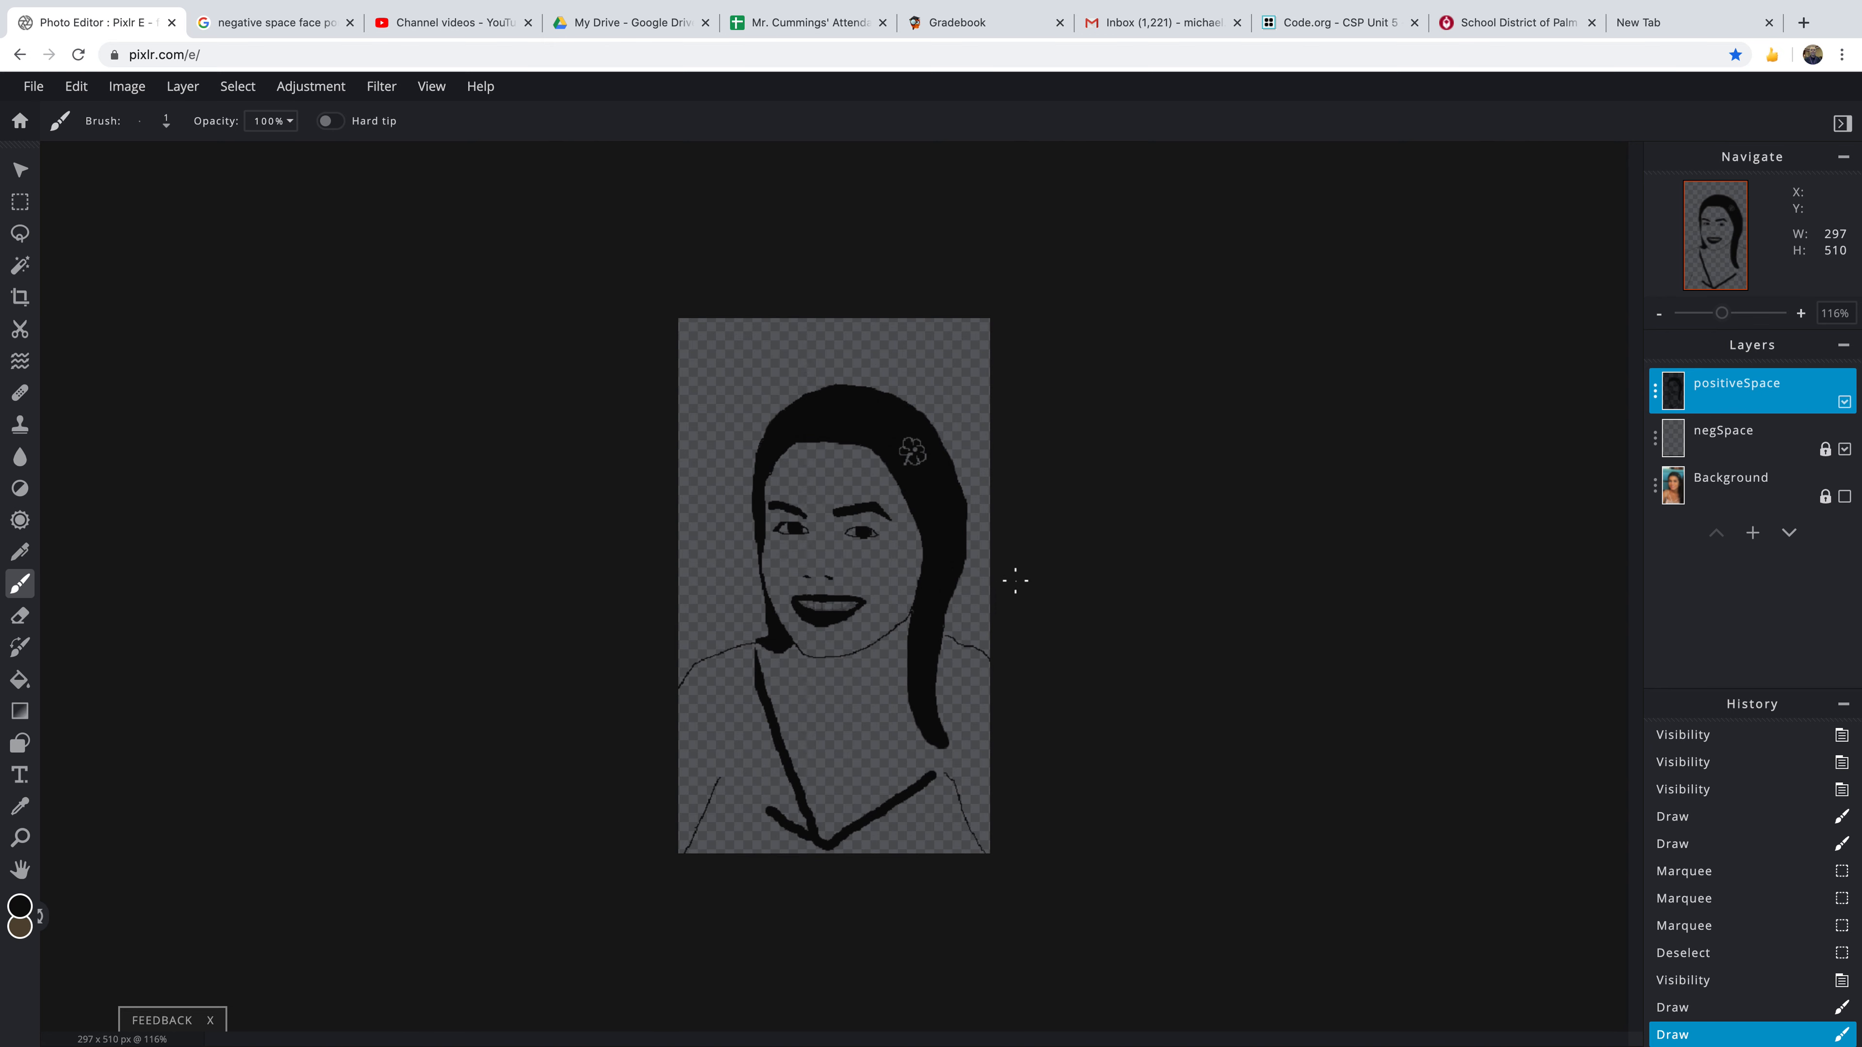